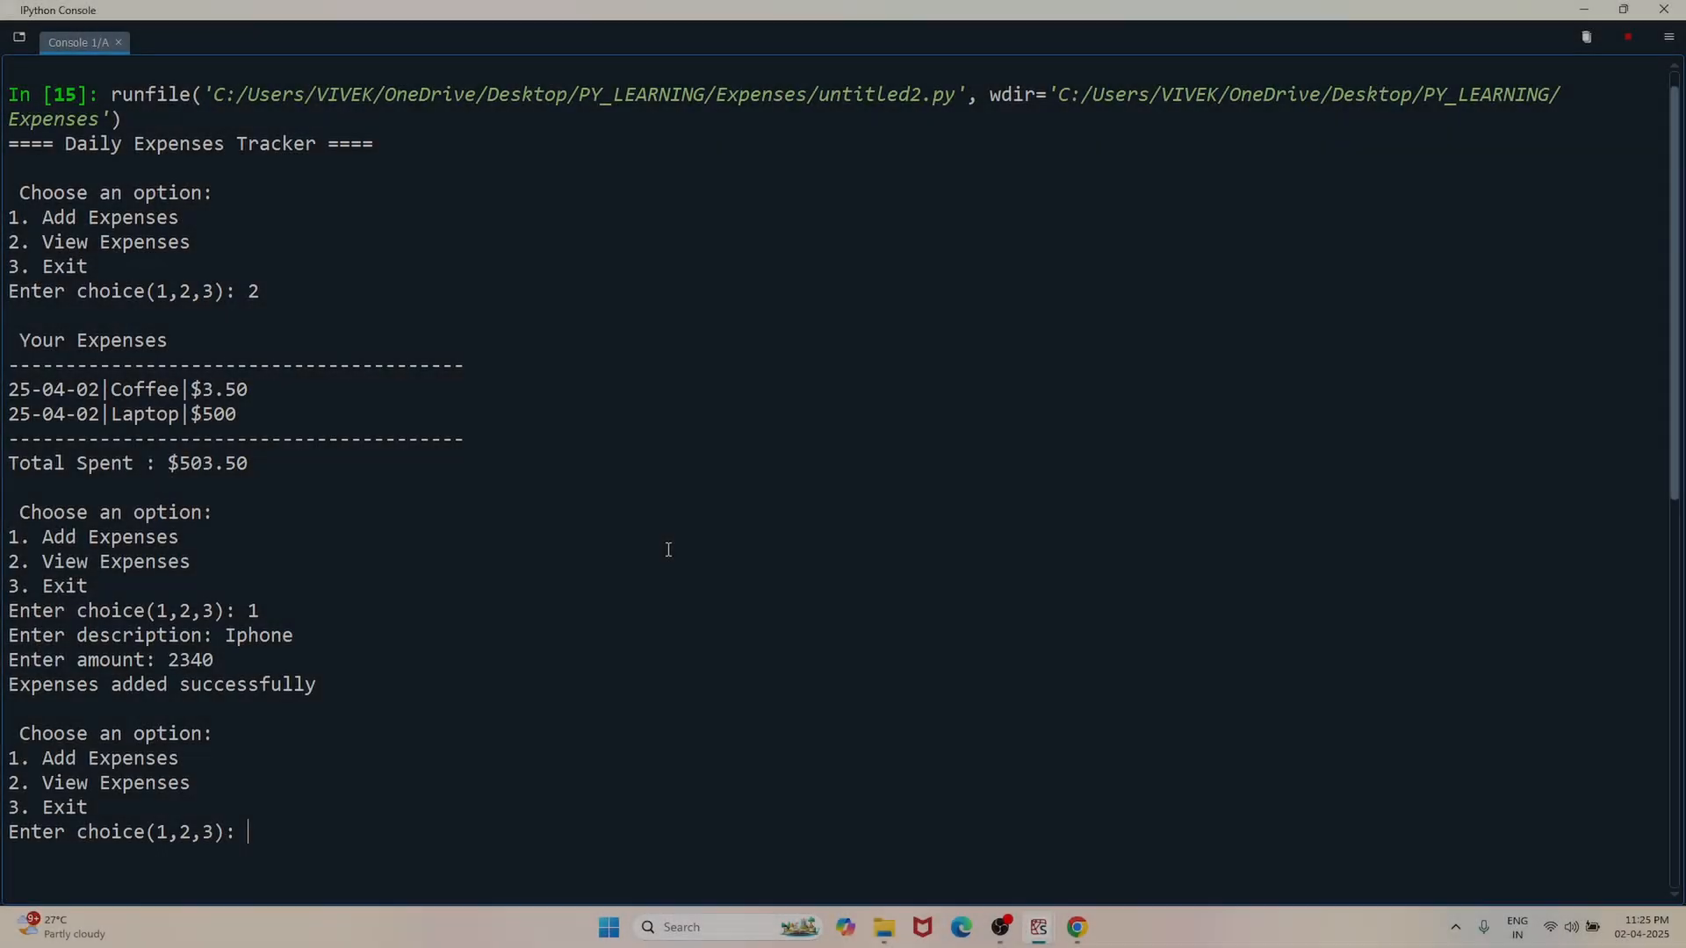
- List the expenses totalling $2843.50, then add a Notebook expense of 2.40
type("2")
type("1")
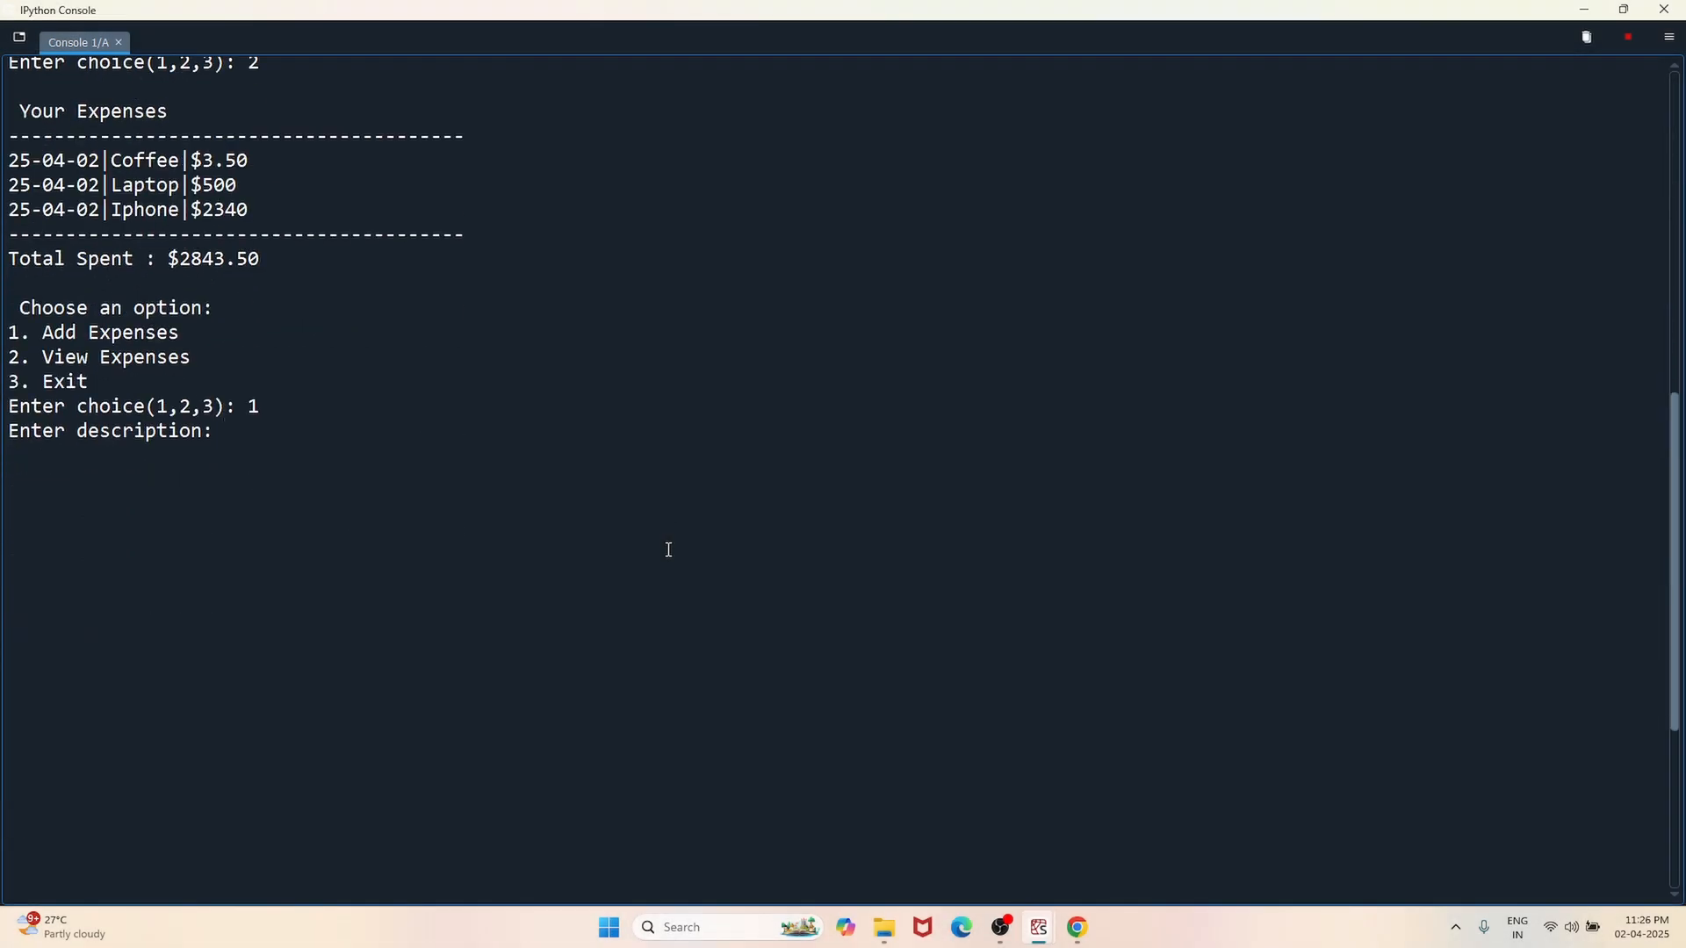
type("Notebook")
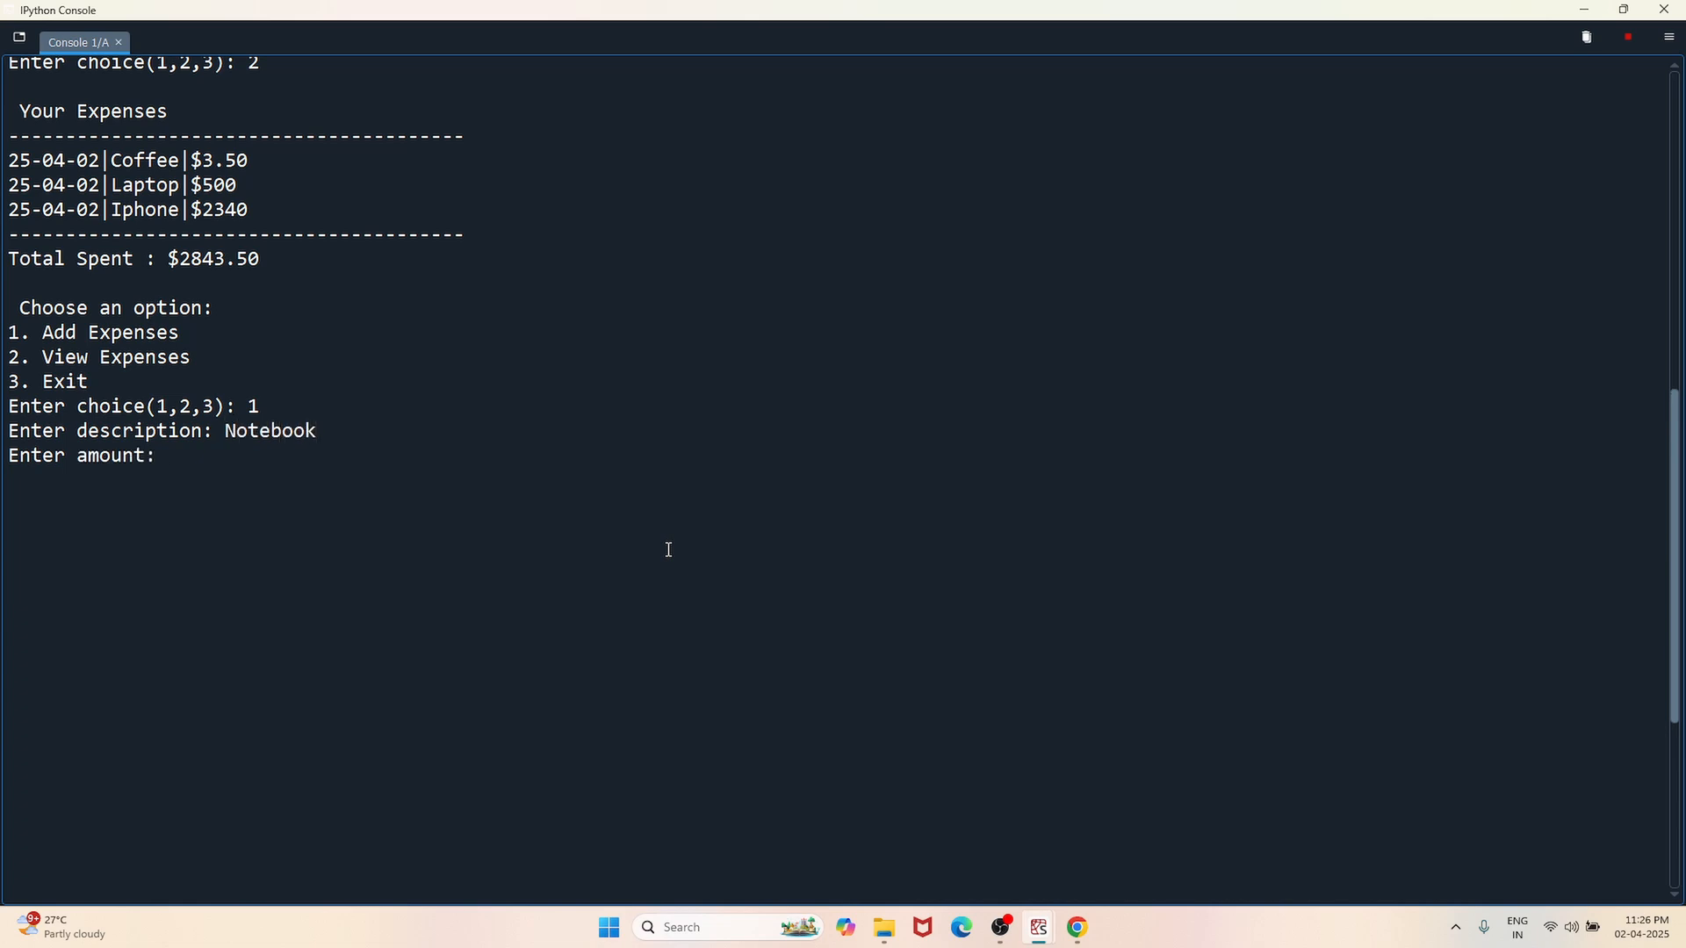
type("2.40")
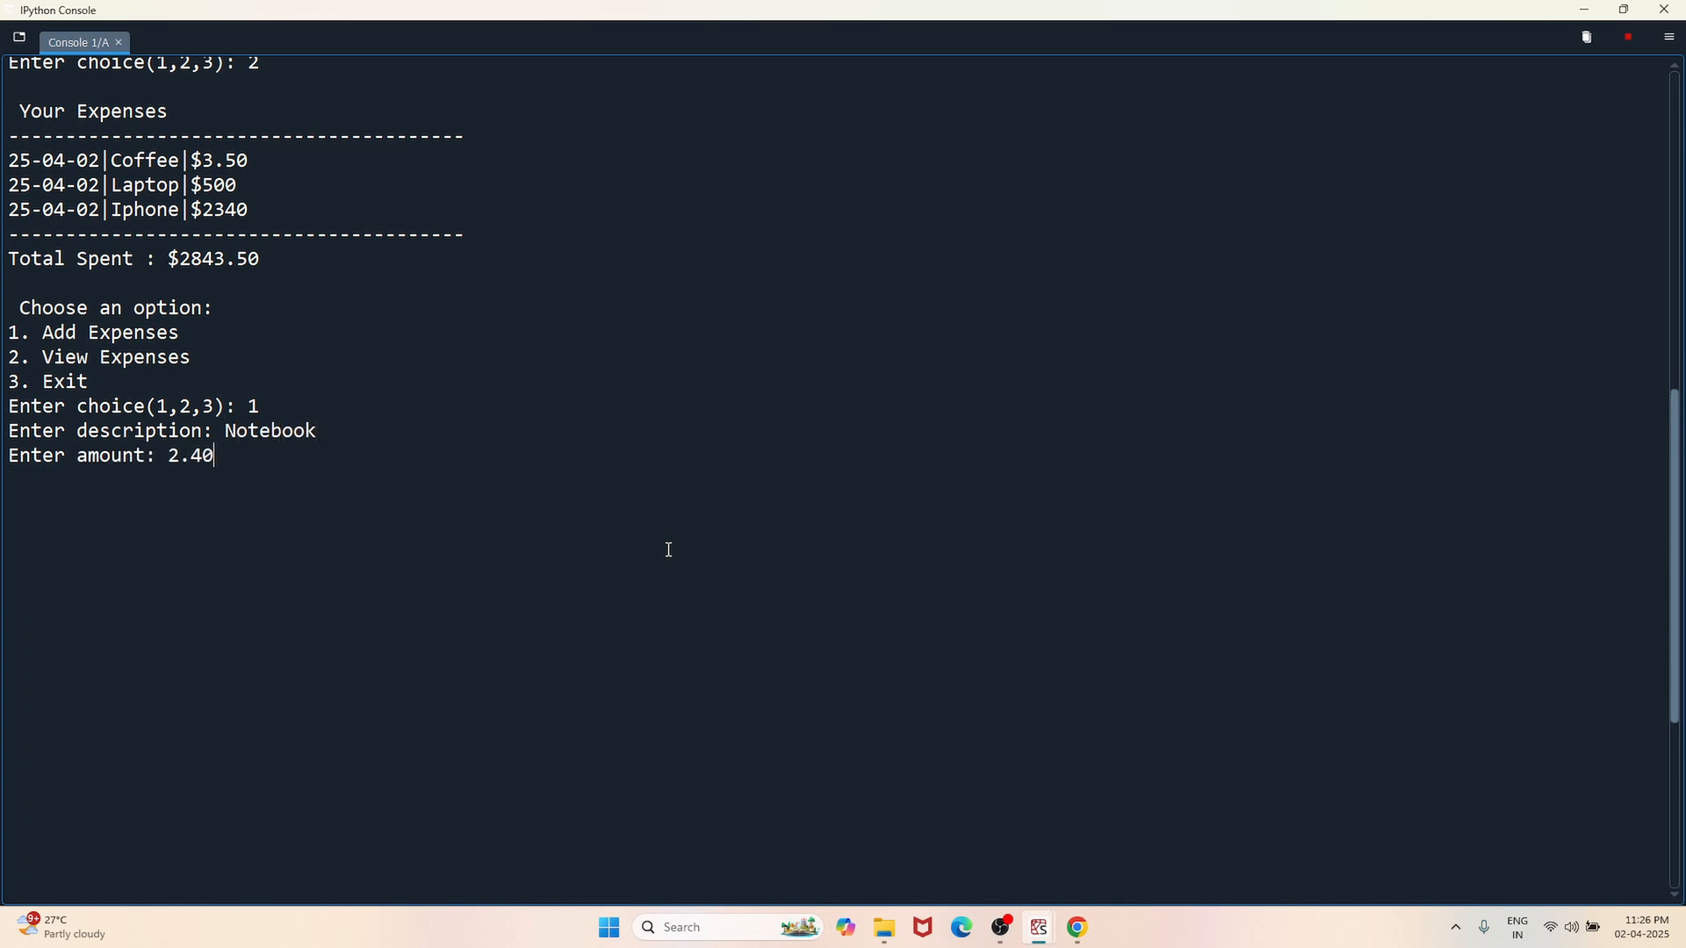
key("enter")
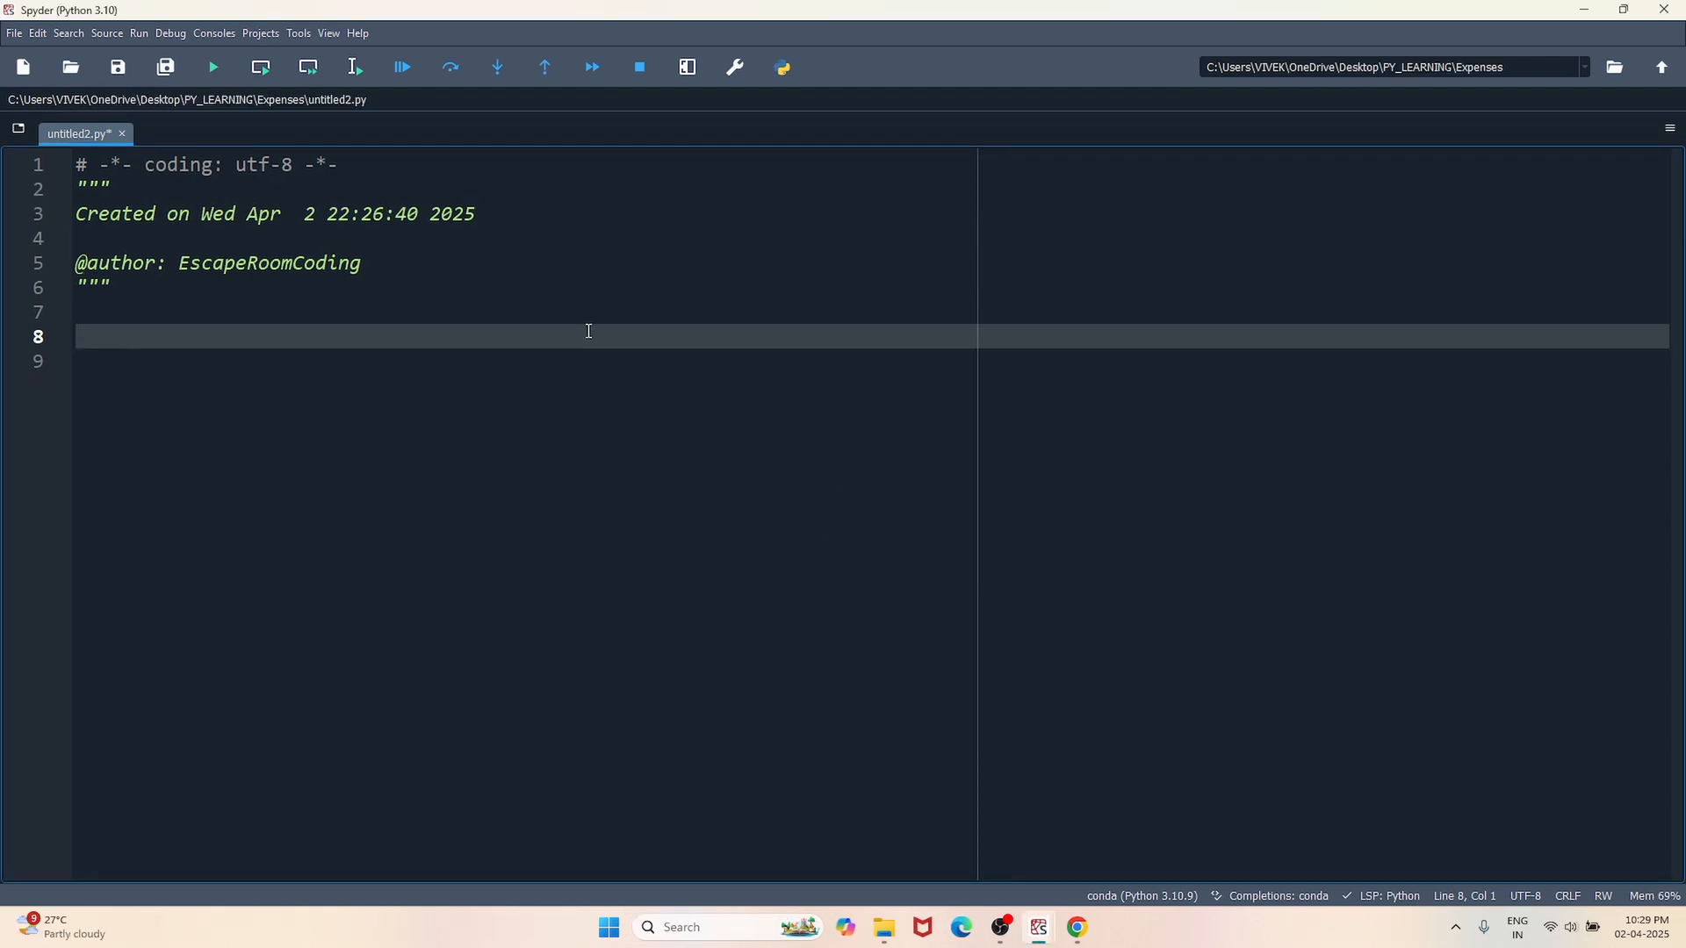
- Write the datetime import line at the top of the script
type("from dateti")
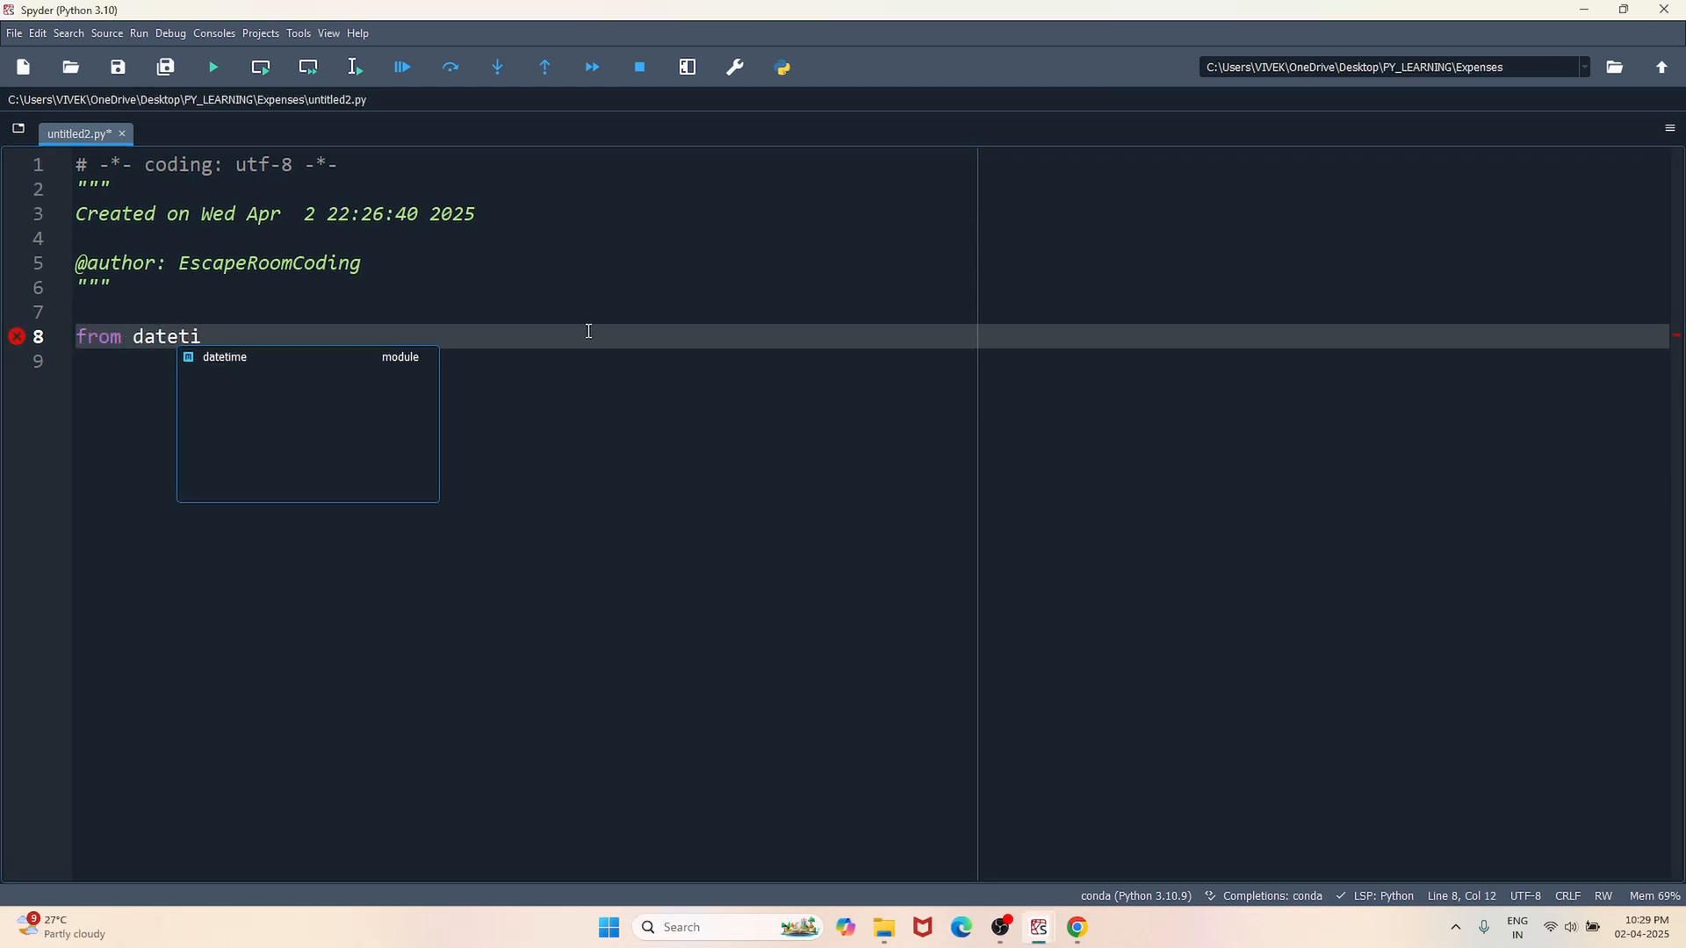
type("me import datetime")
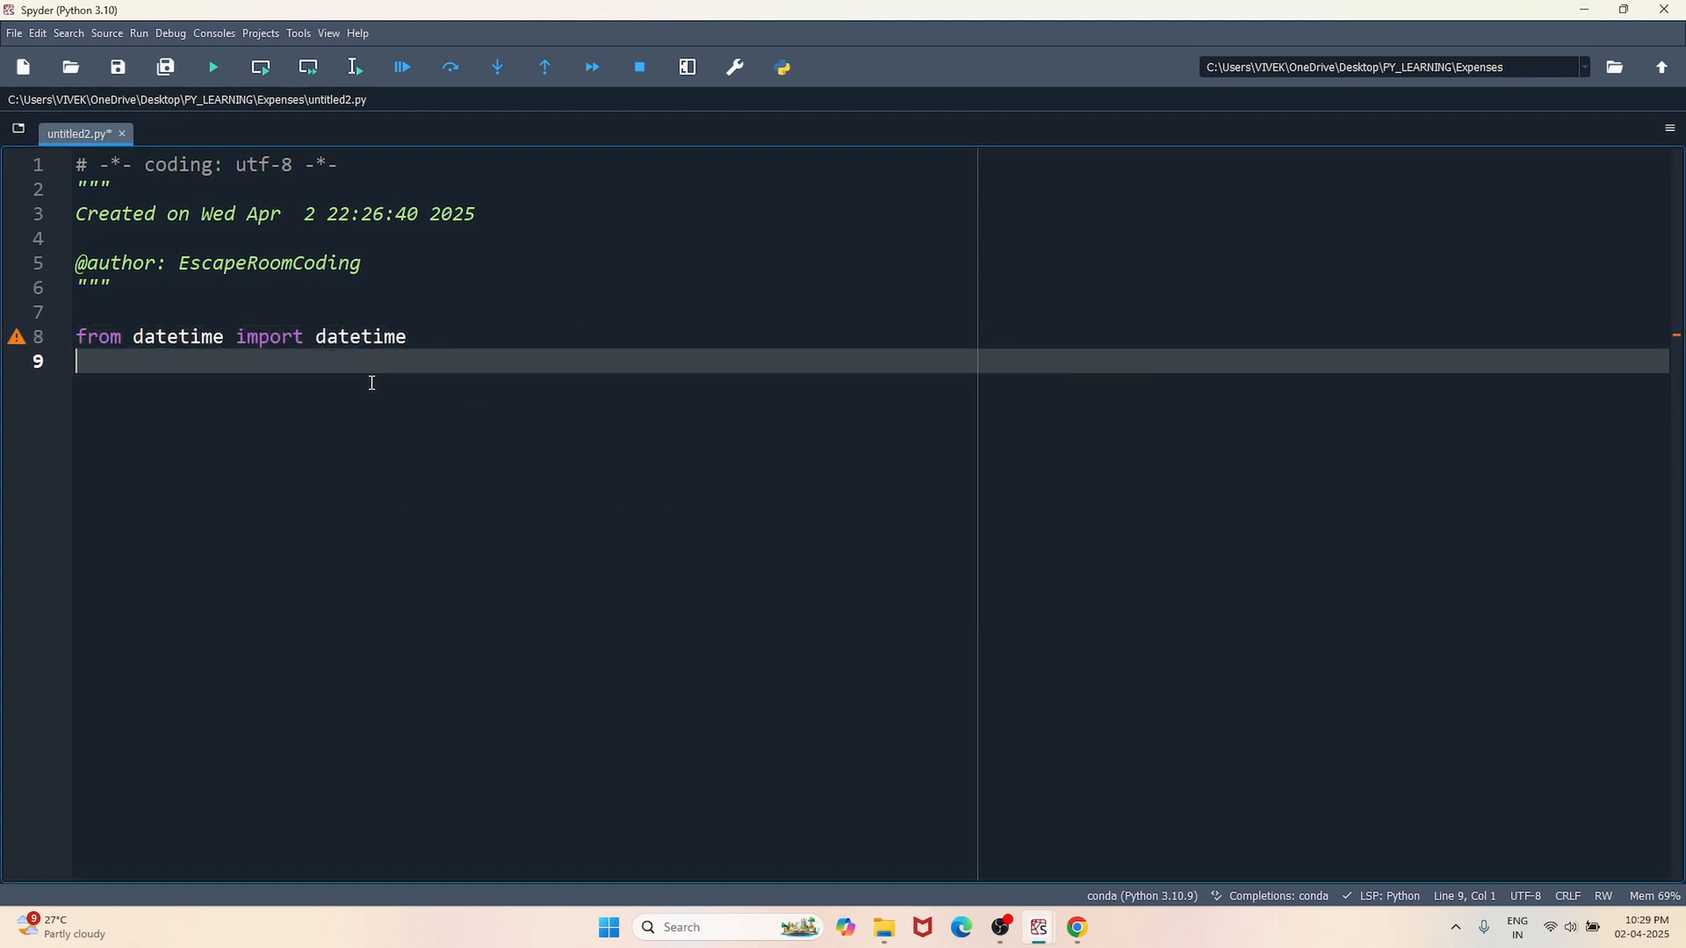
type("i")
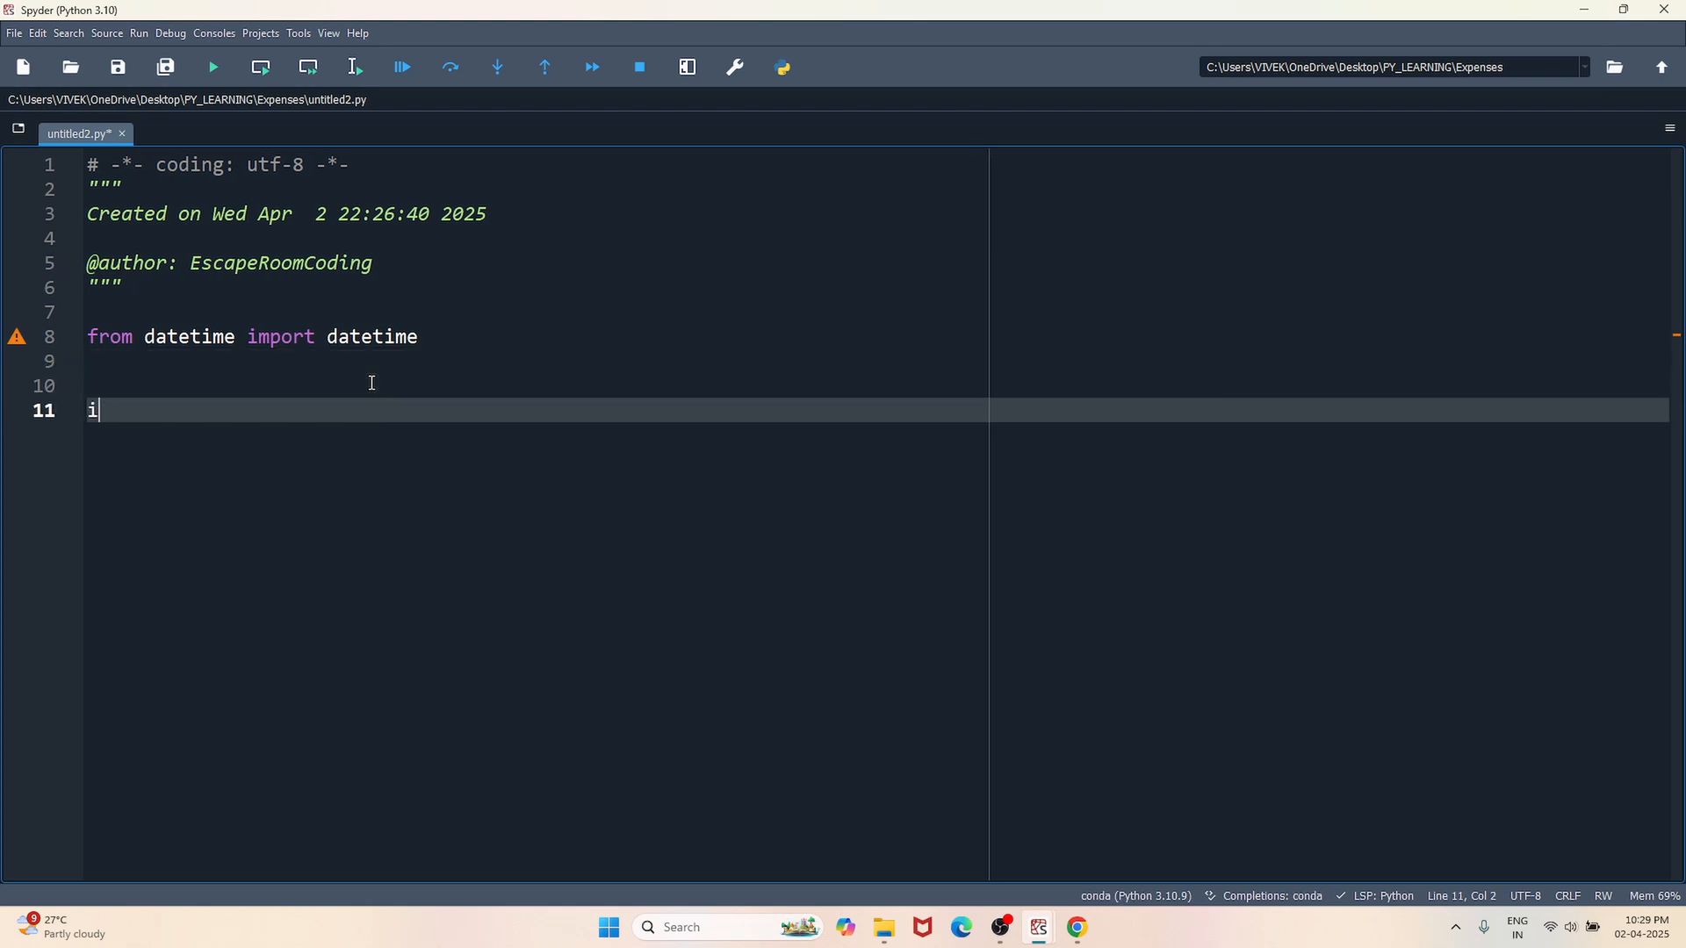
type("mport da")
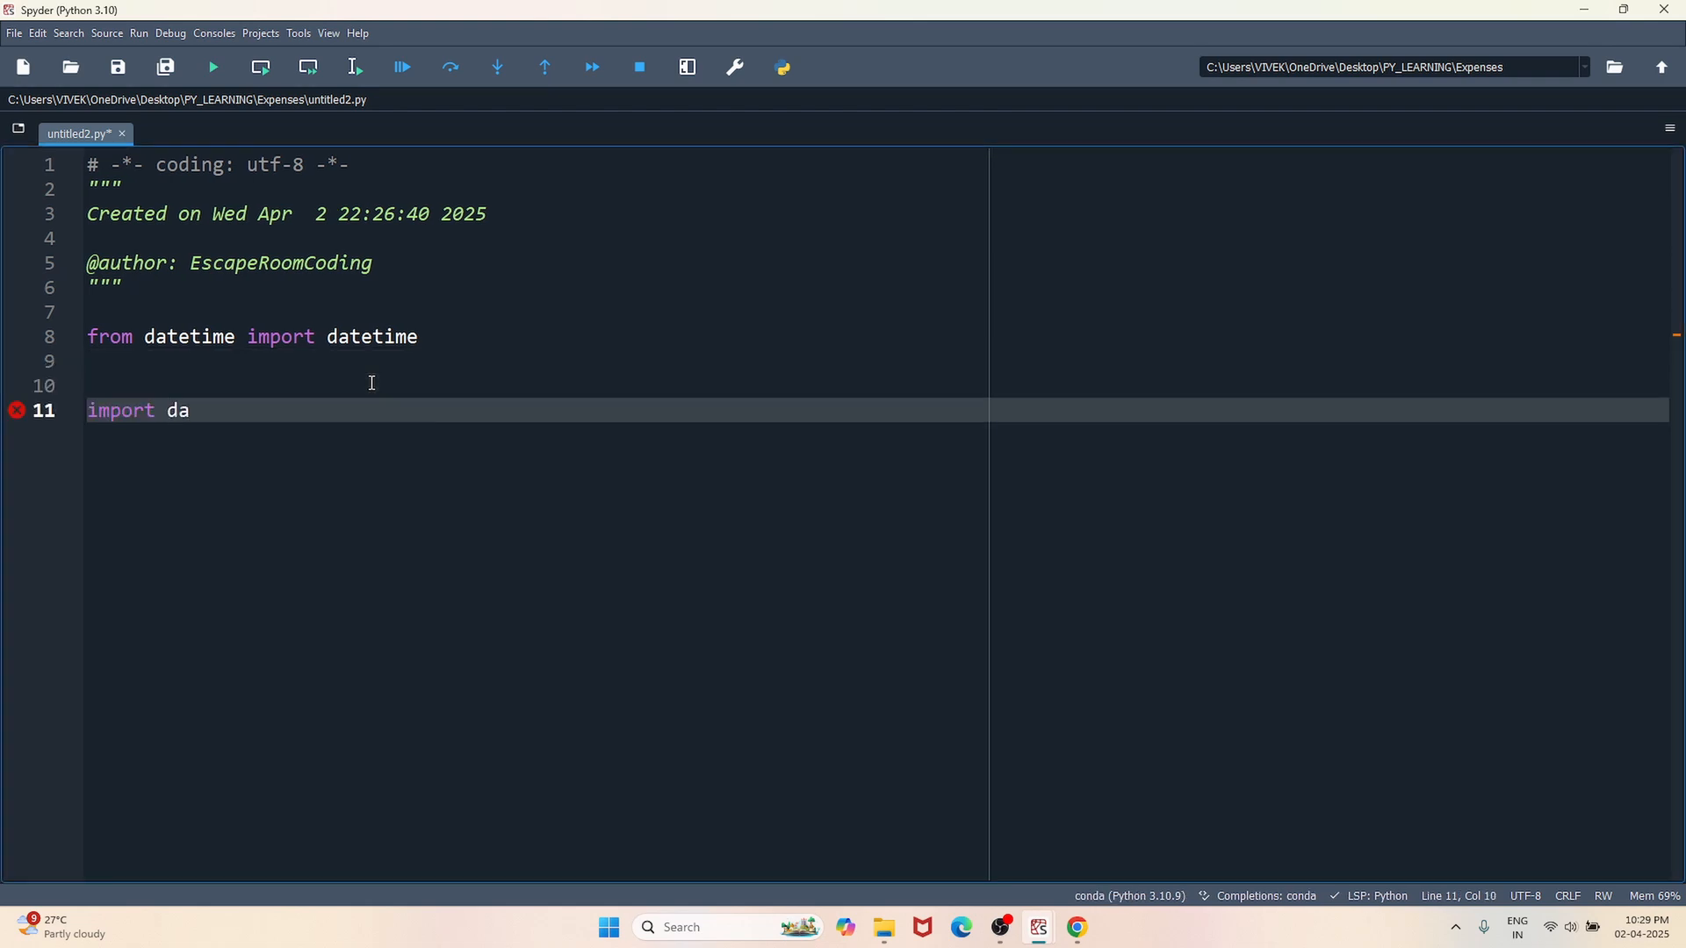
type("tetime")
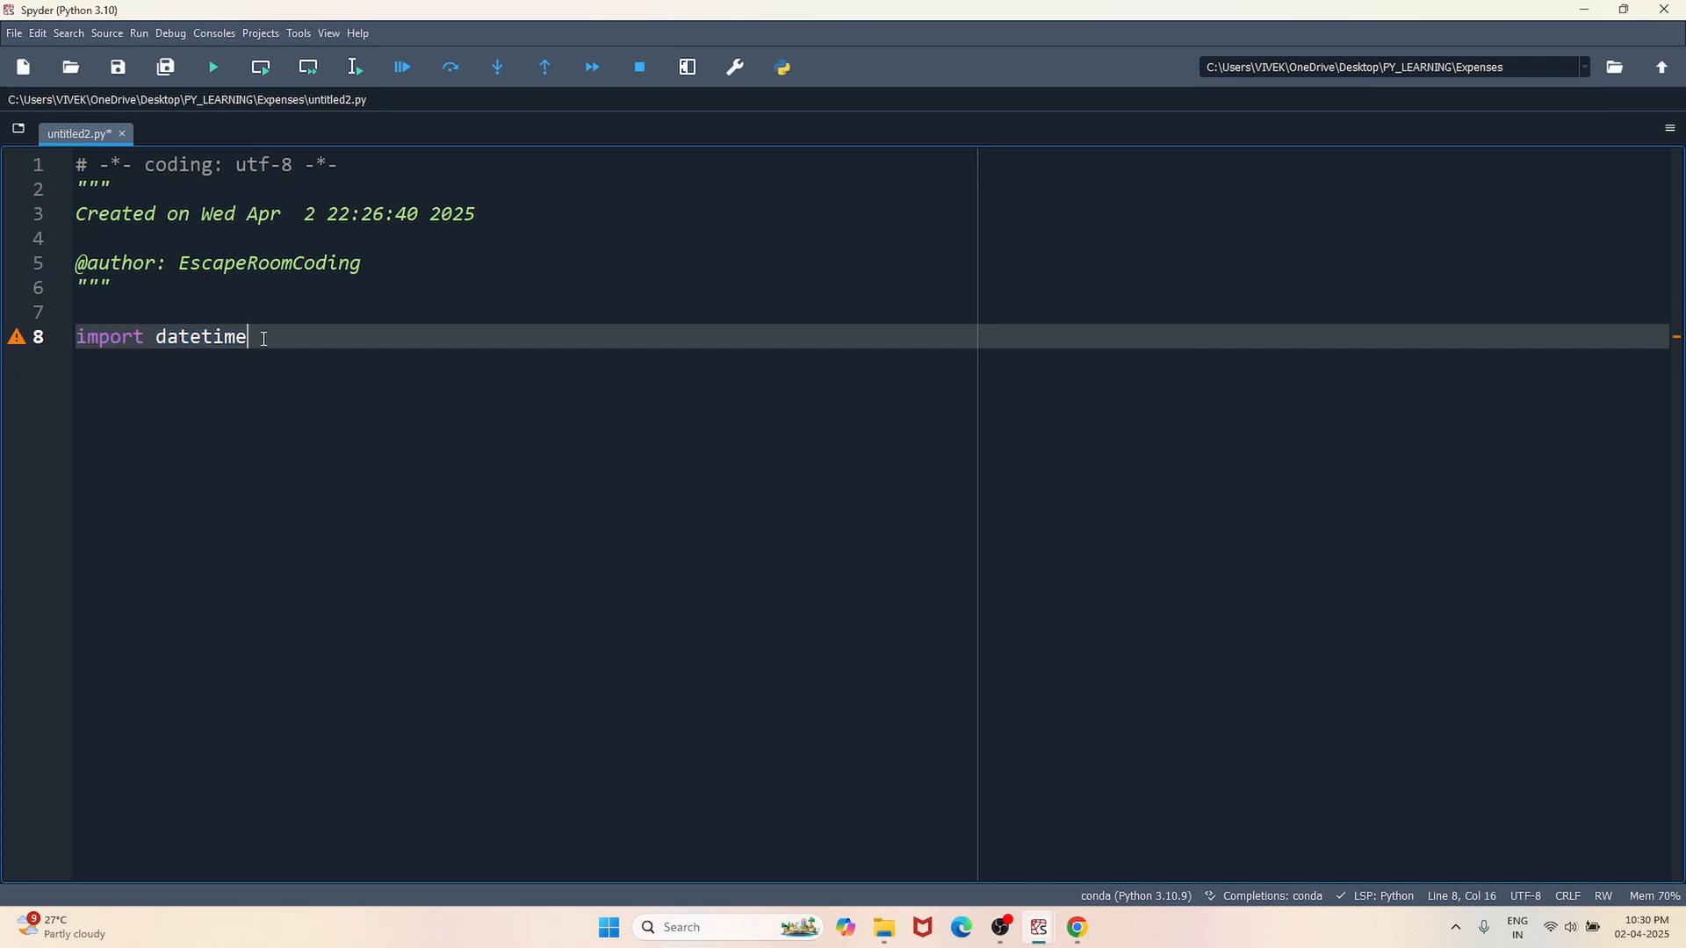
- On a new line, store datetime.datetime.now() in the variable now
key("enter")
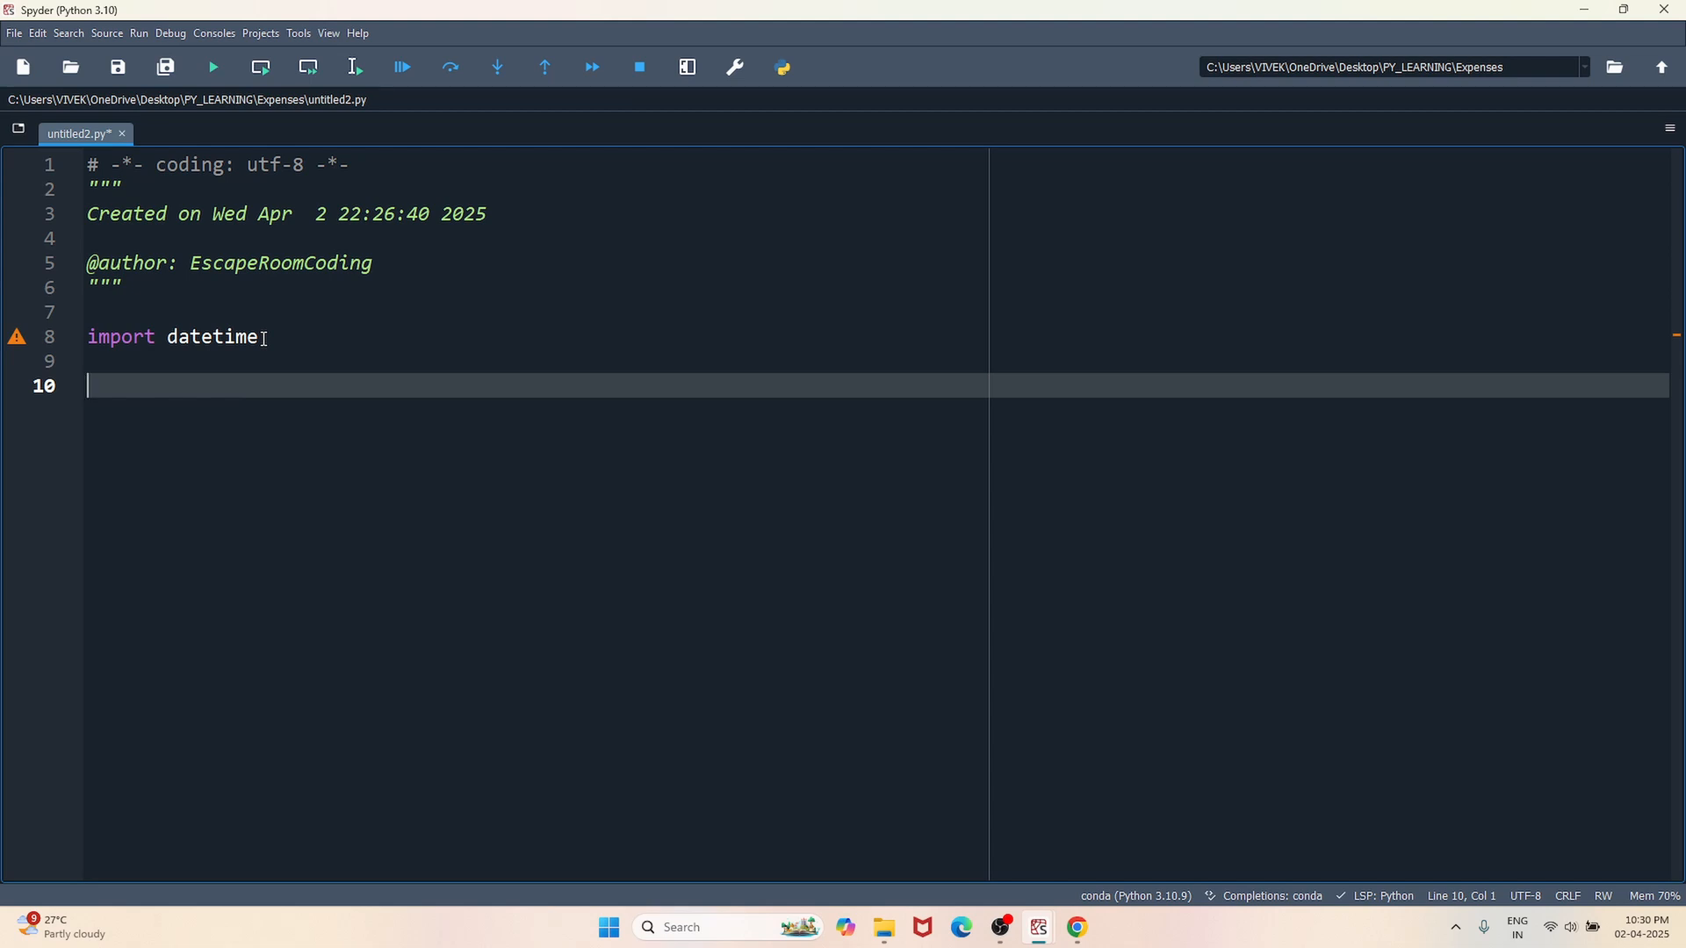
type("now =")
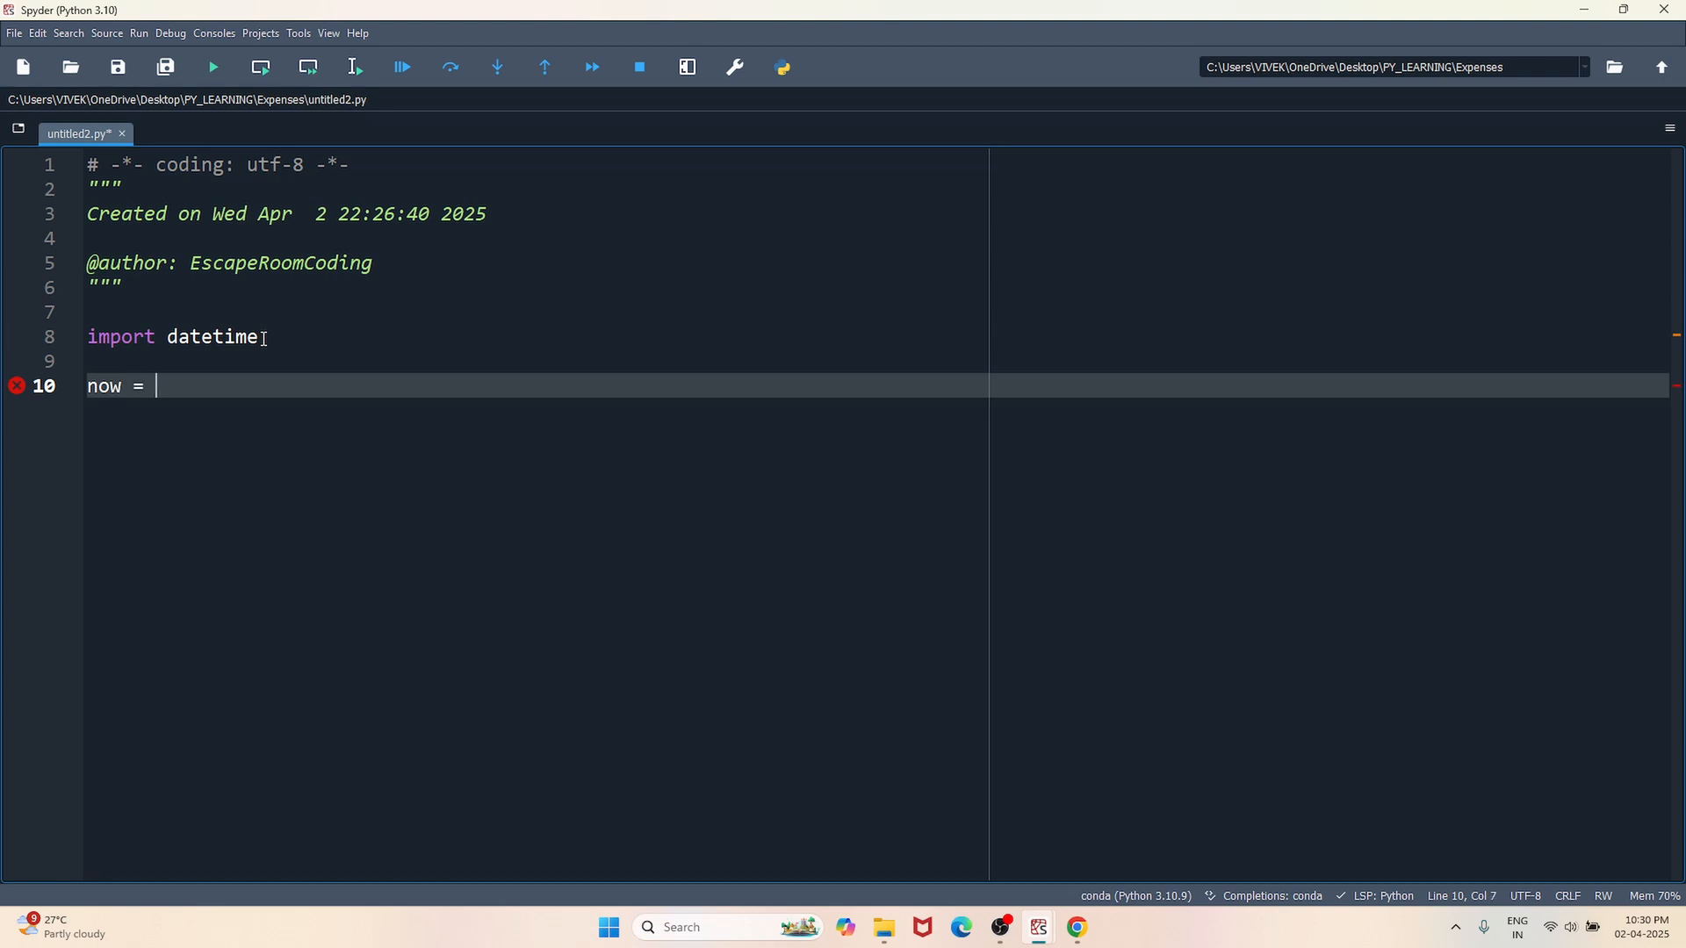
type("datetime")
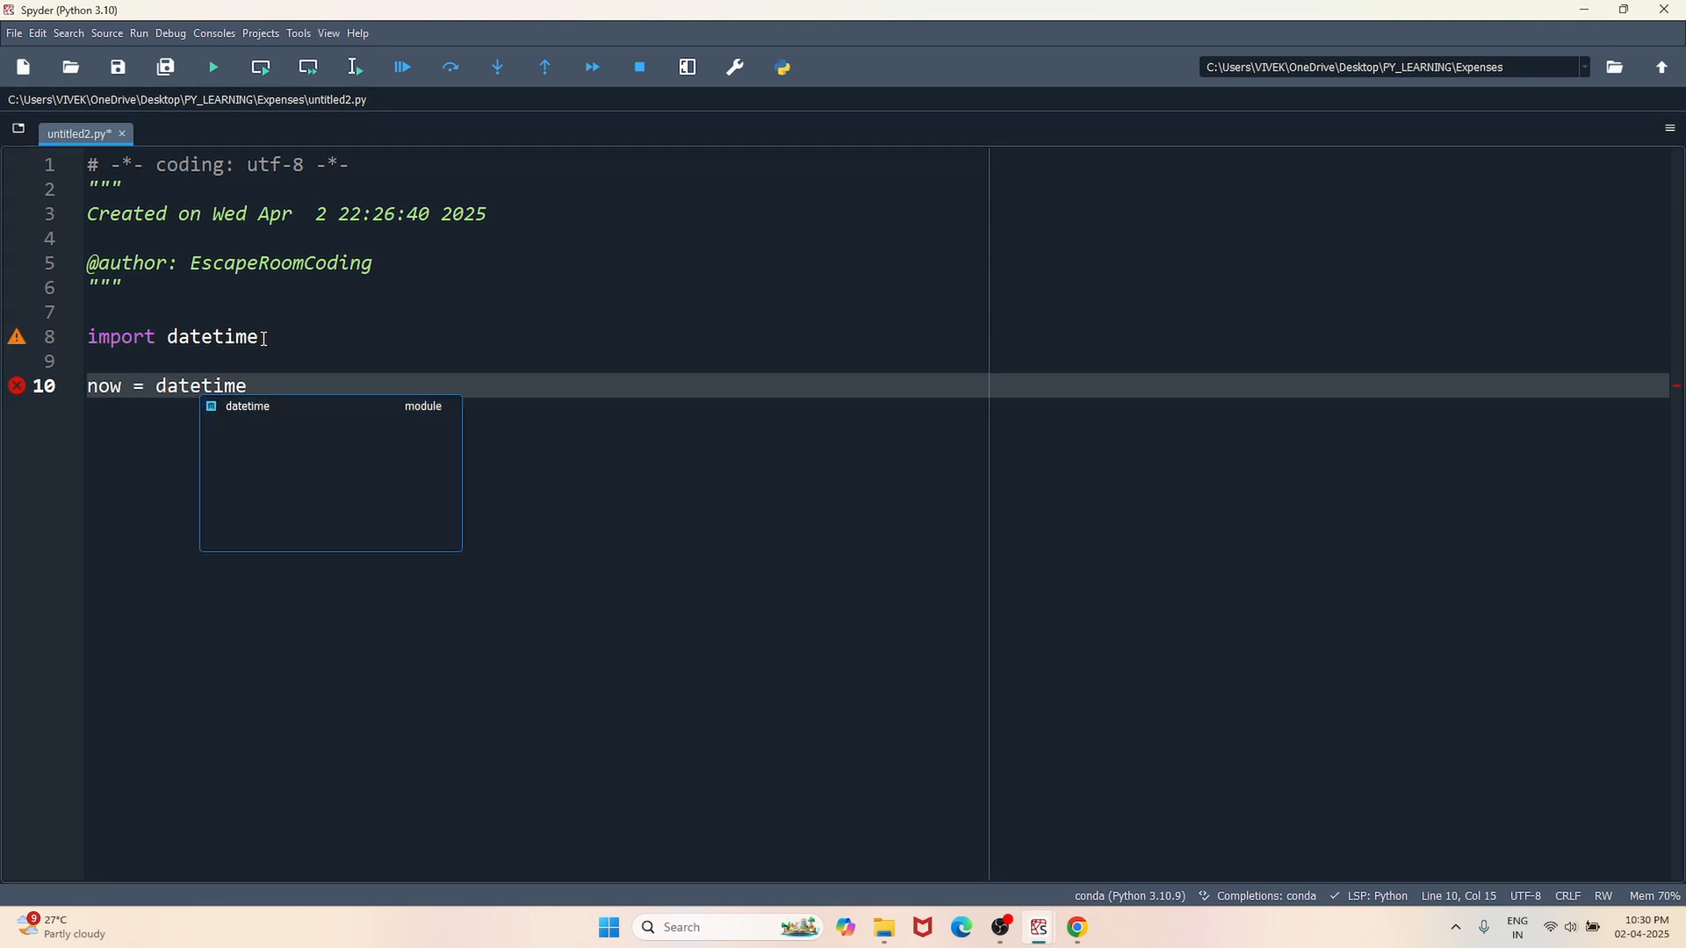
type(".date")
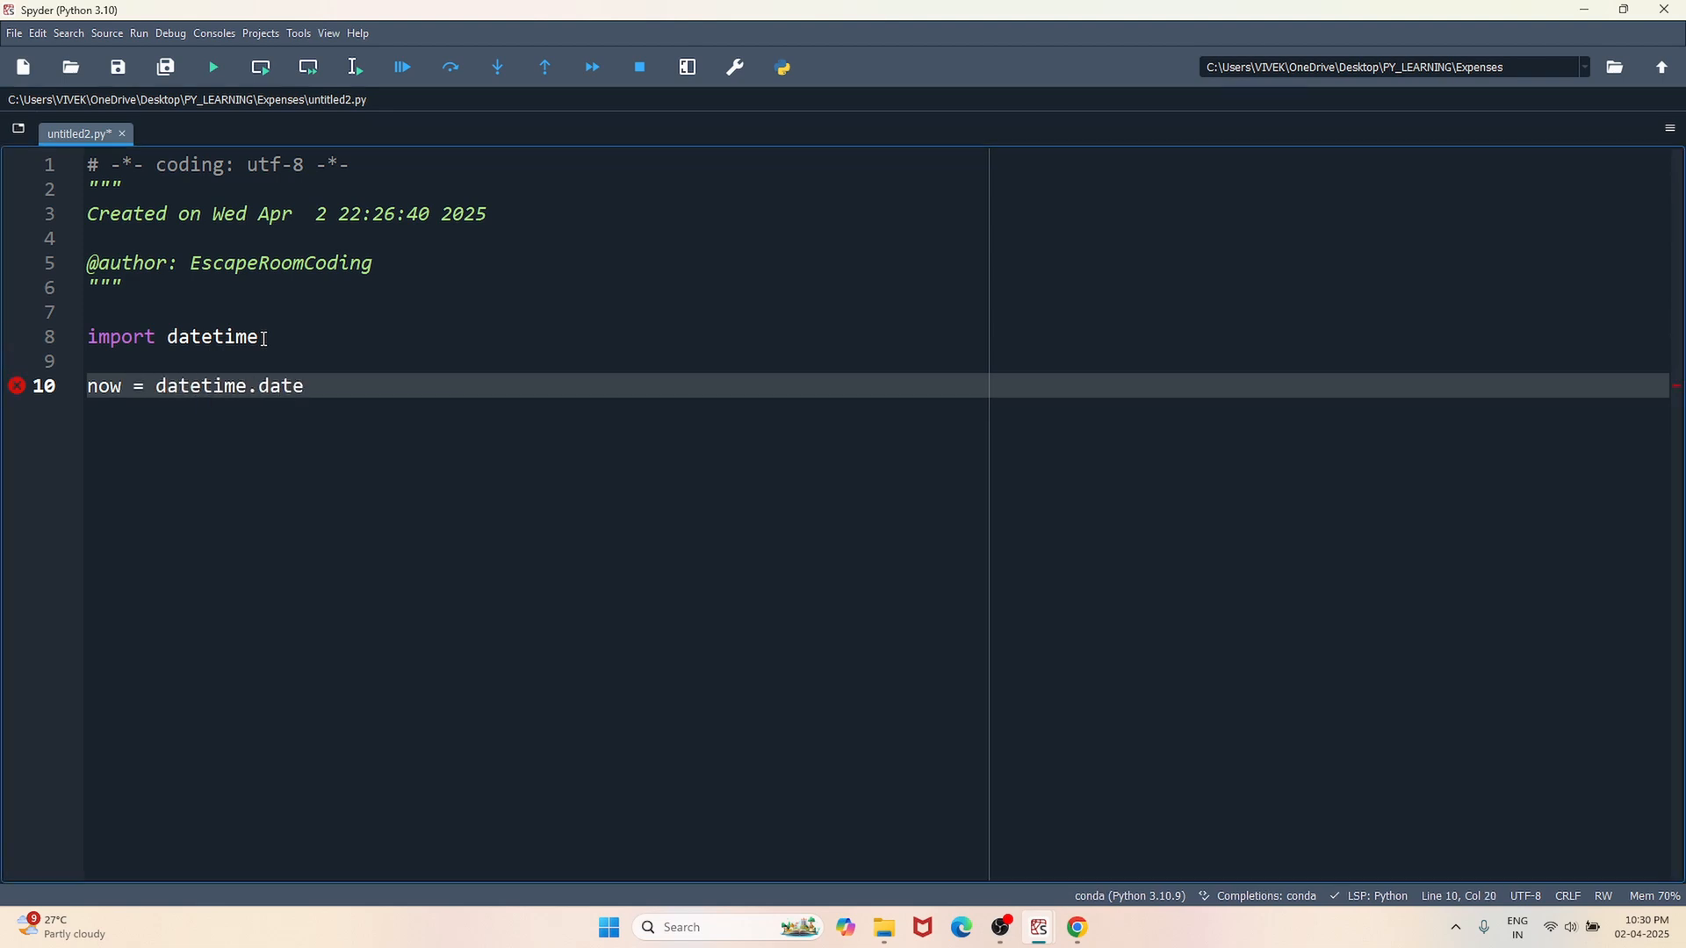
type("time.now(")
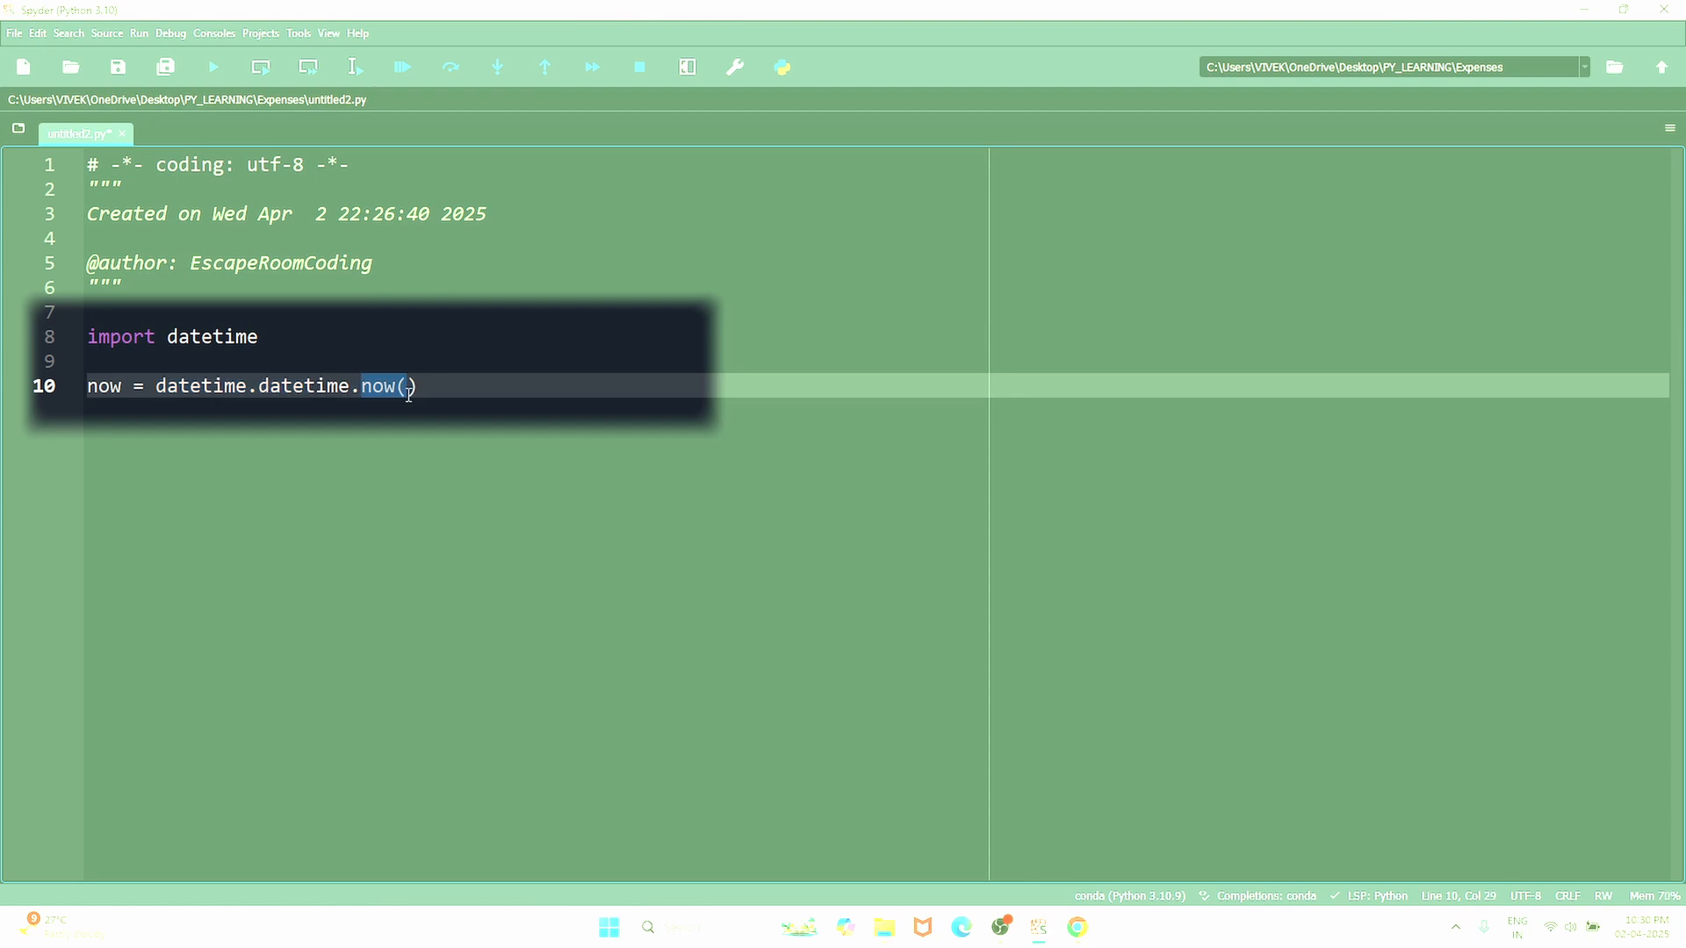
type(")")
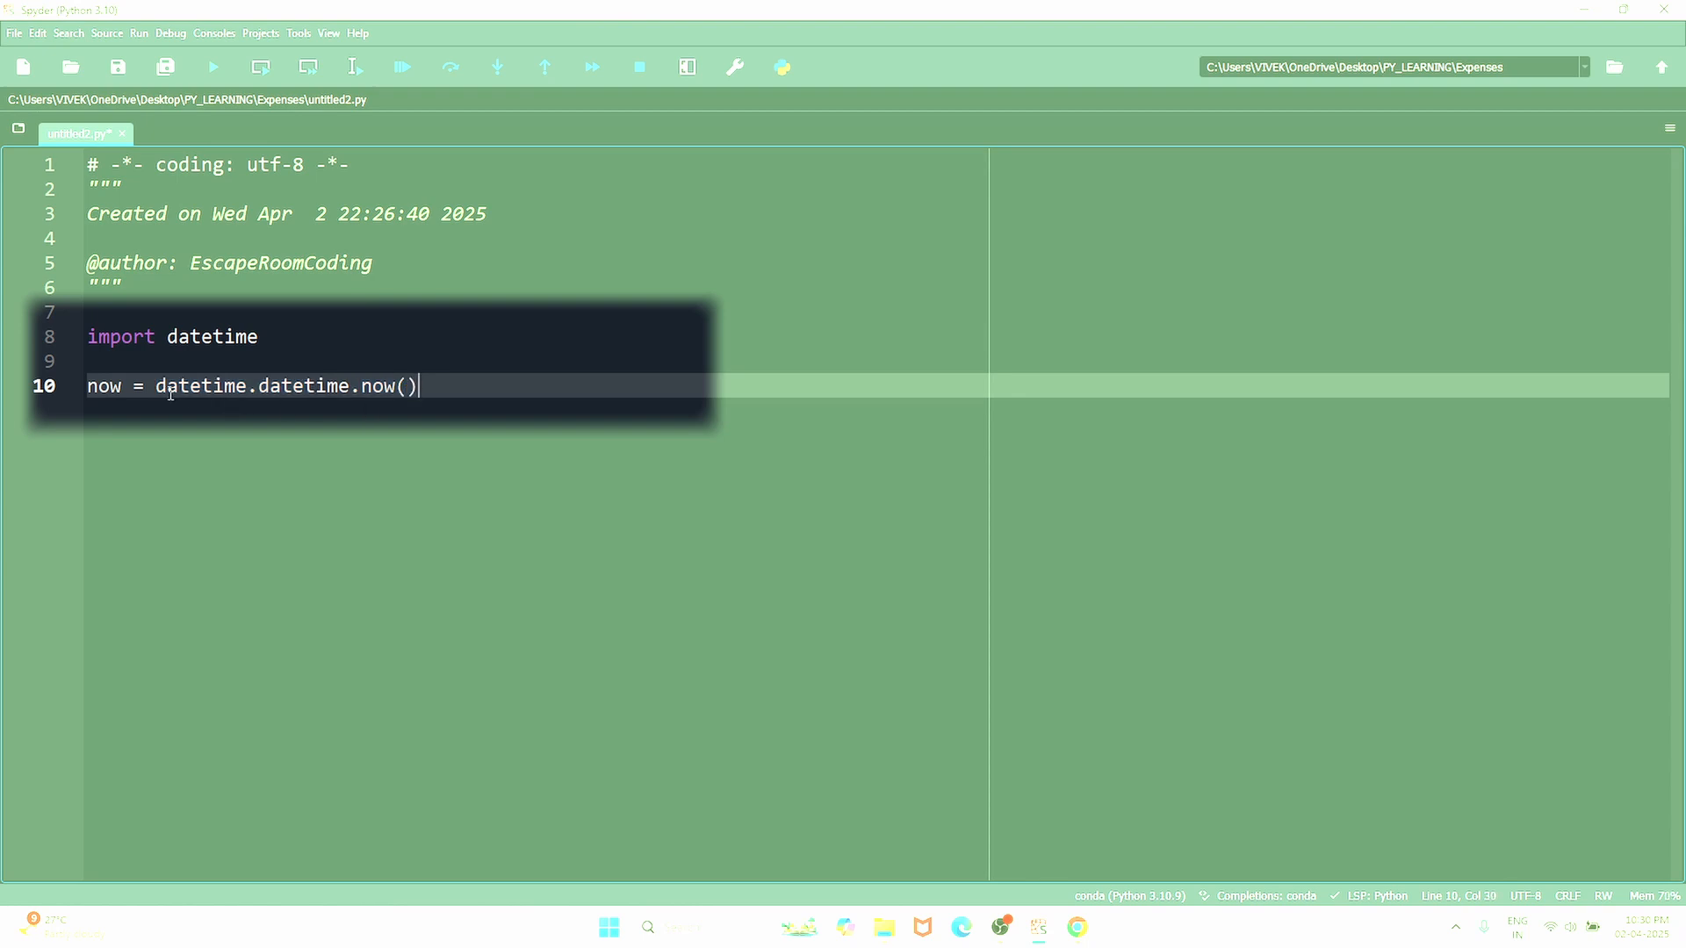
double_click(200, 387)
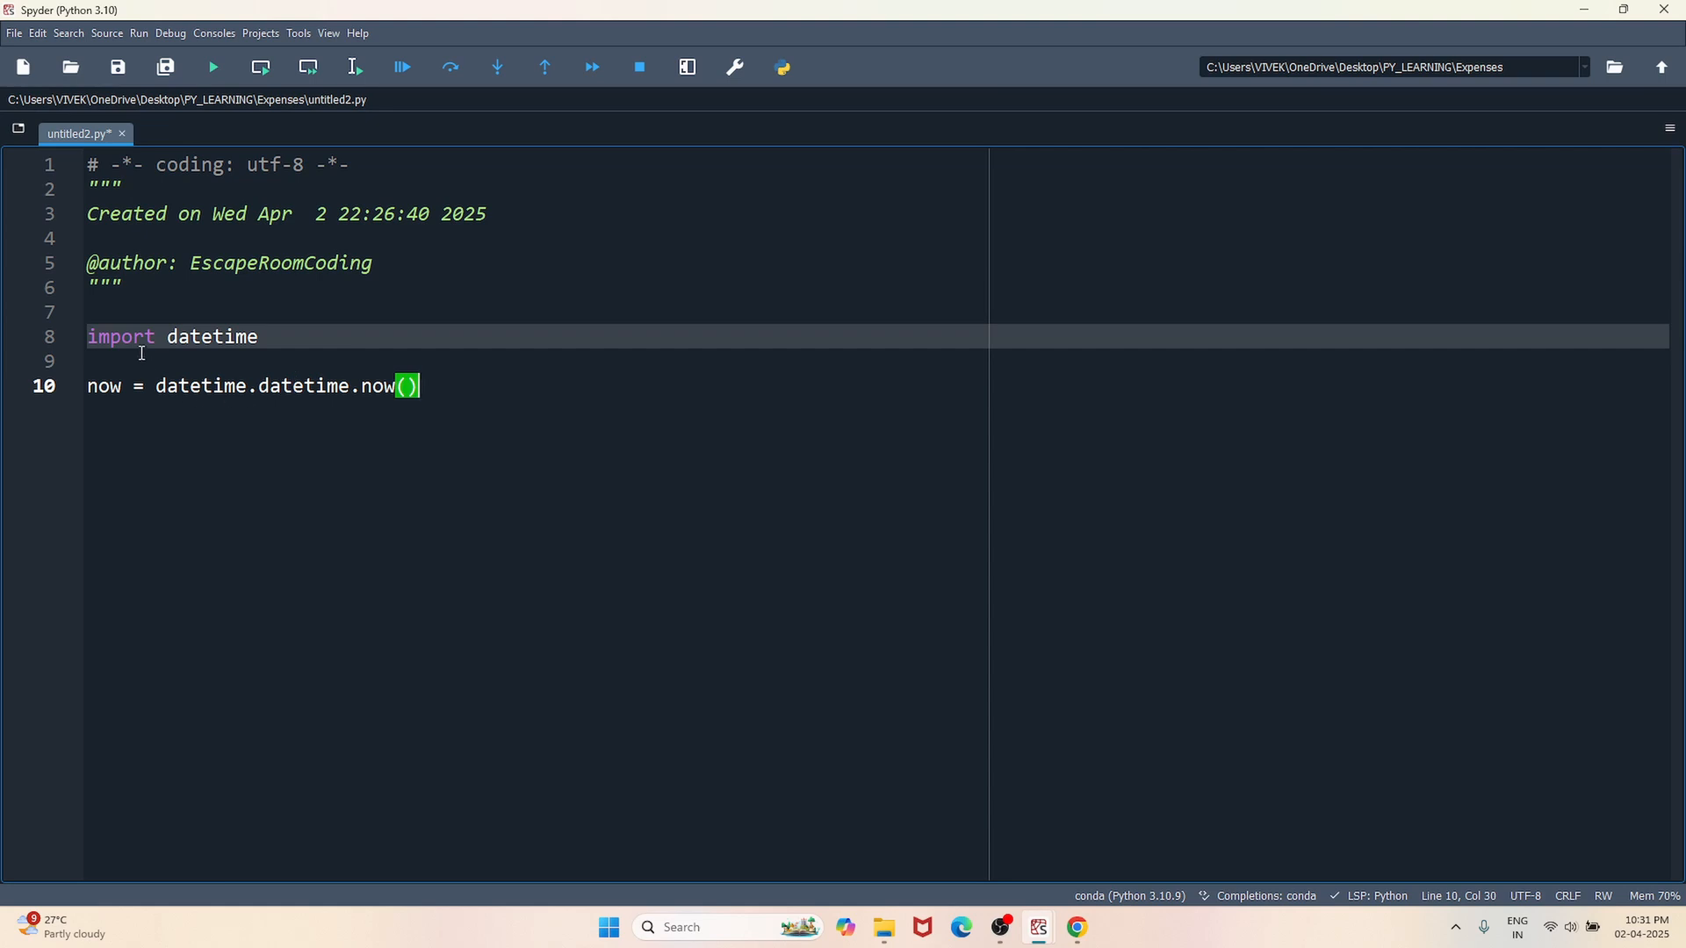
- Replace both lines with 'from datetime import datetime', removing the now assignment line
left_click_drag(88, 337, 419, 387)
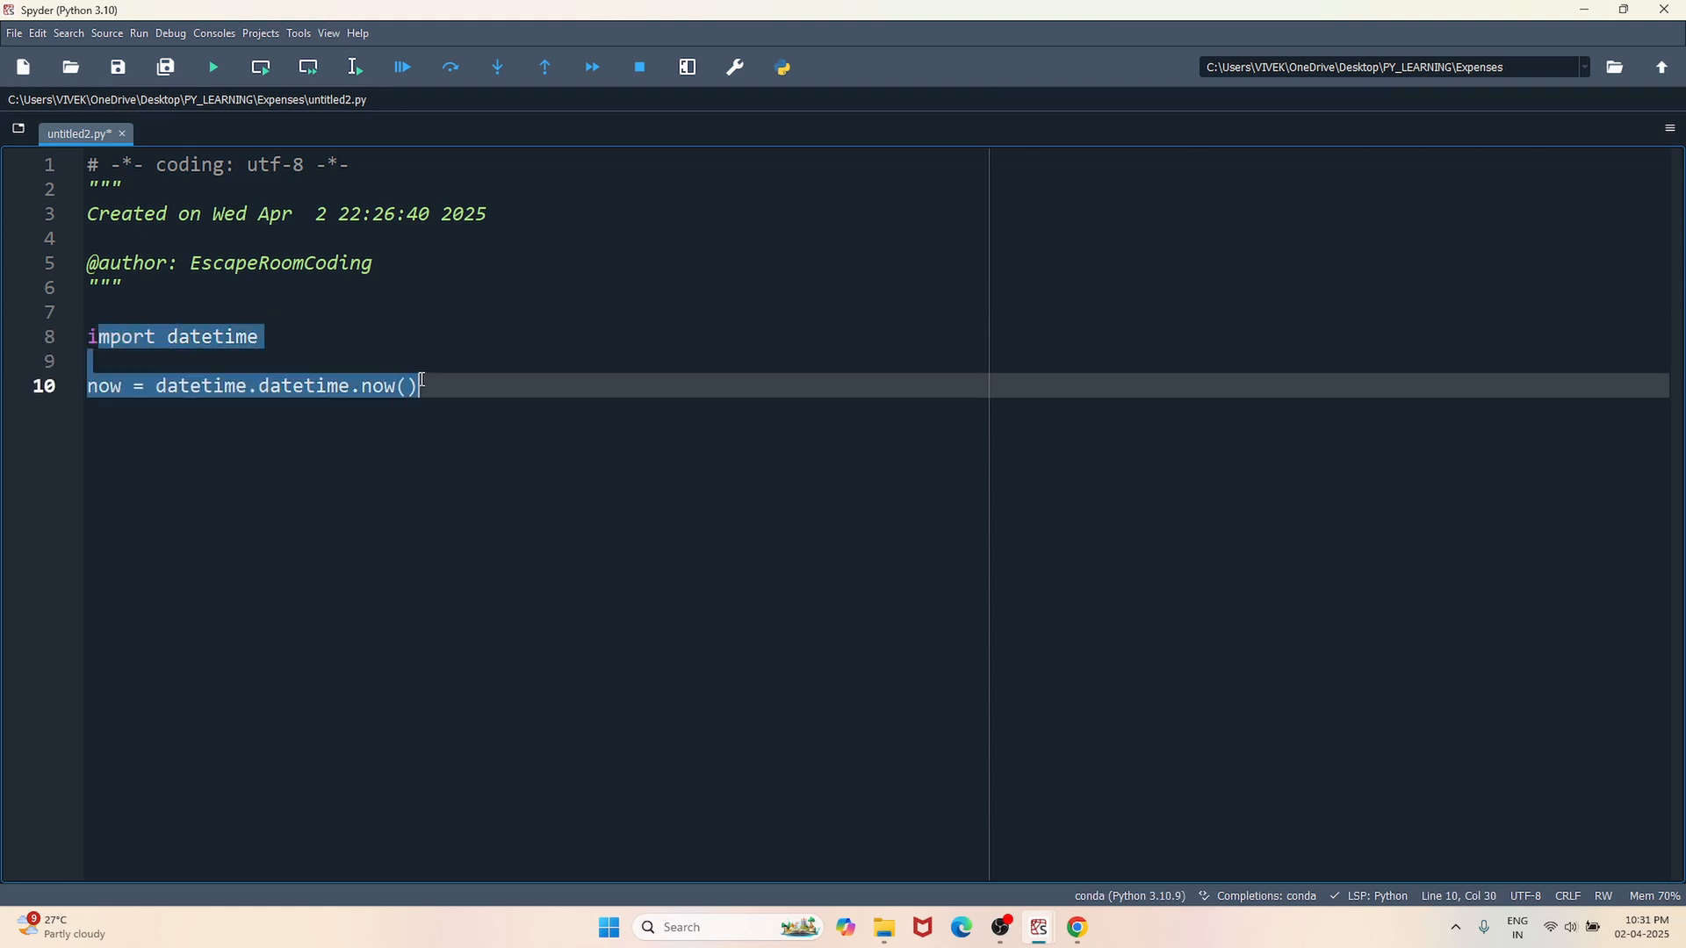
type("from da")
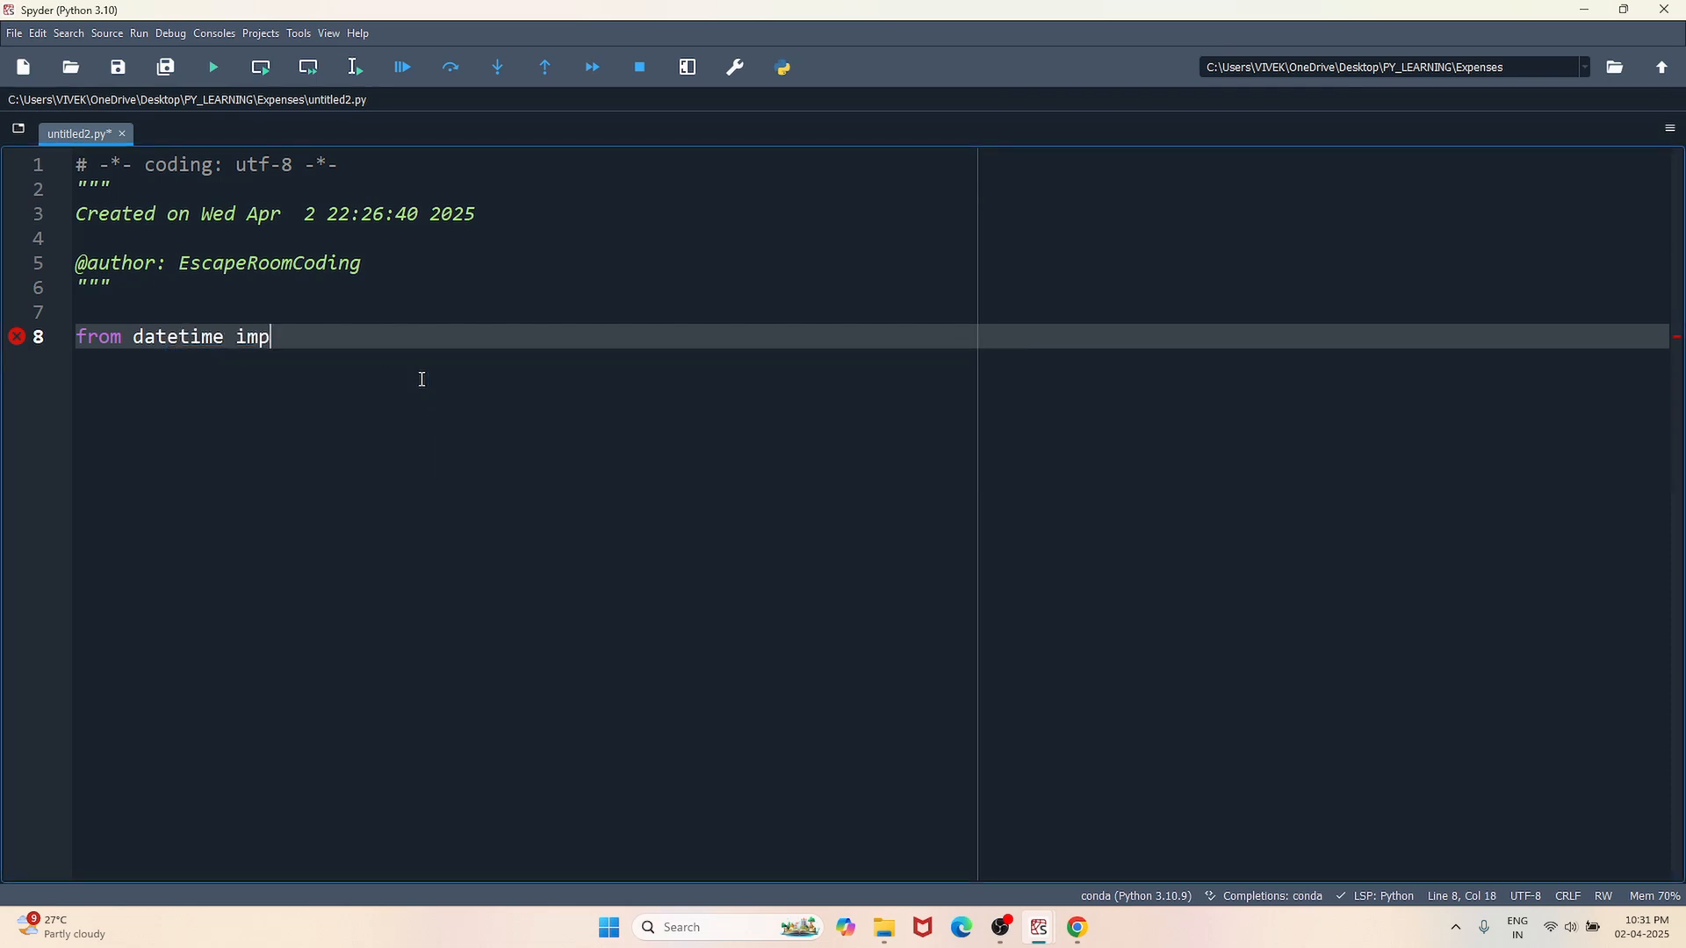
type("ort datetime")
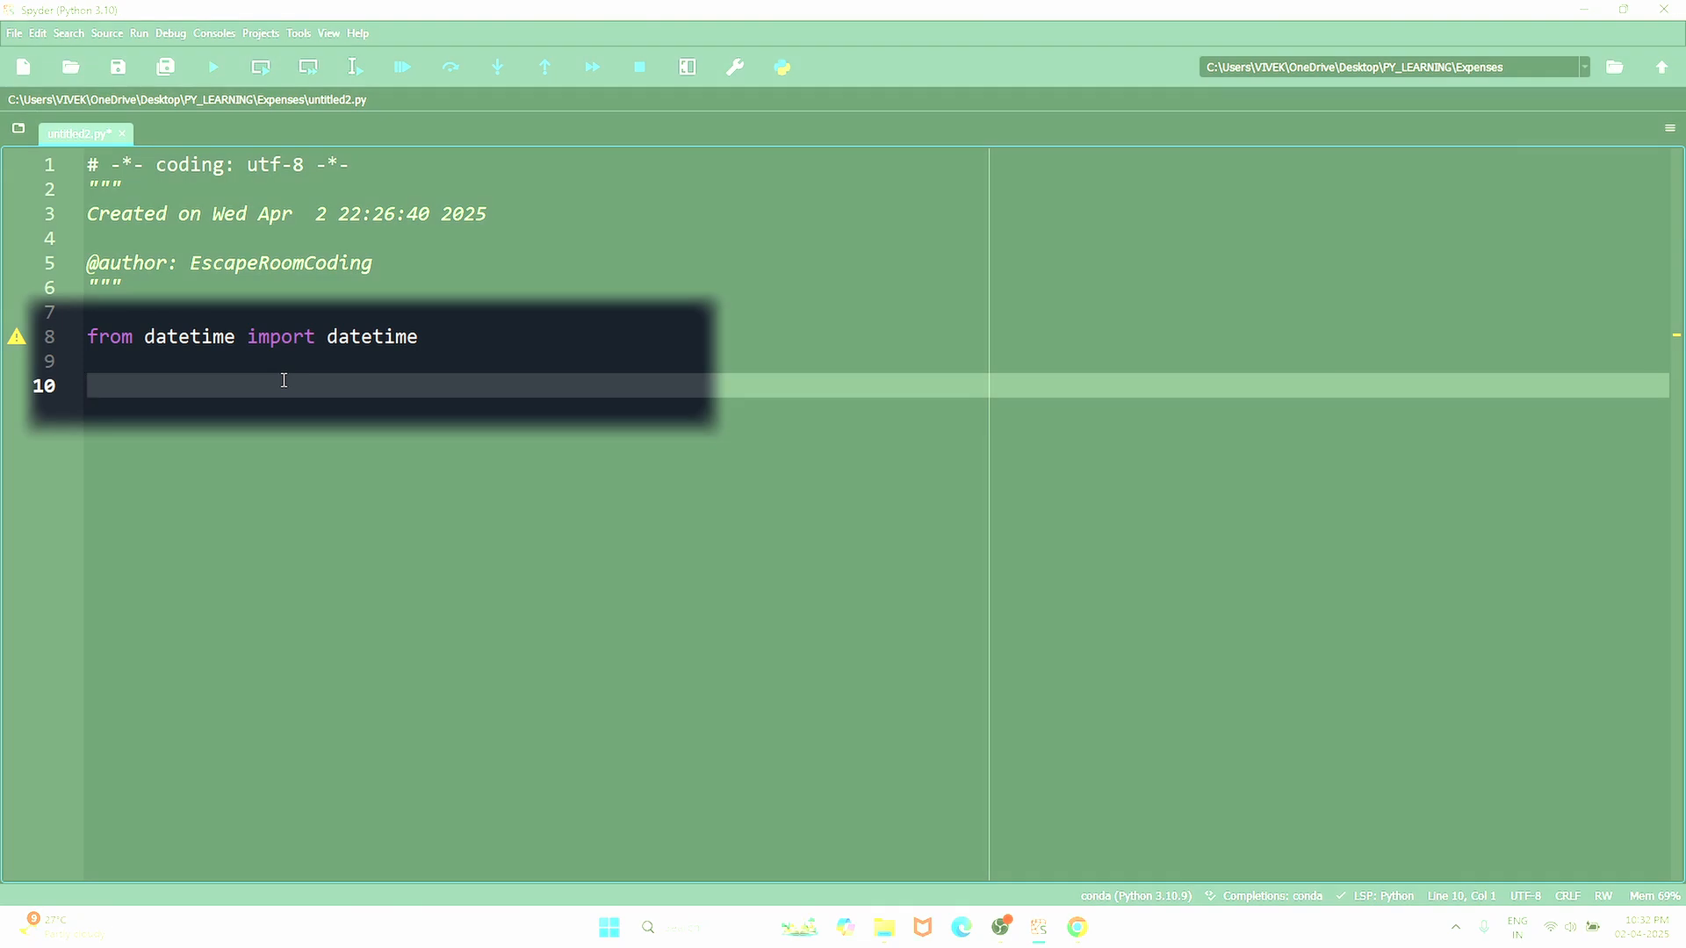
type("now =")
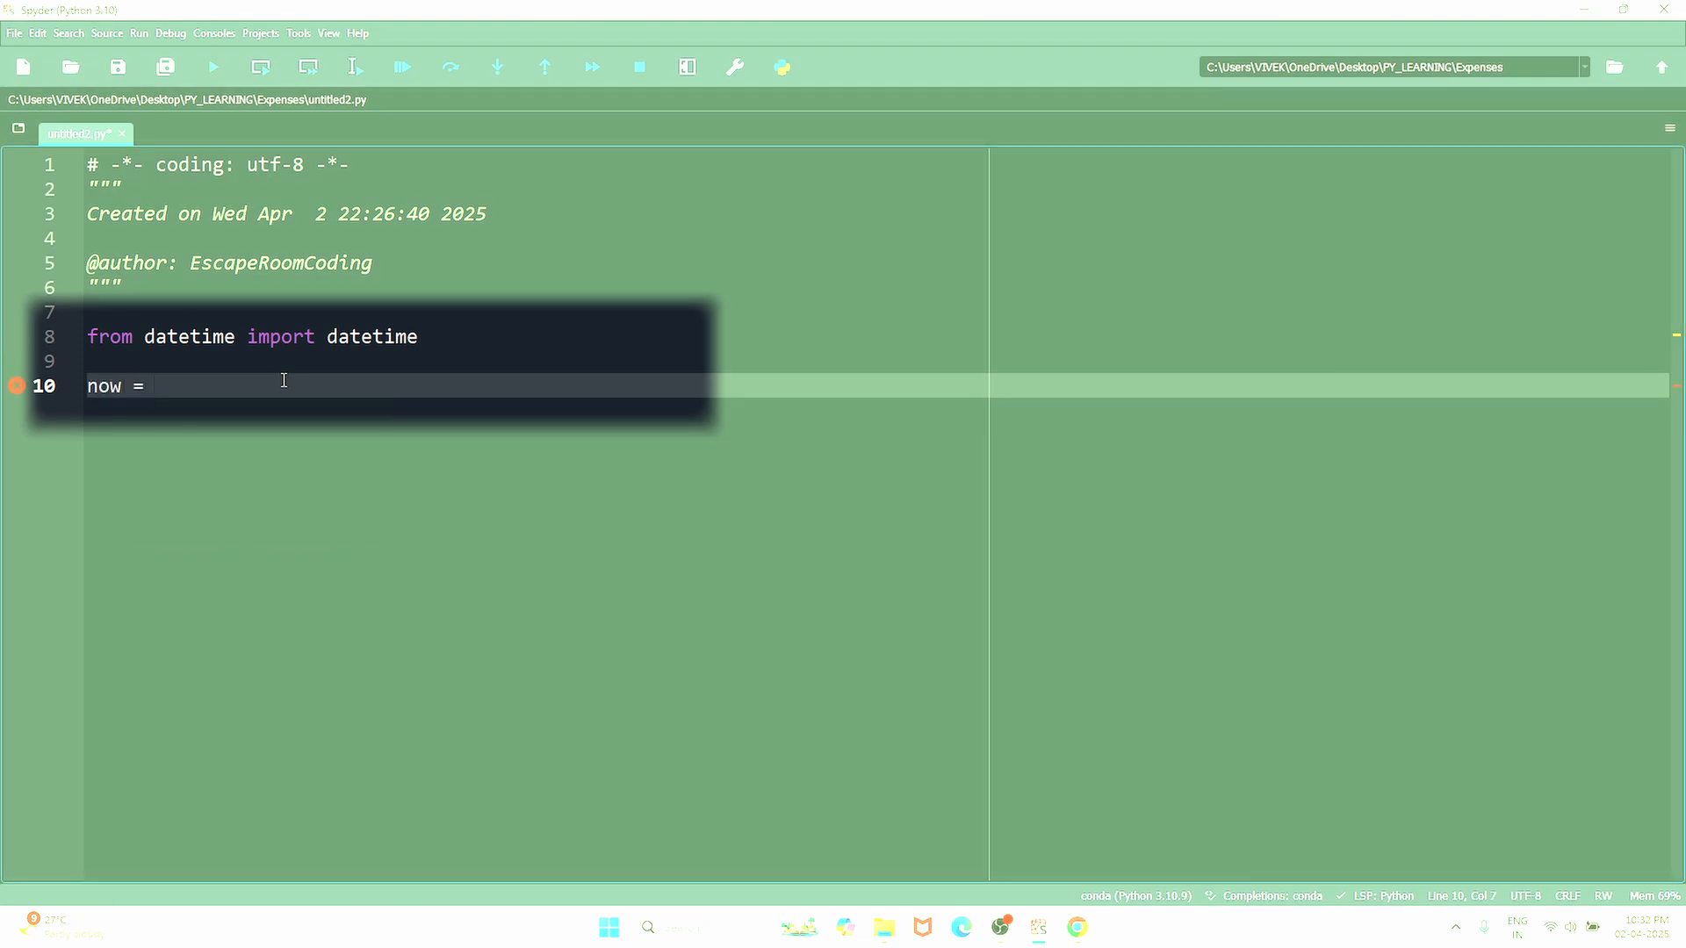
type("datetime")
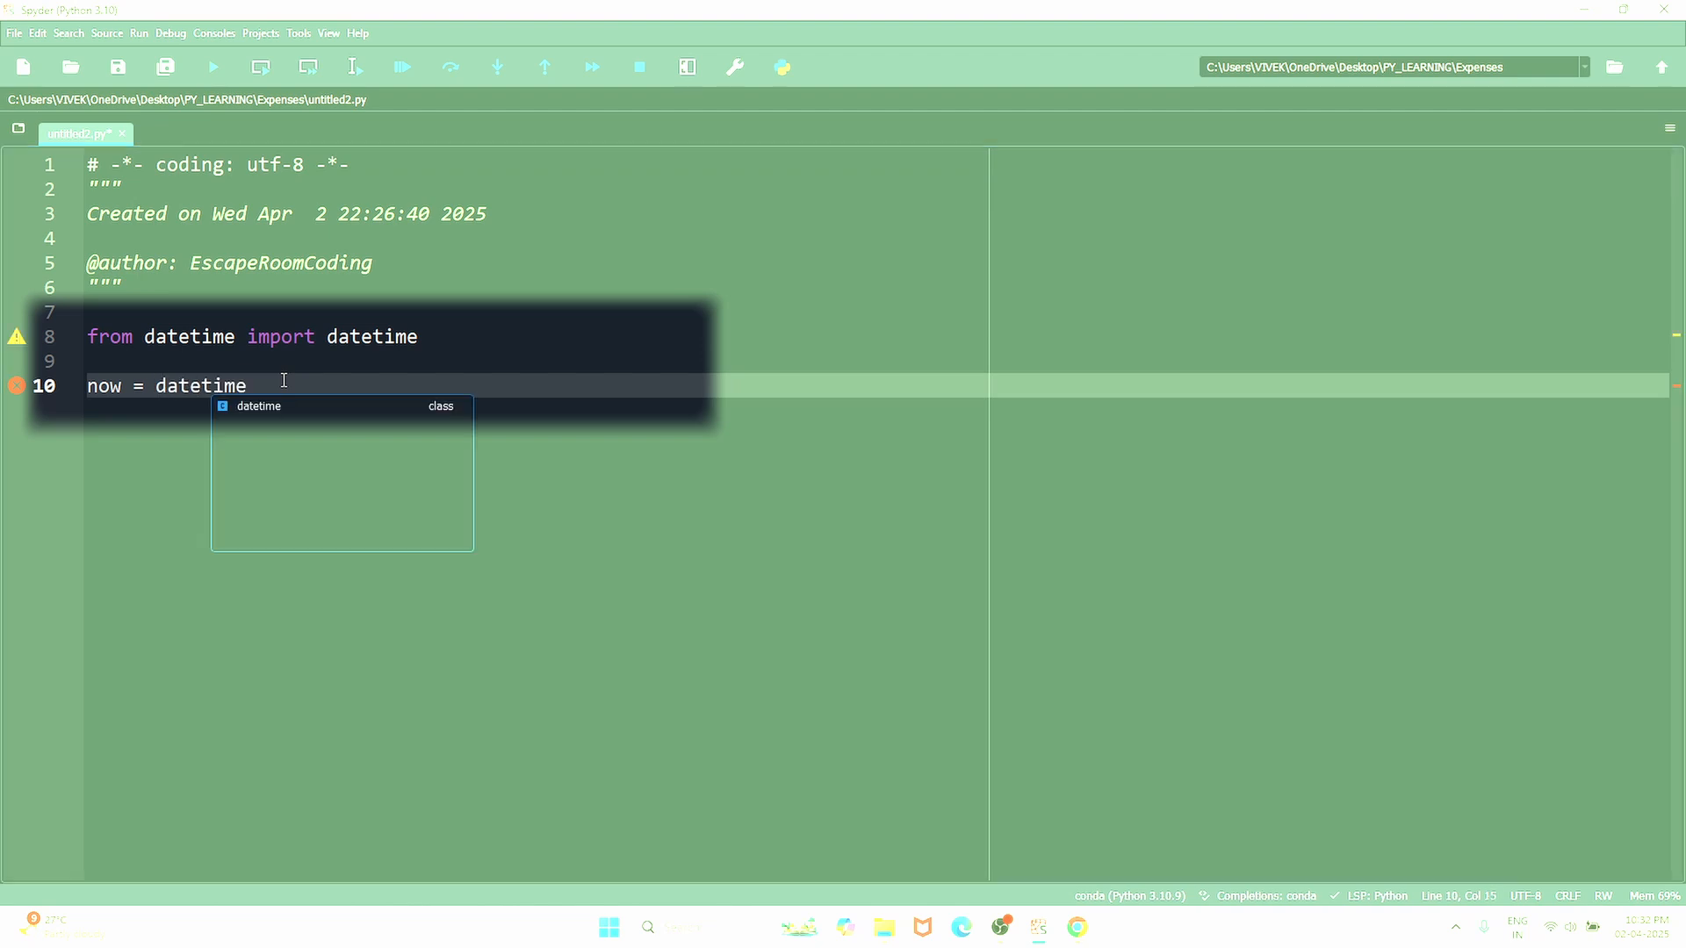
type(".now()")
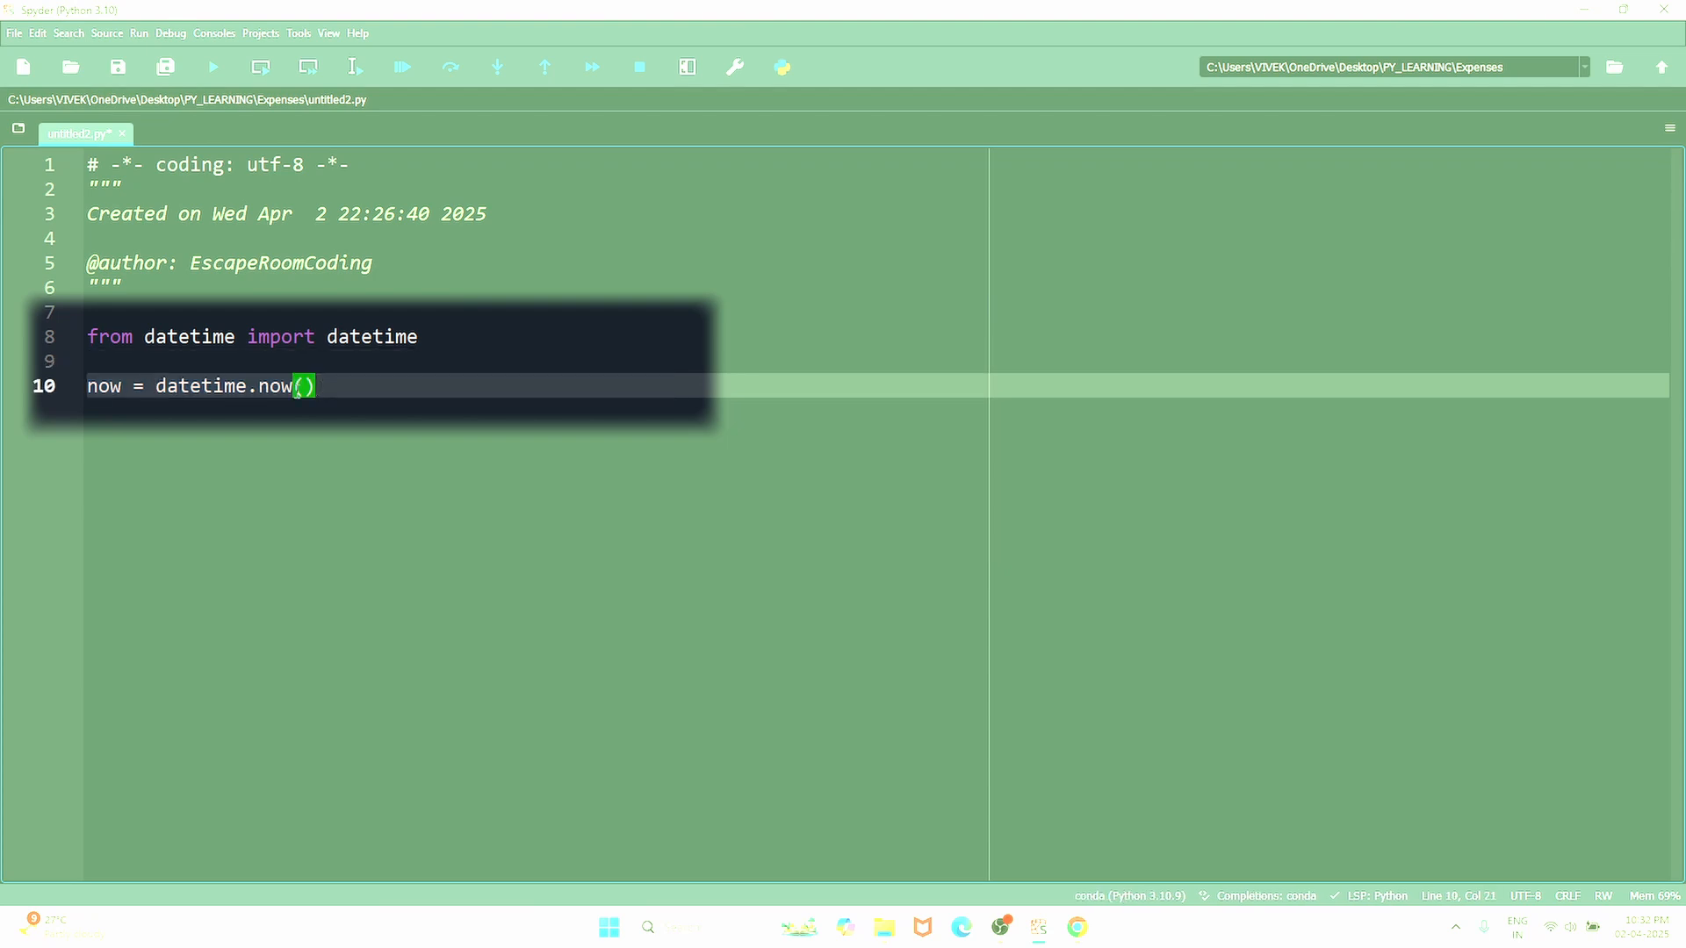
key("ctrl+shift+k")
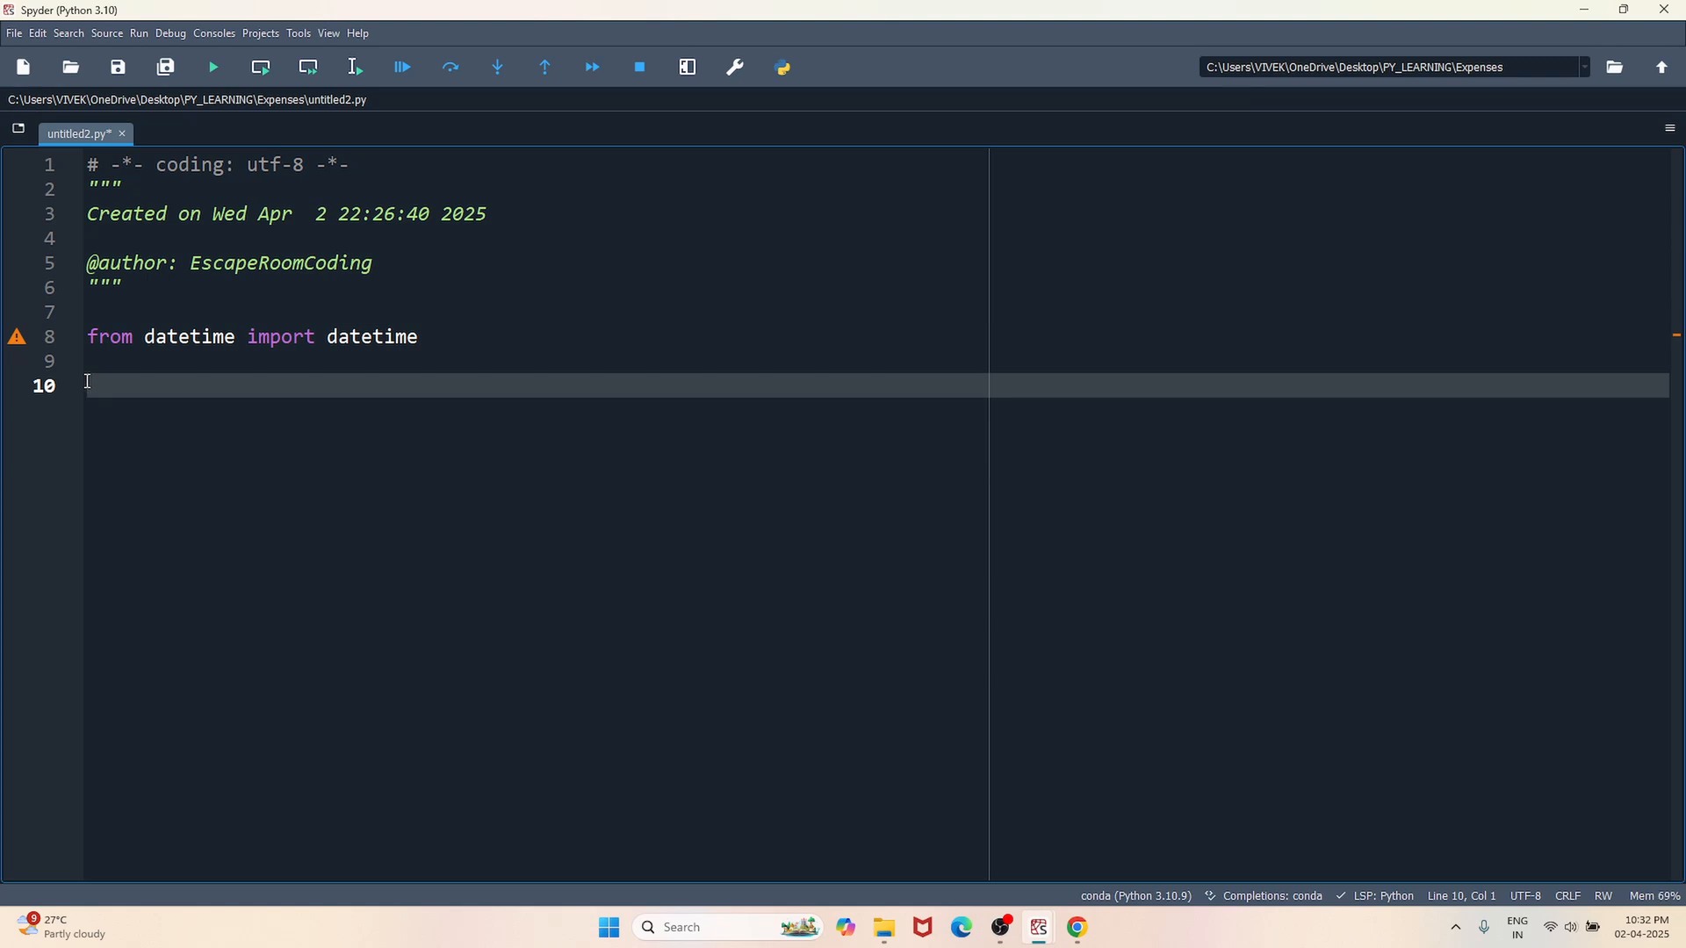
- Define add_expenses() prompting for a description and an amount with input()
type("def a")
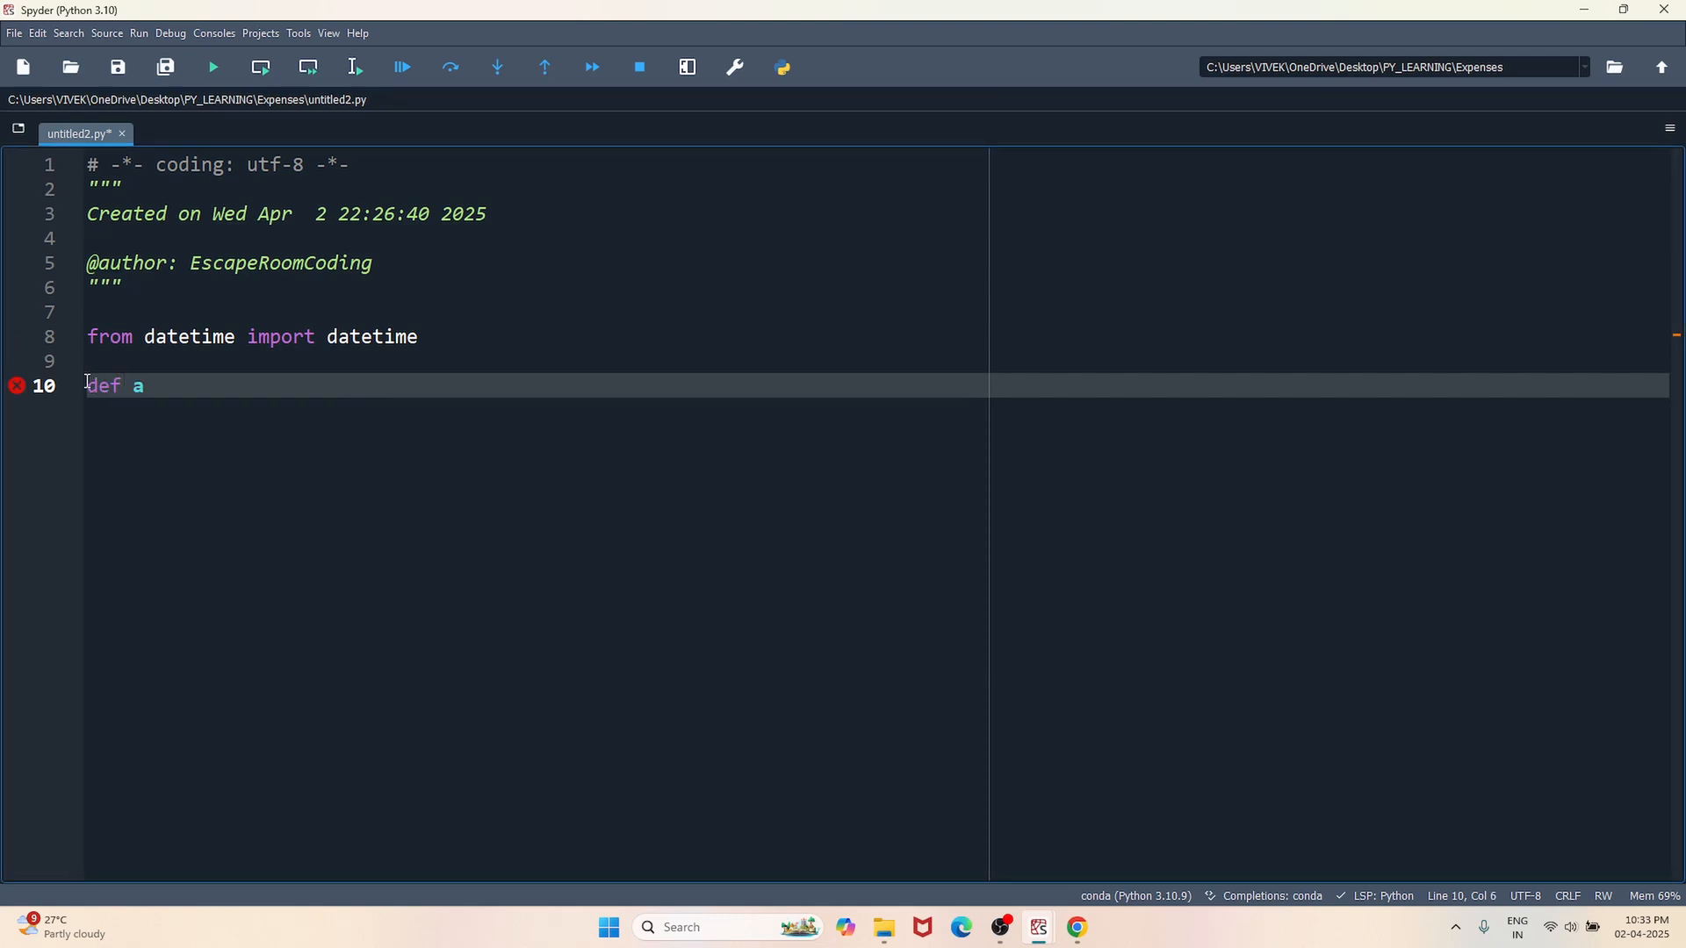
type("dd_expenses():")
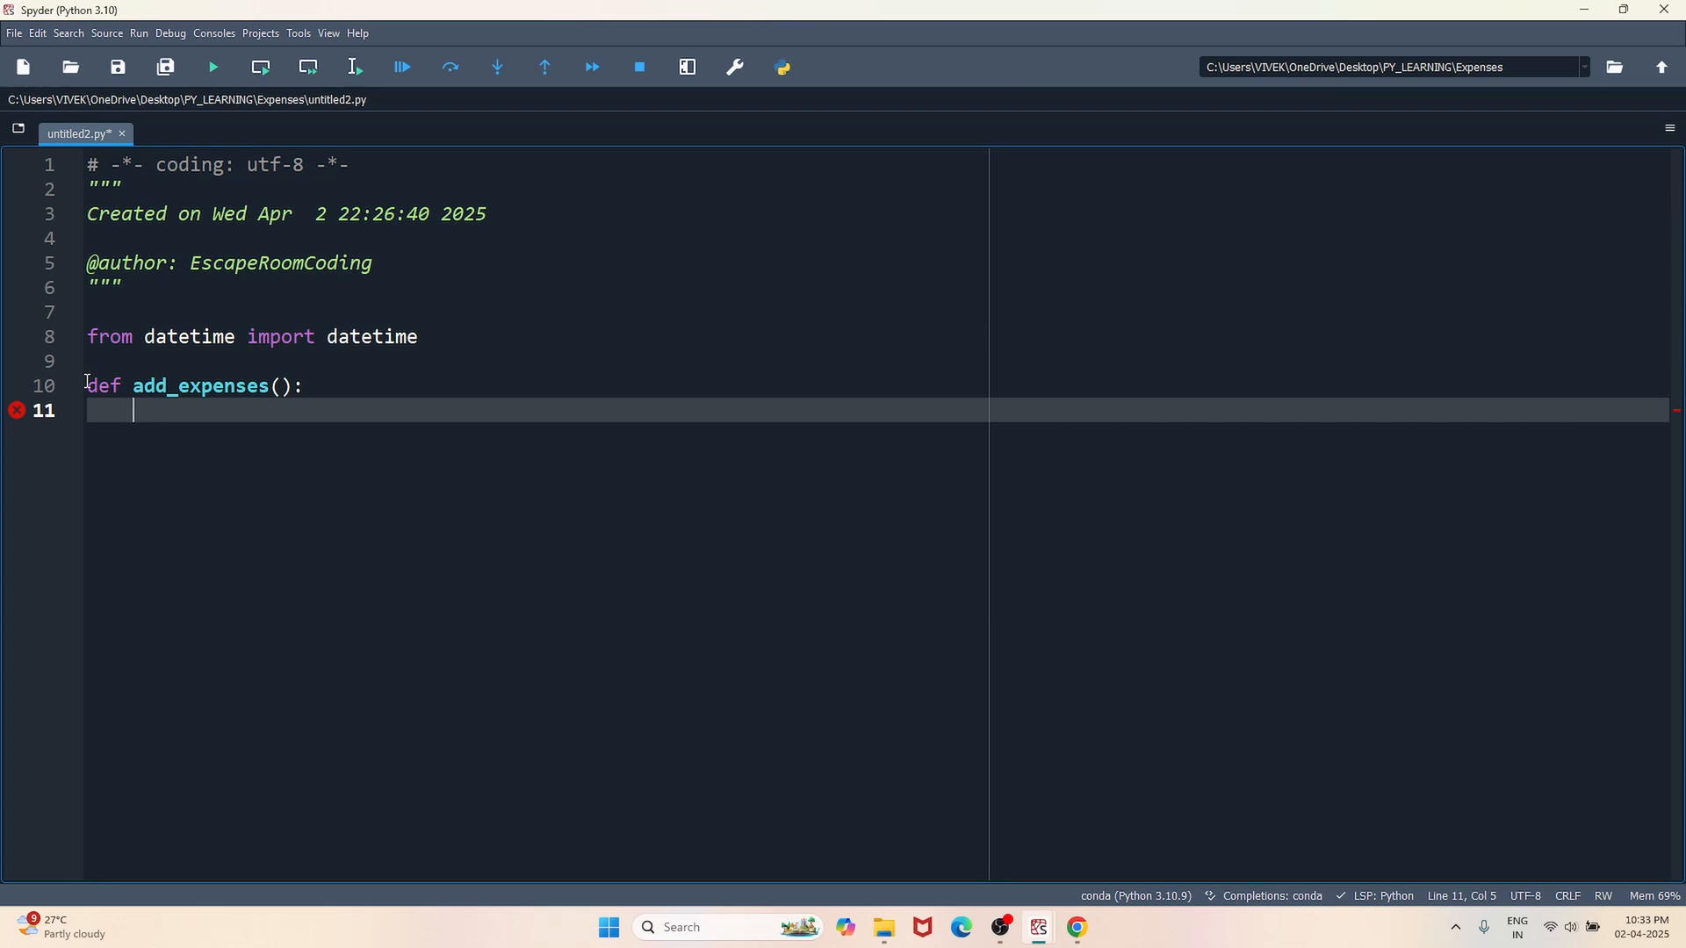
key("enter")
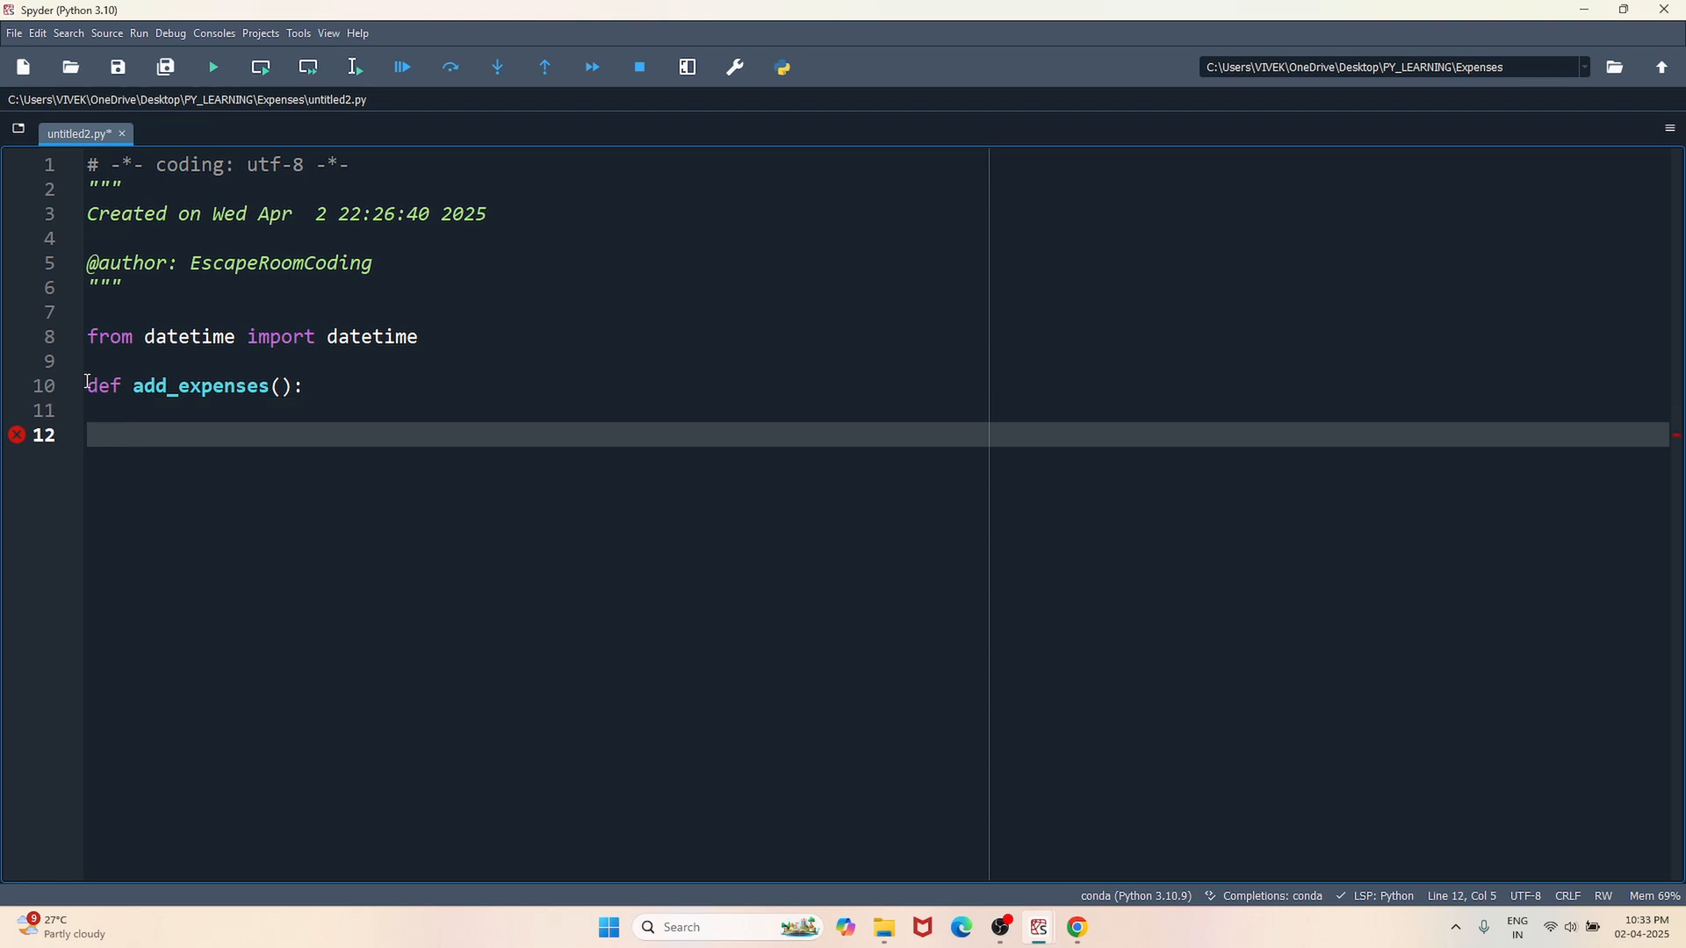
type("description =")
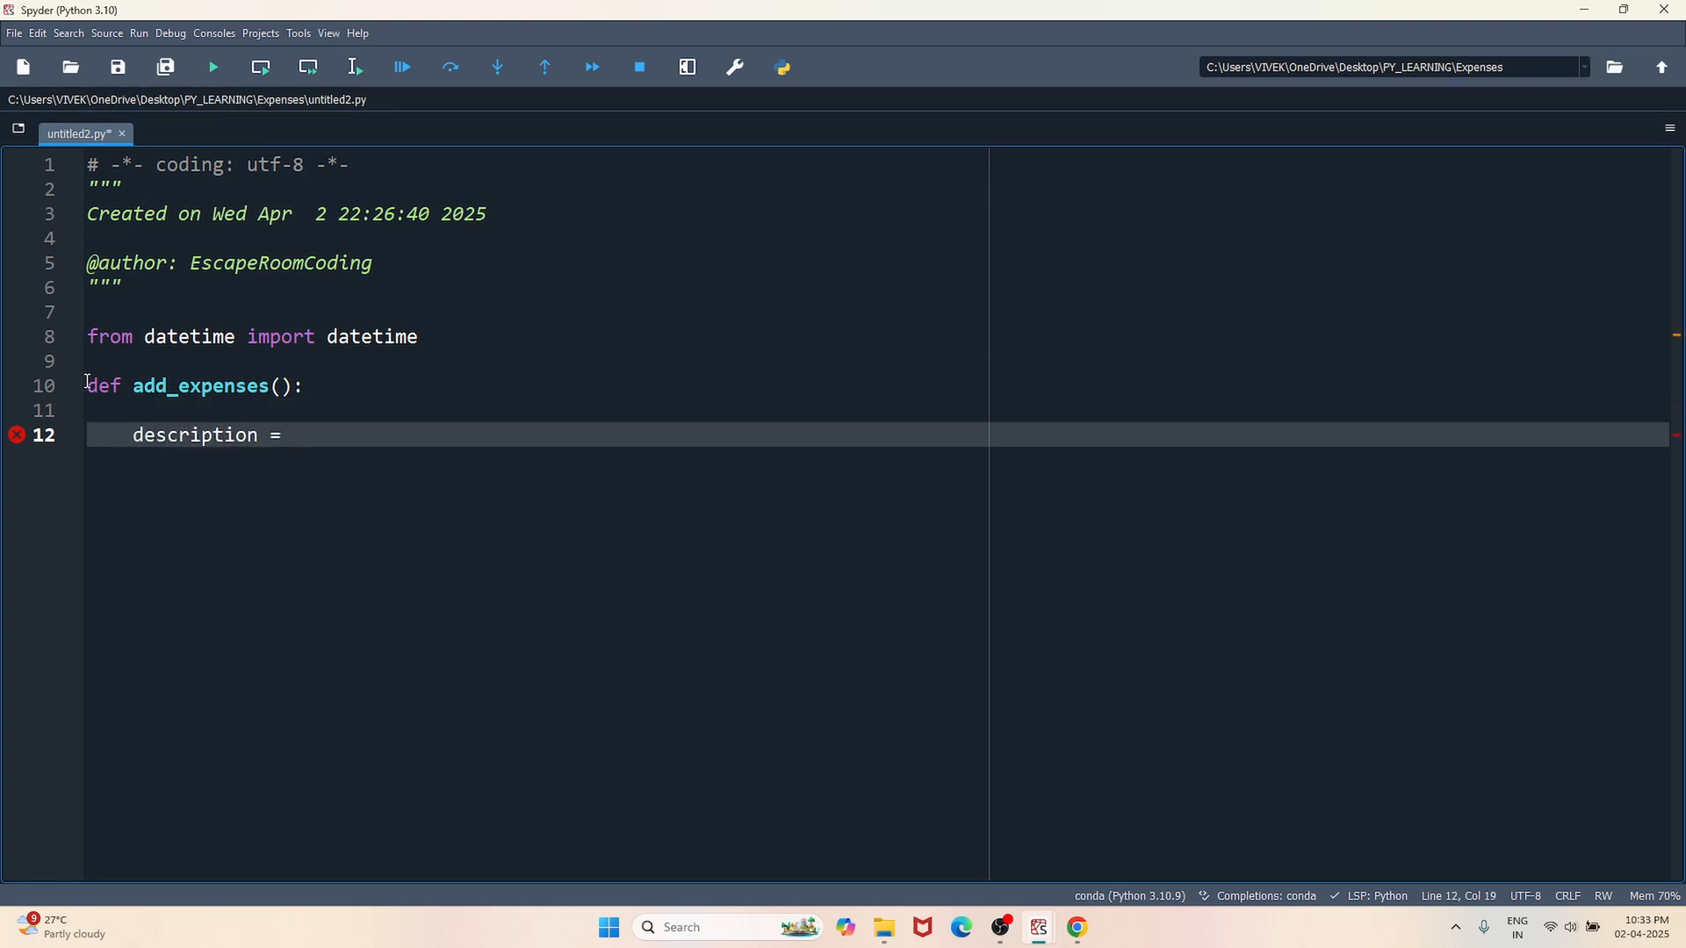
type("input")
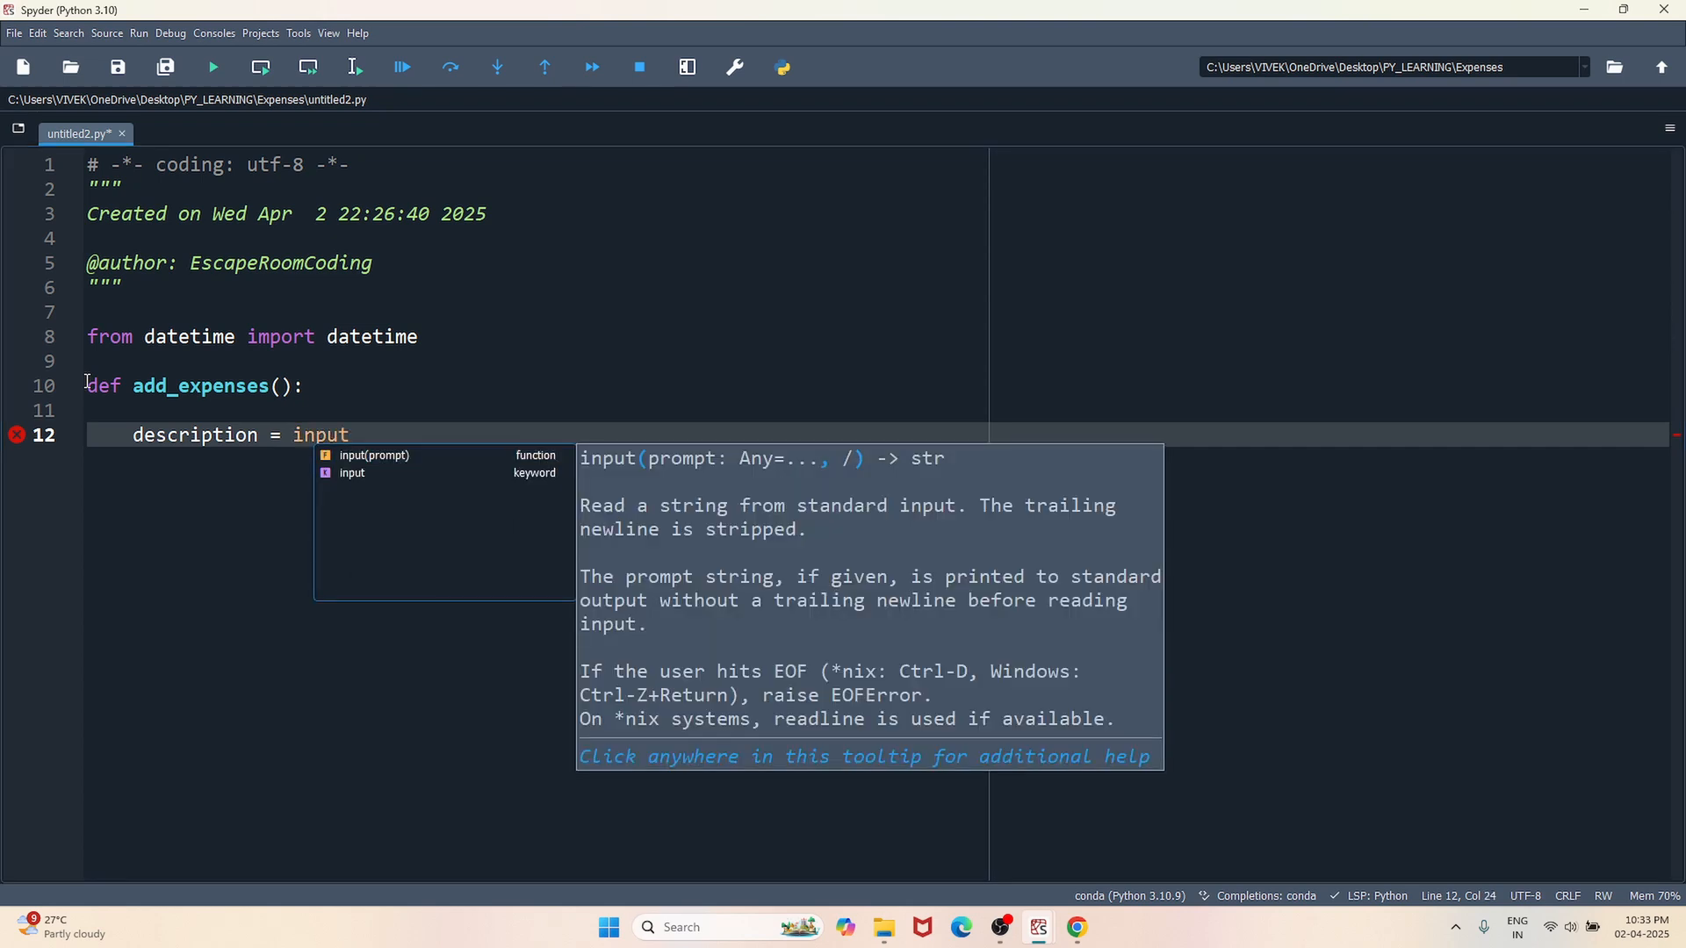
type("(\"Enter description")
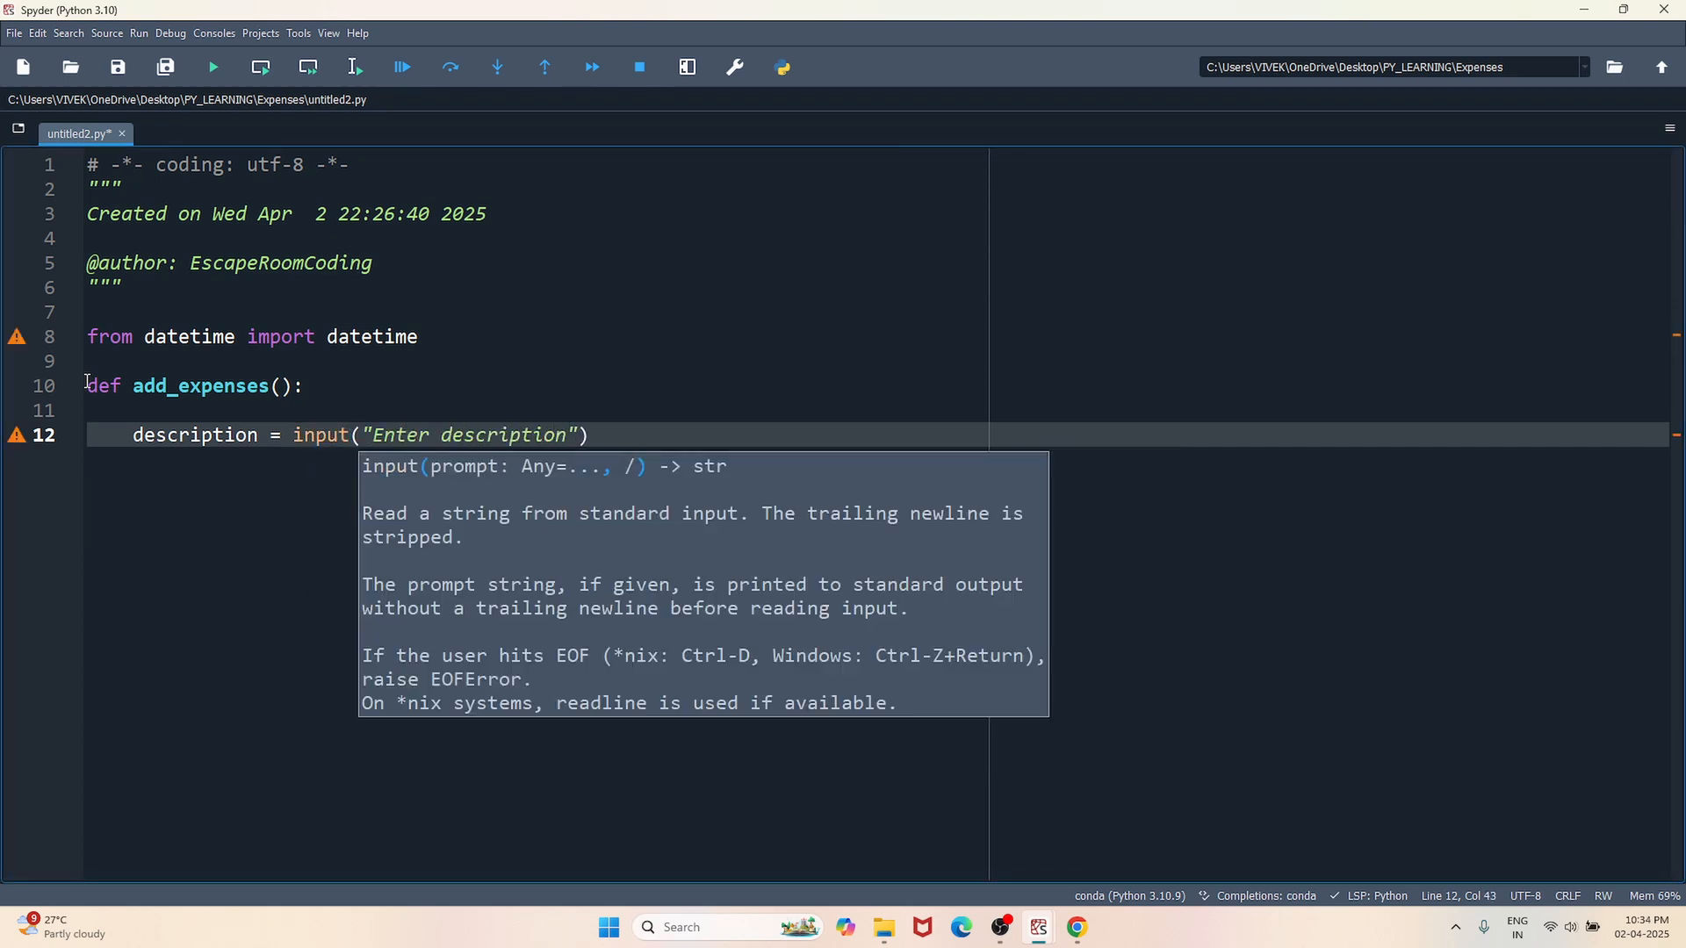
type(":")
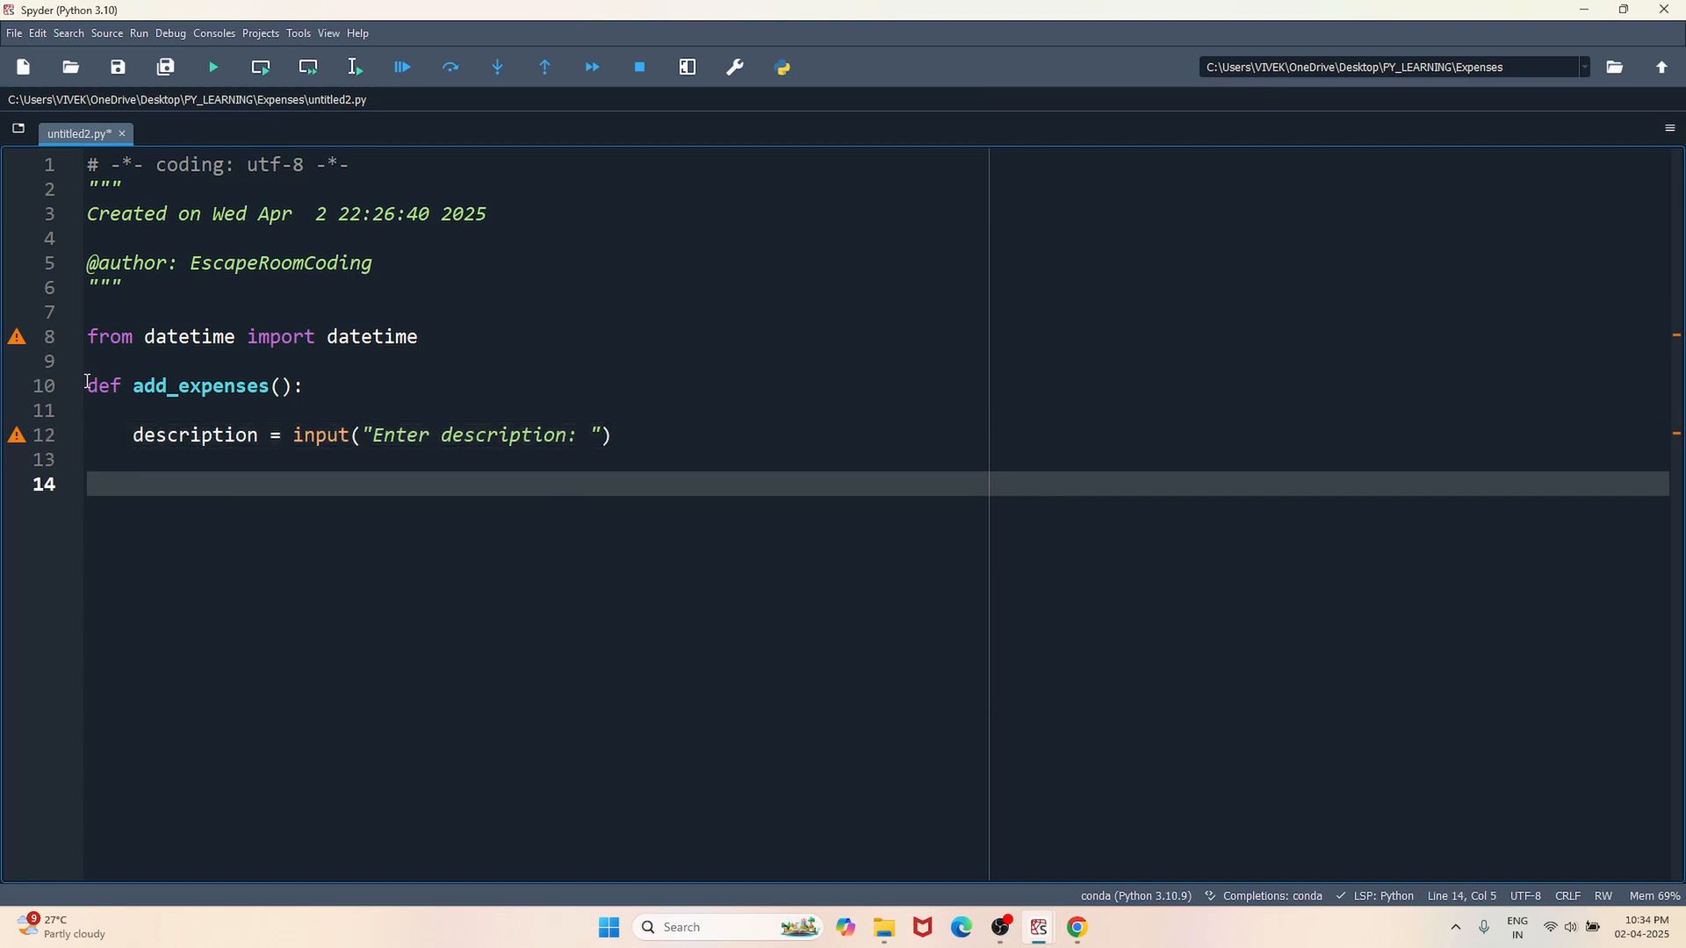
type("amount = input(\"Enter a\"")
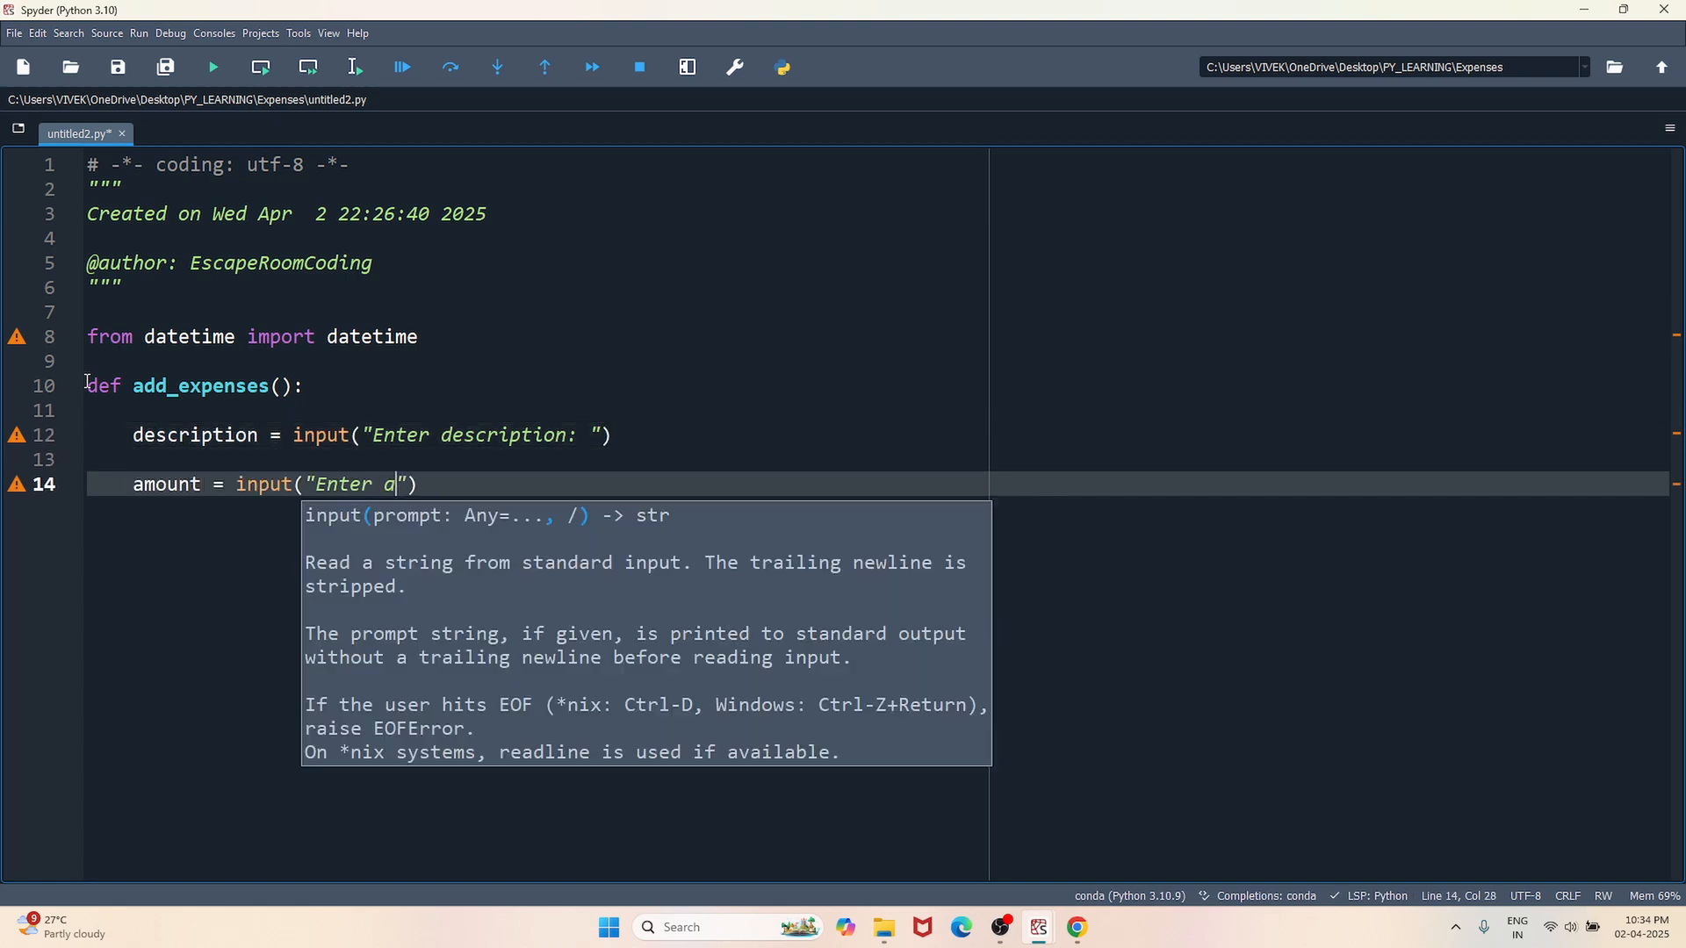
type("mount:")
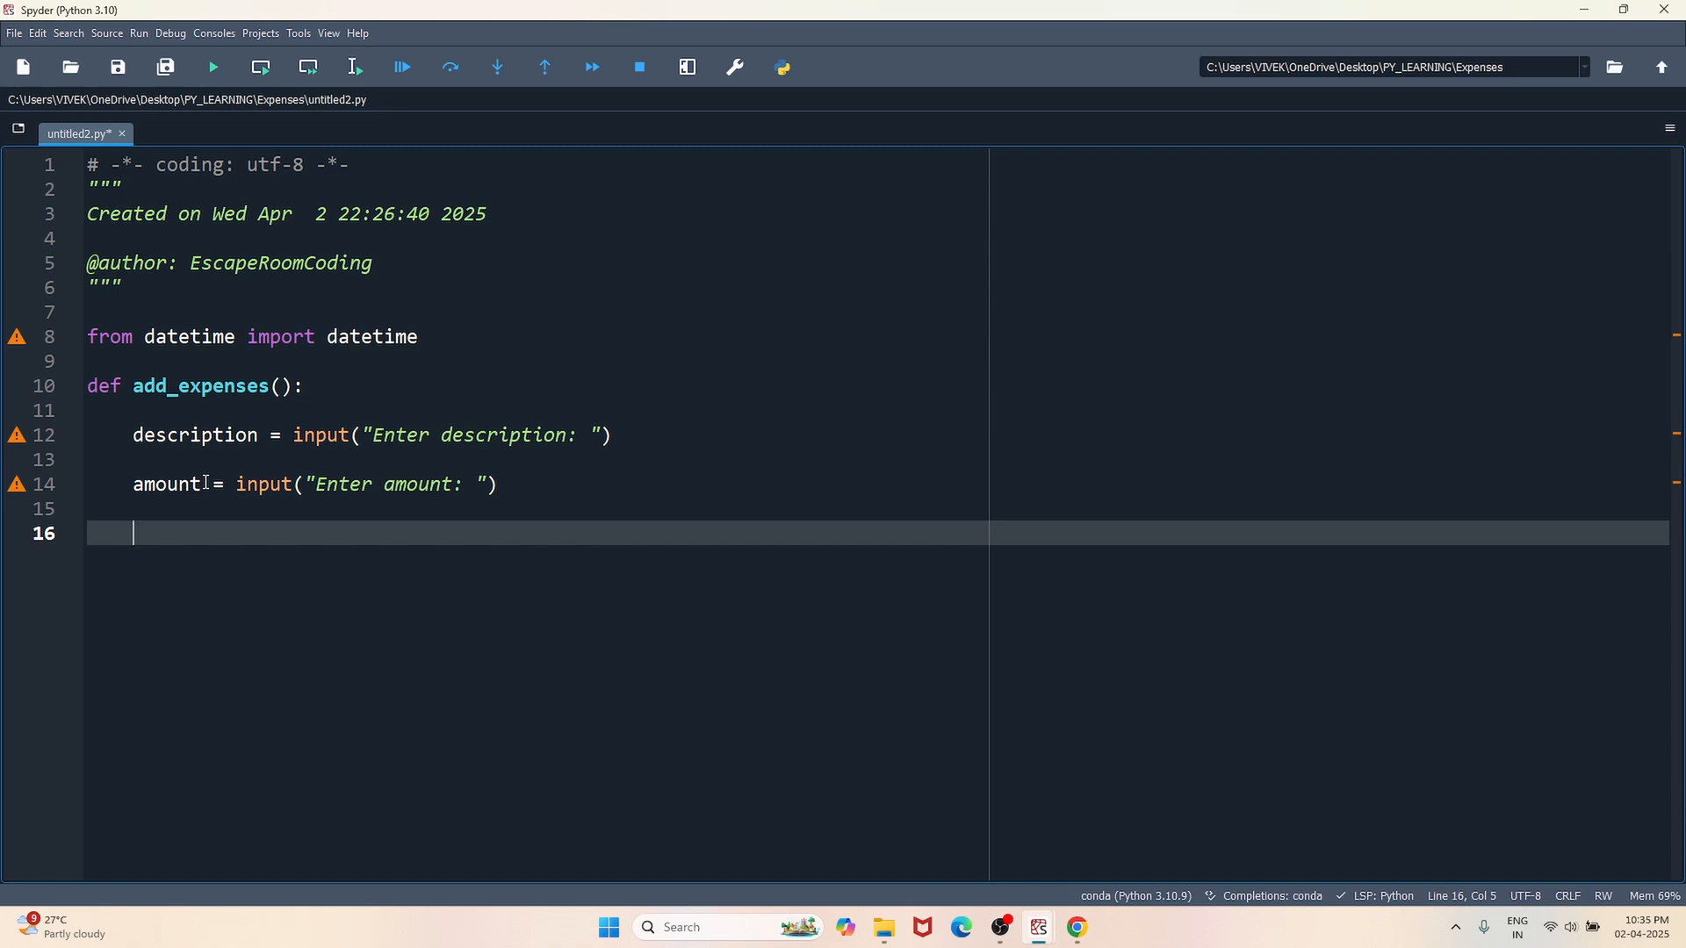
- Begin the date = datetime.now() line with a #2025-04-02 example comment
type("date =")
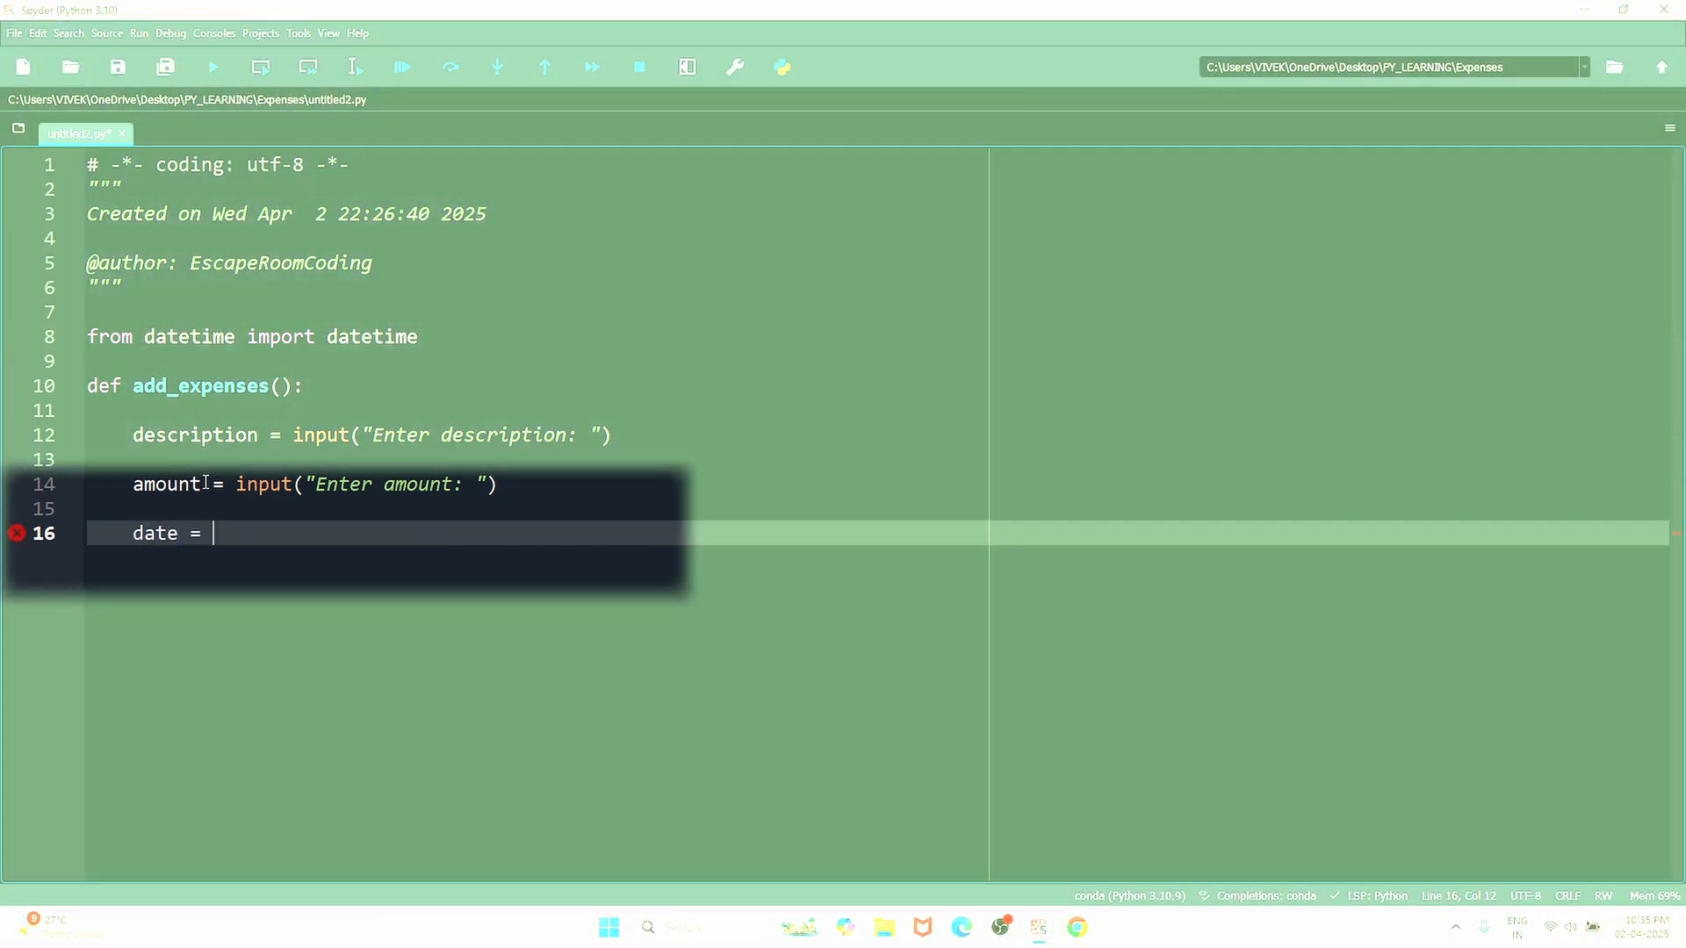
type("datetime")
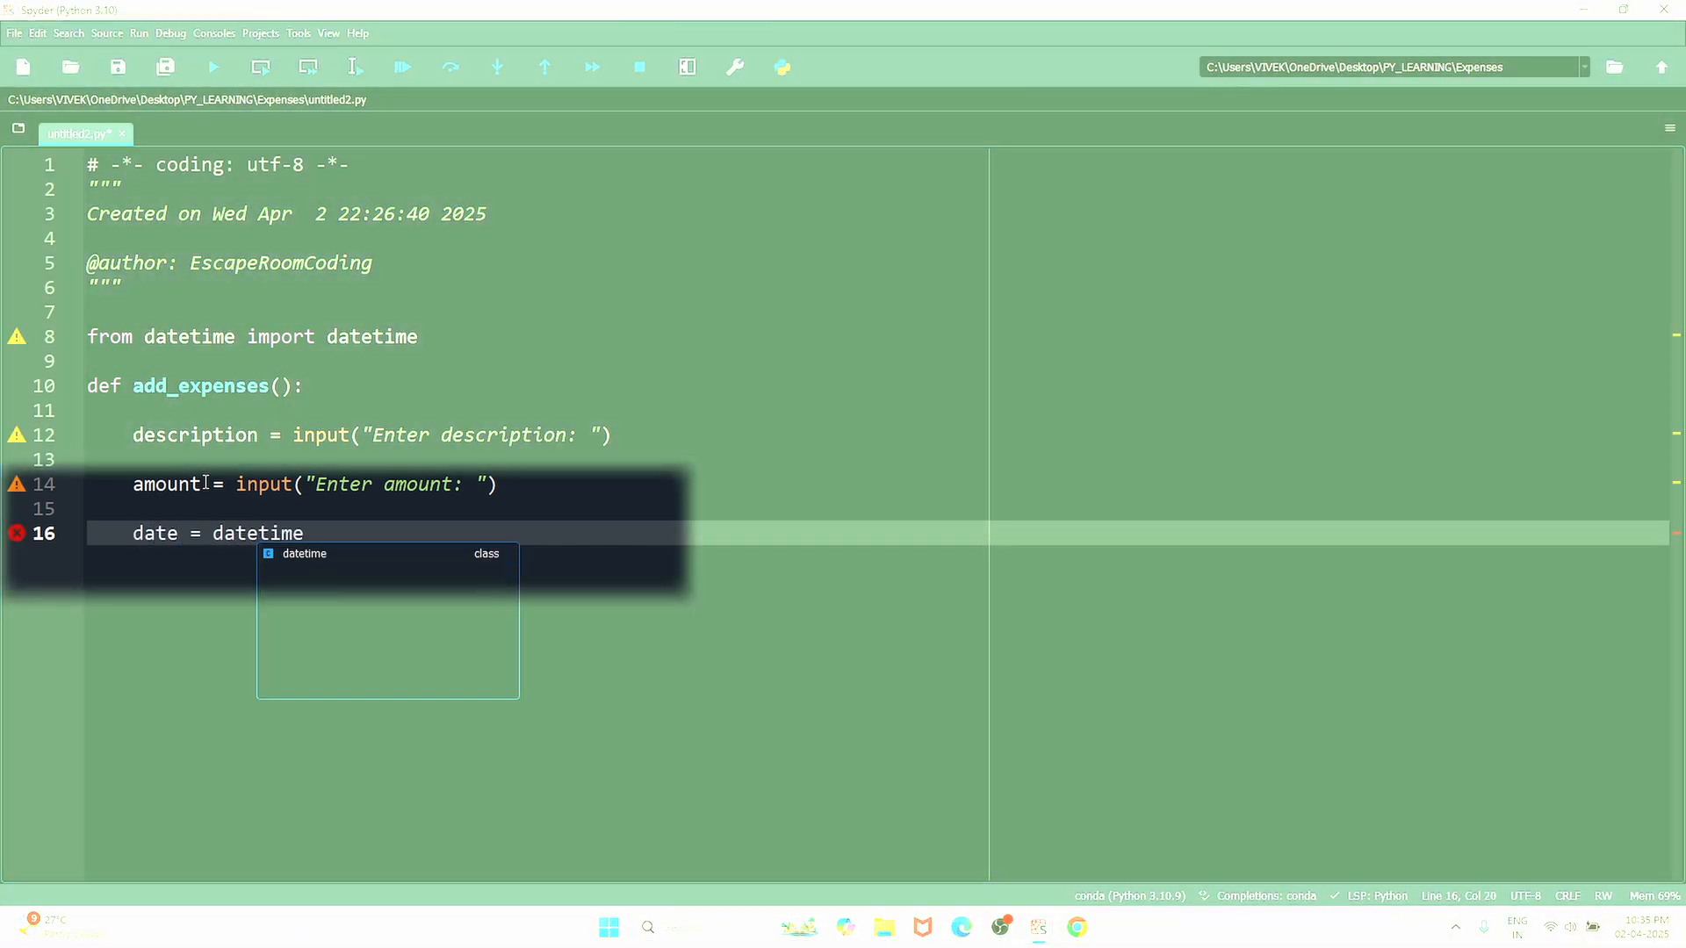
type(".now()")
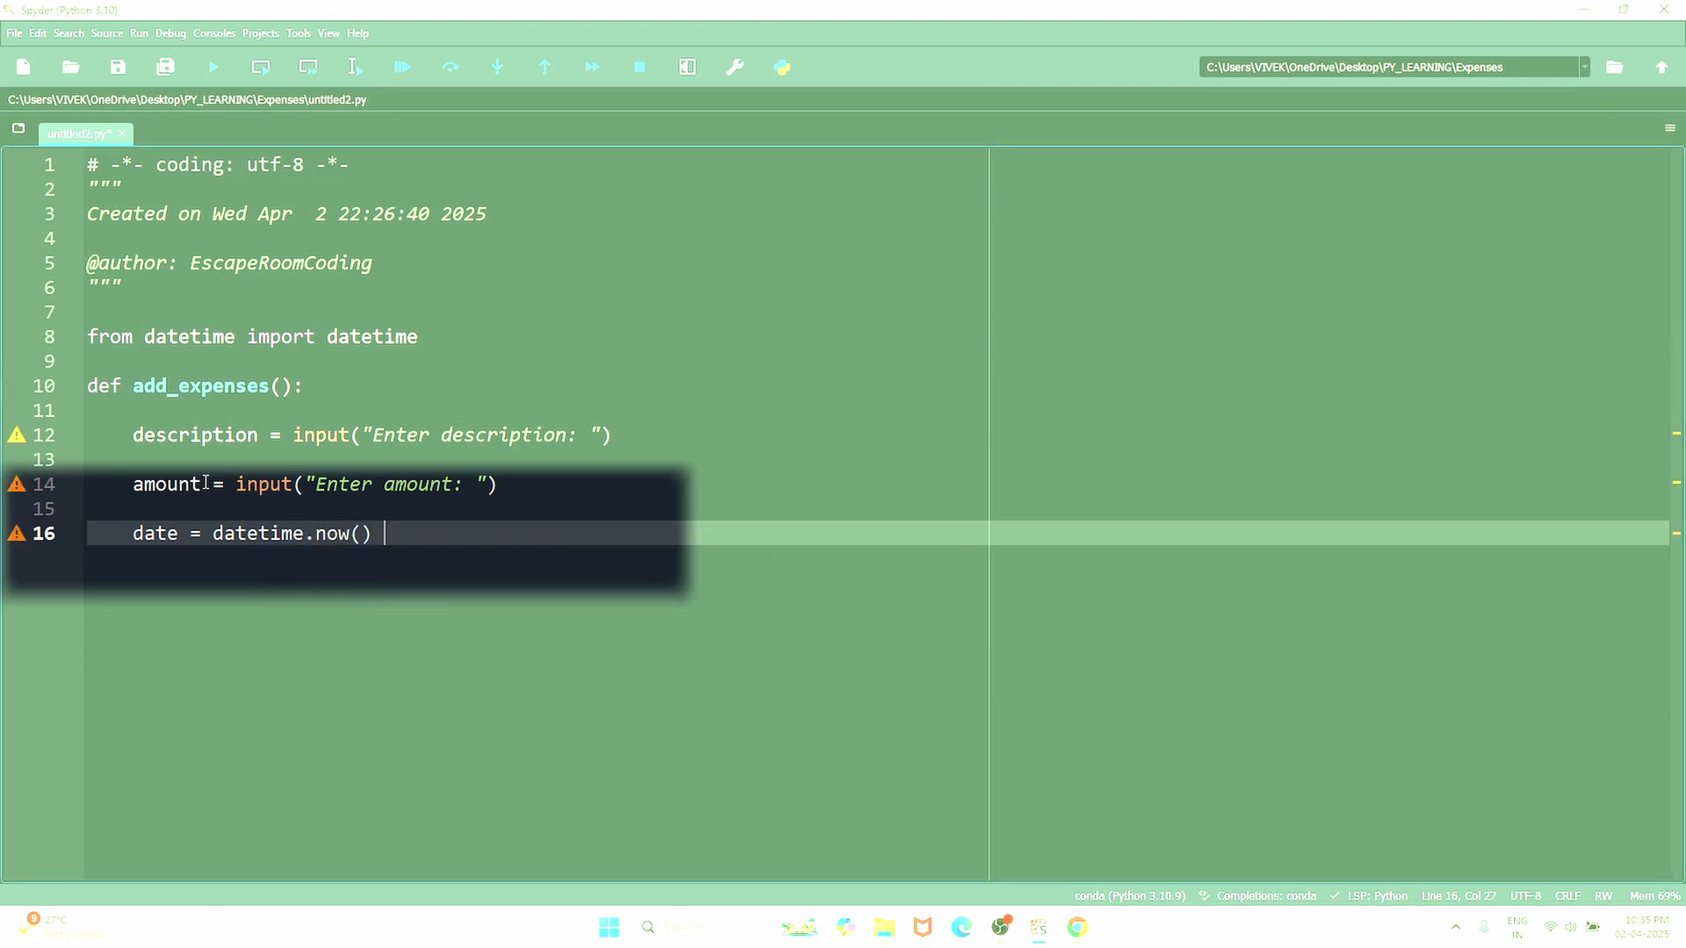
type("#")
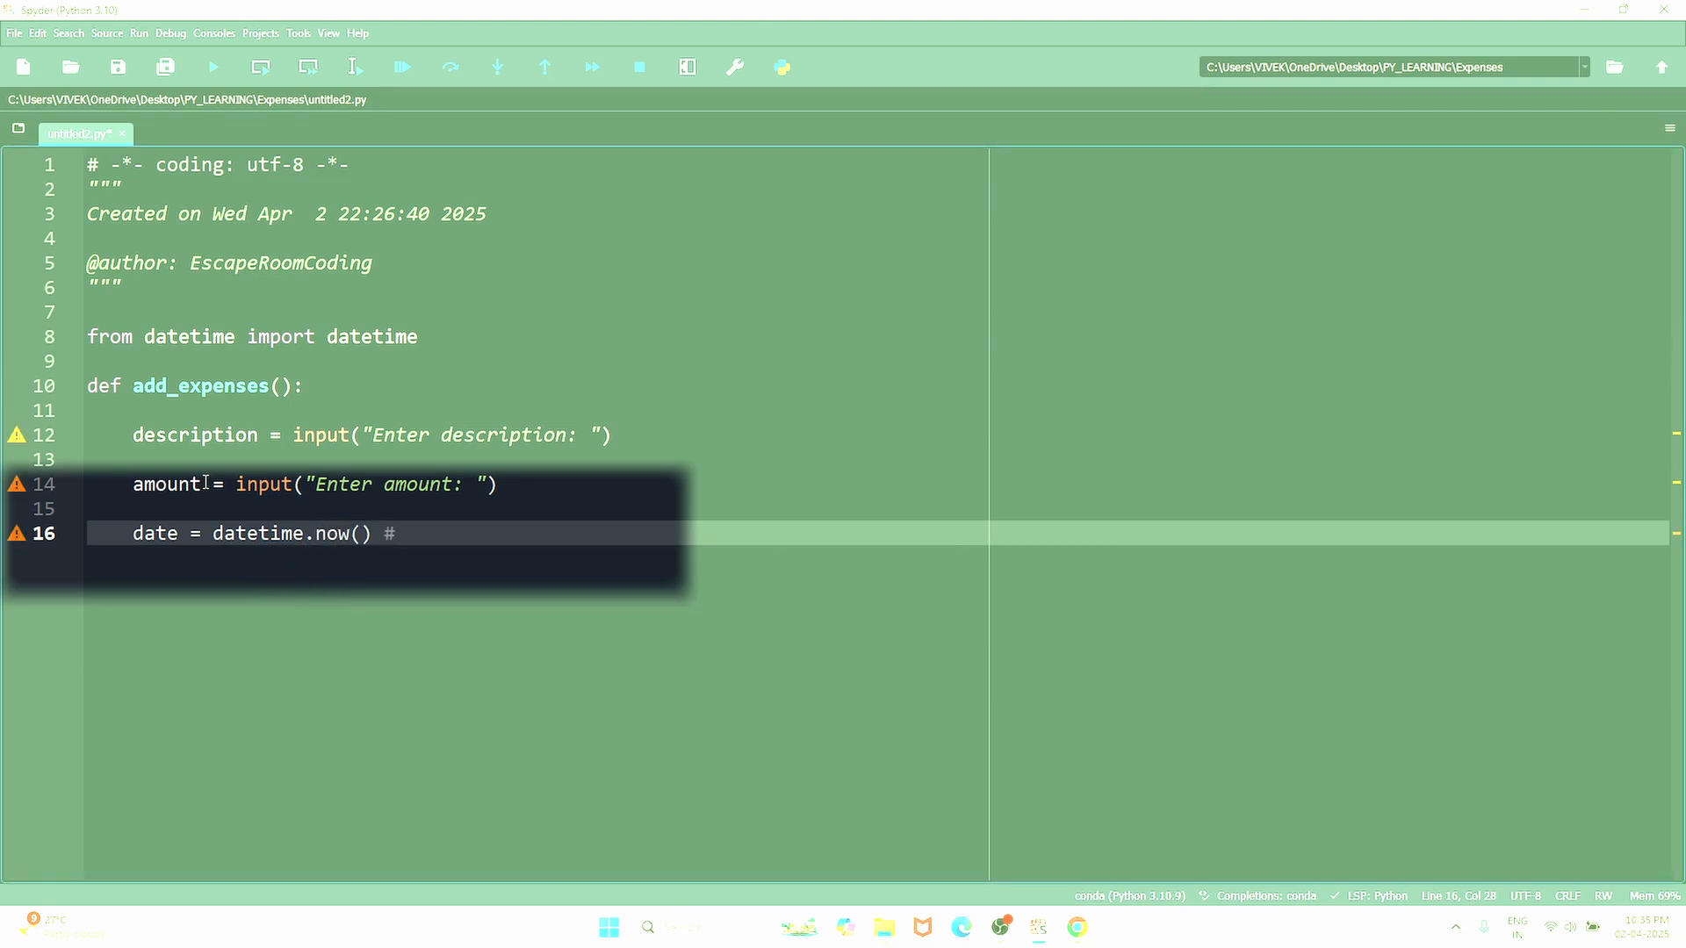
type("2025")
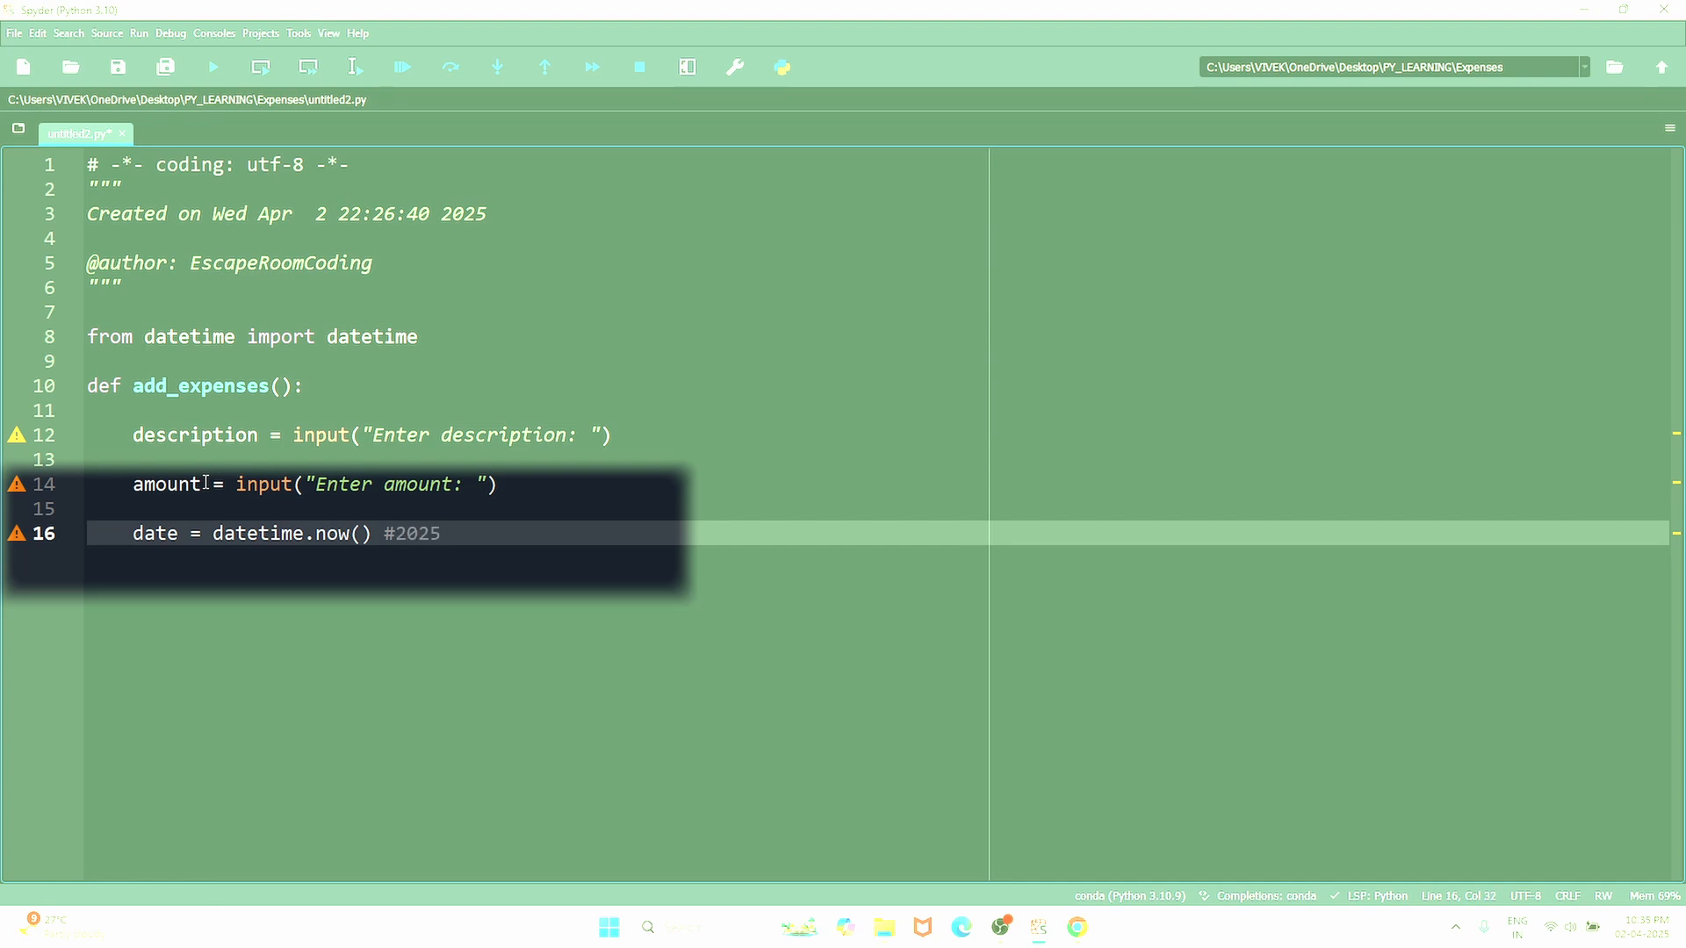
type("-04")
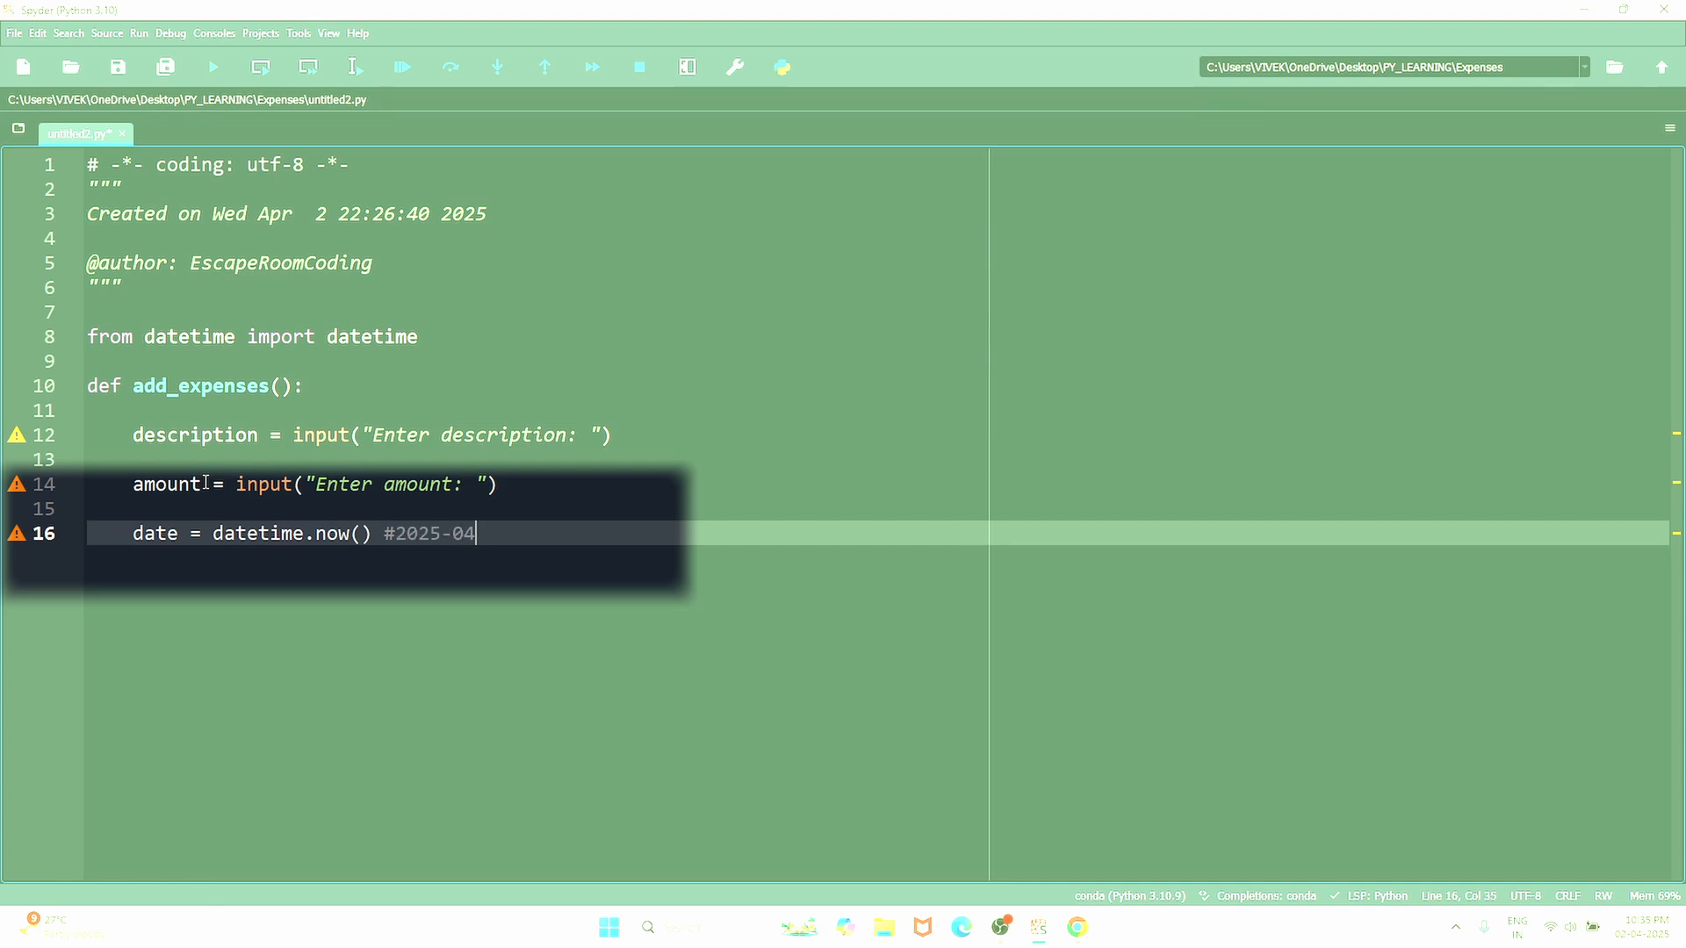
type("-")
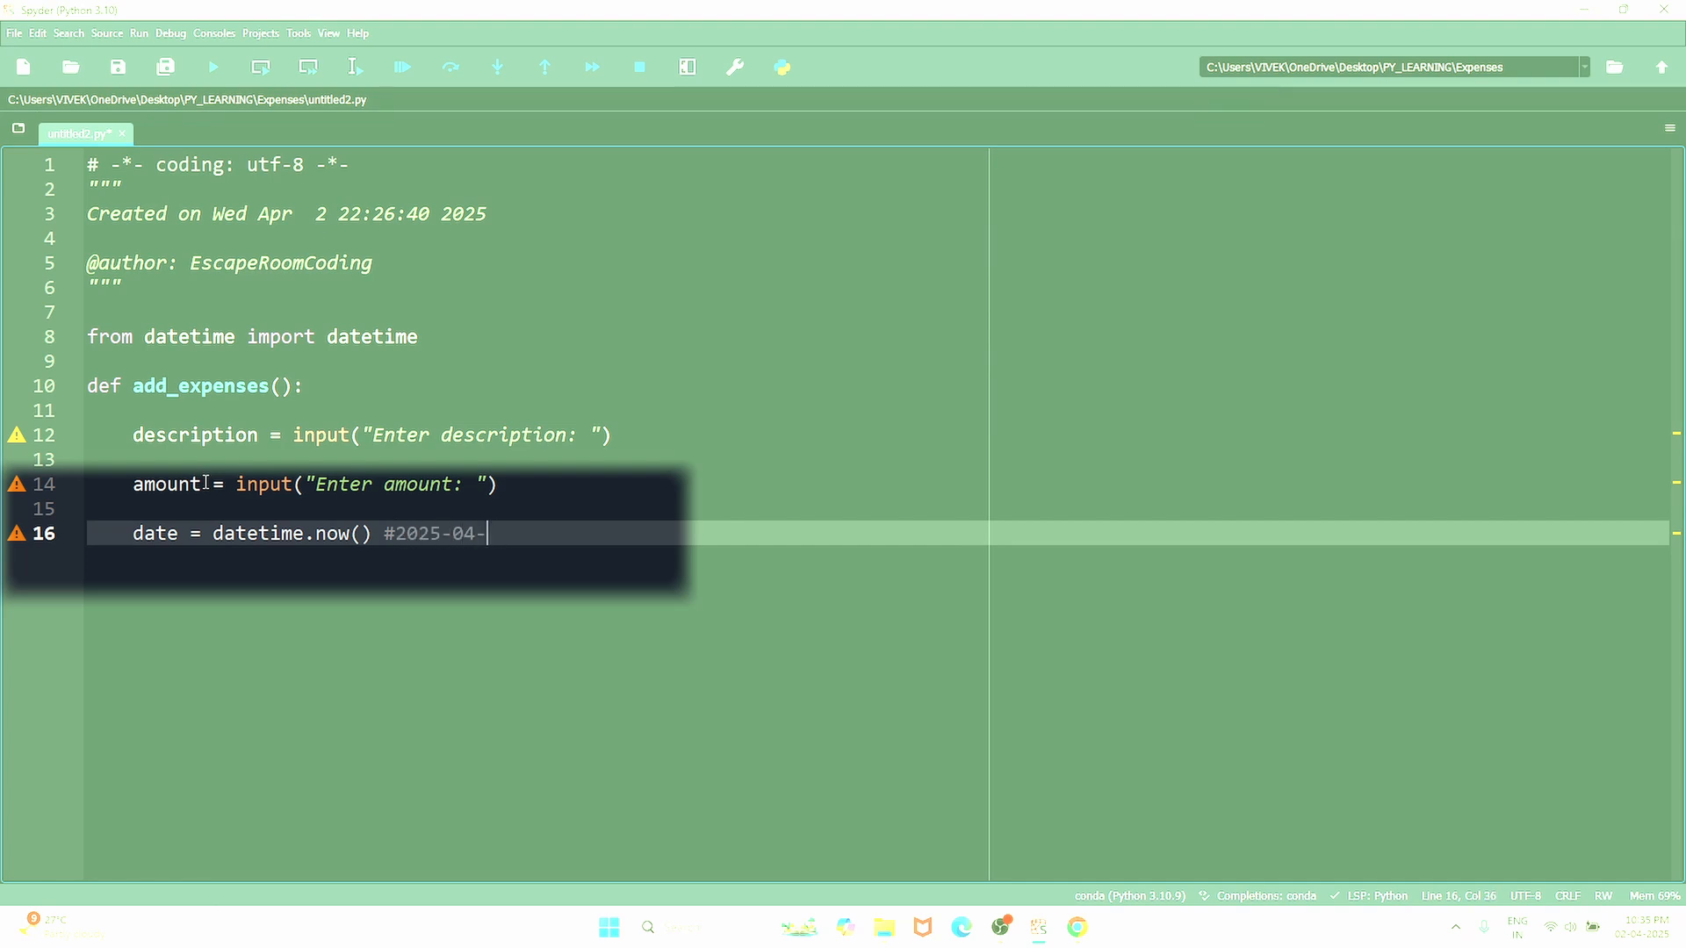
type("02")
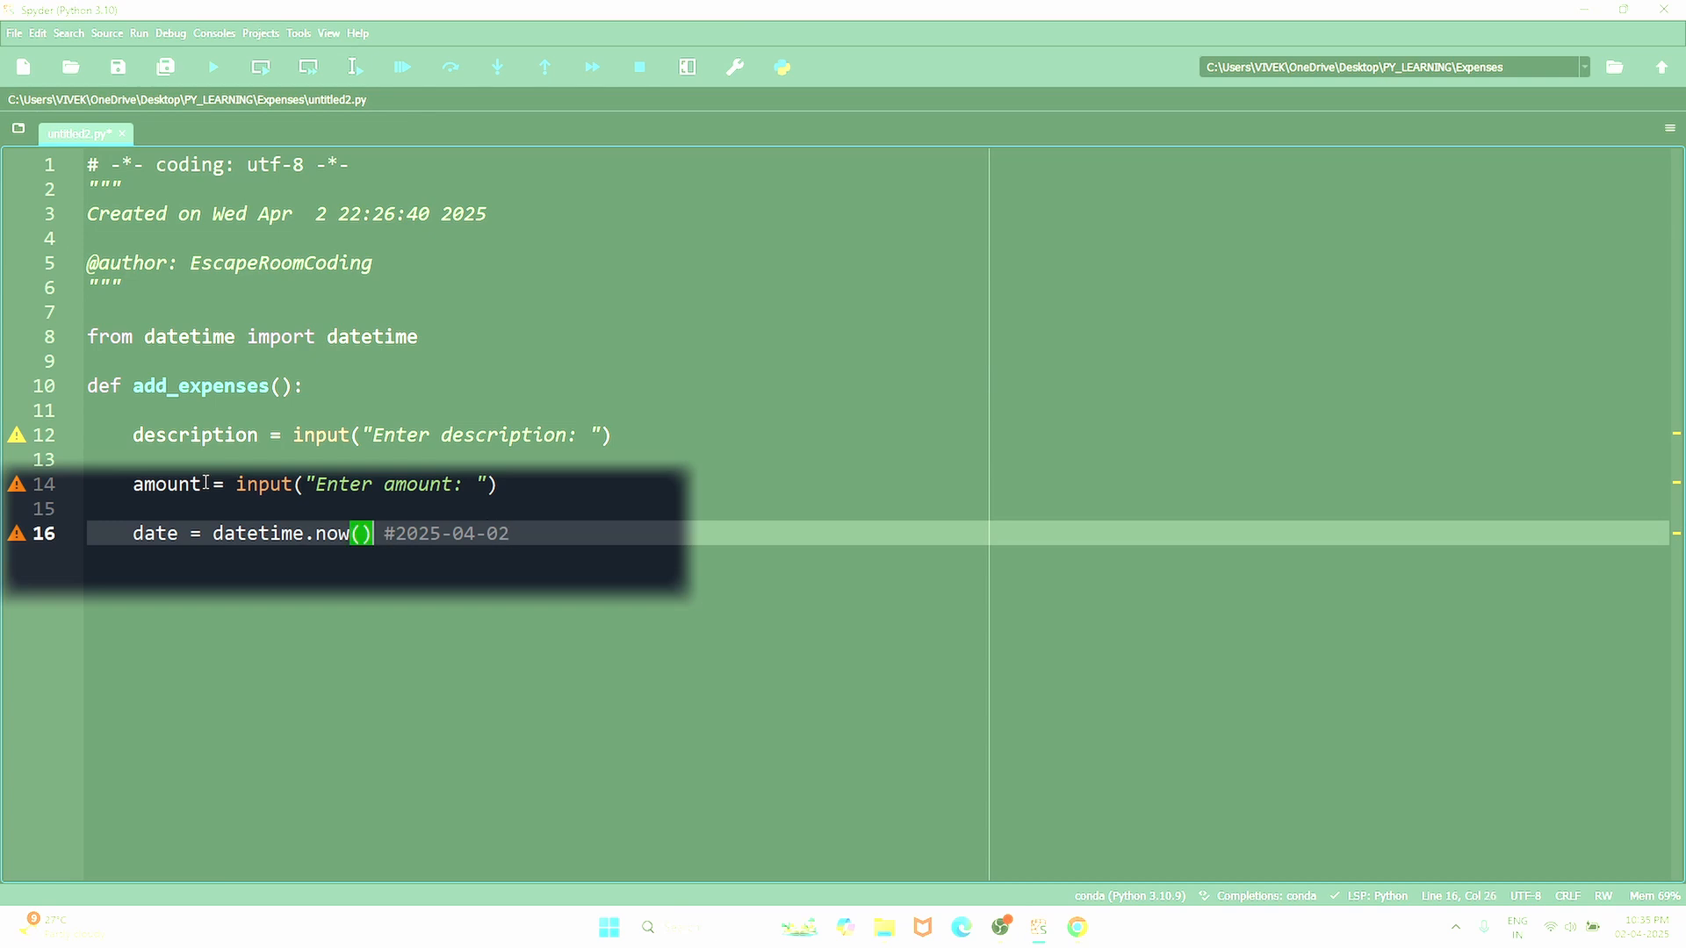
- Format the date with strftime("%y-%m-%d") and continue on the empty line below
type(".")
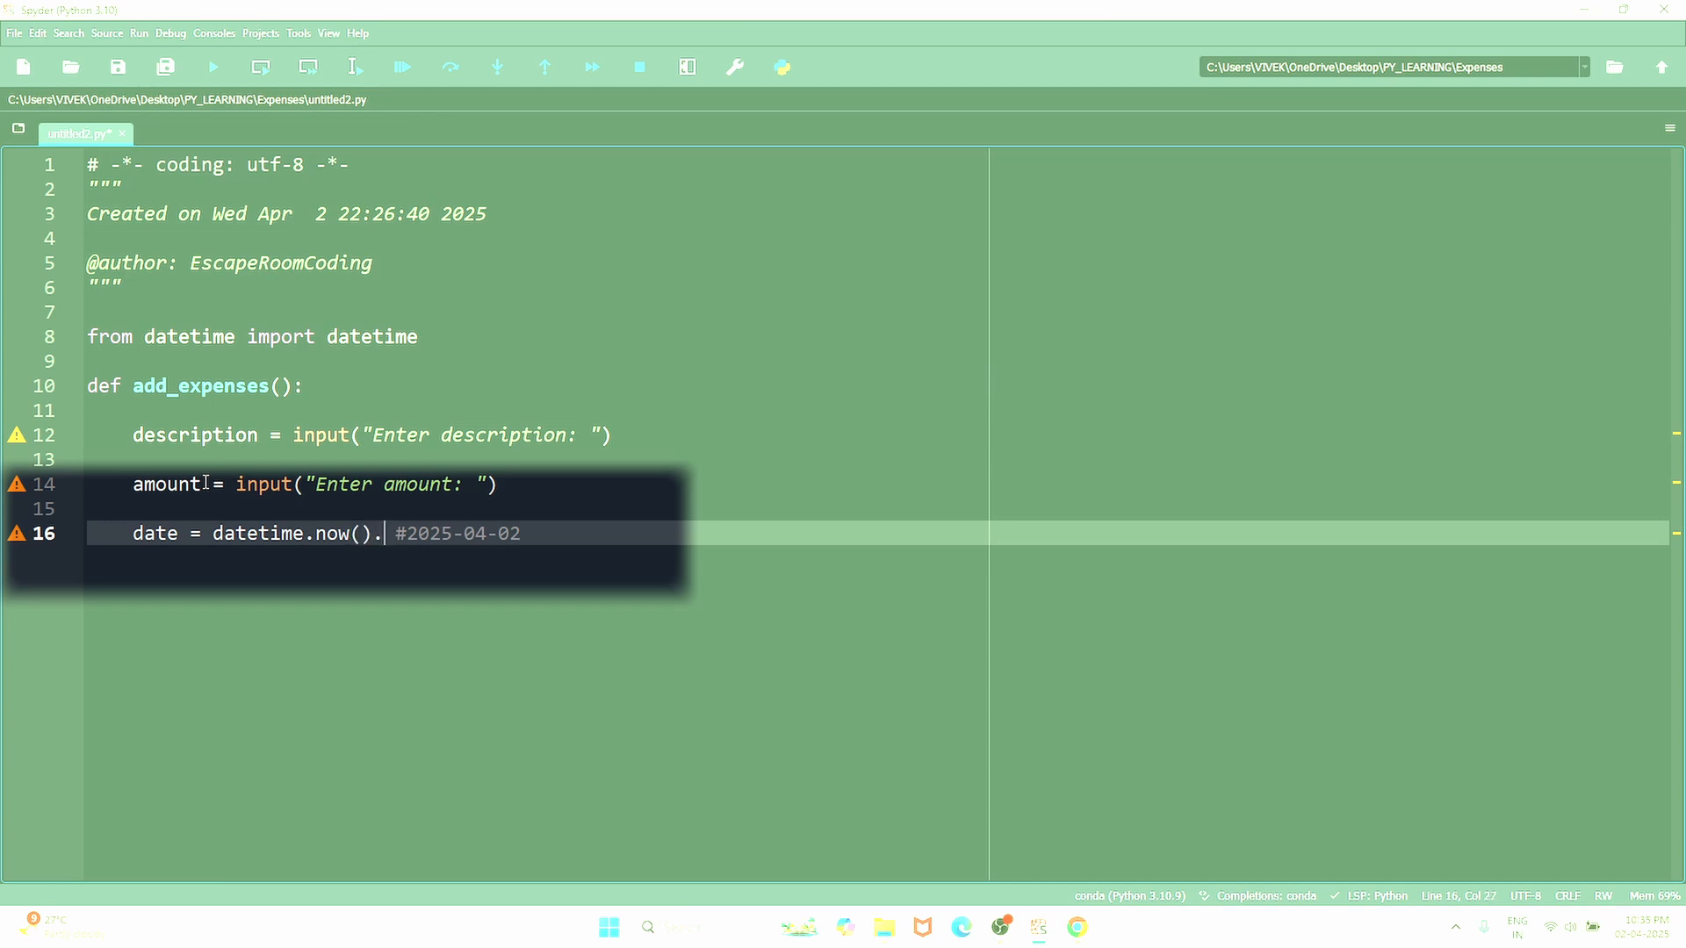
type("str")
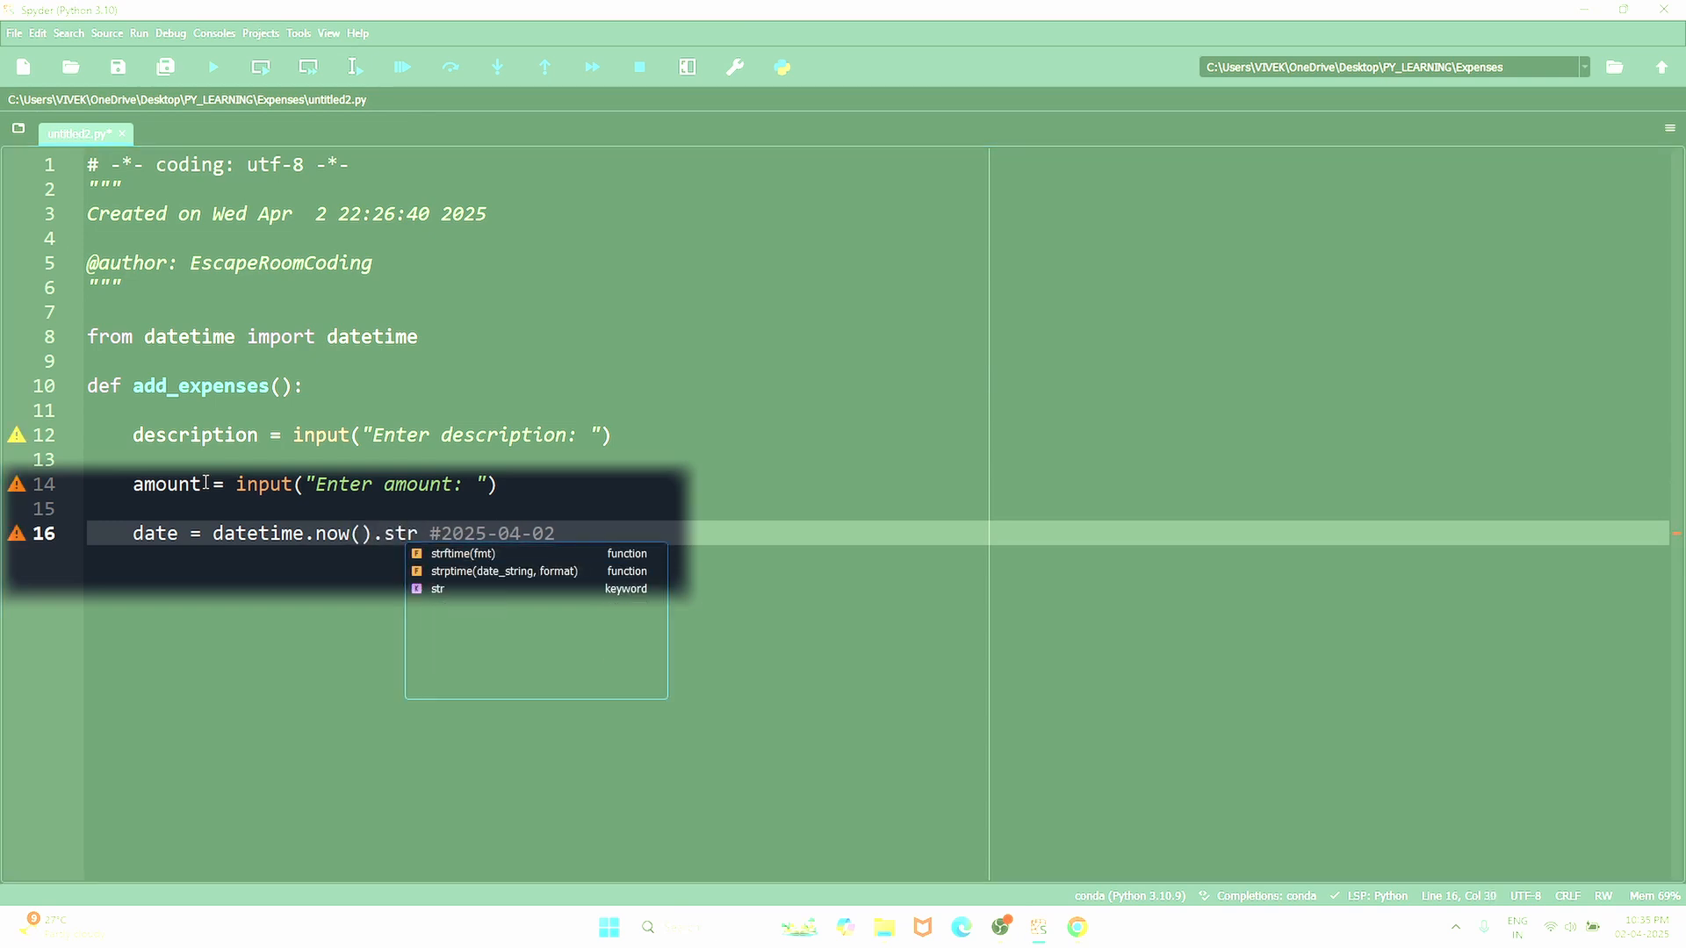
left_click(463, 553)
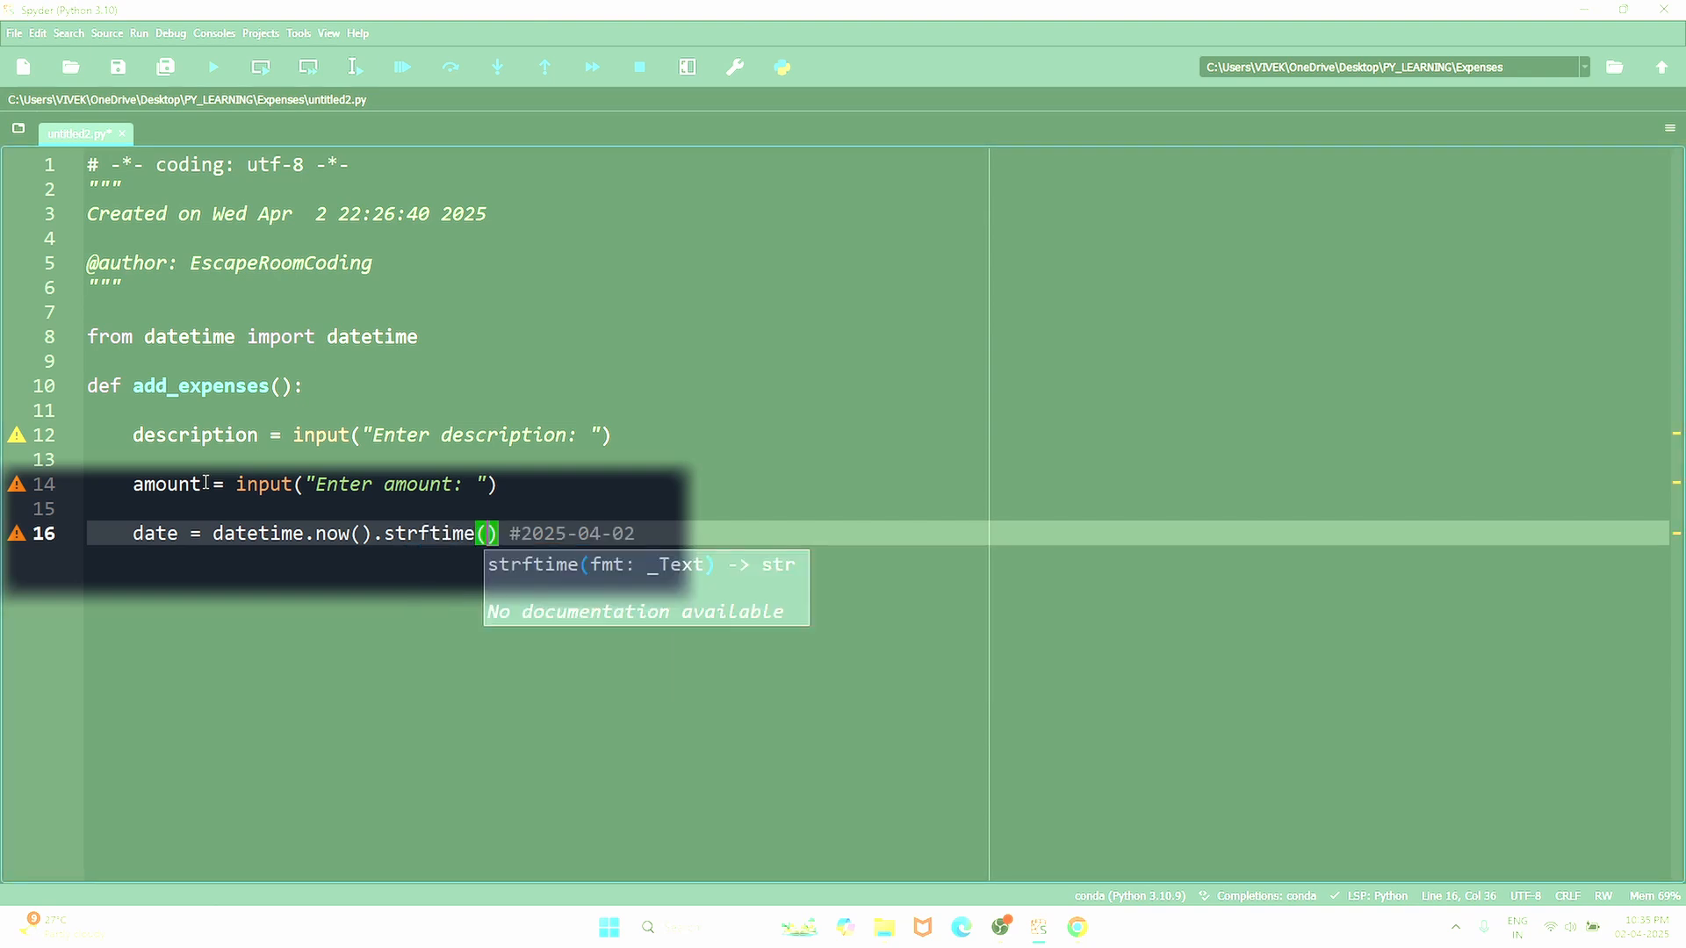
type("\"")
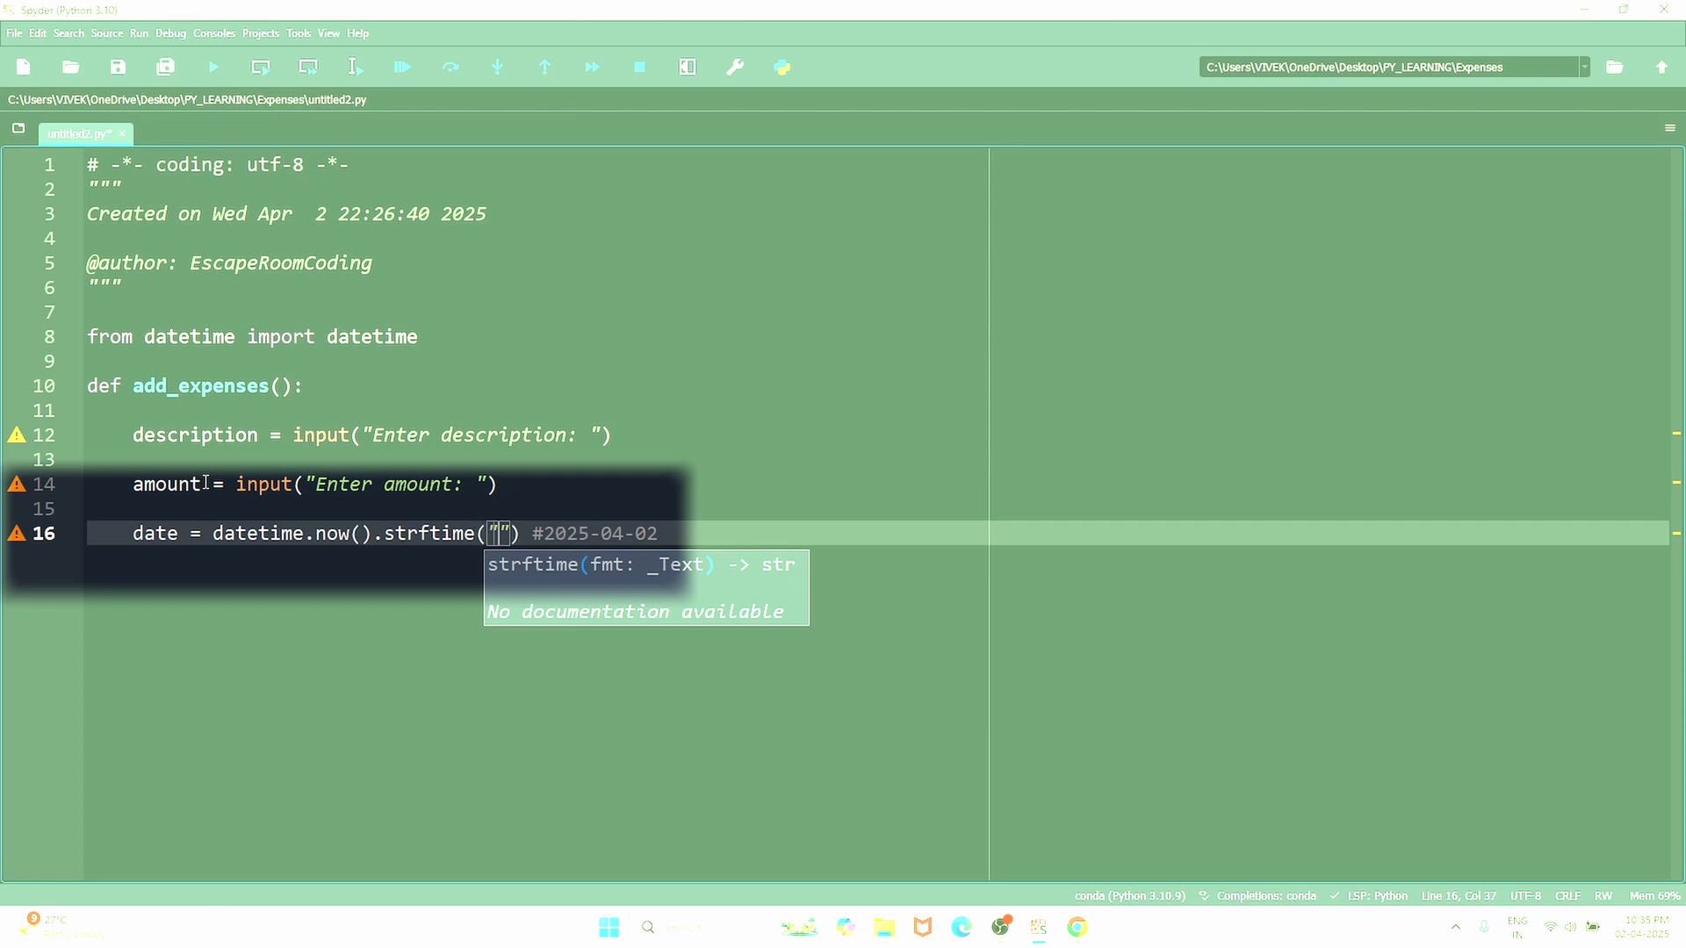
type("%y")
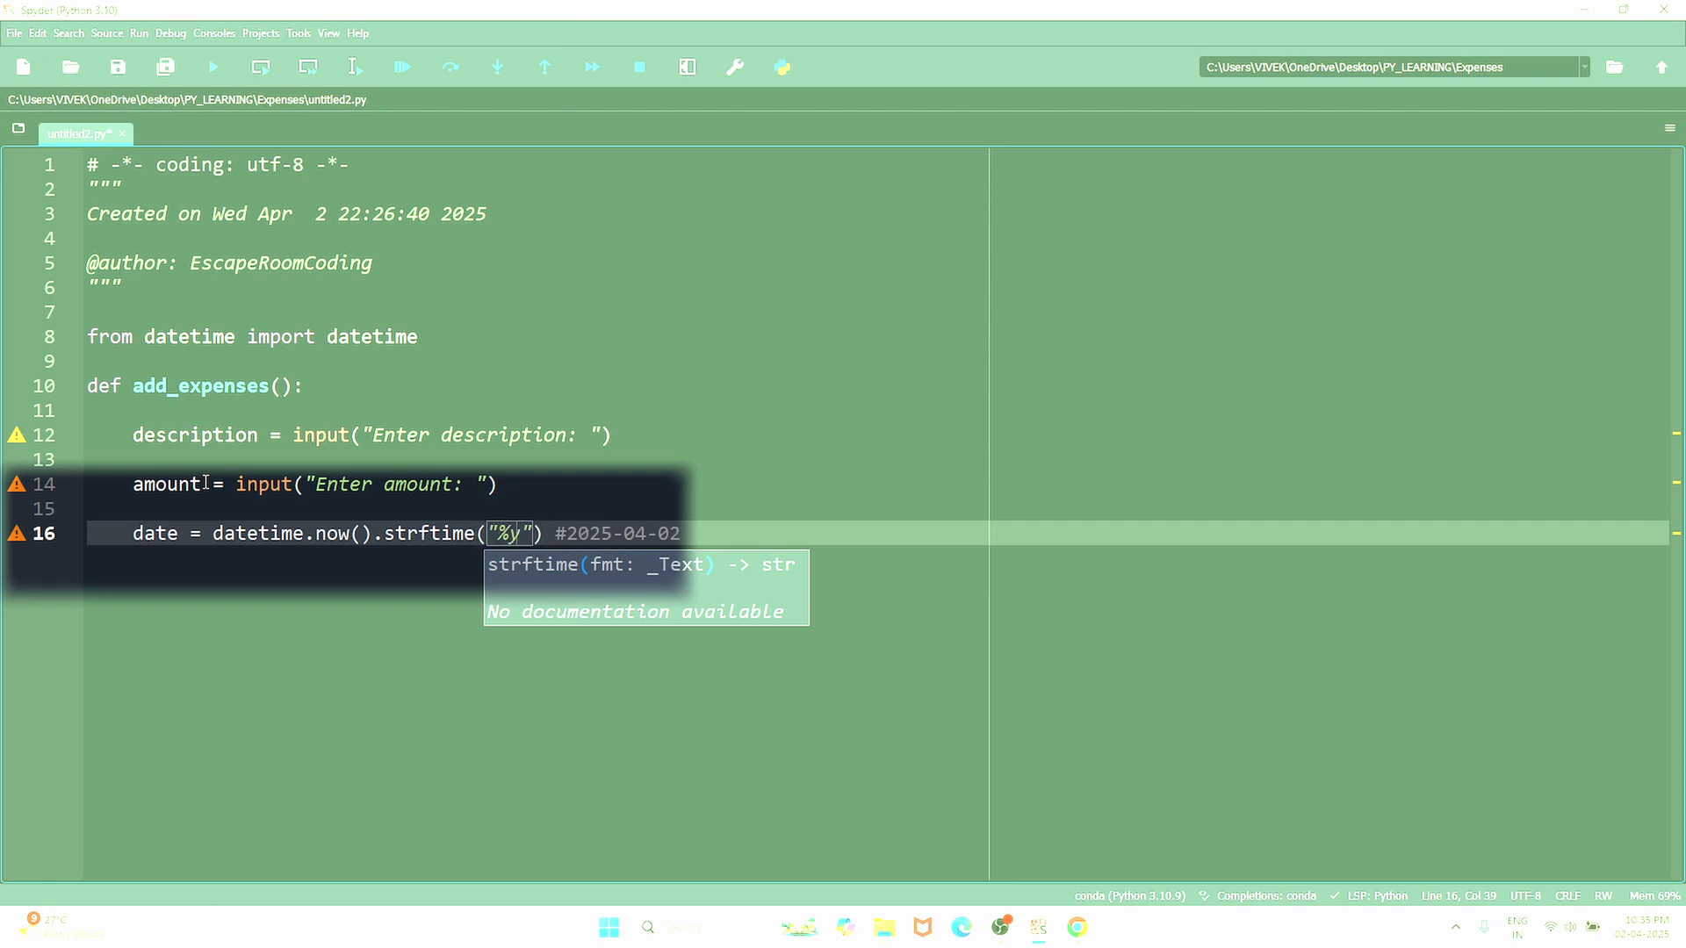
type("-%")
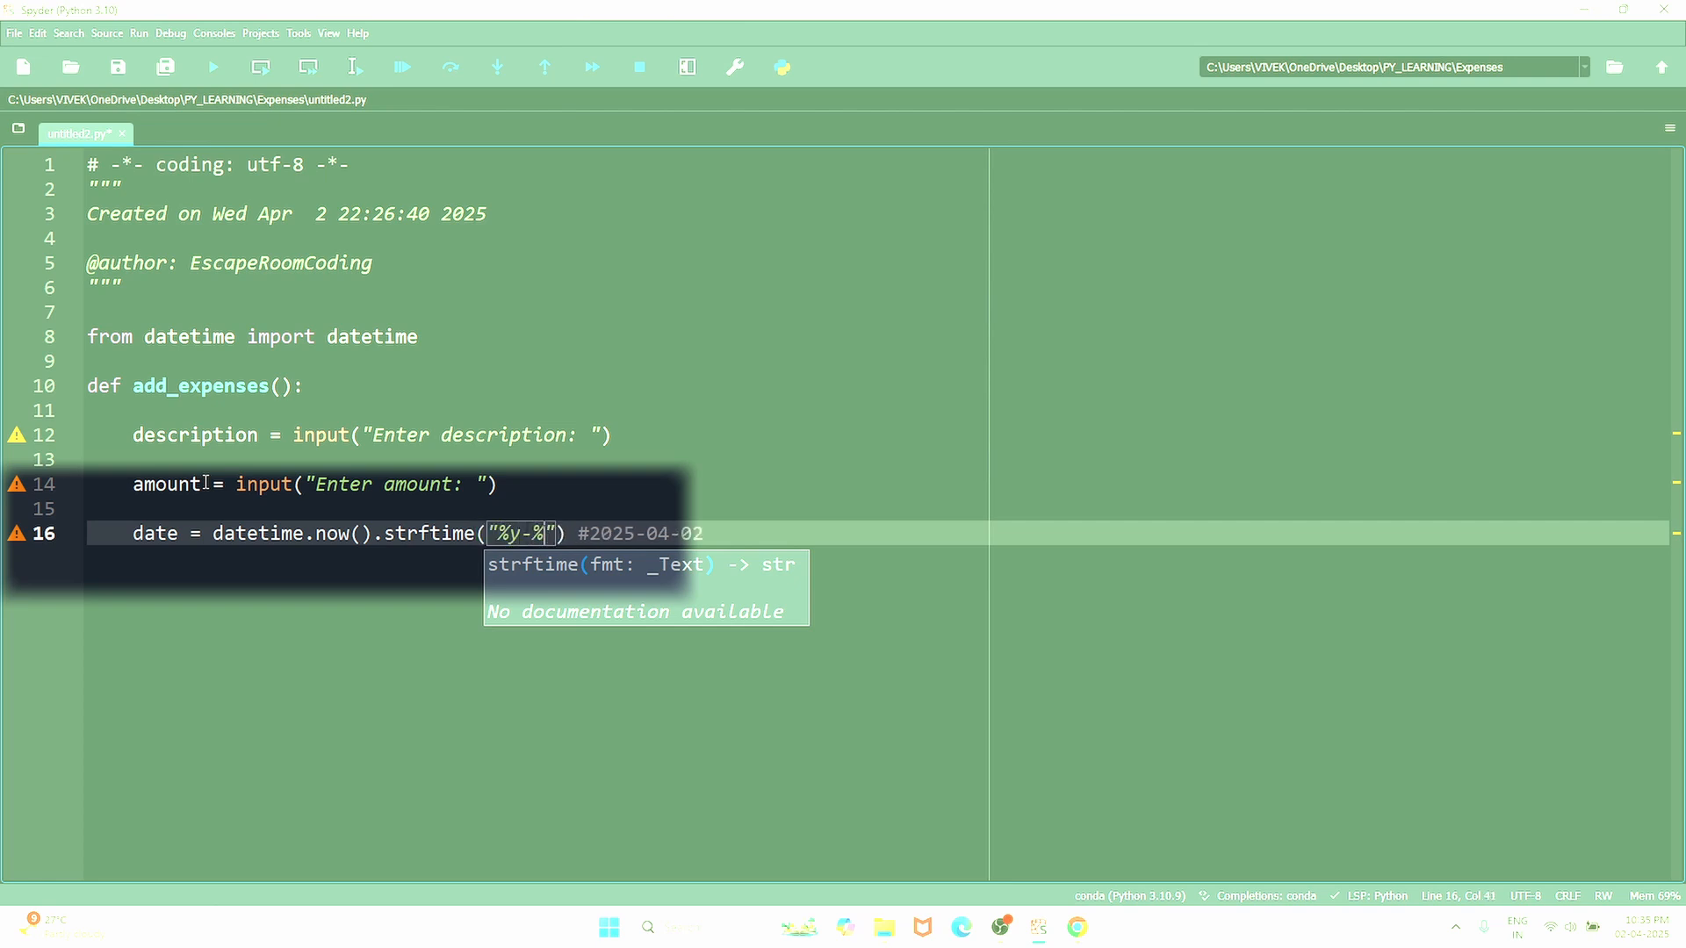
type("m")
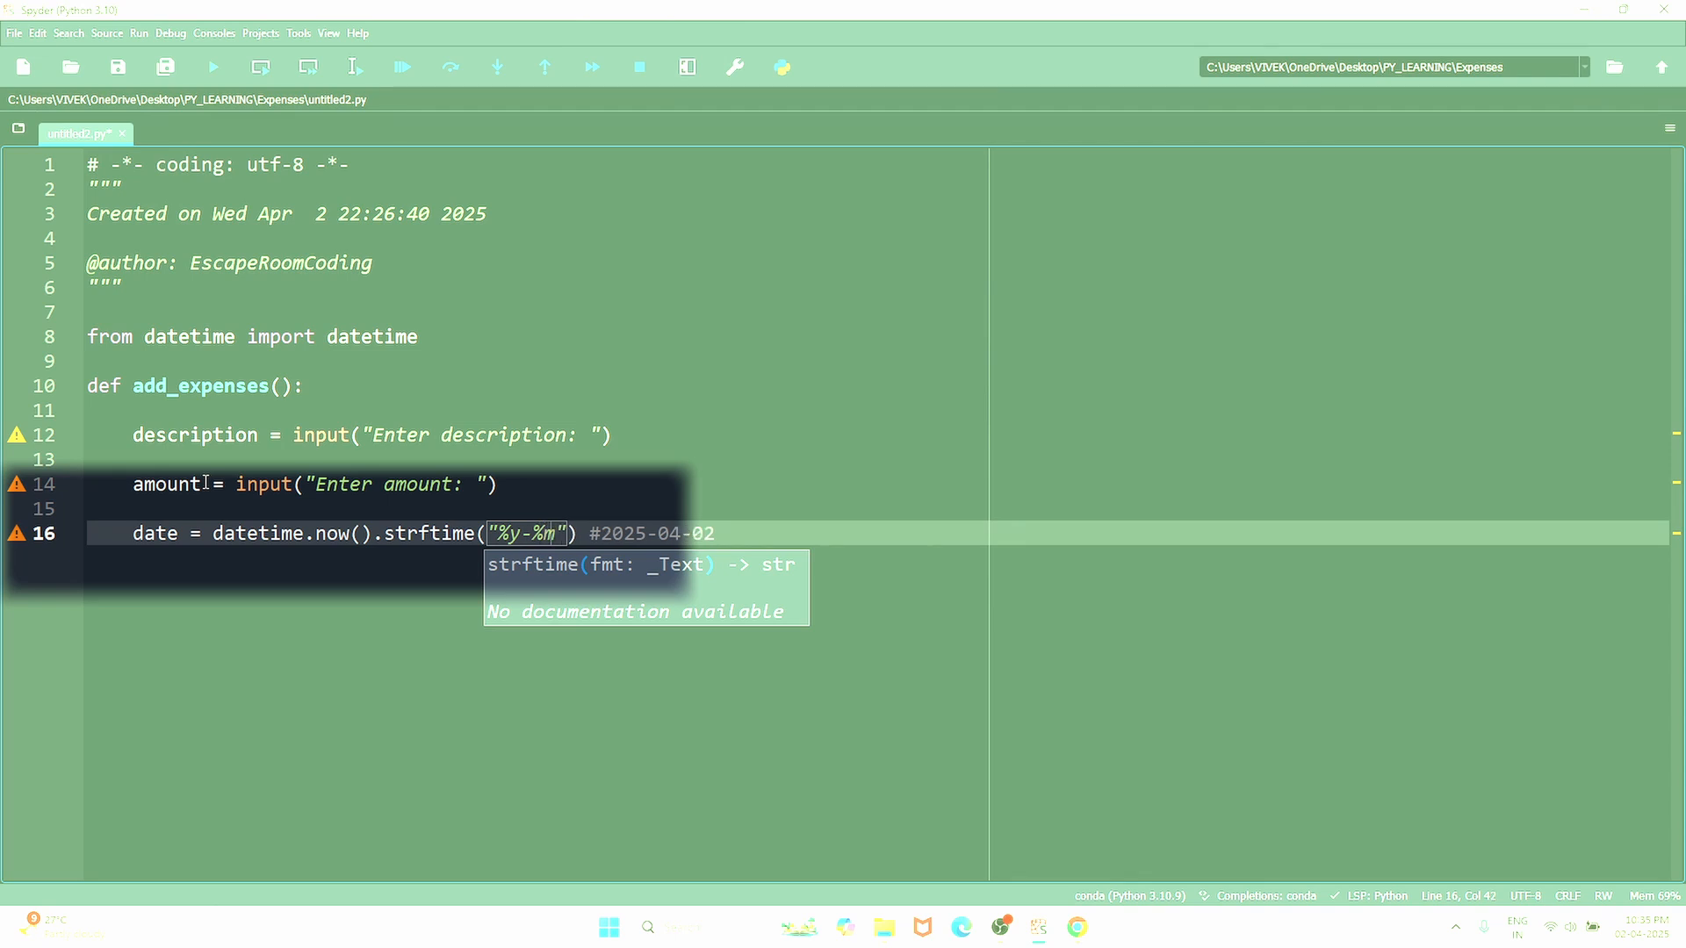
type("-%d")
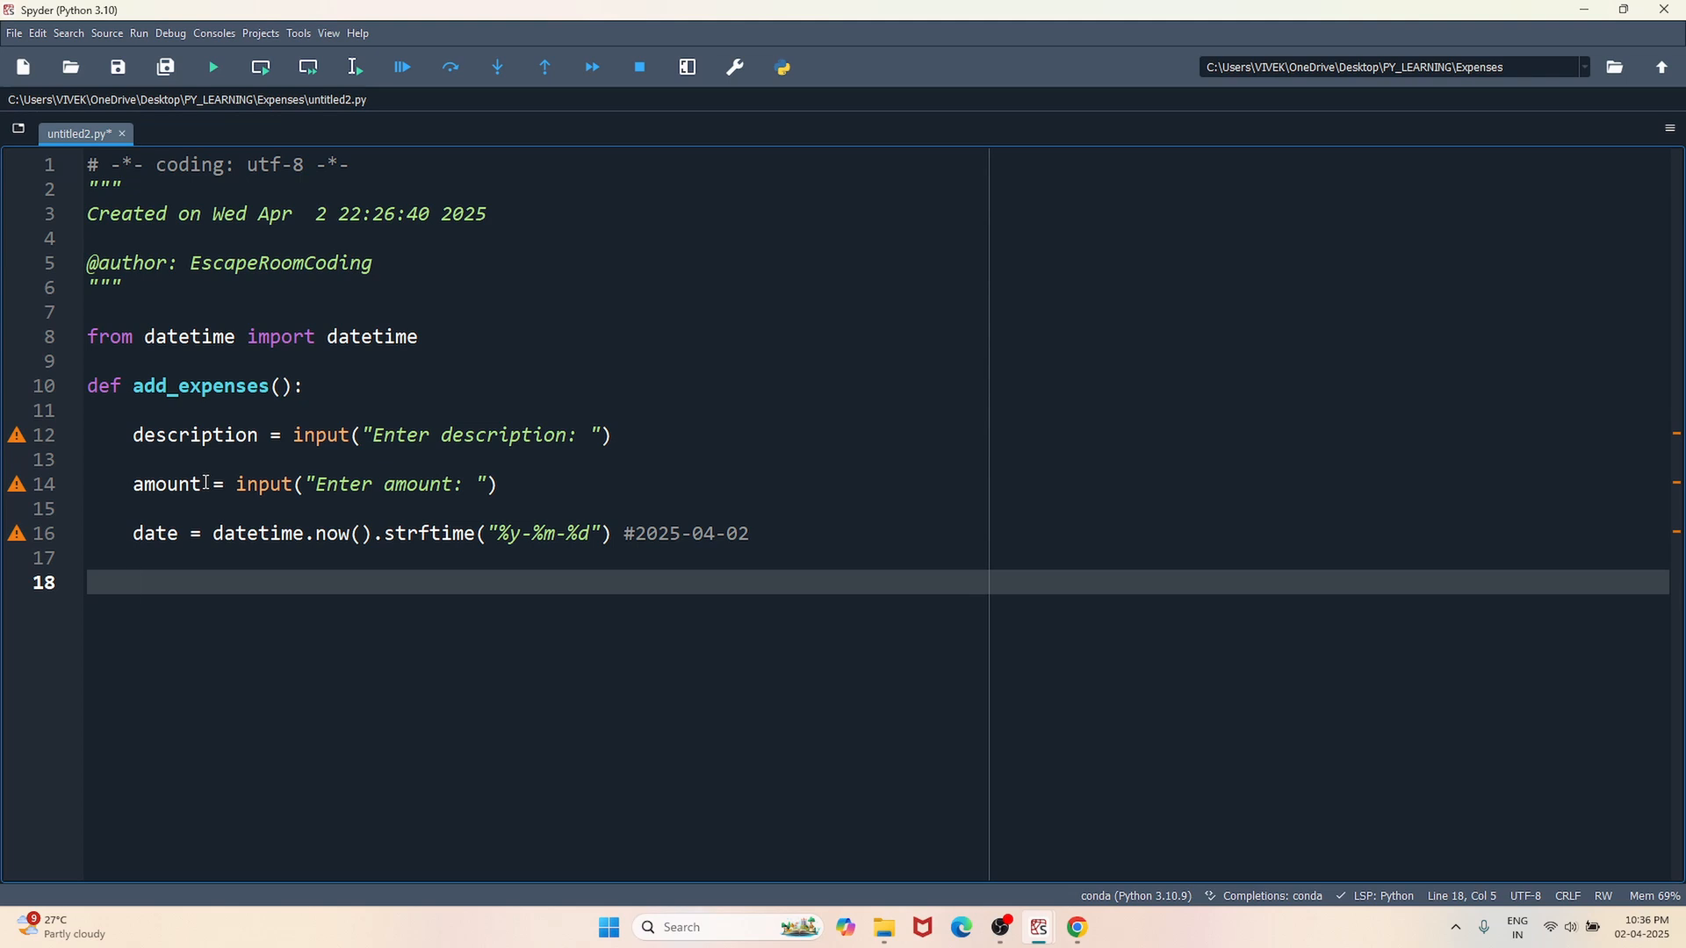
left_click(132, 581)
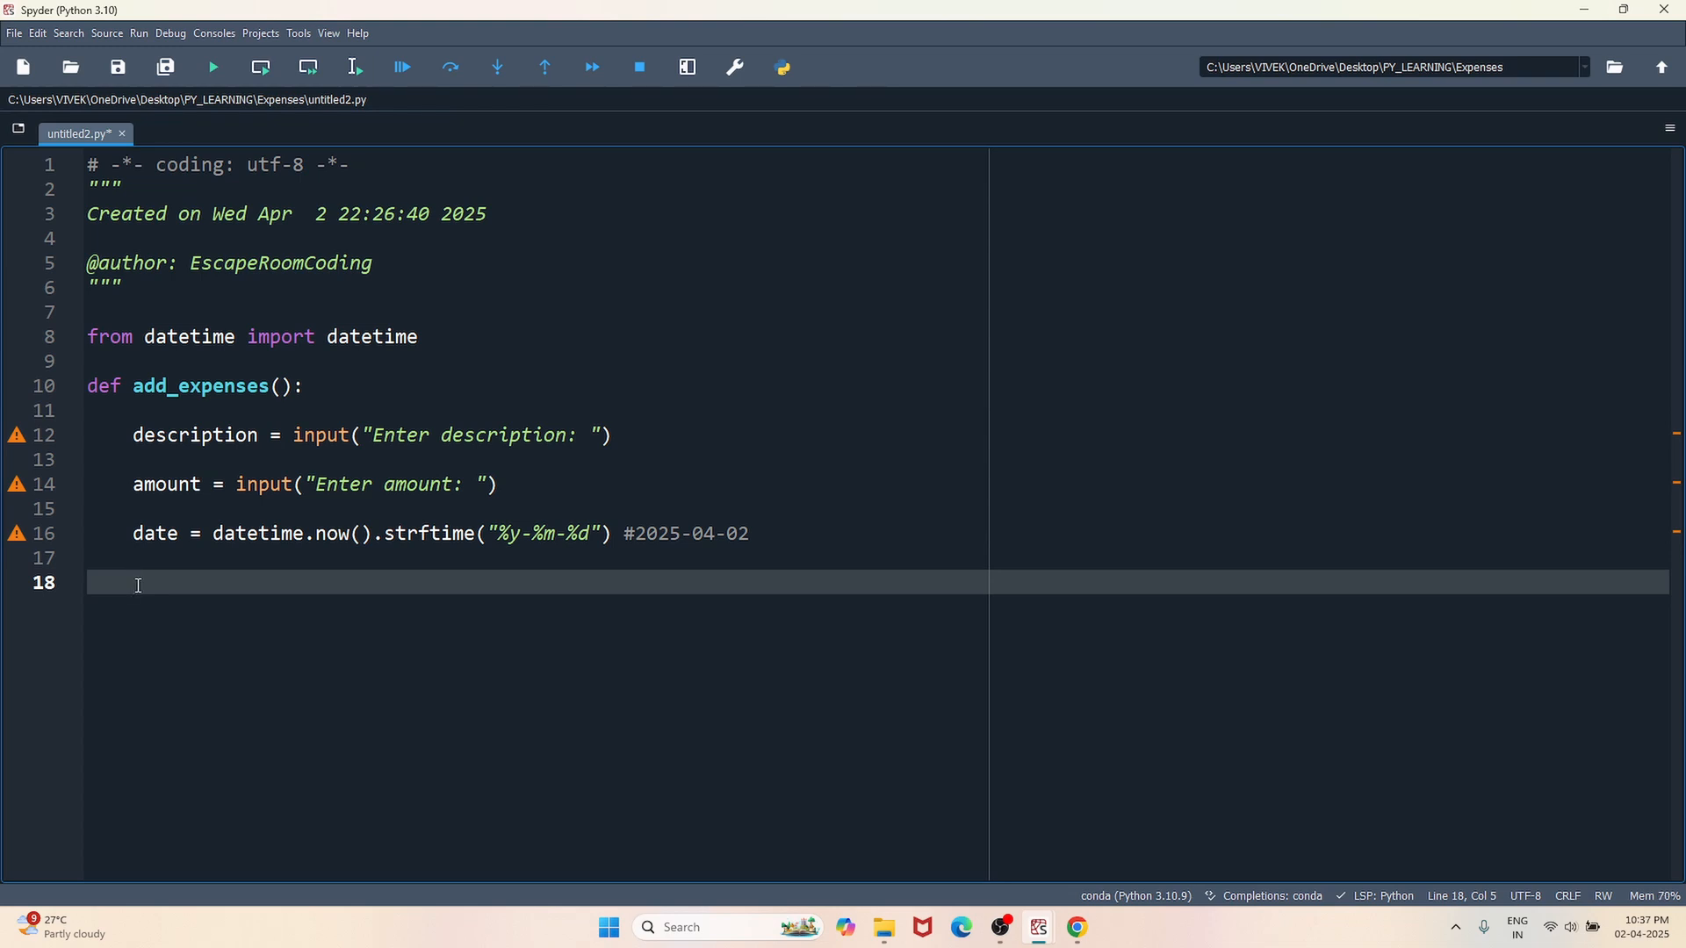
- Open expenses.txt in append mode as file in a with block
type("with")
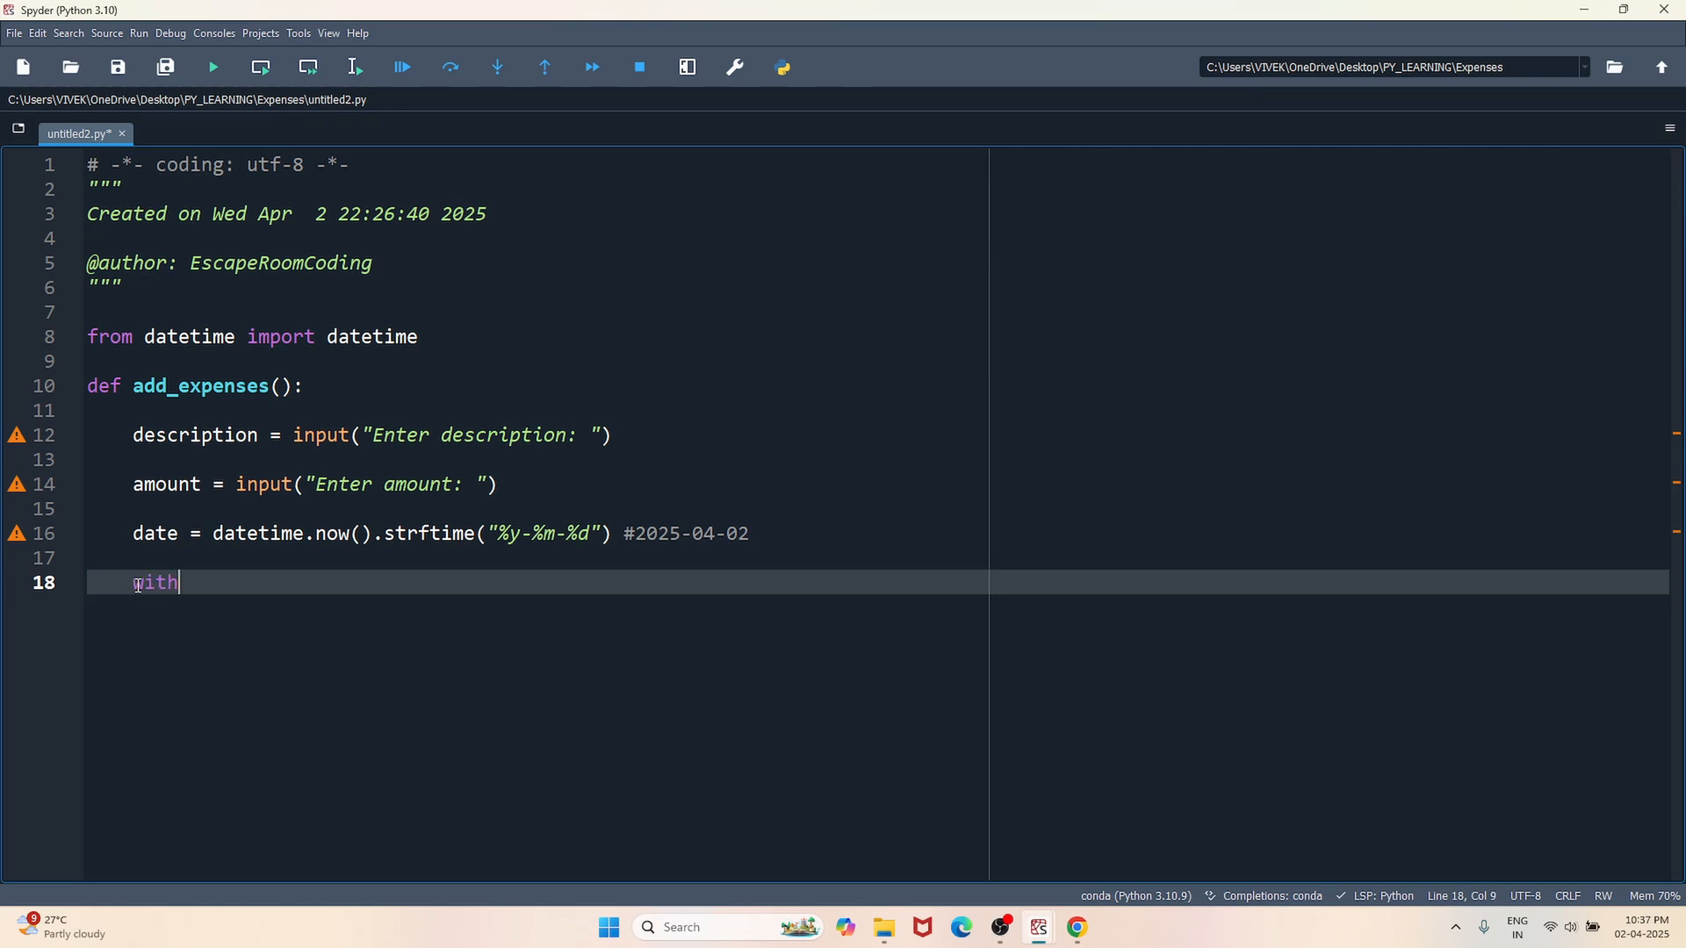
type("open(")
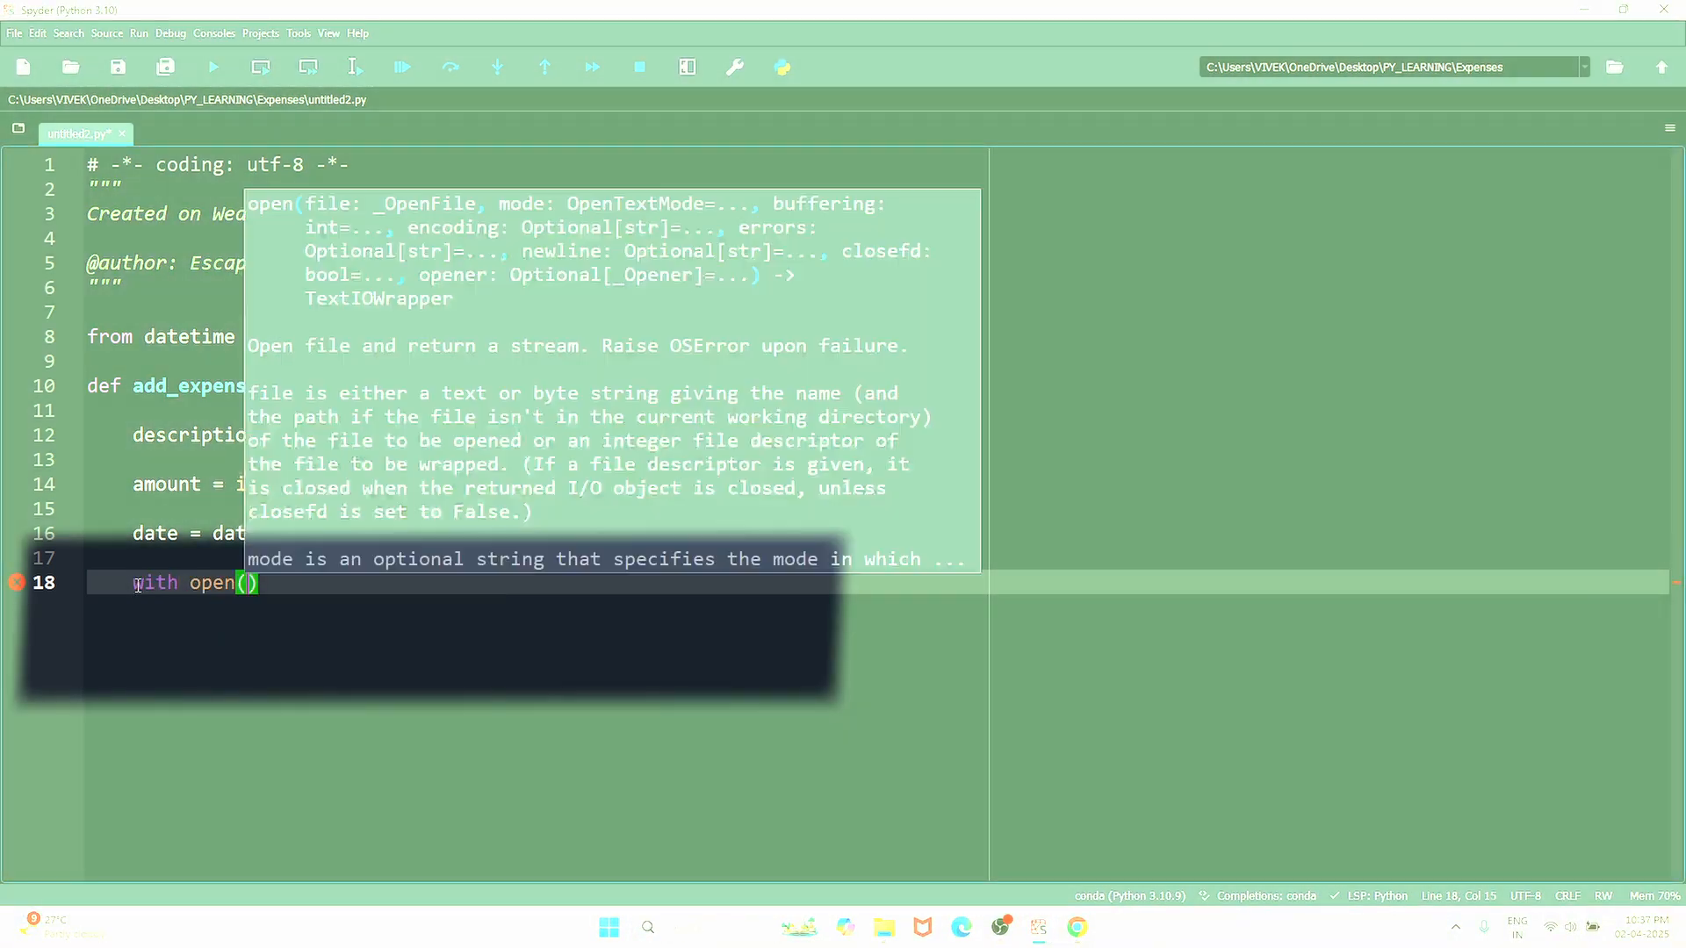
type("\"e")
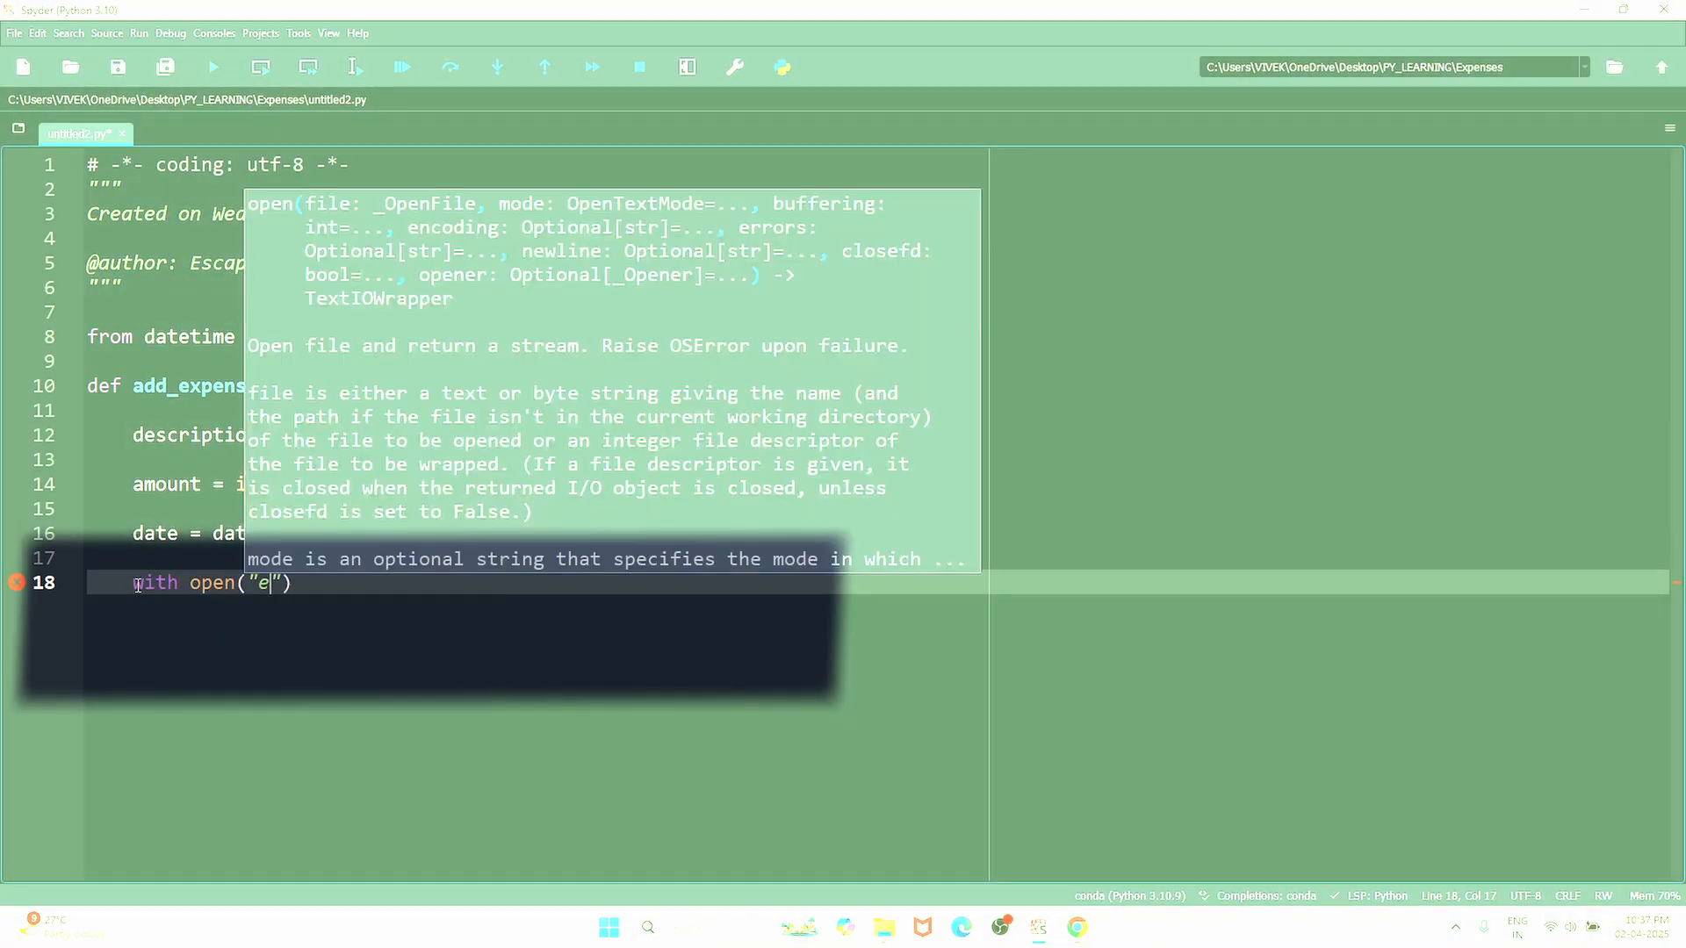
type("xpenses.txt\", \"")
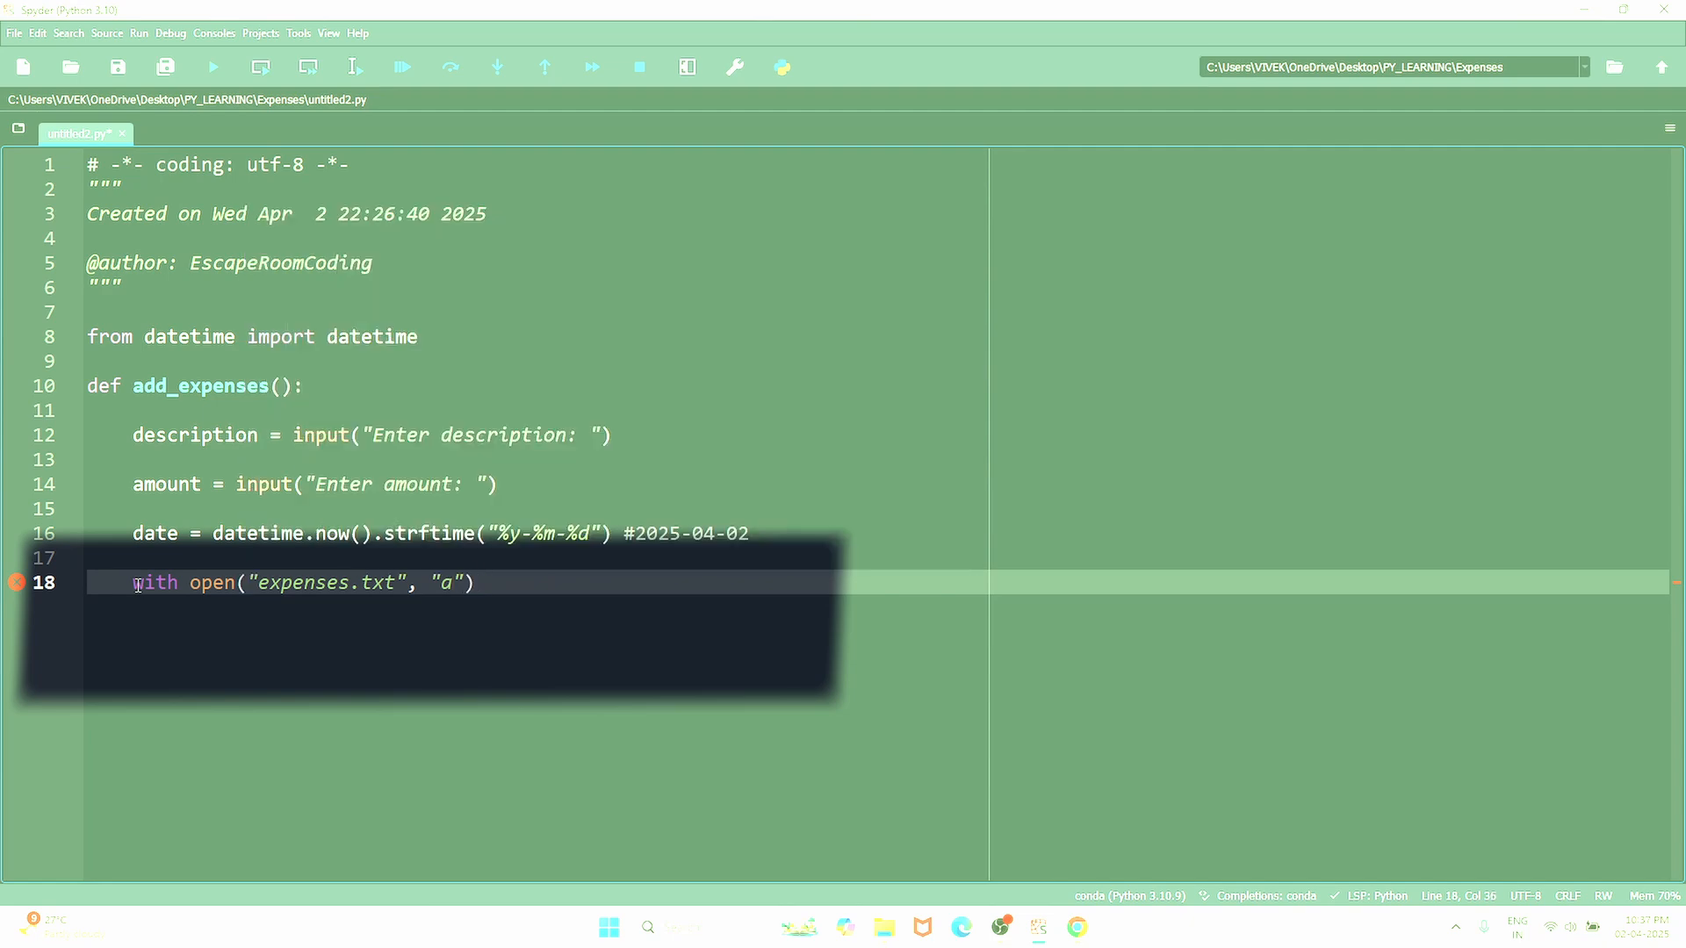
type("as file")
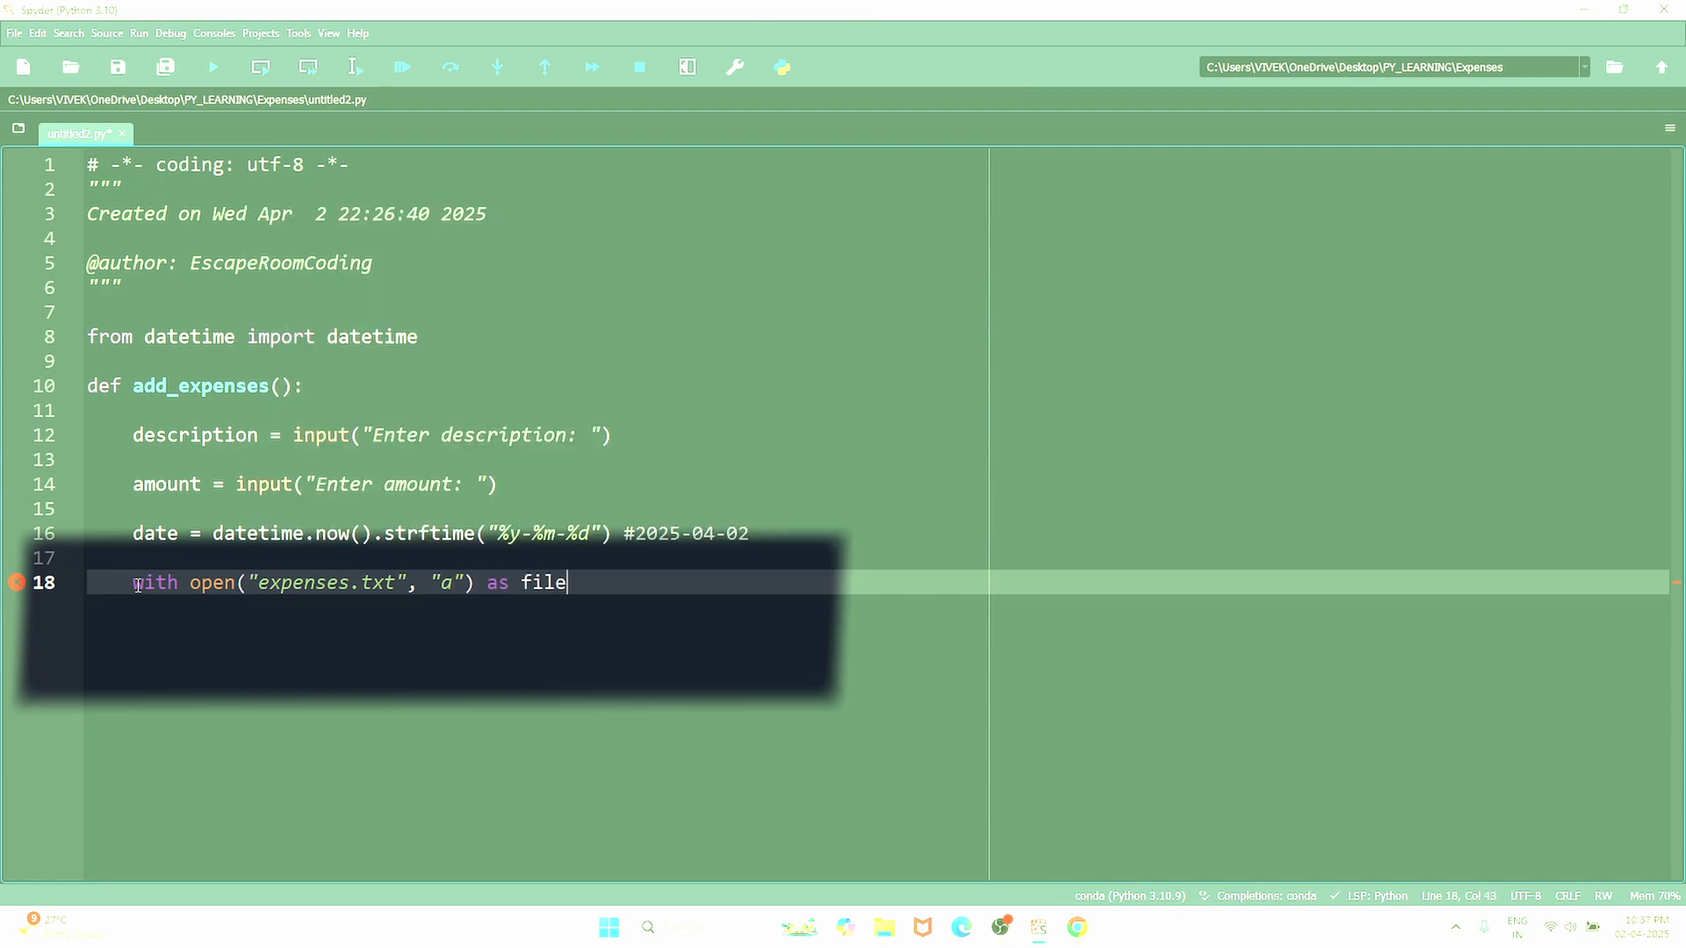
type(":")
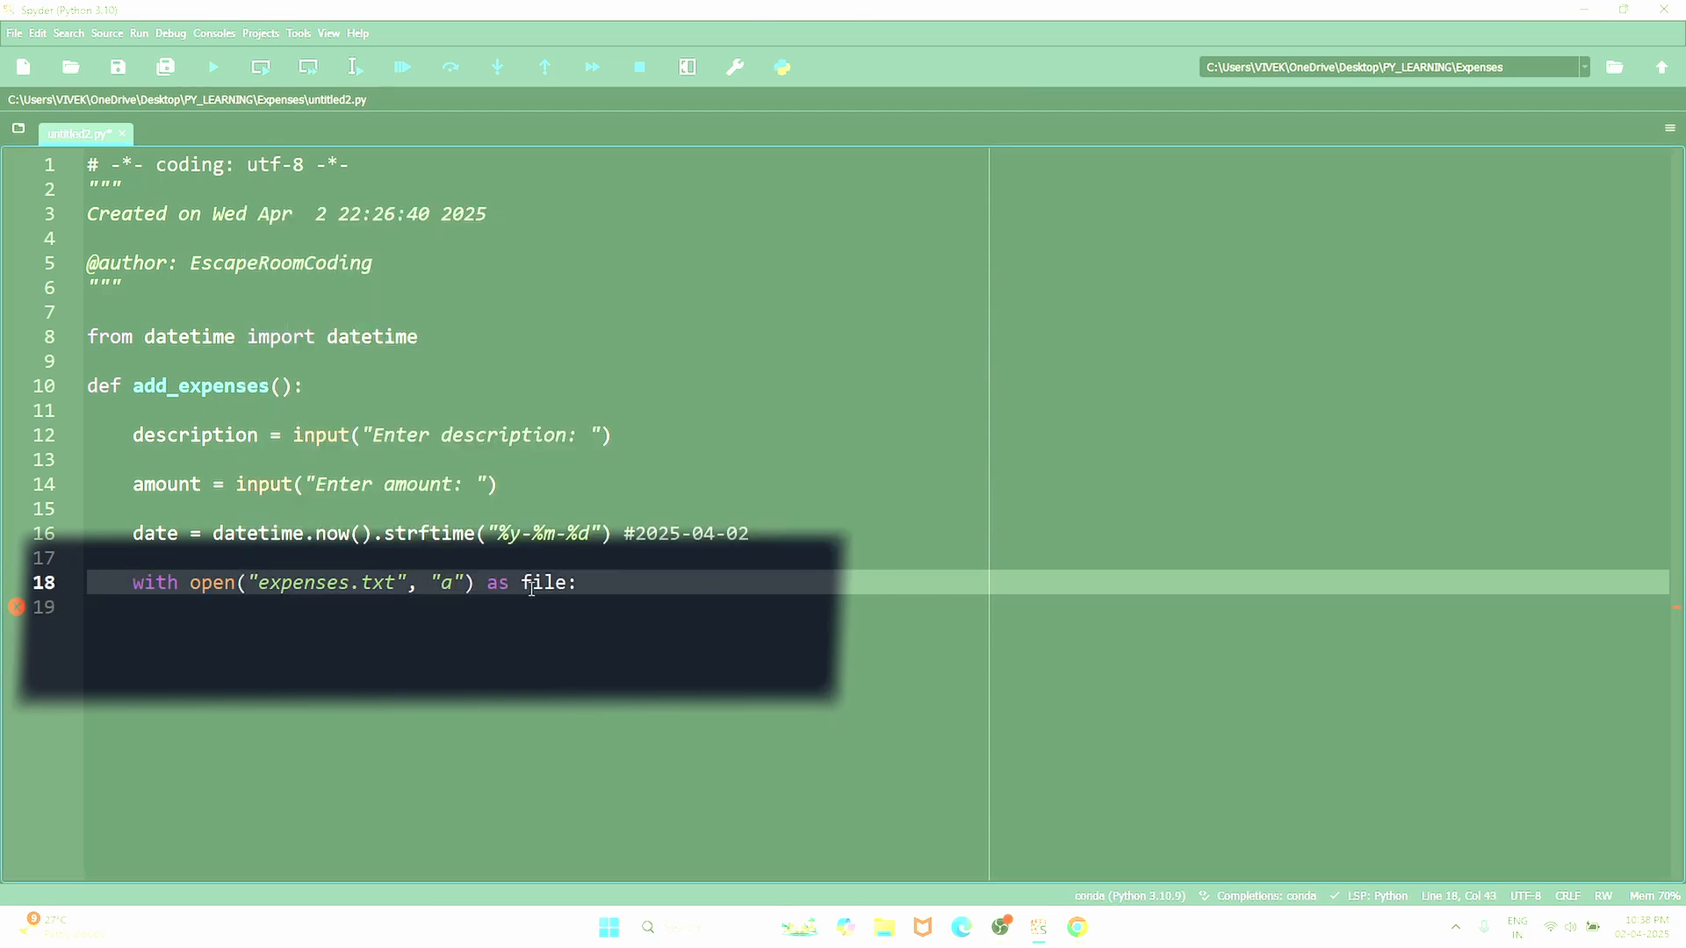
double_click(546, 583)
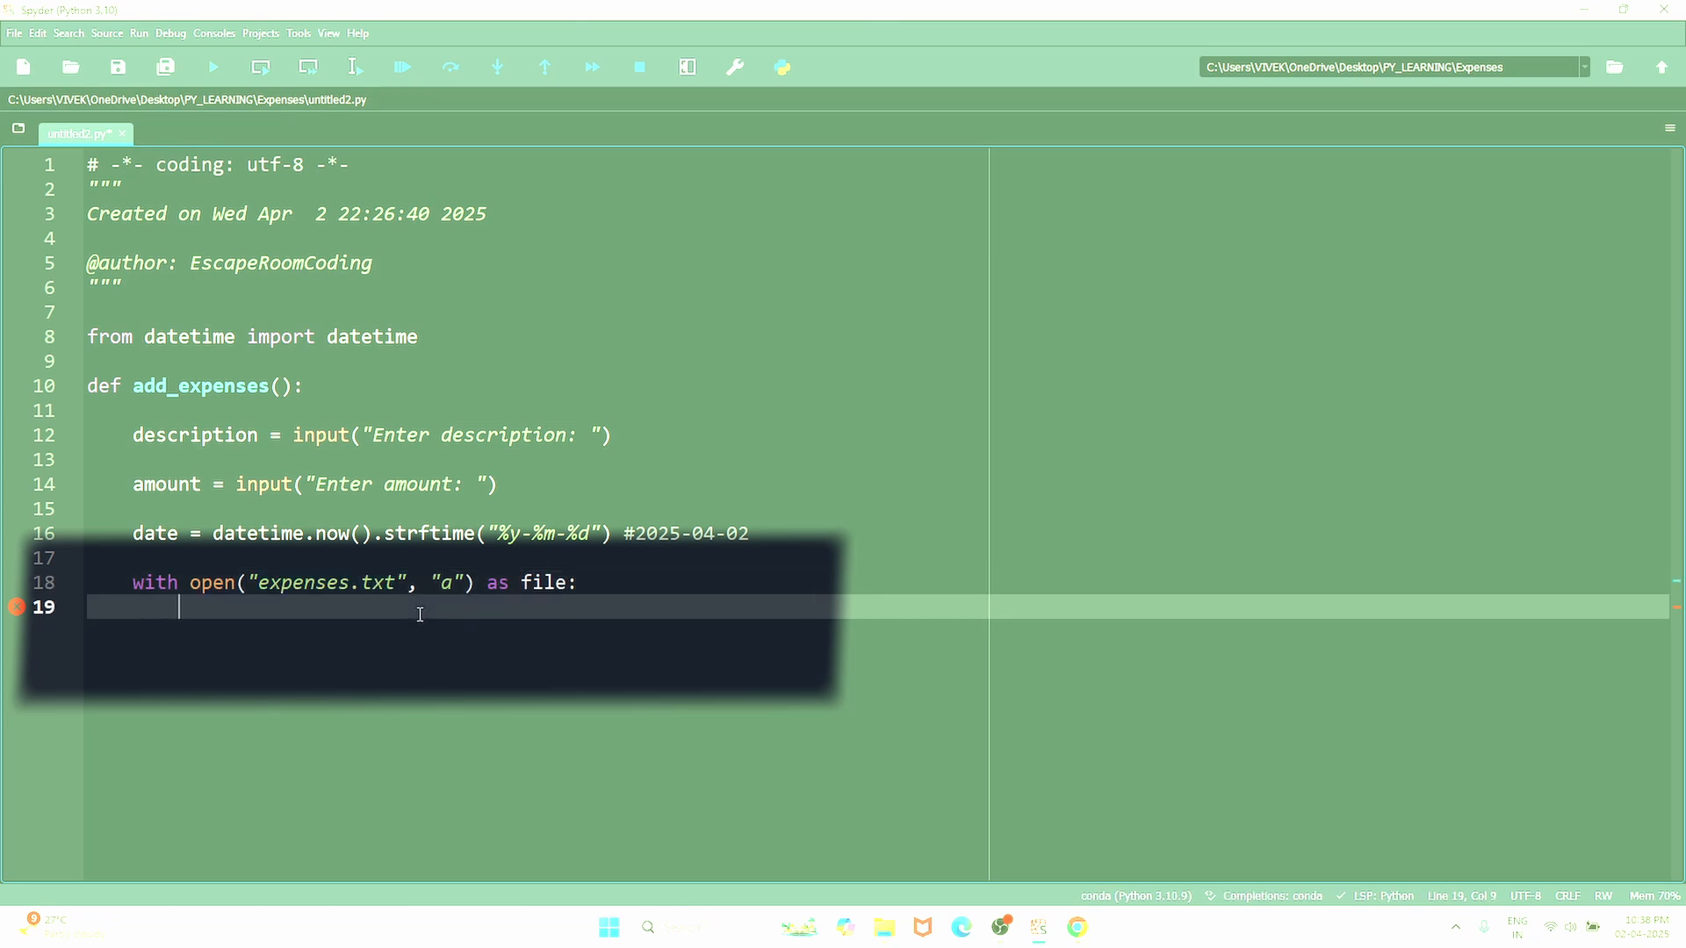
- Write f"{date}|{description}|${amount}\n" to the file
type("file")
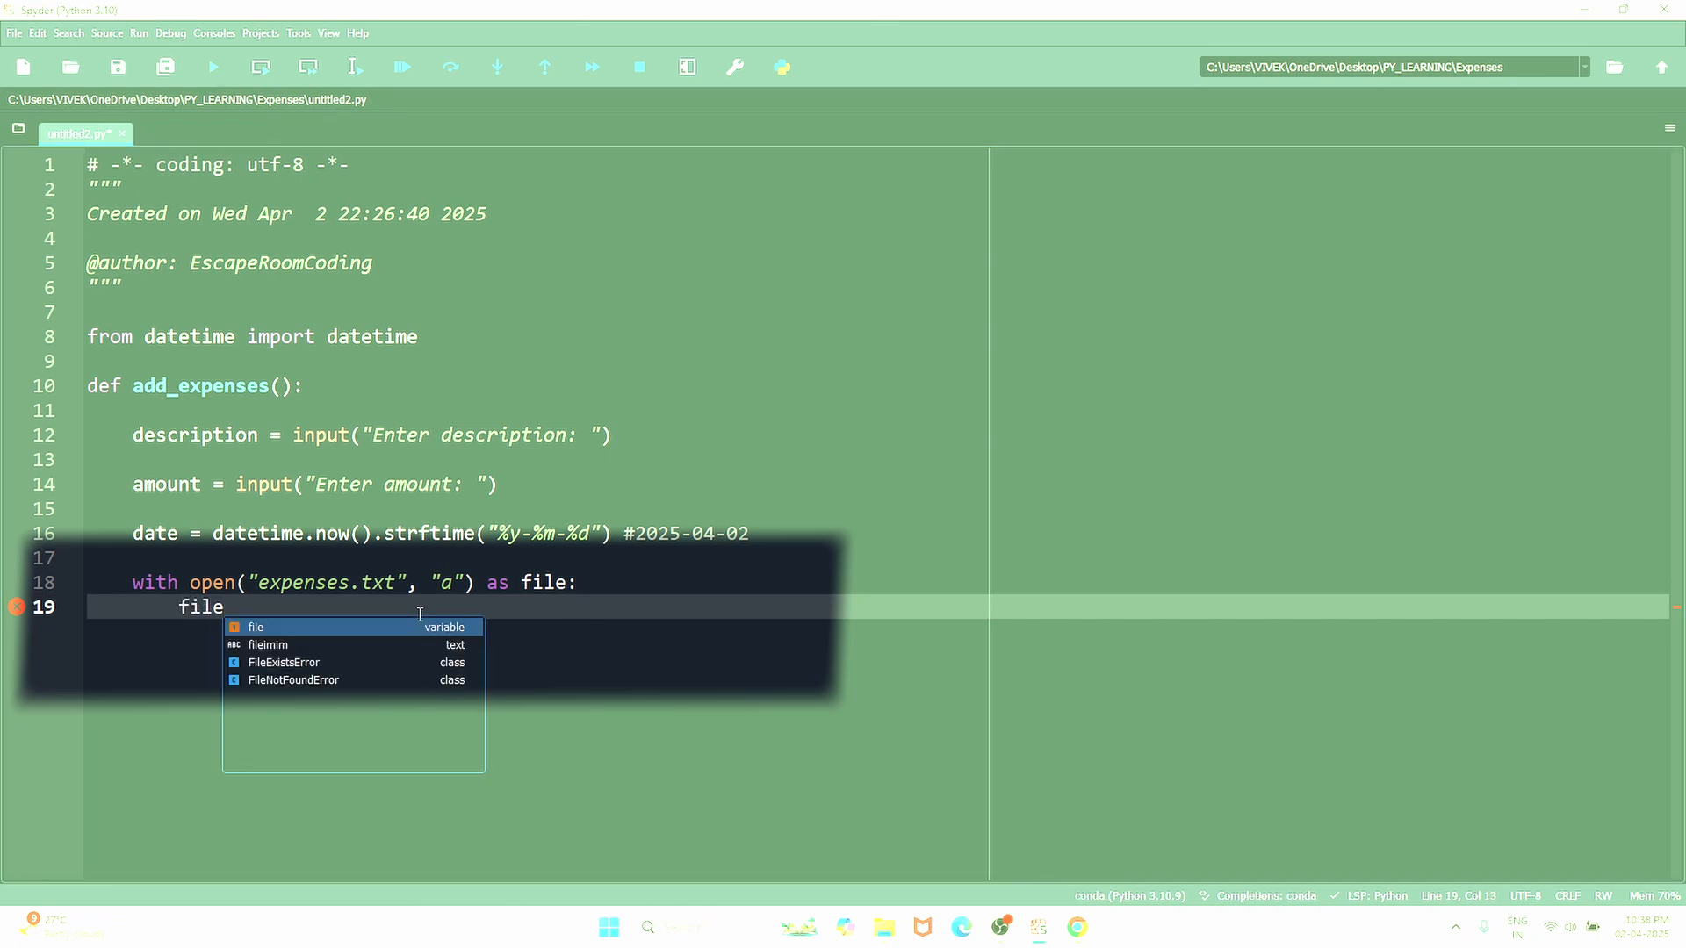
type(".write()")
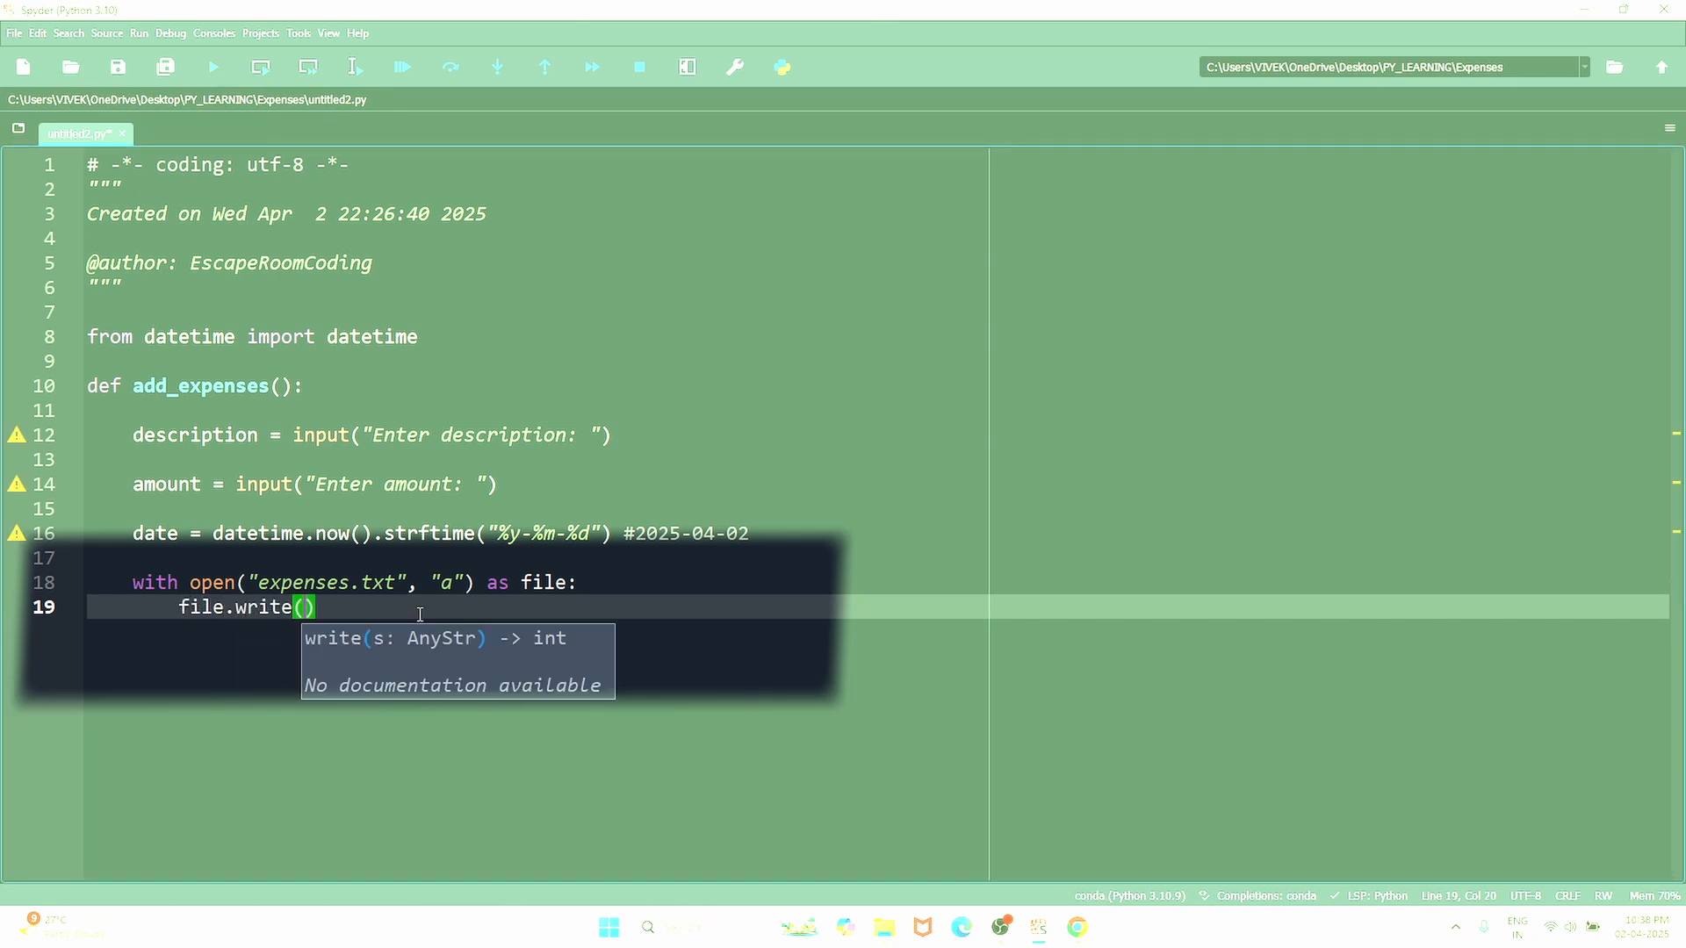
type("f\"{")
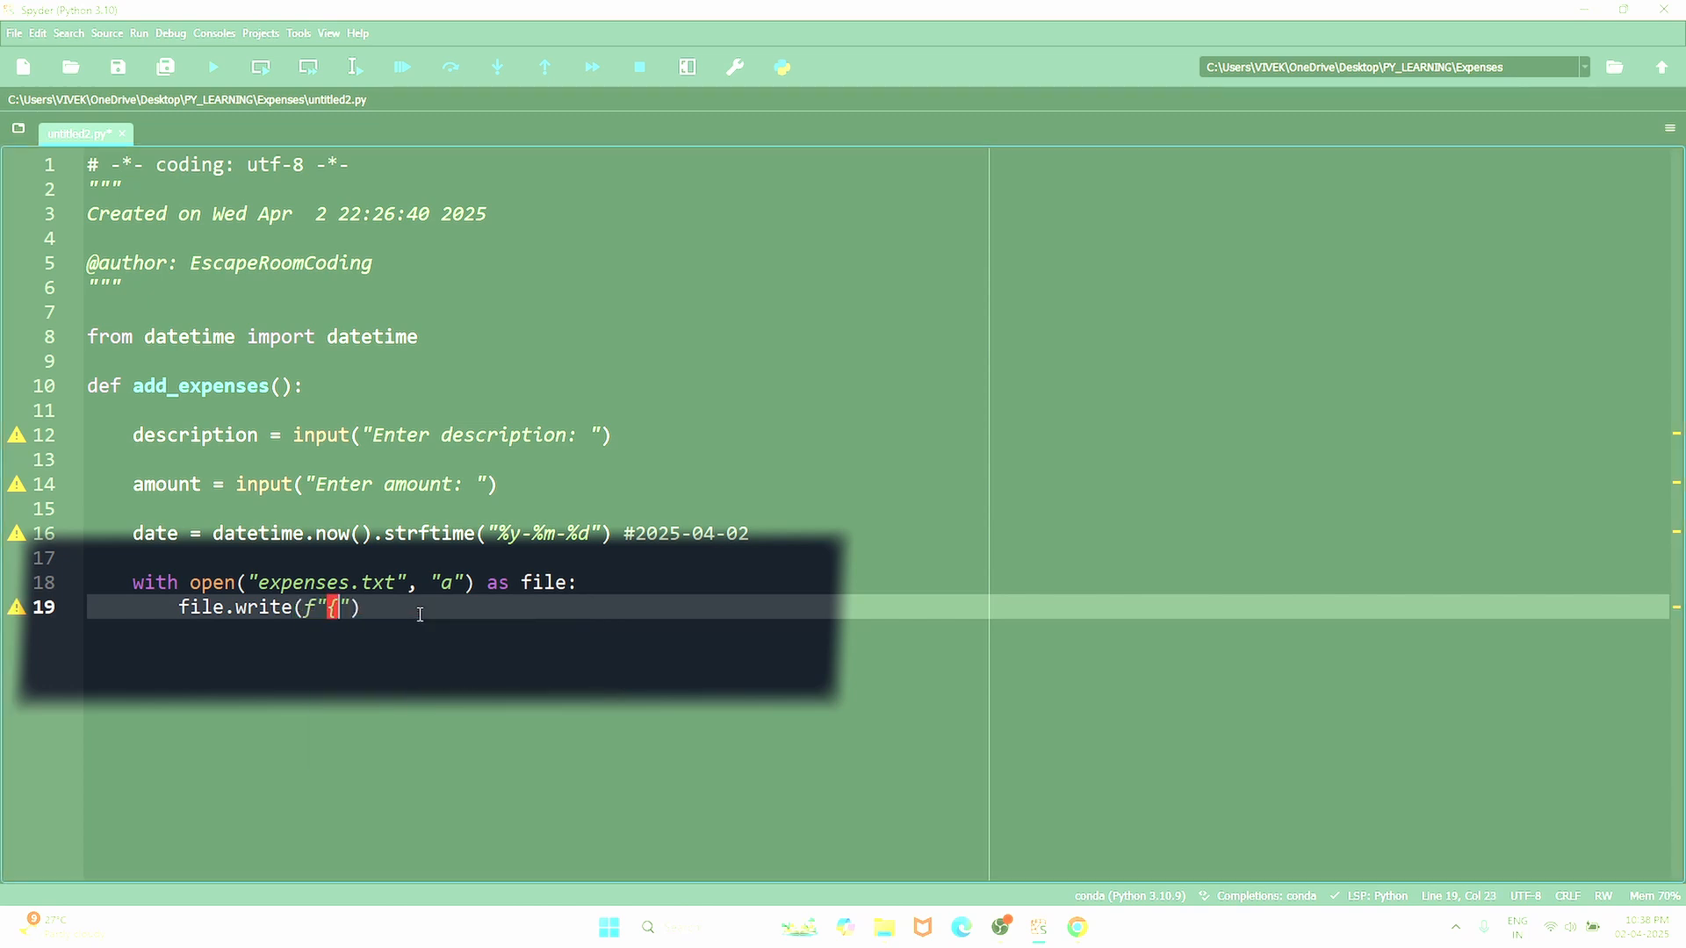
type("{date}|{descr")
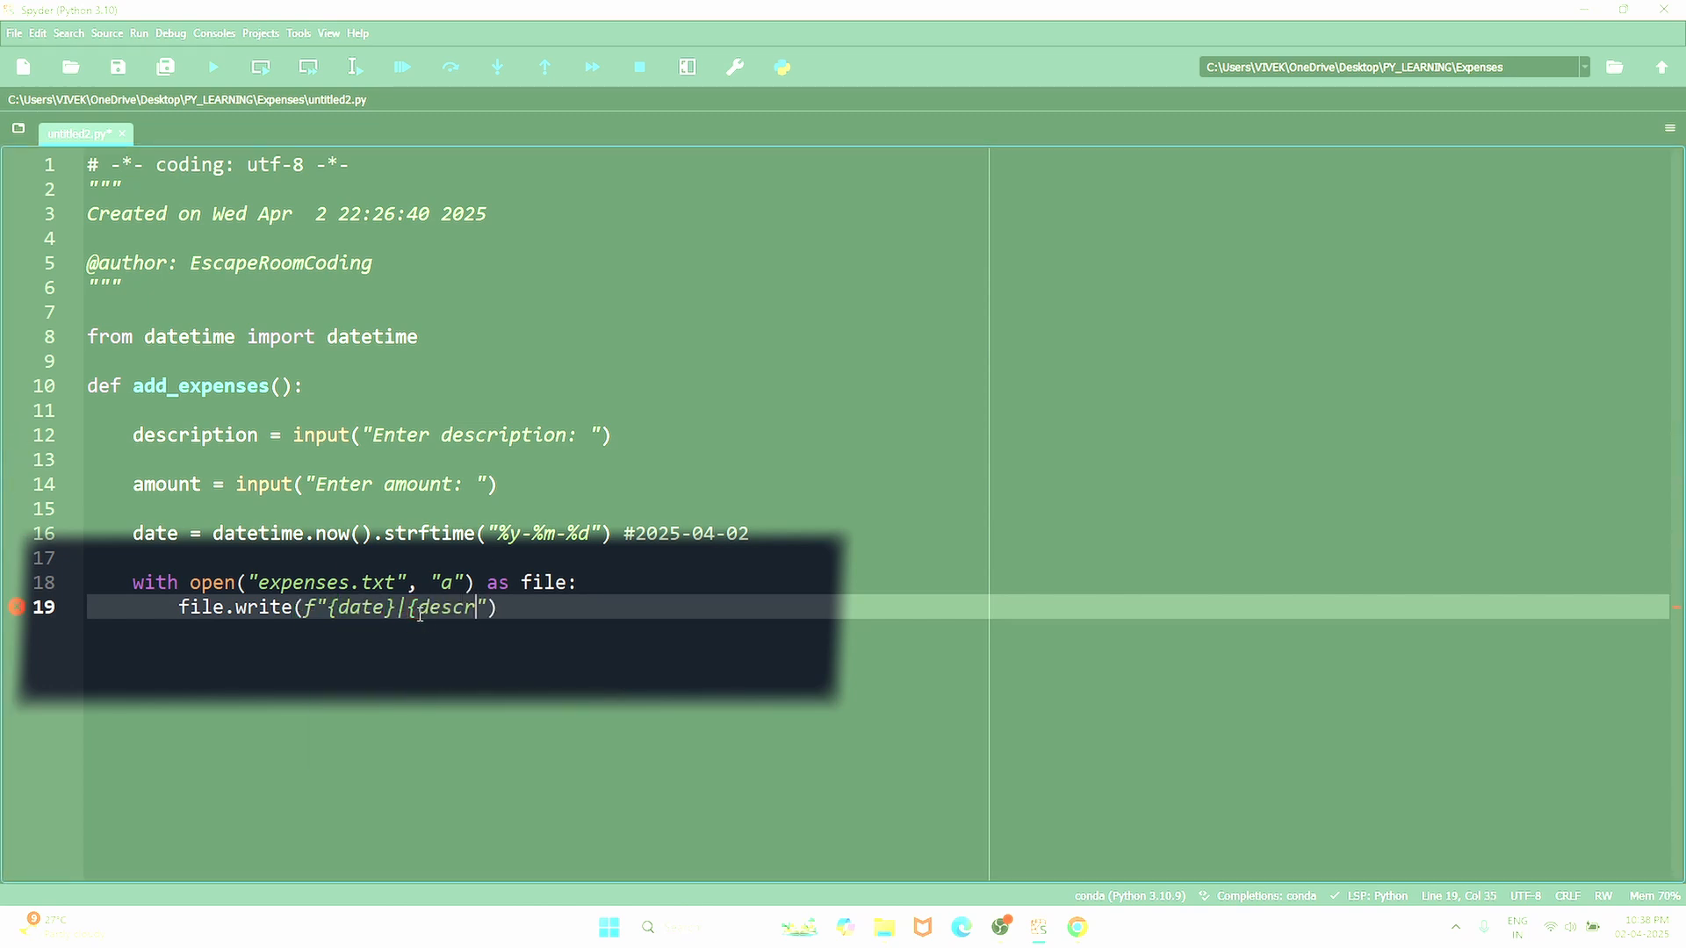
type("iption}|{amount}\\n")
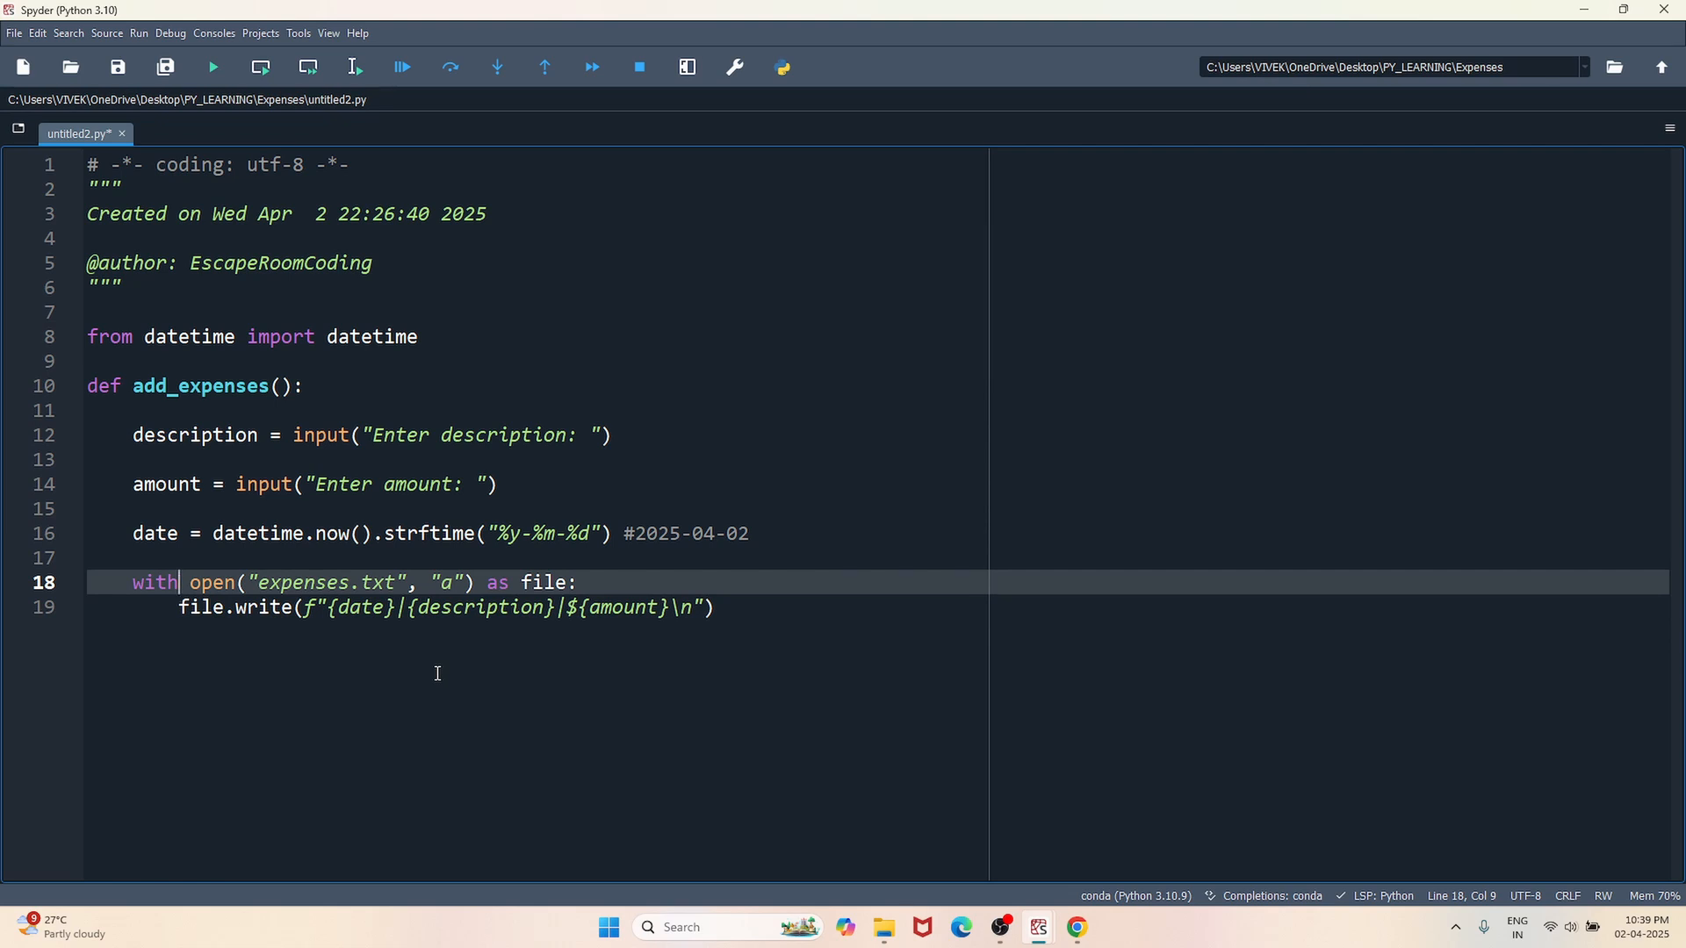
- End add_expenses with print("Expenses added successfully") and place the cursor below it
left_click(718, 607)
type("print(\"Expenses added successfully\")")
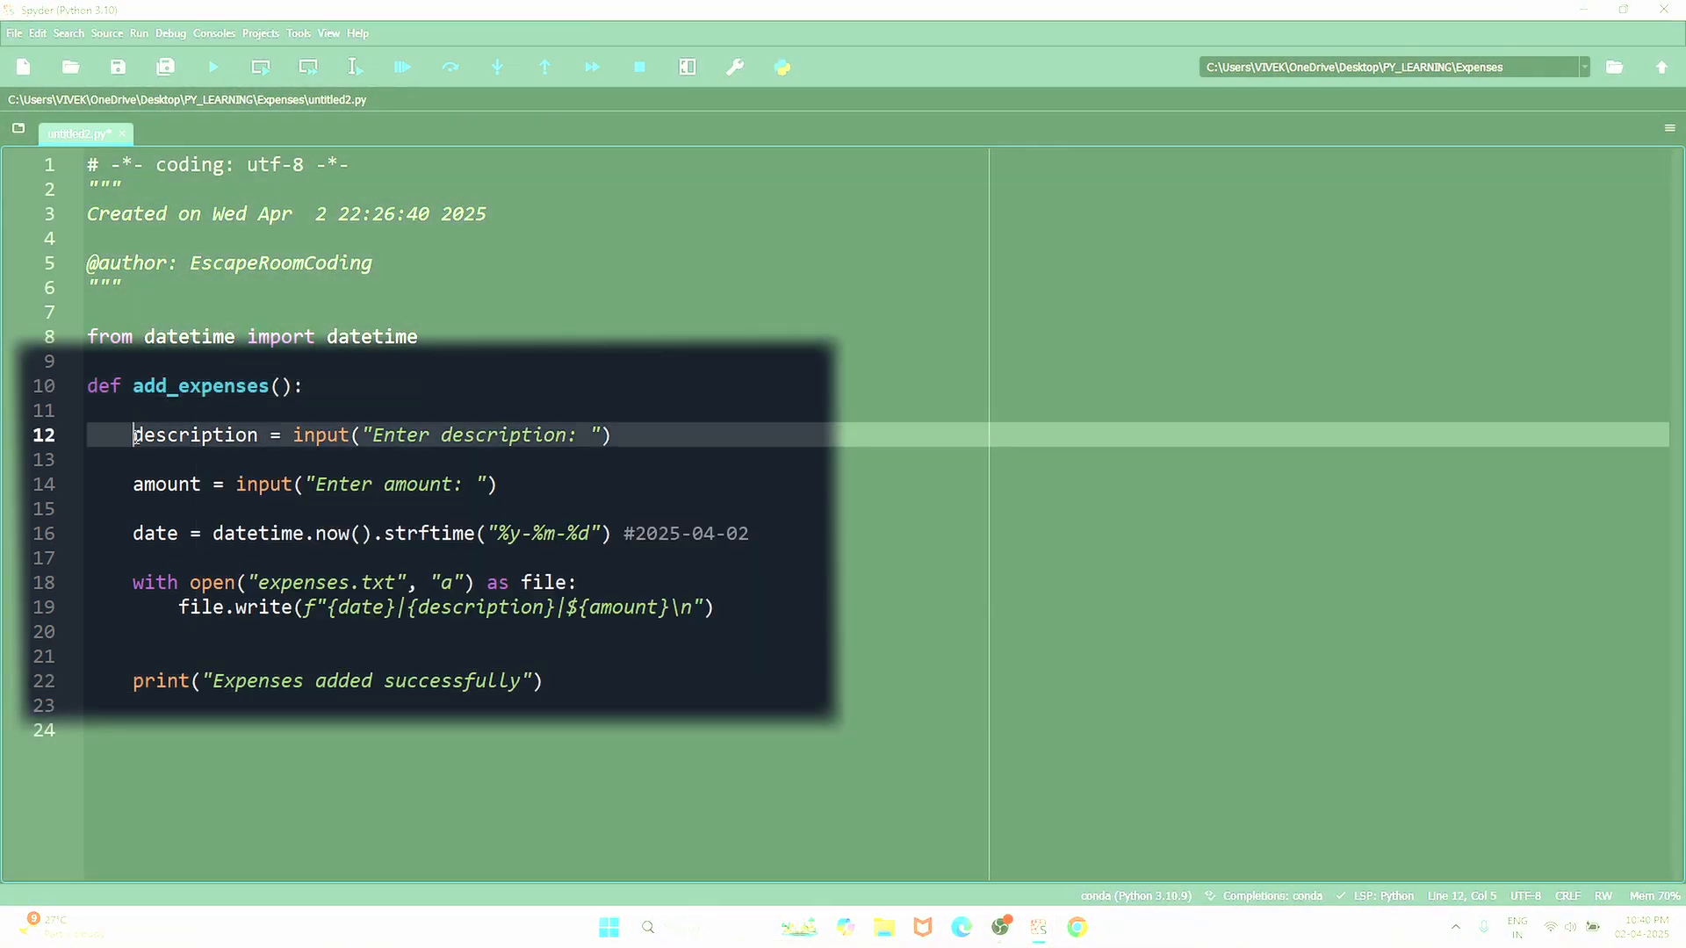
left_click_drag(133, 435, 755, 533)
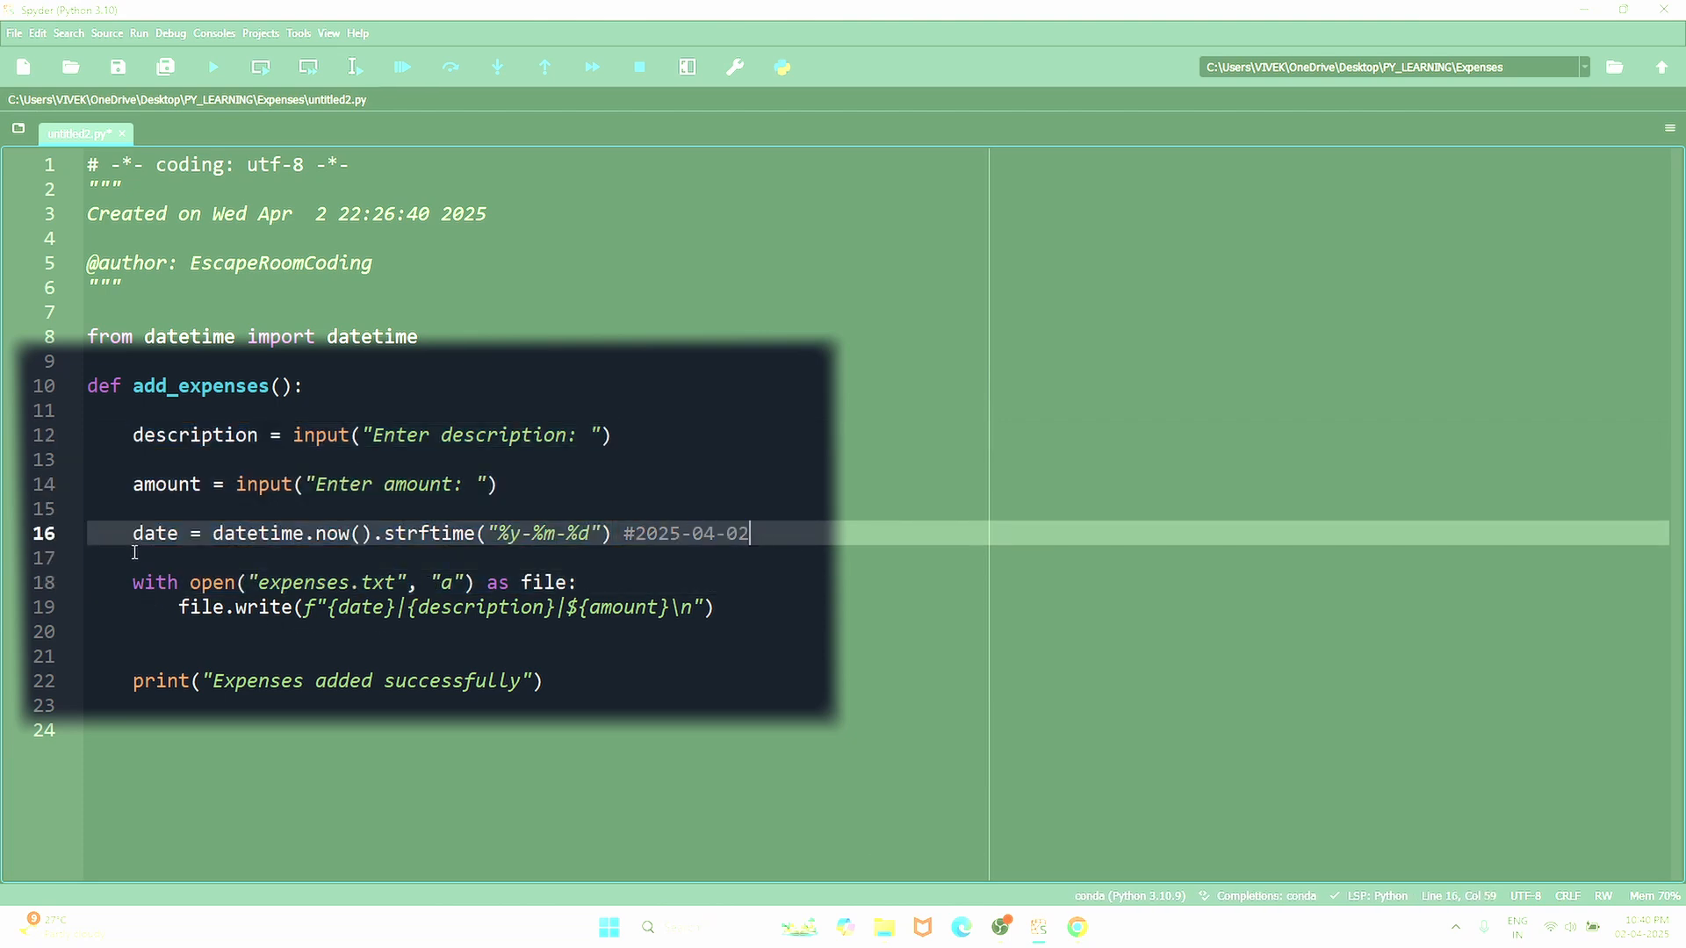
left_click(263, 583)
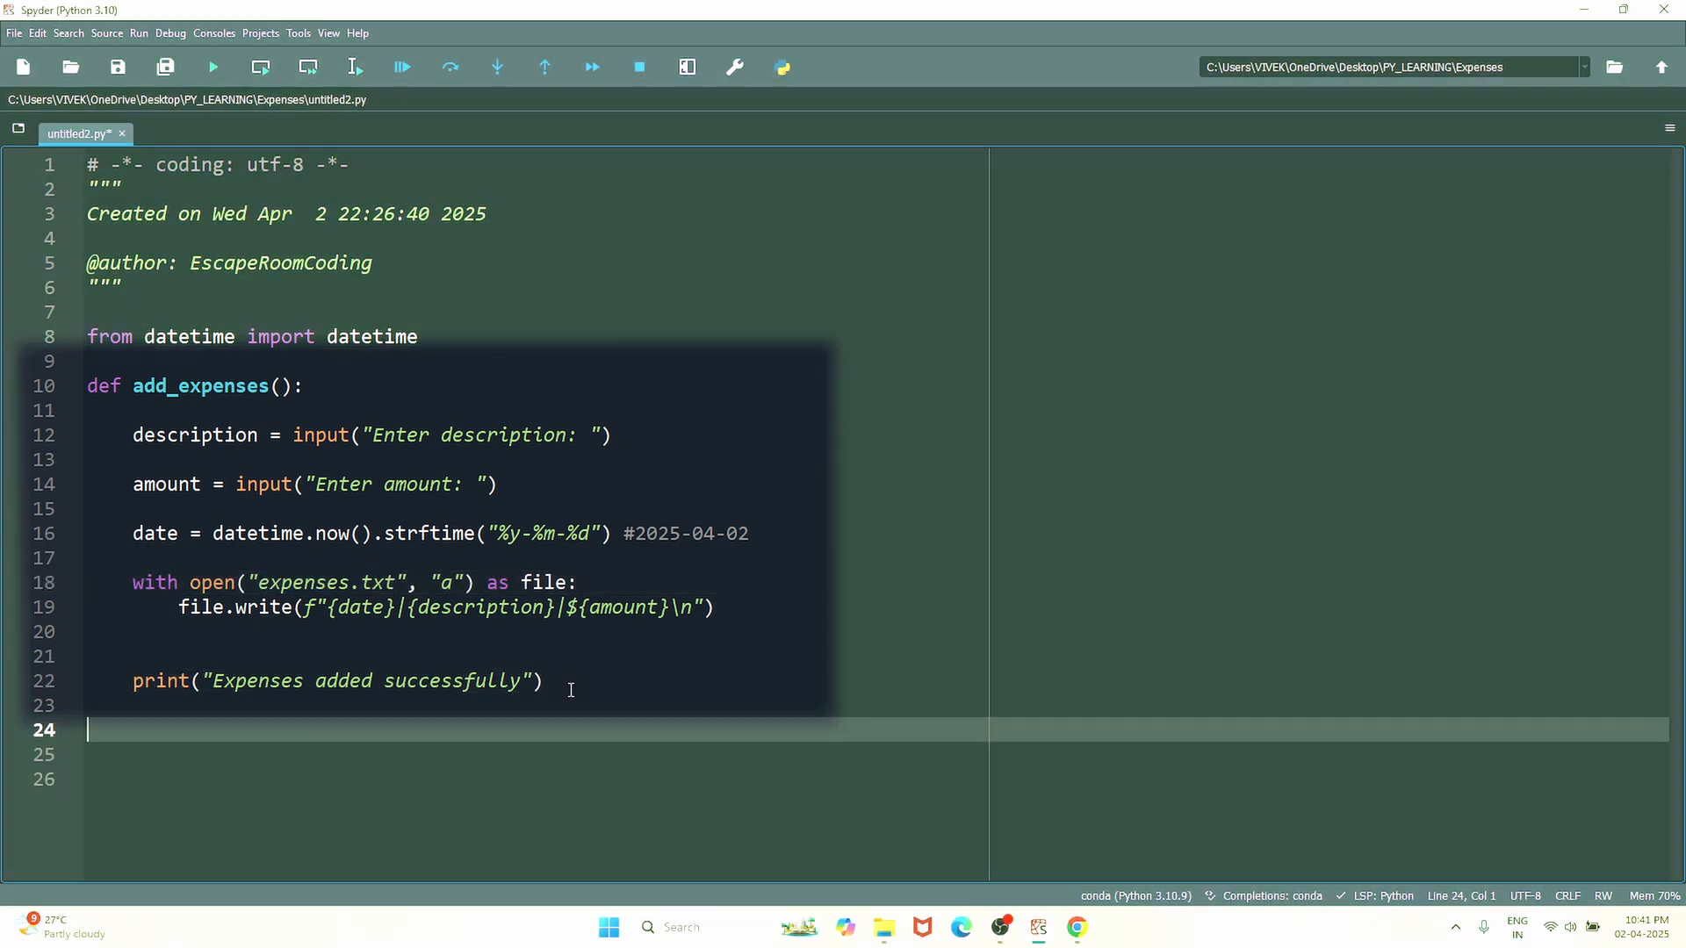
- Define view_expenses() with a try block and FileNotFoundError handler printing "No, Expenses recorded yet."
left_click(570, 689)
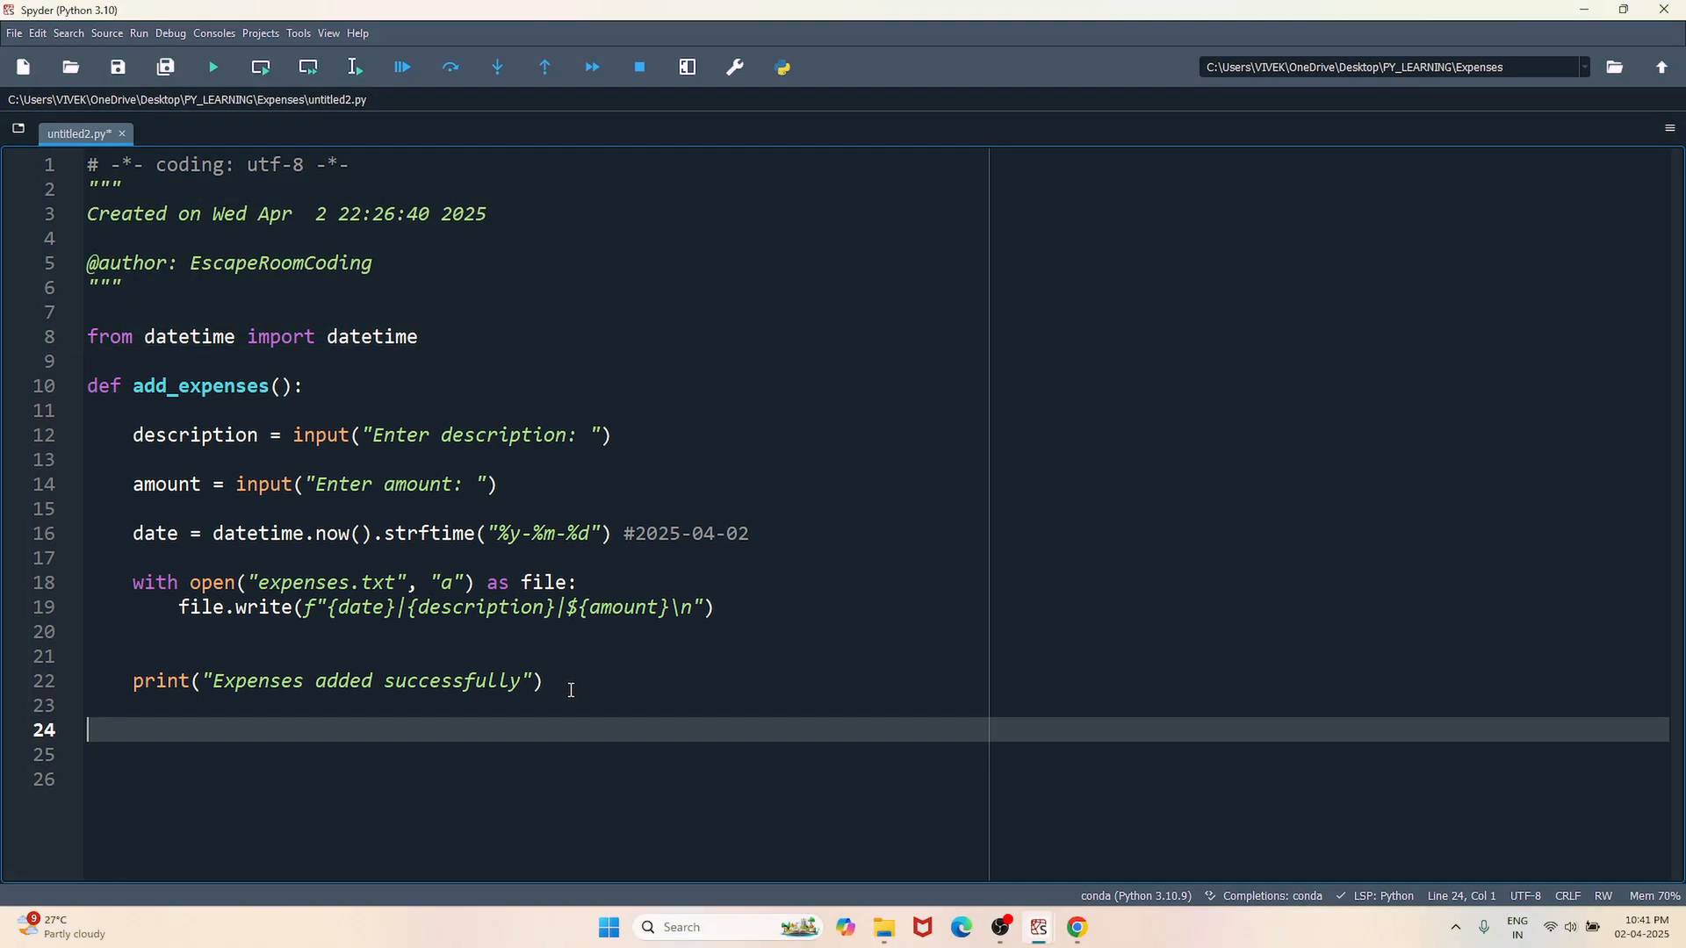
type("def")
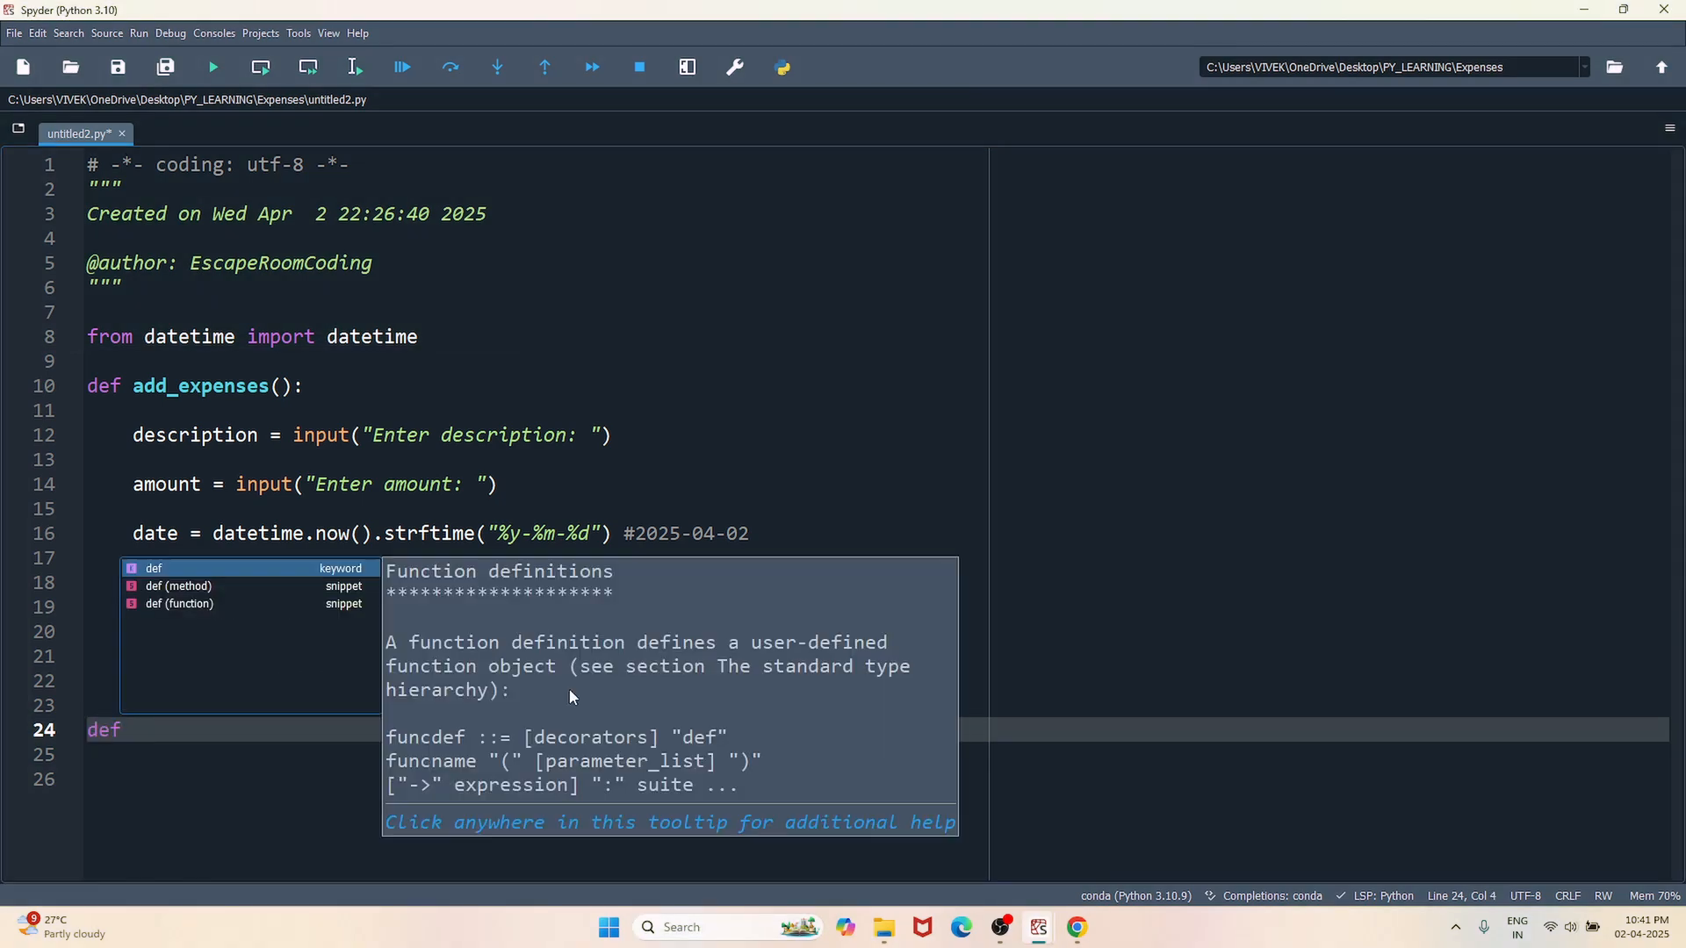
type("view_")
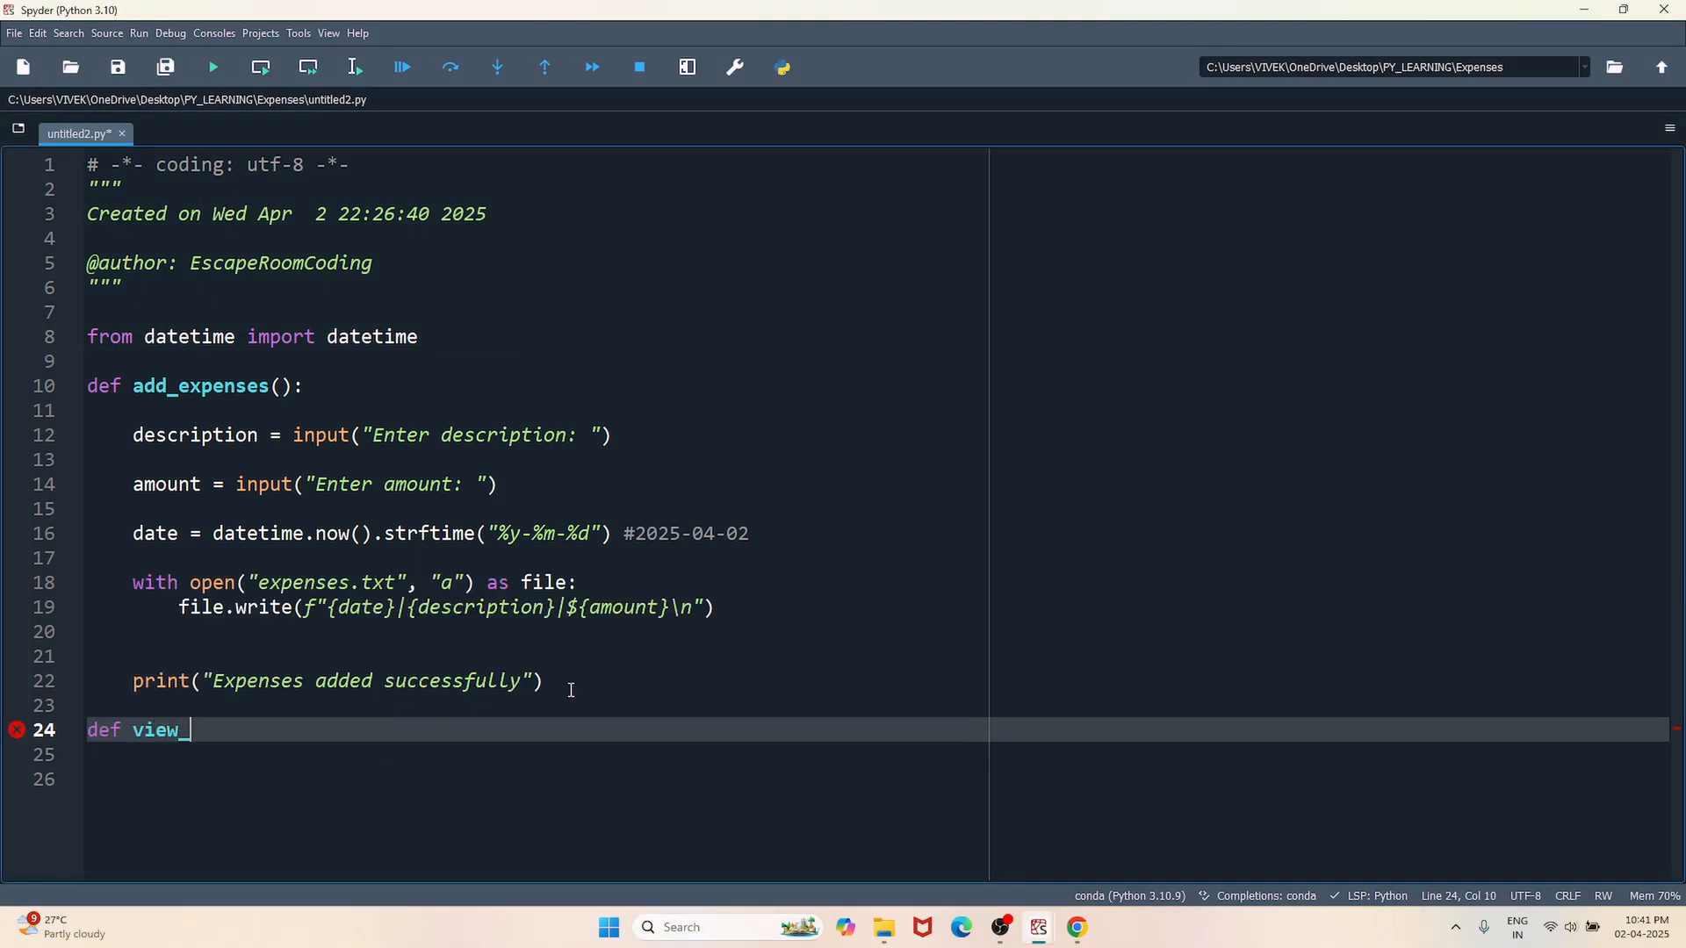
type("expenses():")
type("except FileNotFoundError:")
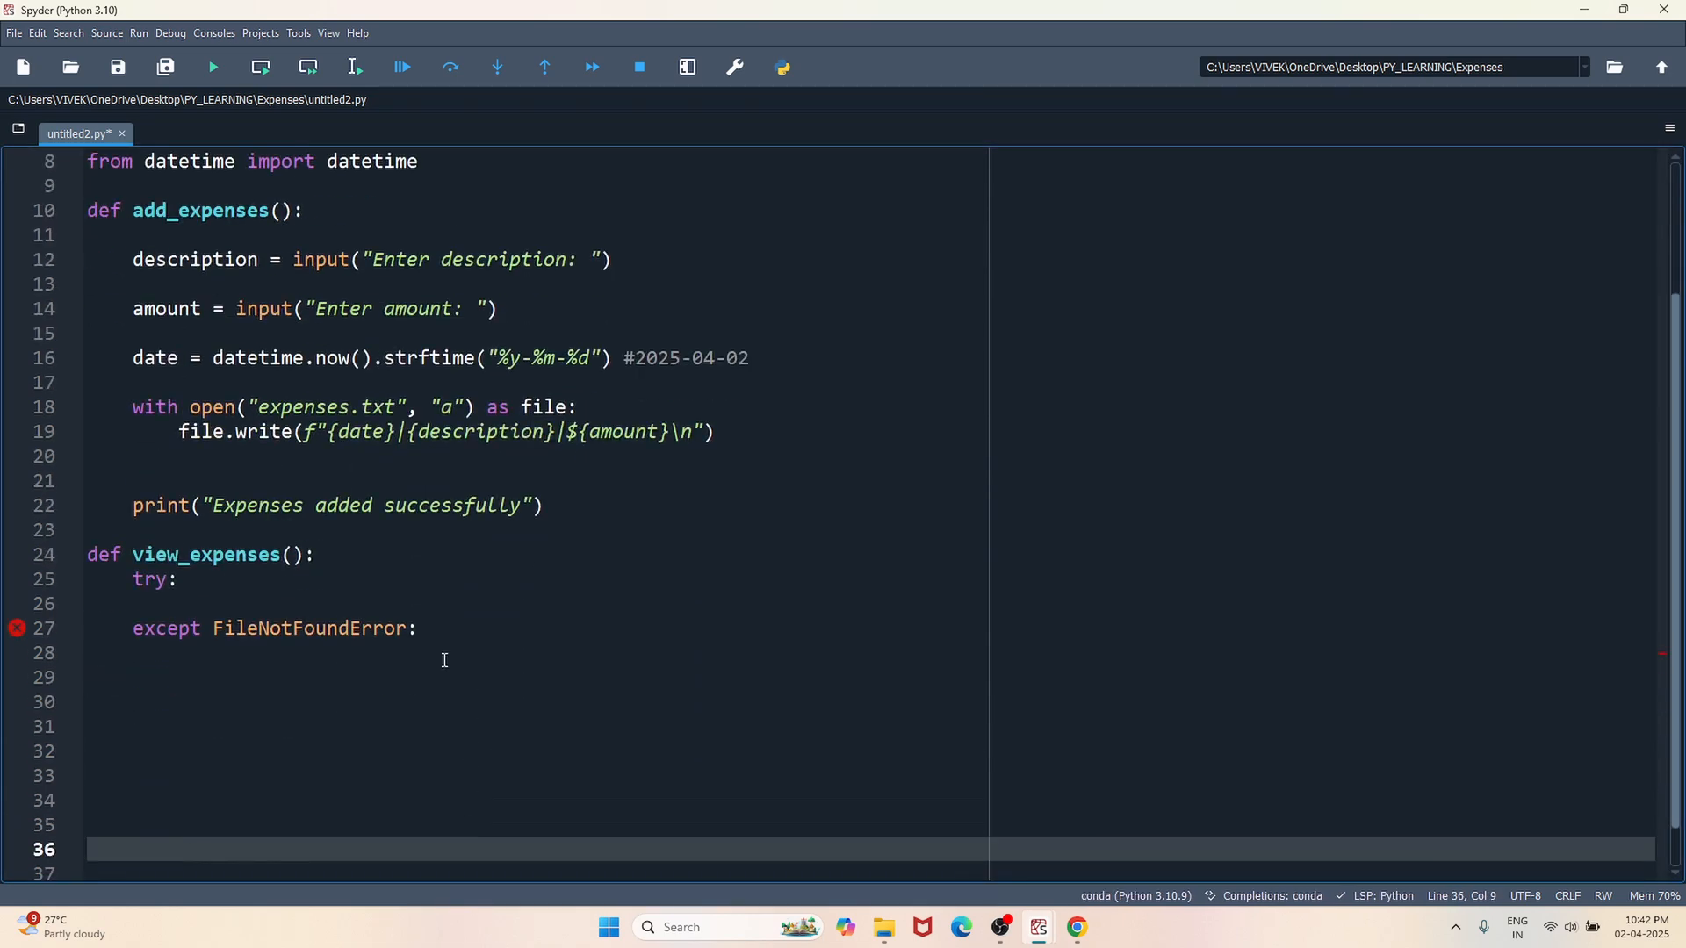
type("print(\"No, Expenses\")")
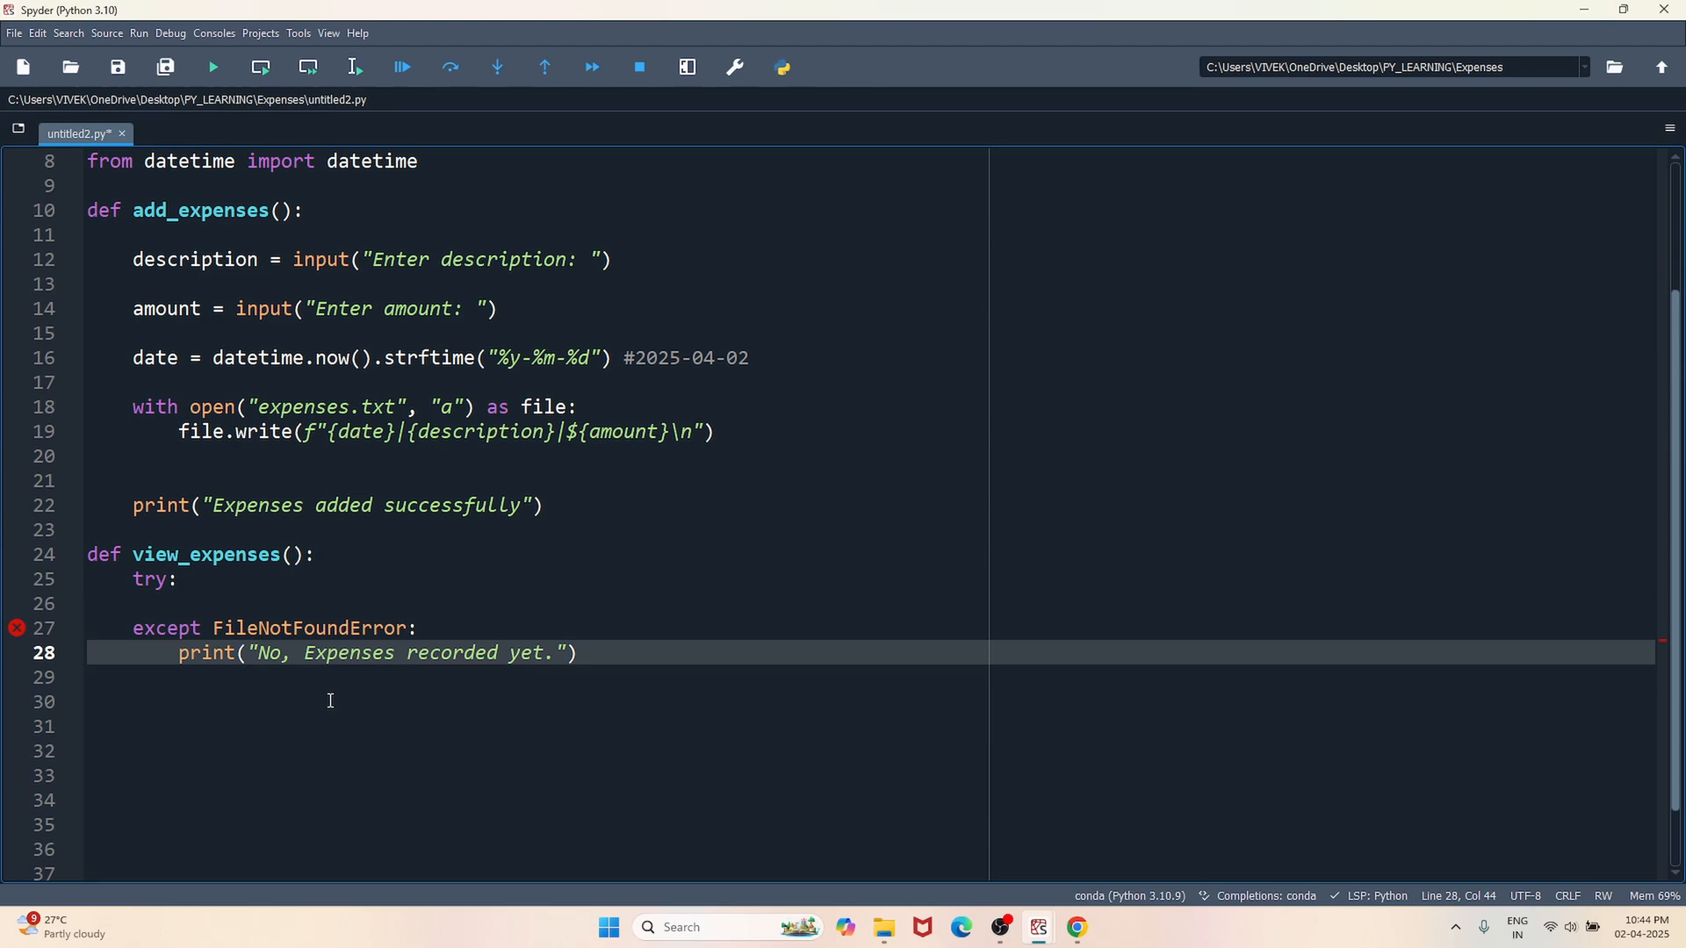
mouse_move(133, 584)
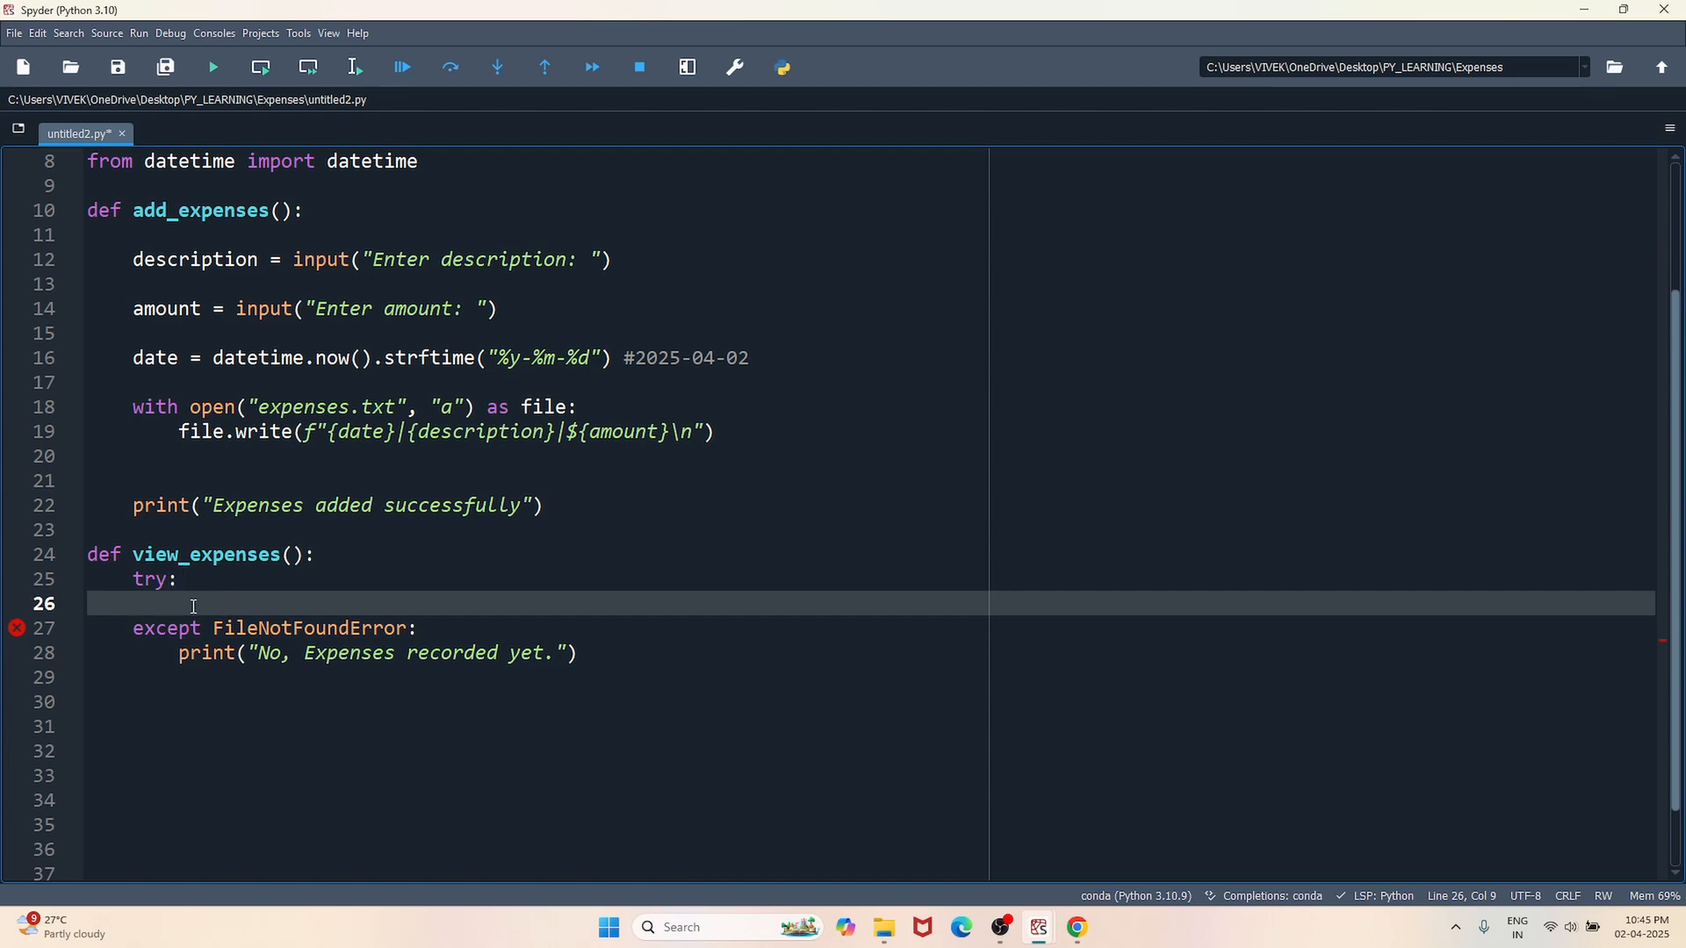
- Read expenses.txt in read mode and store file.readlines() in expenses
type("with open(\"")
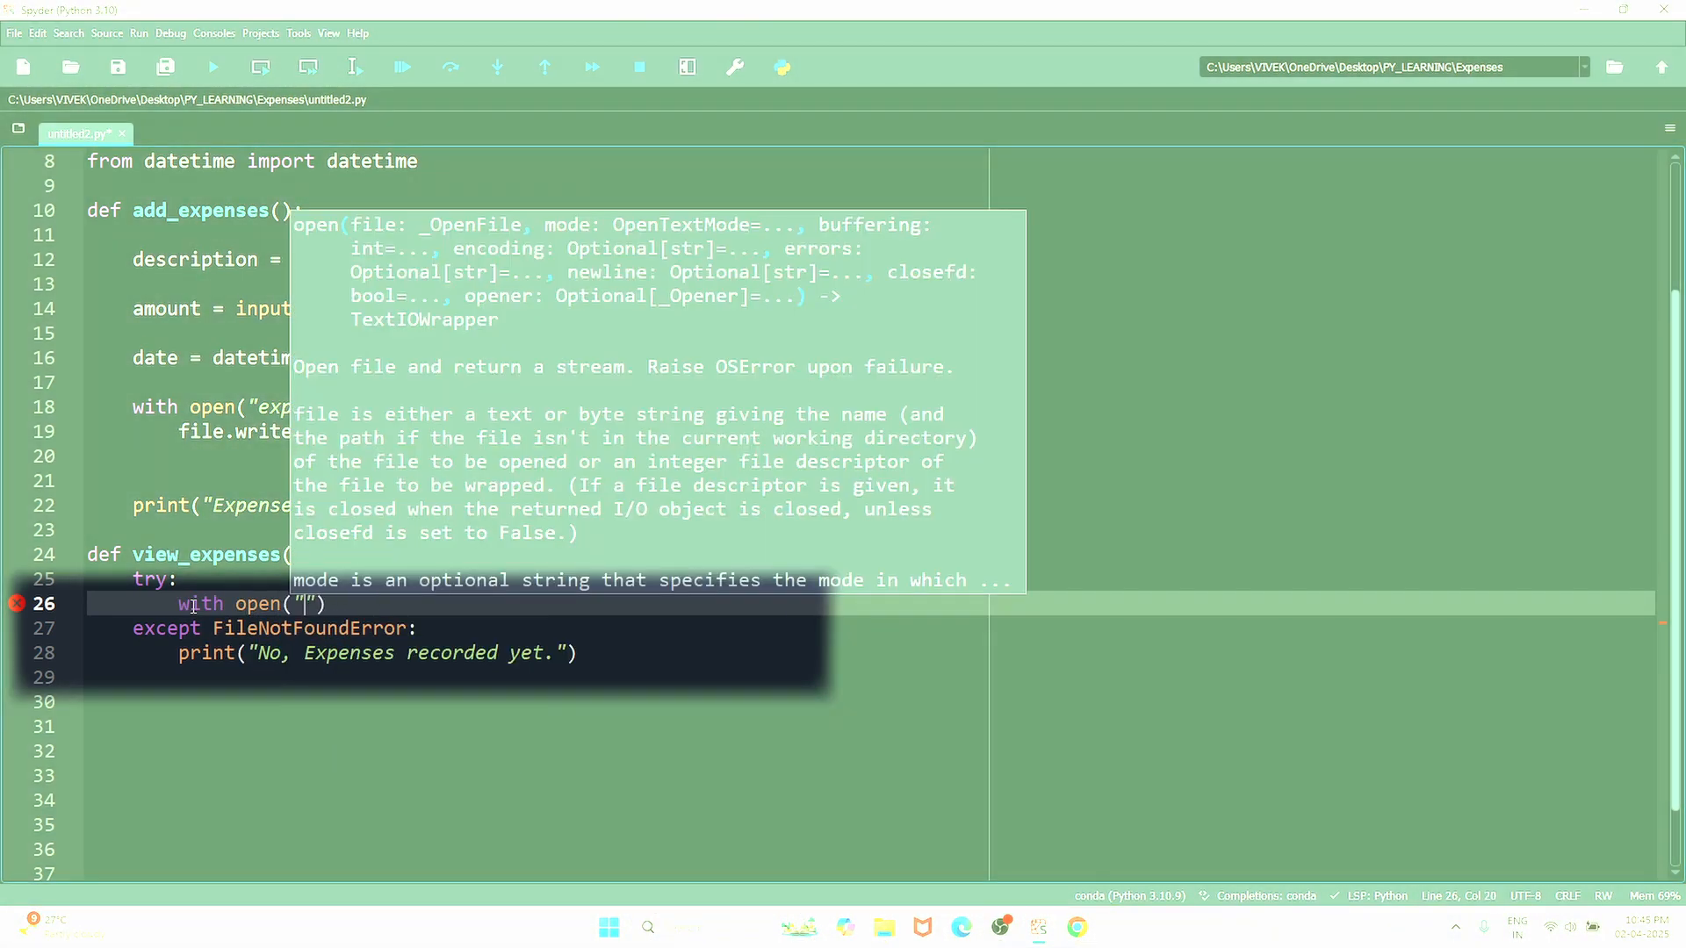
type("expenses.txt\", \"r")
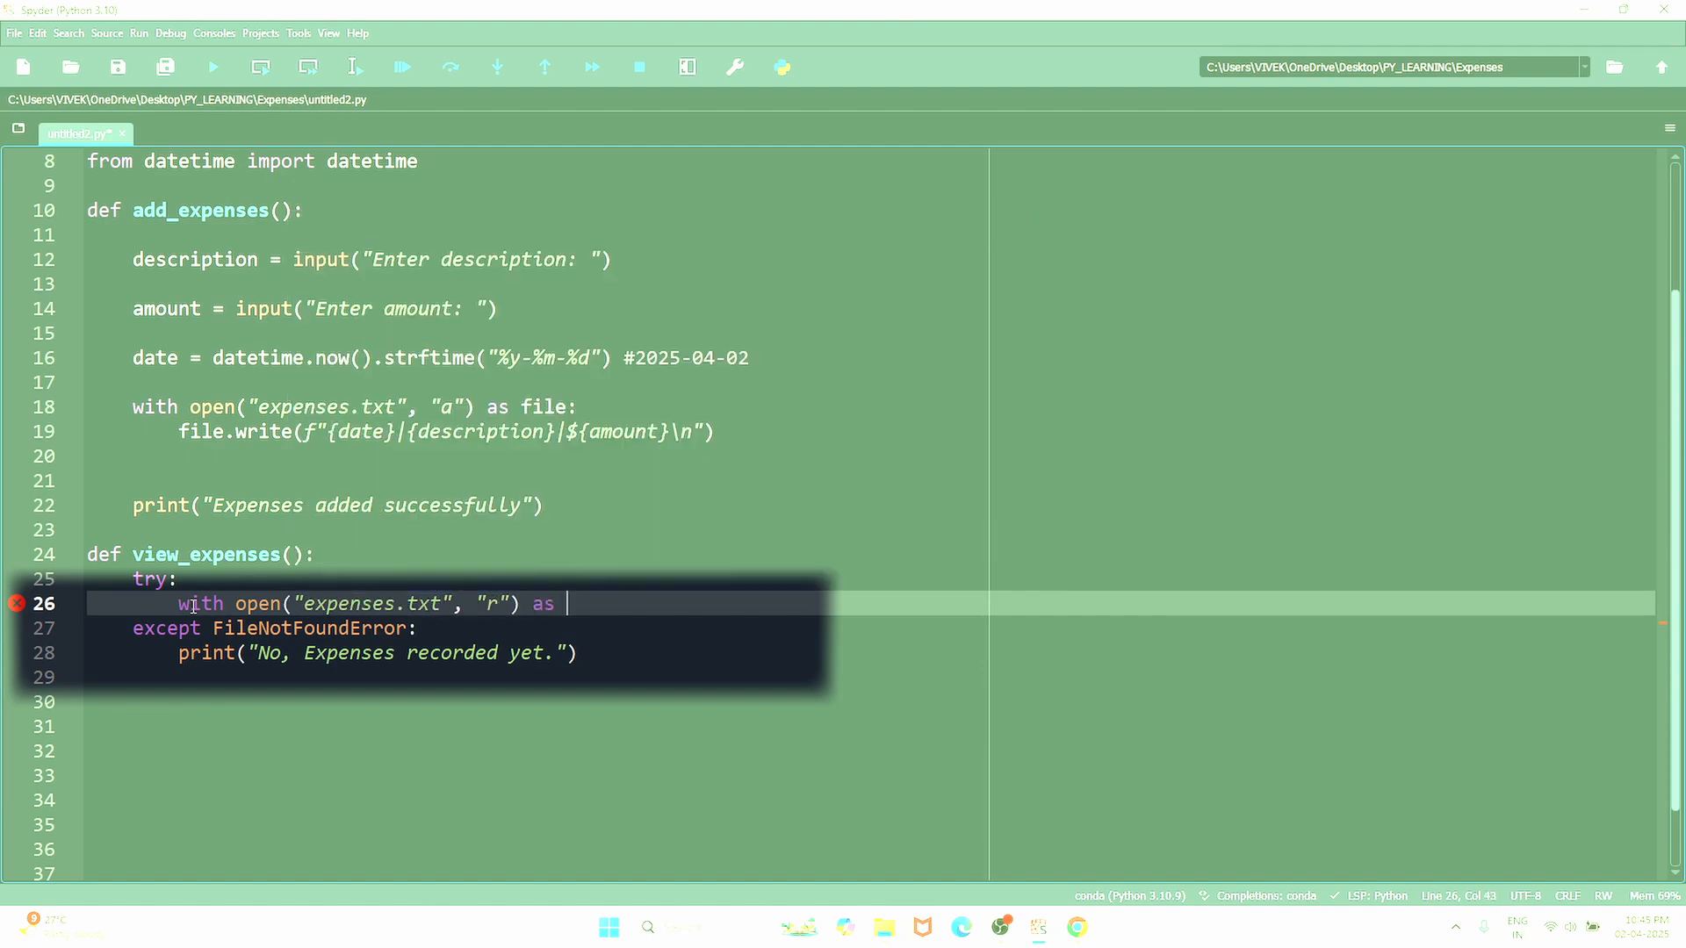
type("file:")
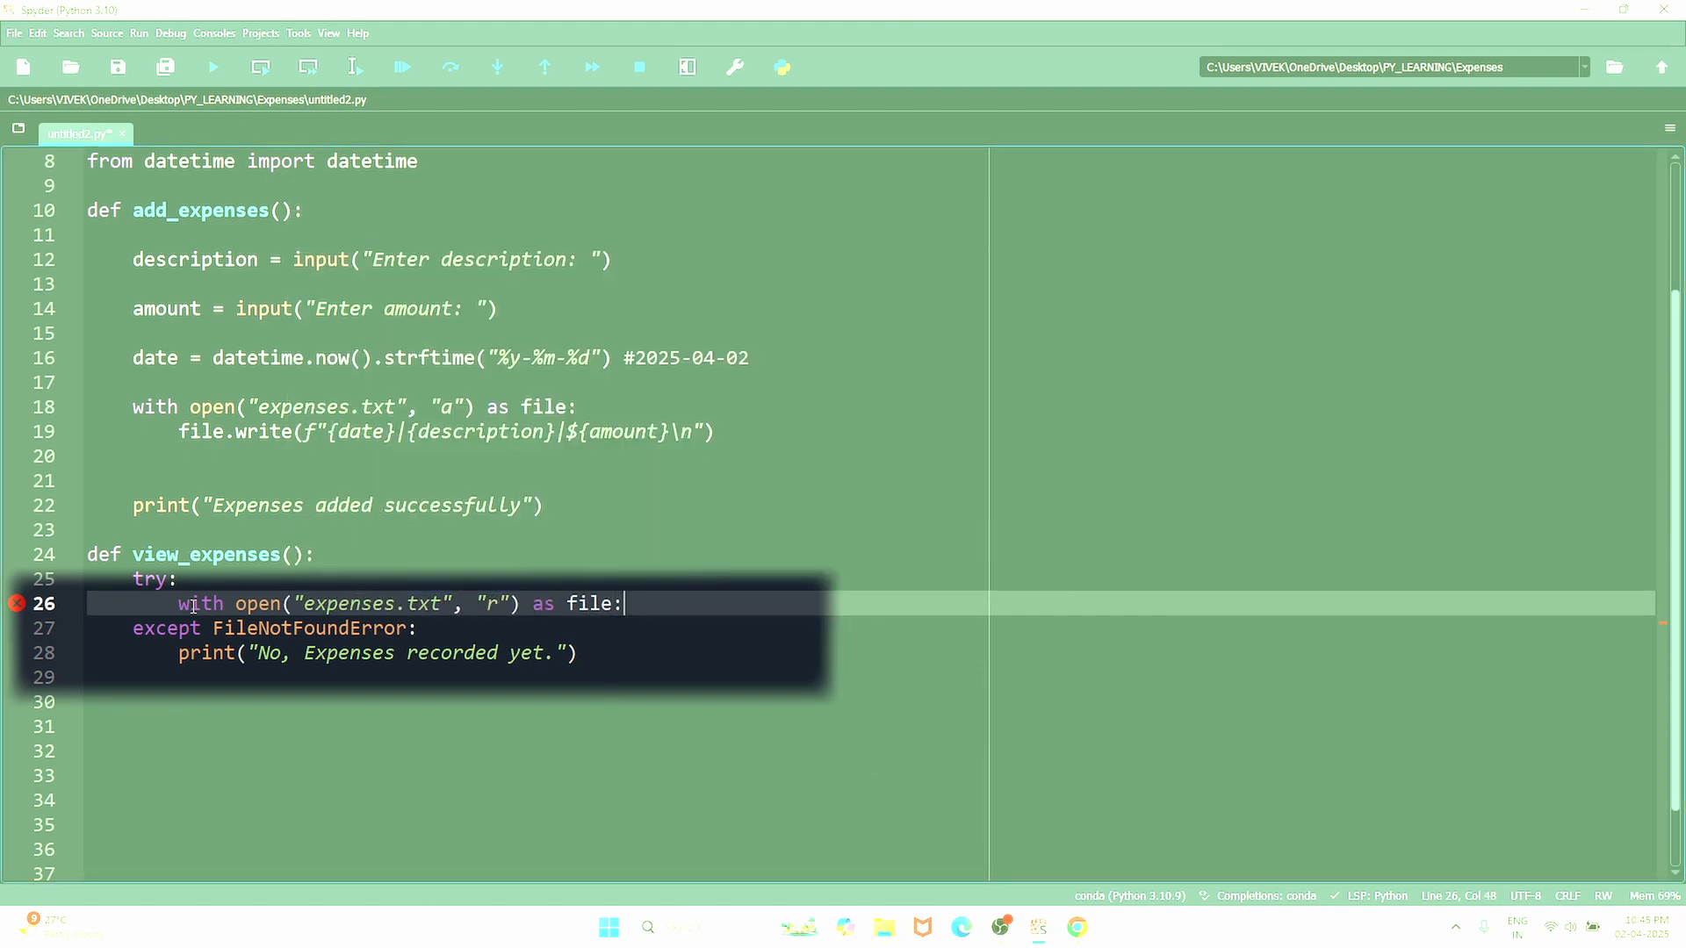
key("enter")
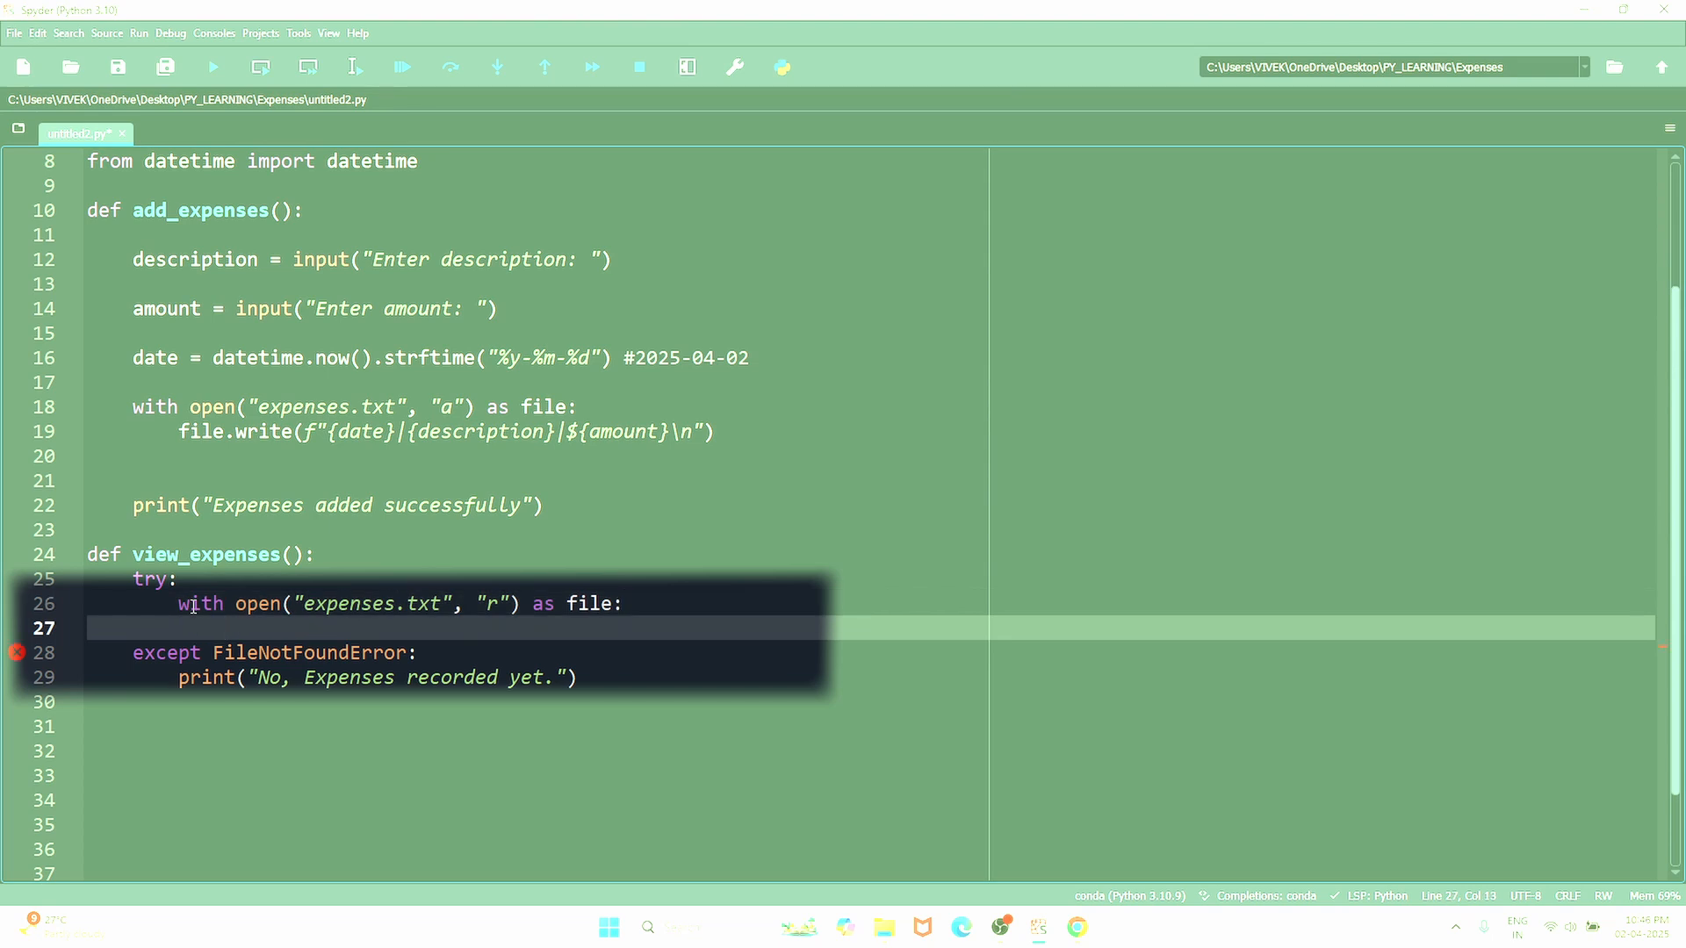
type("file")
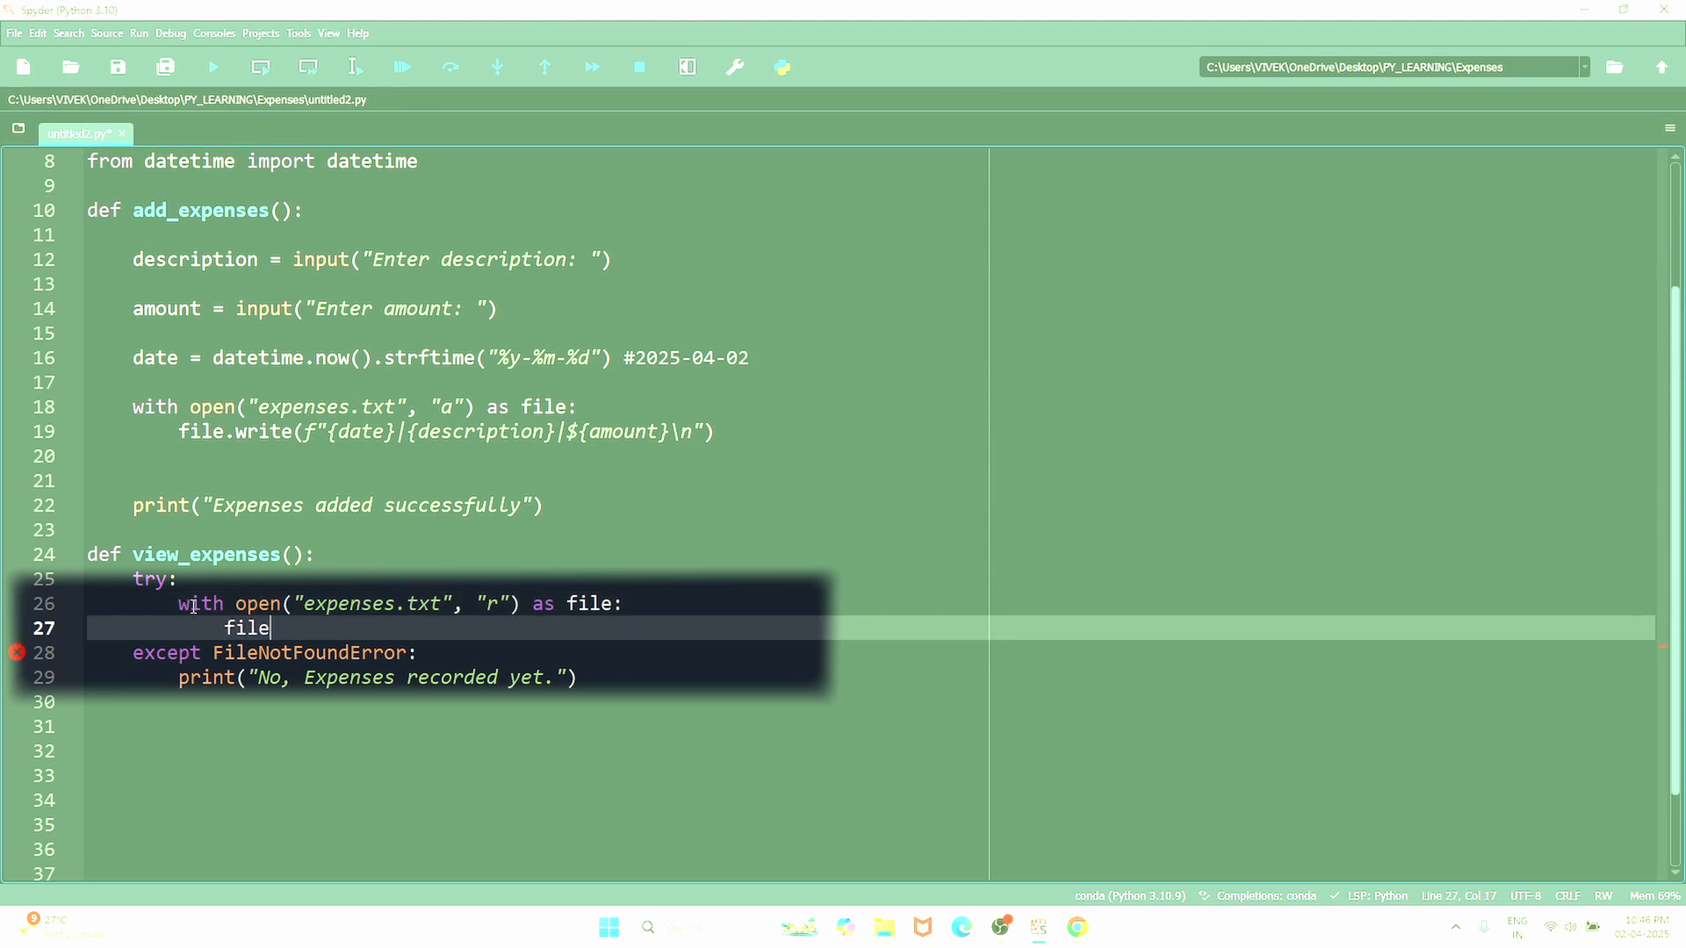
type(".readlin")
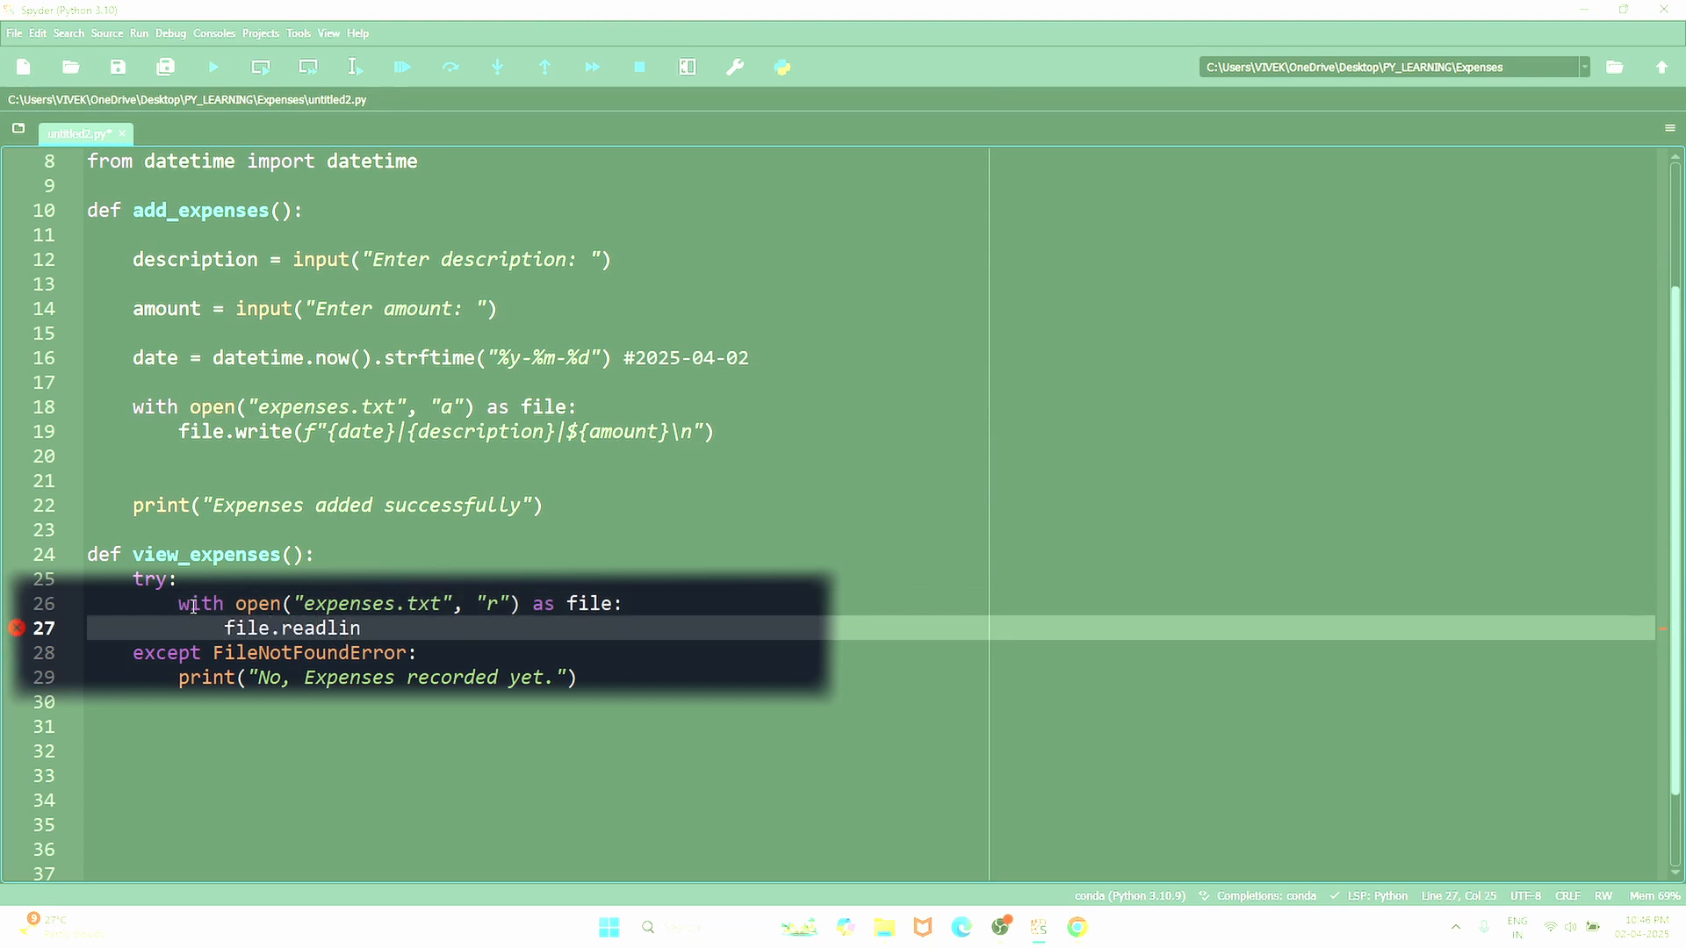
type("es()")
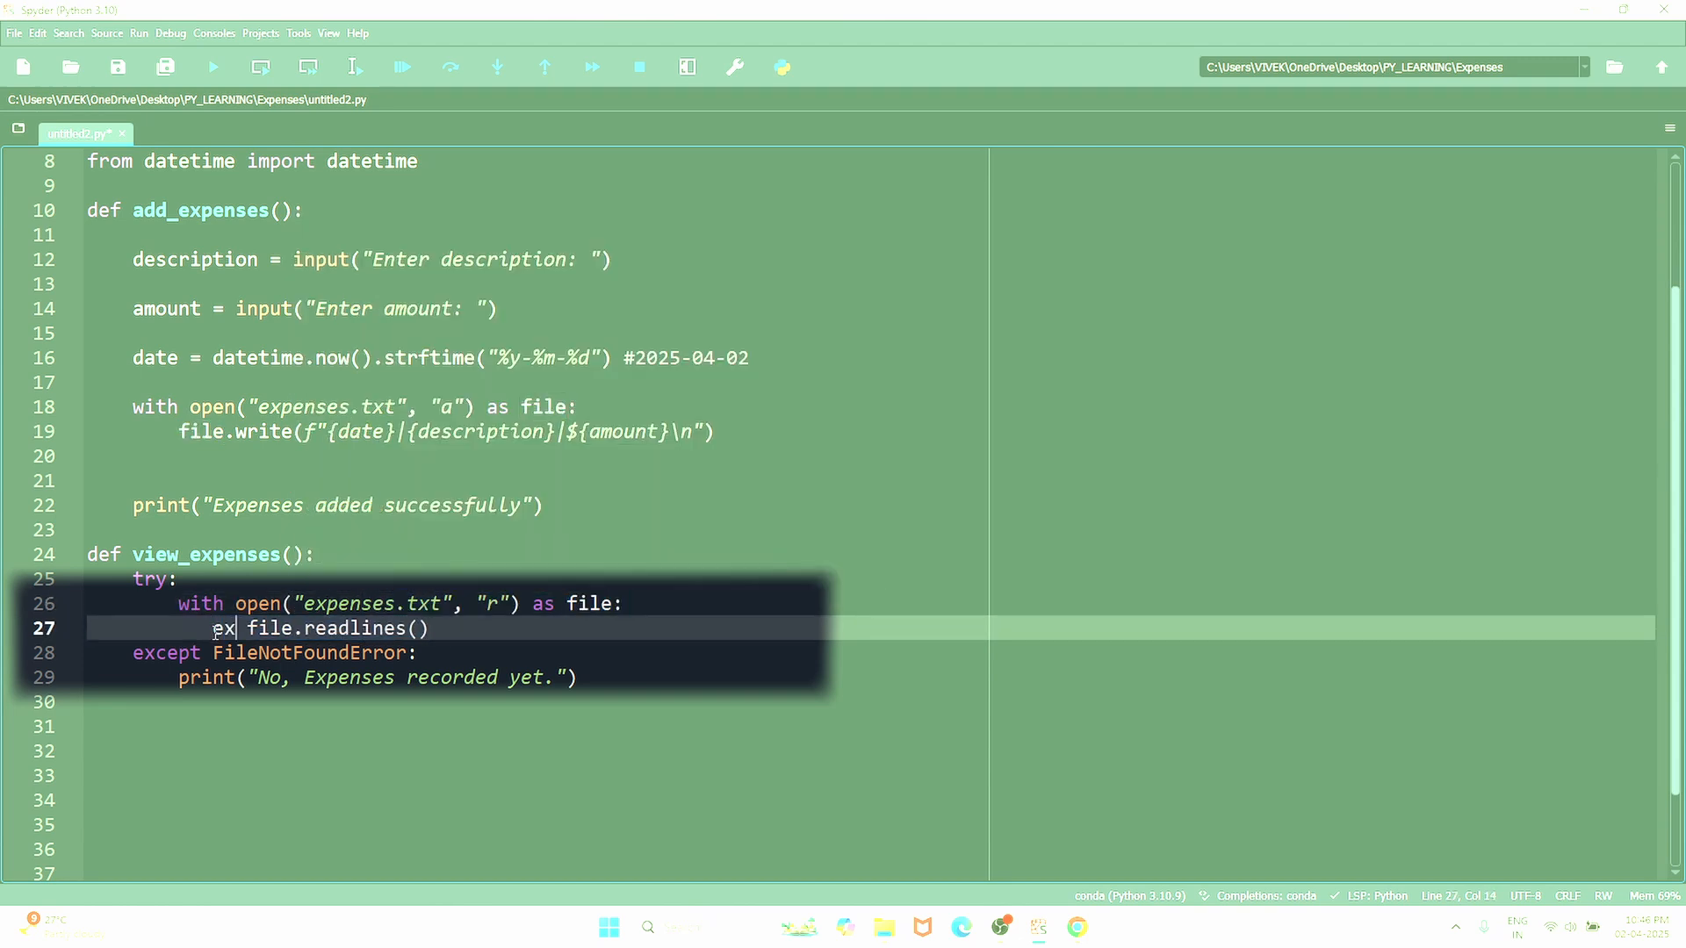
type("expenses =")
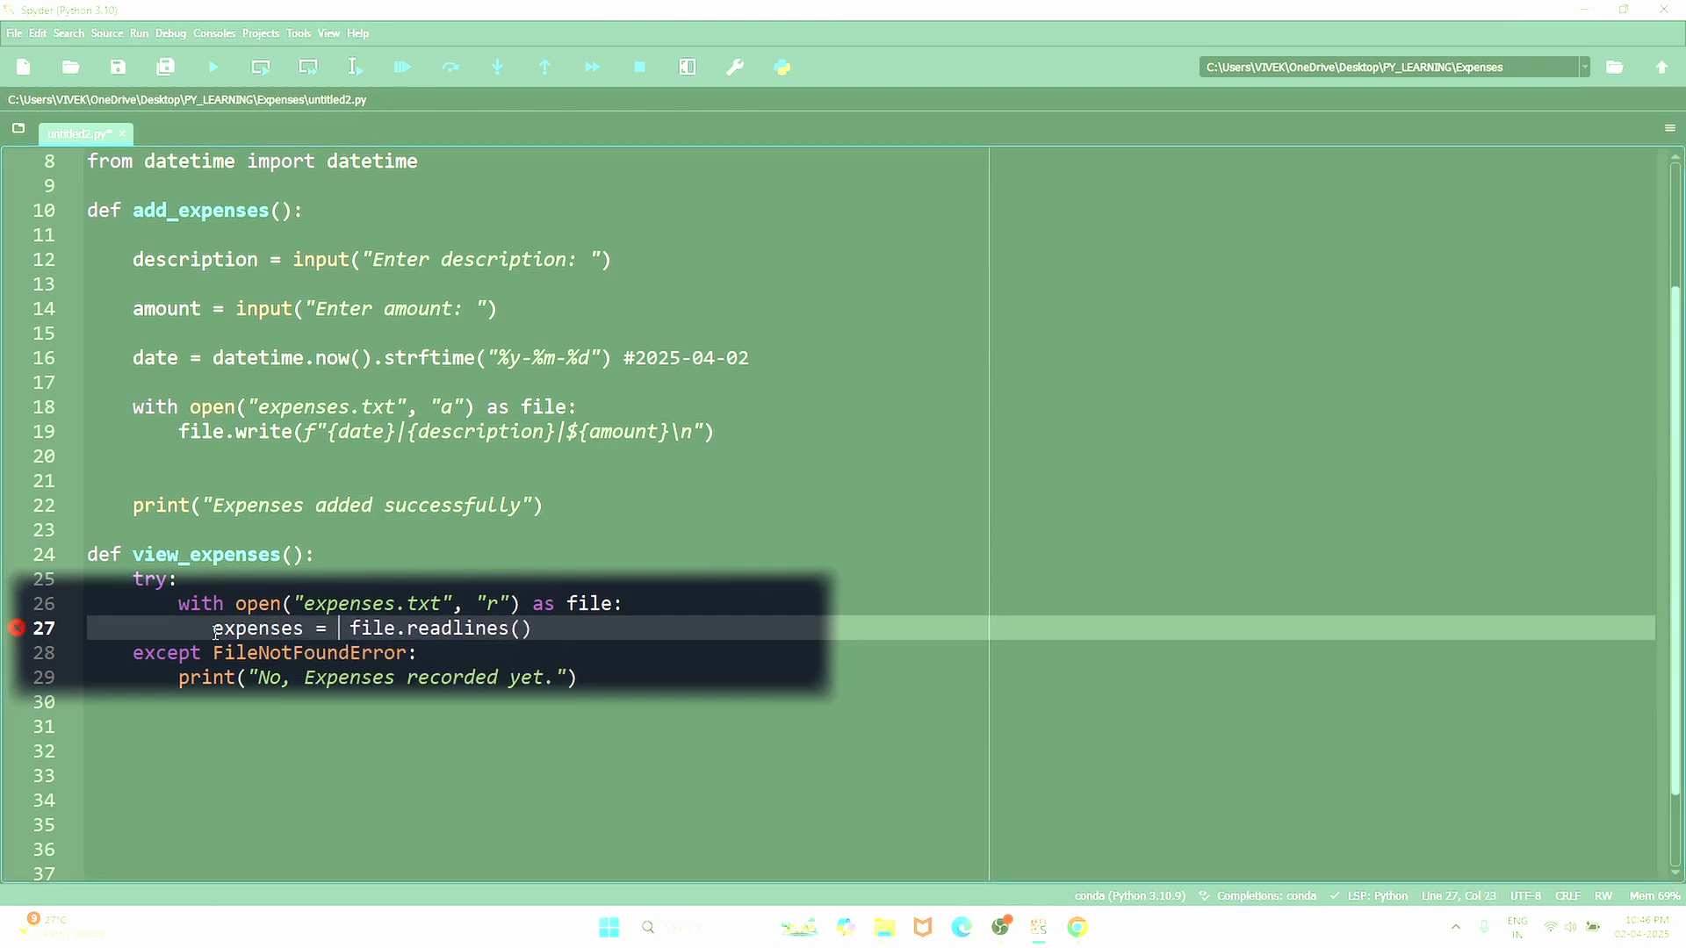
mouse_move(543, 628)
type("print(\"No")
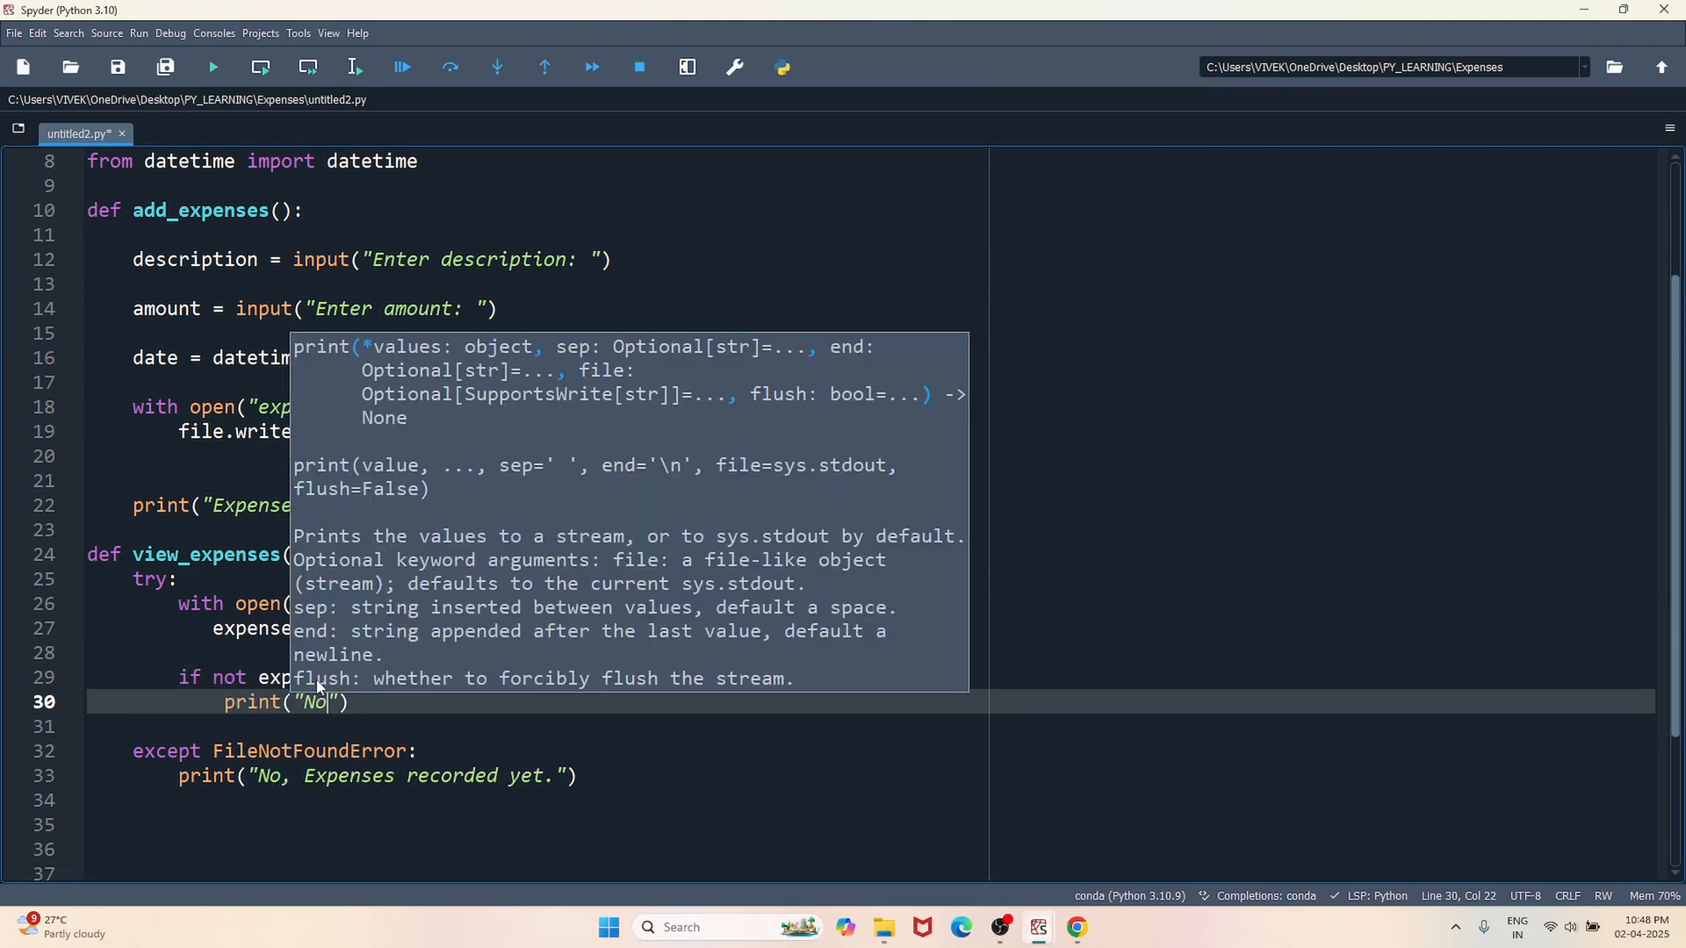
- Print "No, Expenses found" and return when expenses is empty
type(", Expenses found")
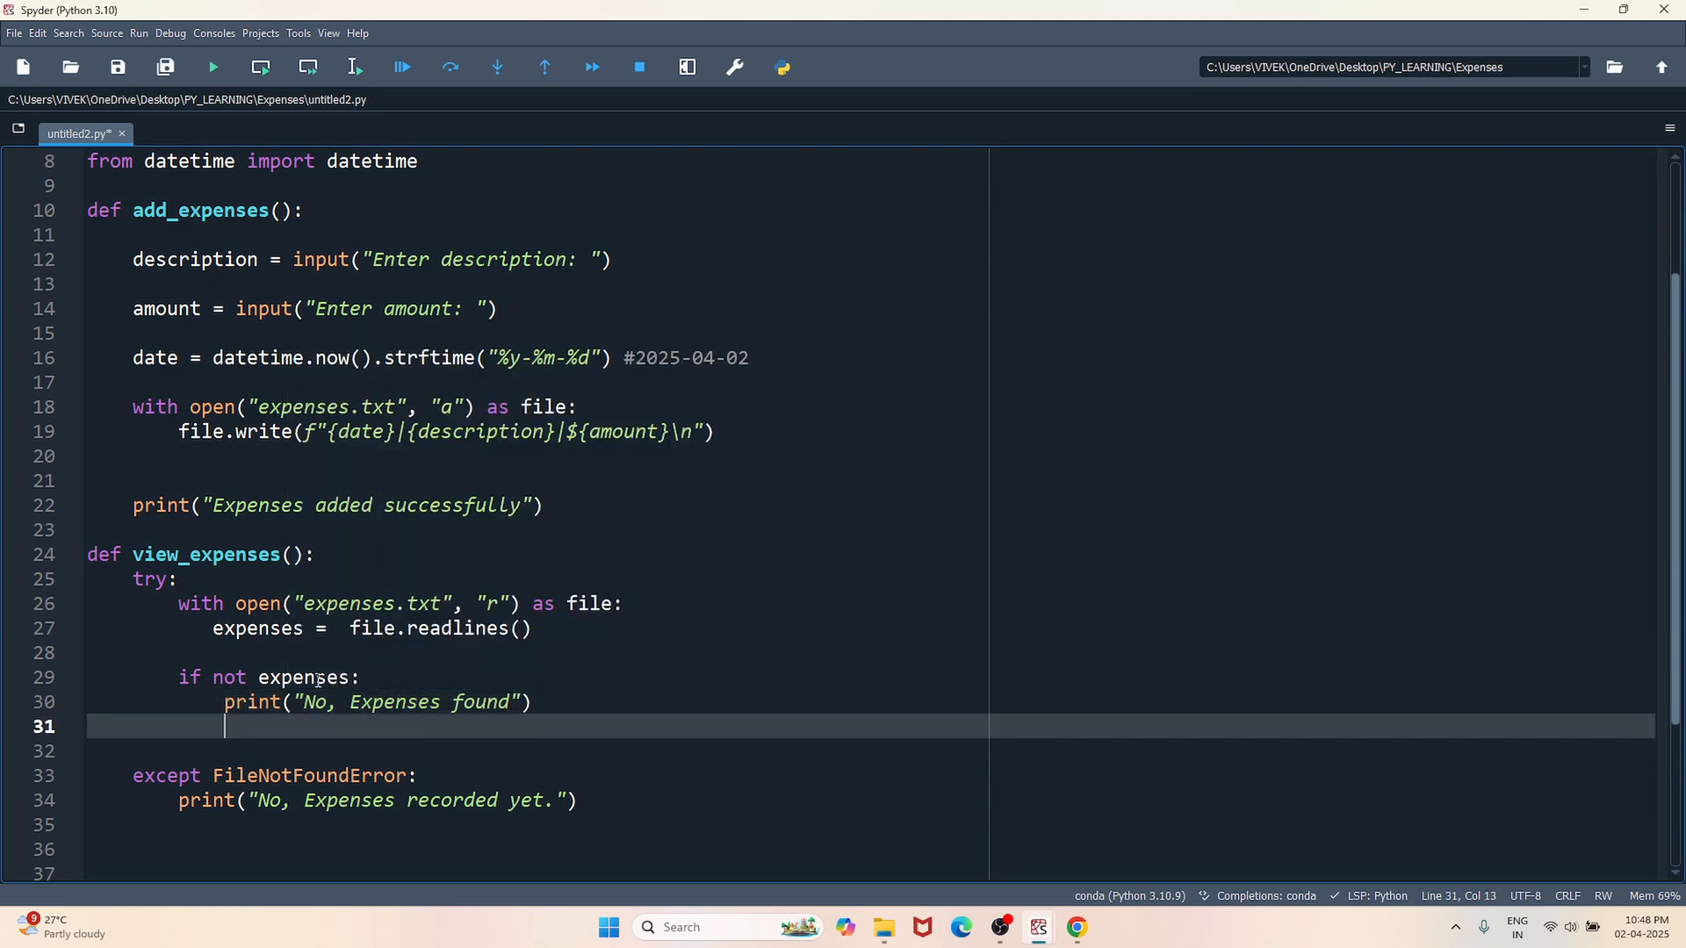
type("return")
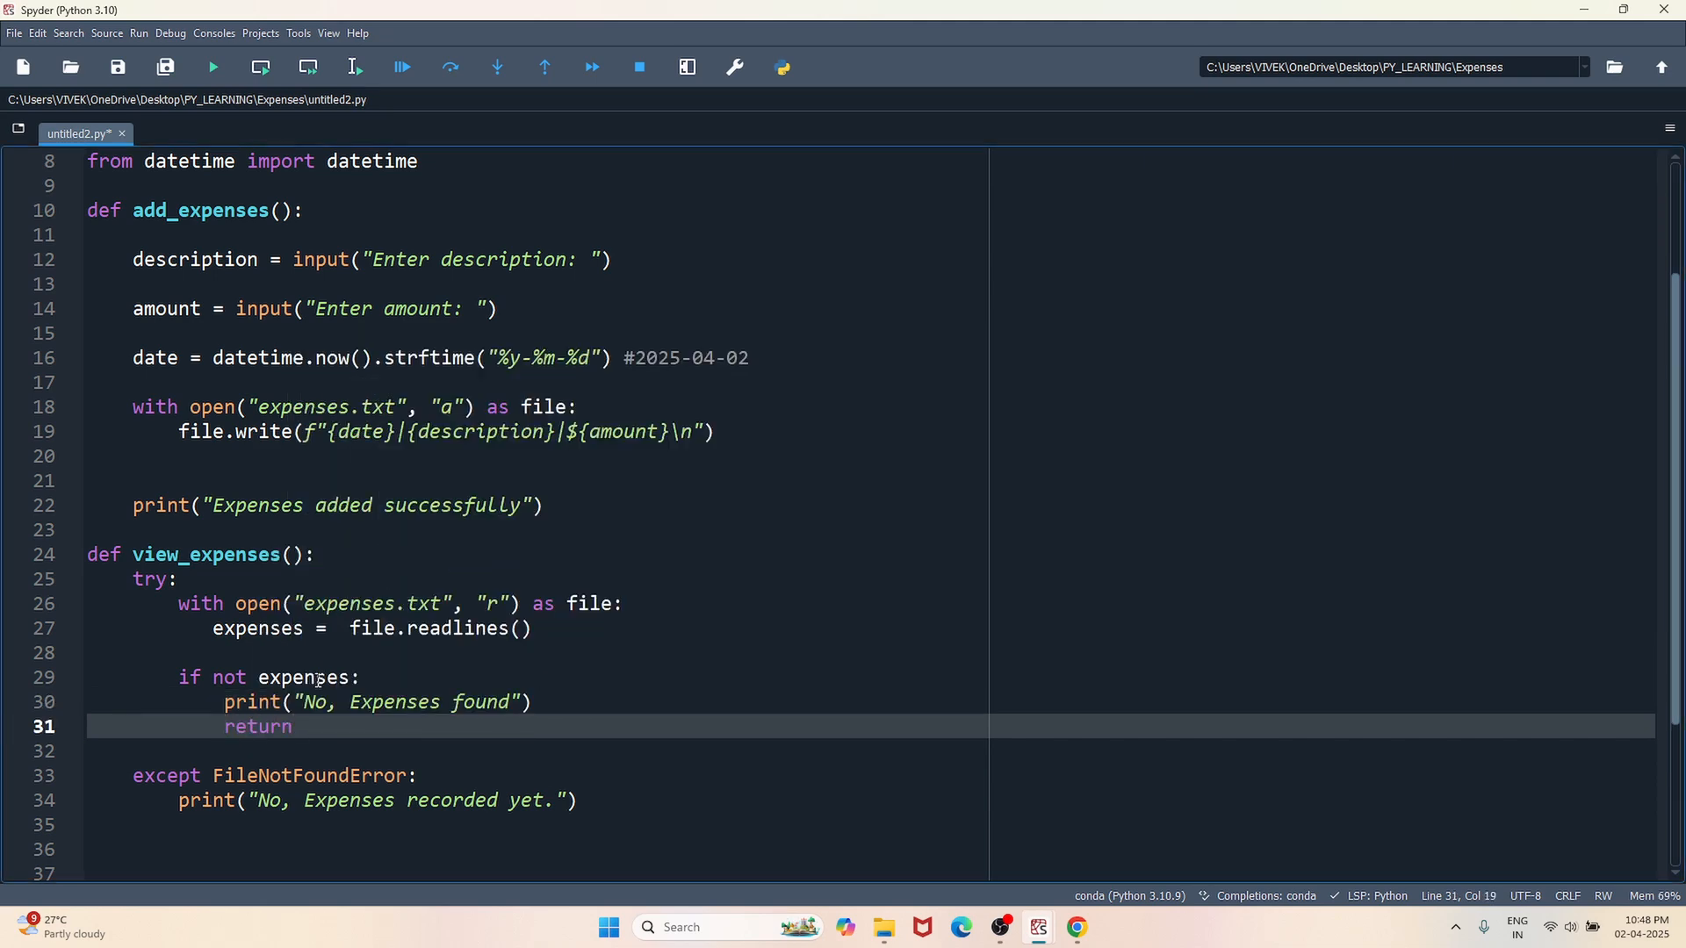
key("enter")
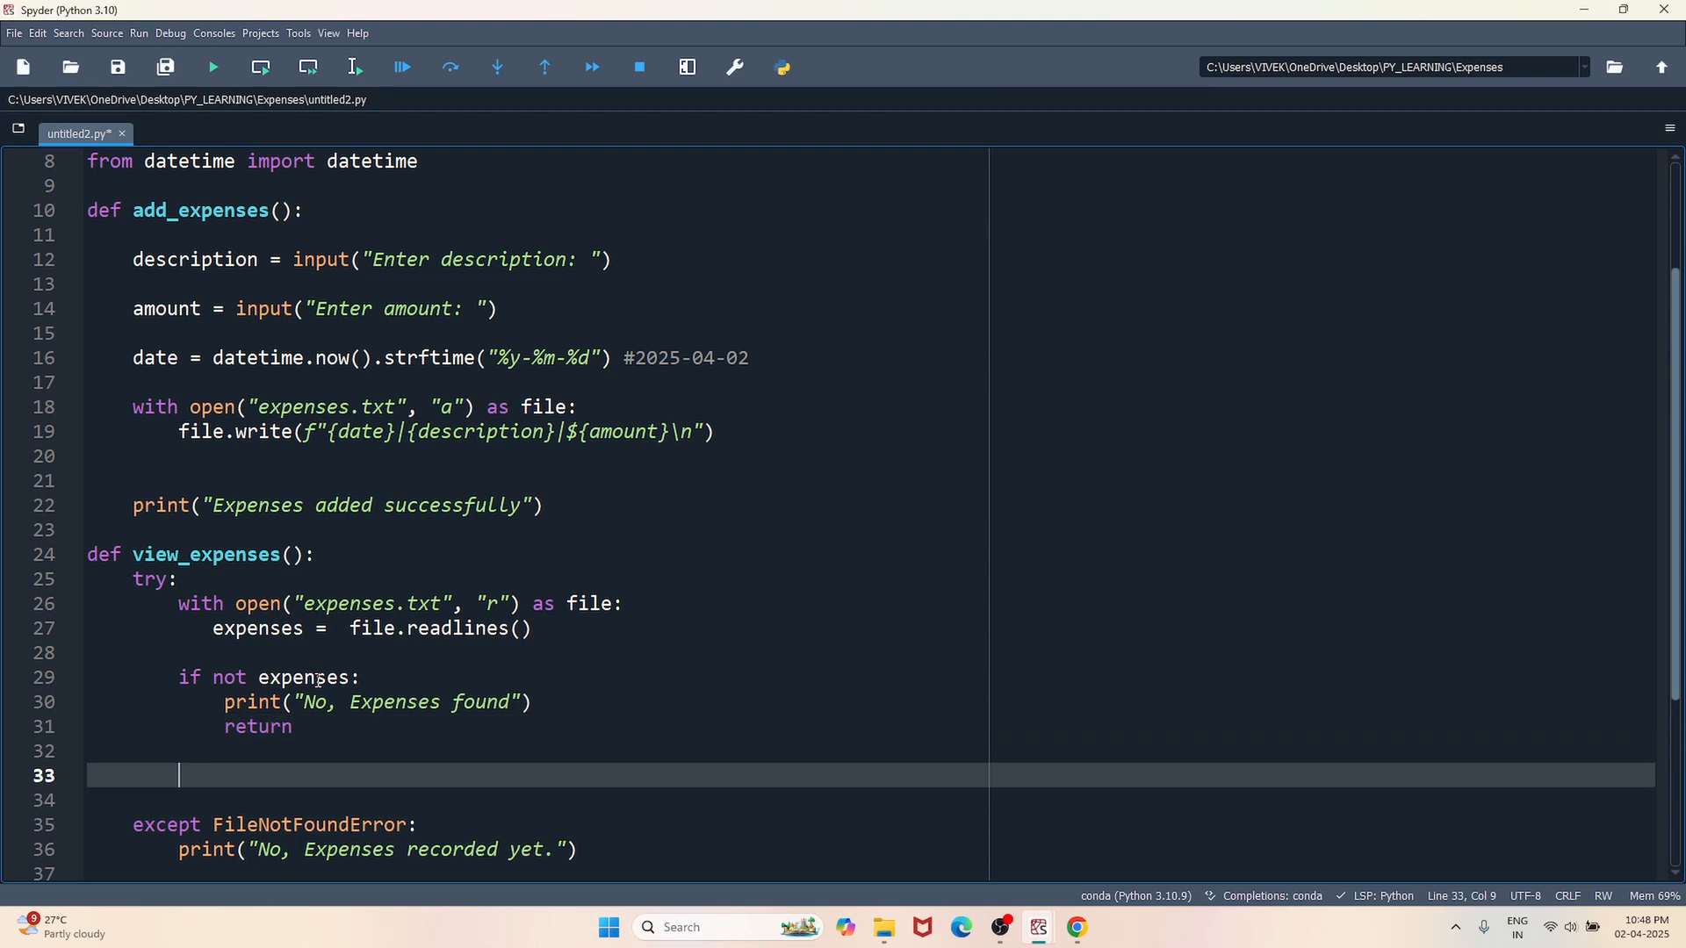
- Print a "Your Expenses" heading followed by a 40-dash separator line
type("print(\"\")")
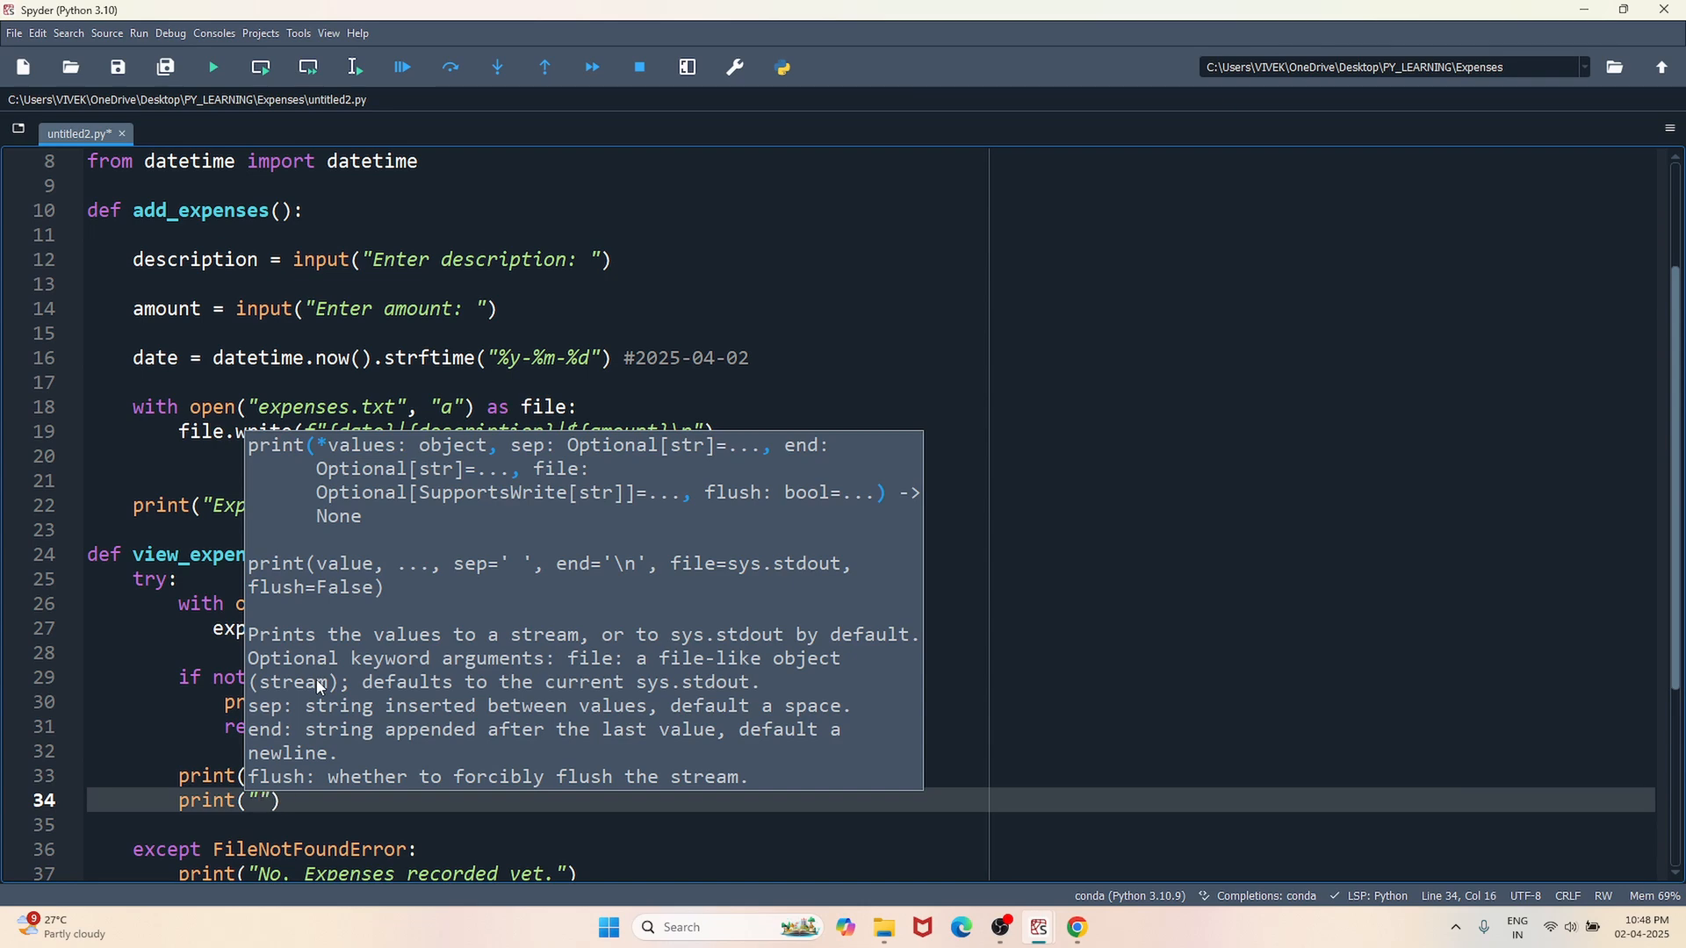
type("-")
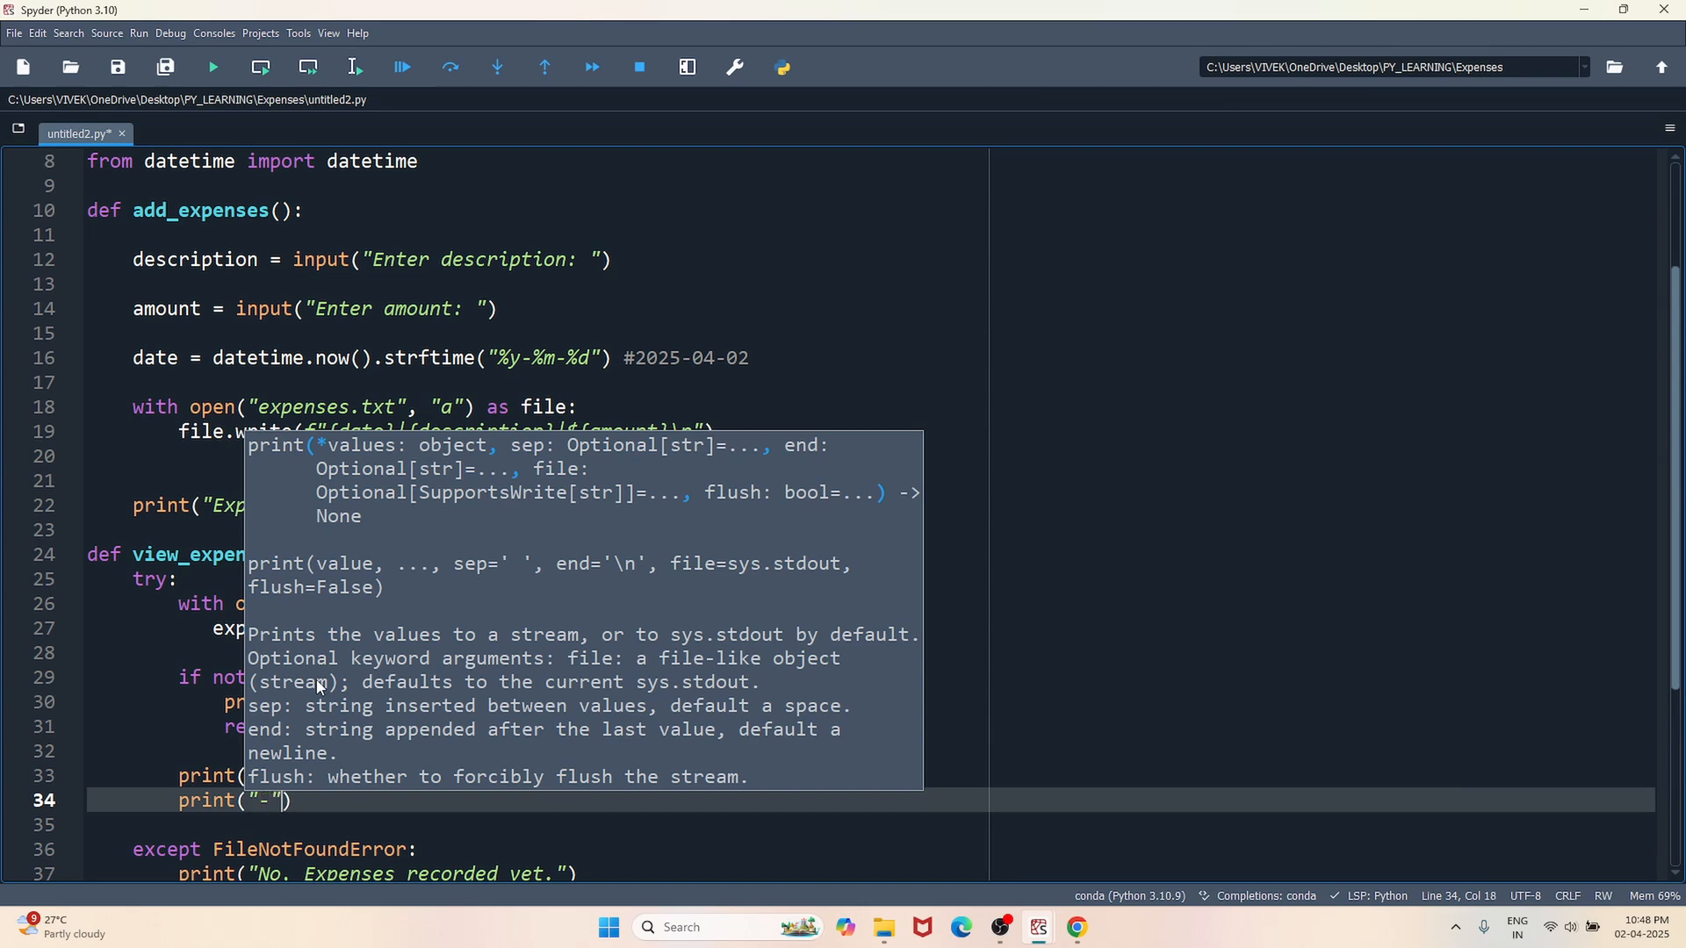
type("*40")
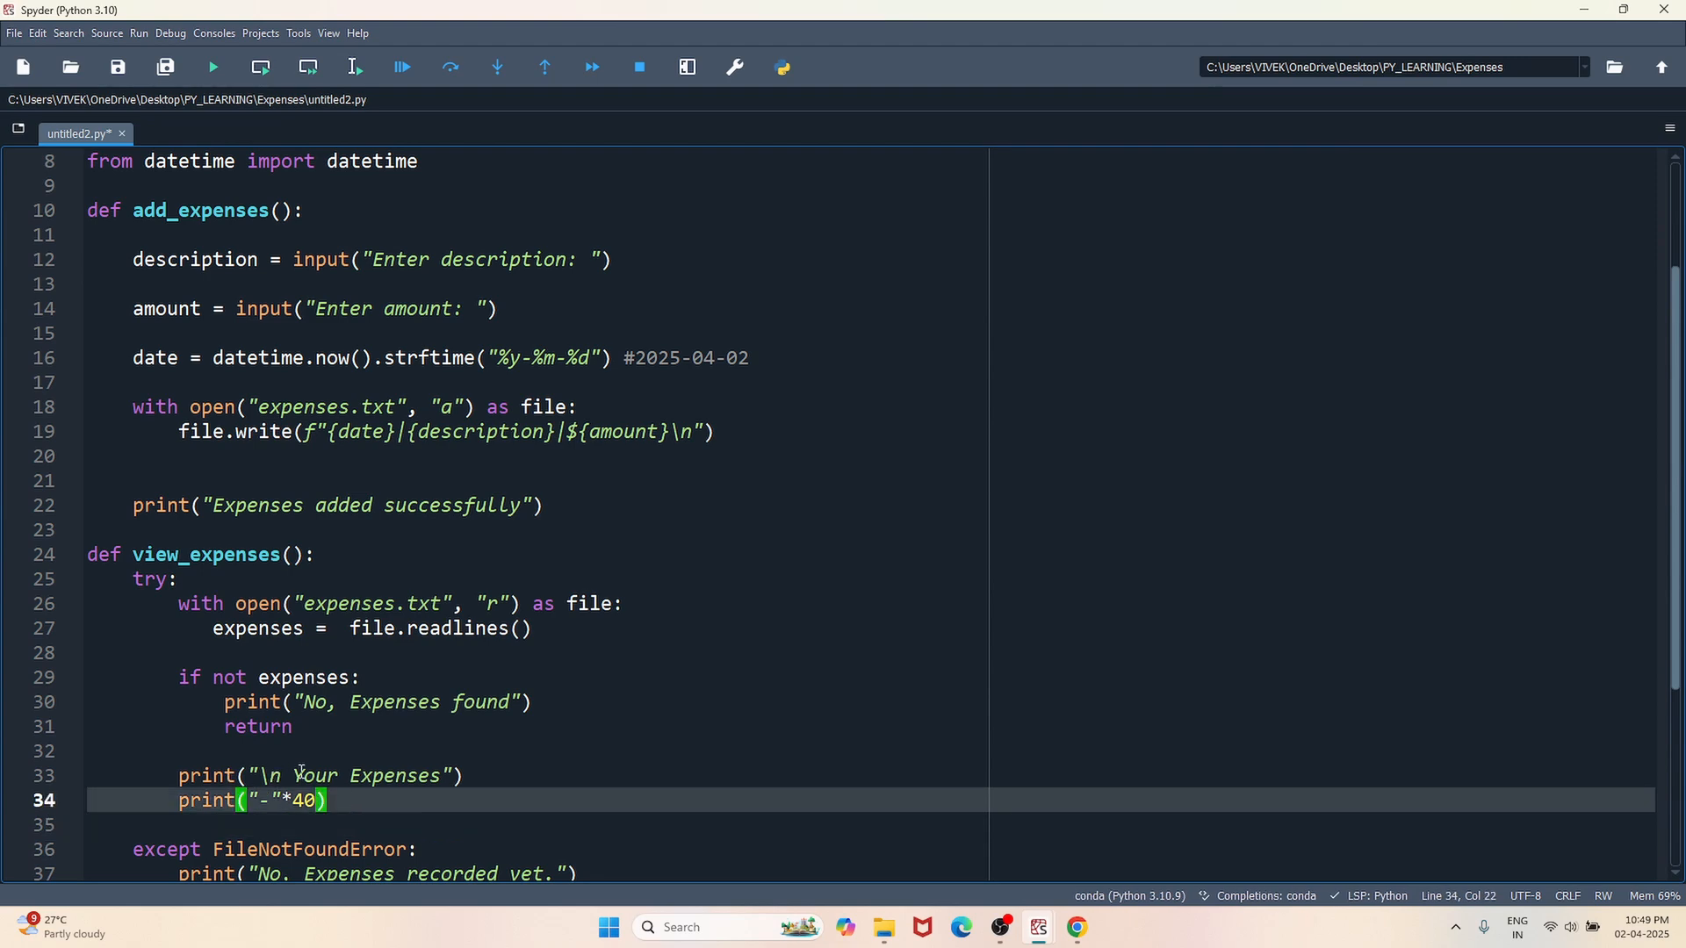
scroll("down", 3)
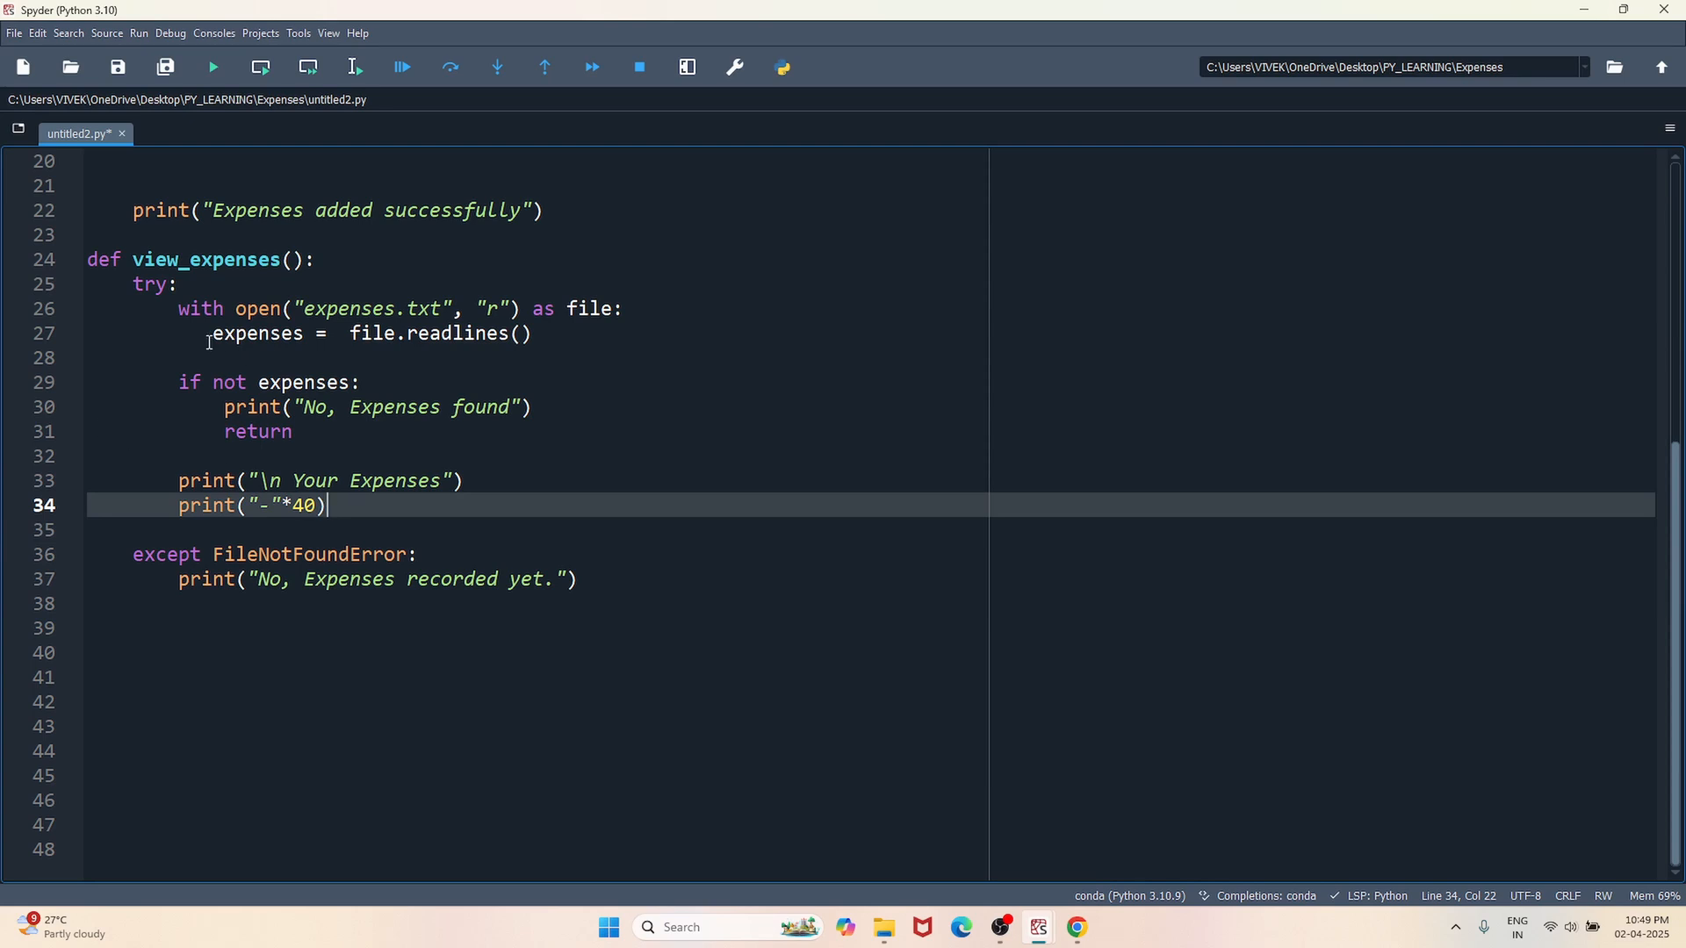
double_click(259, 334)
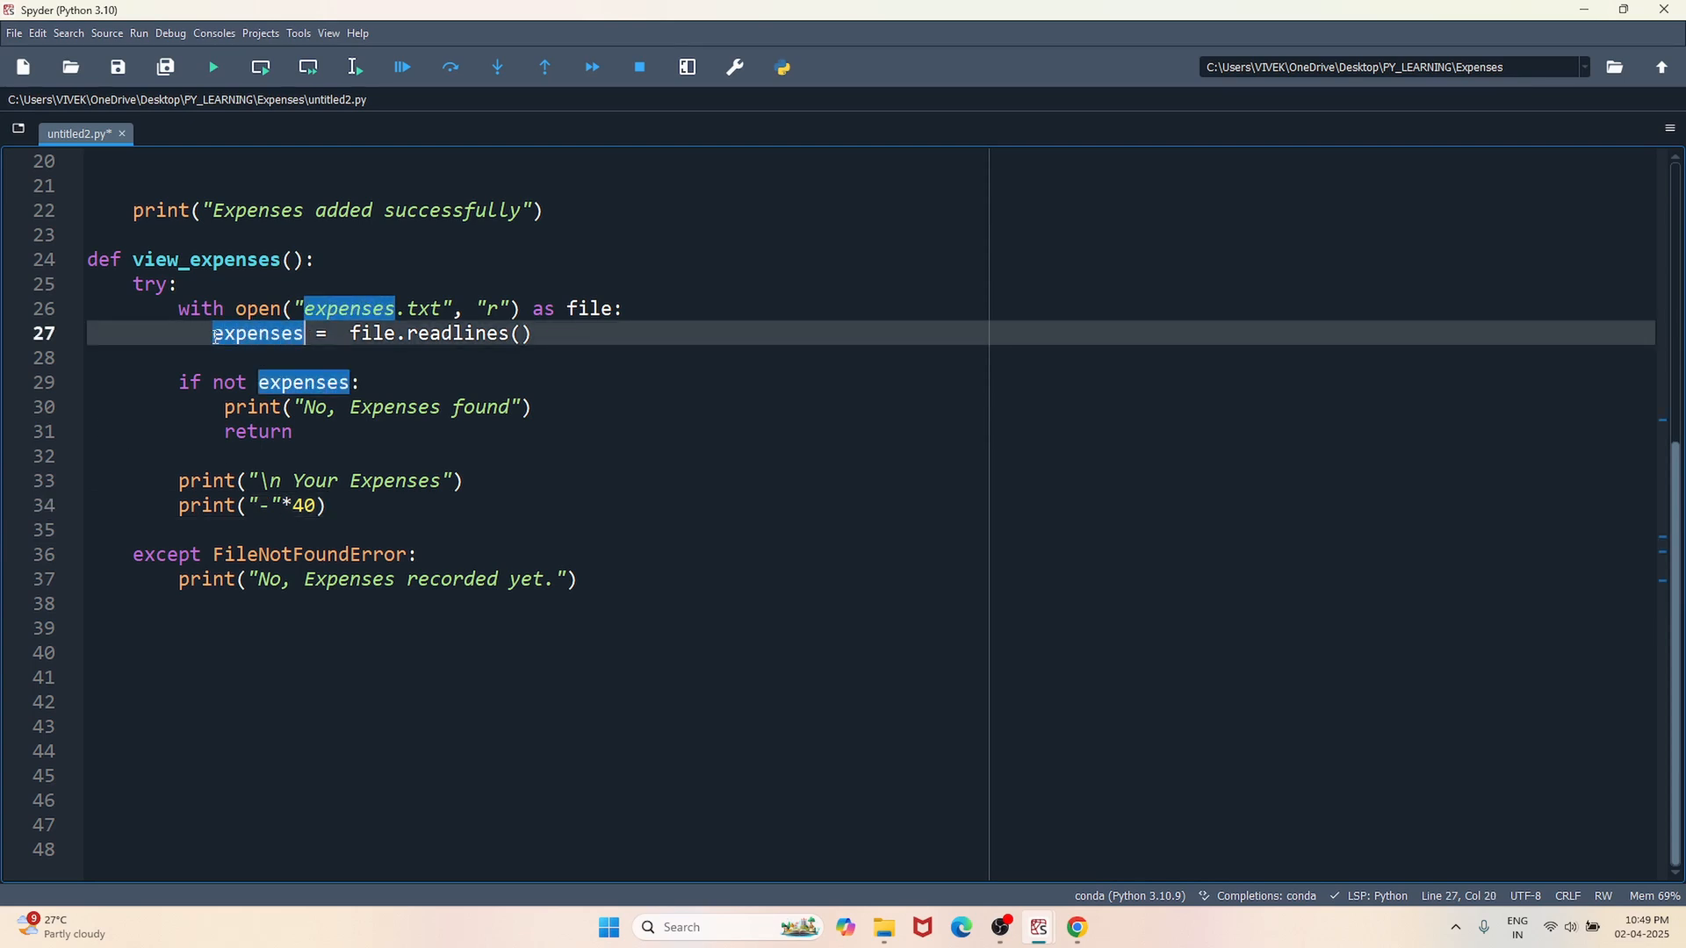
left_click(179, 528)
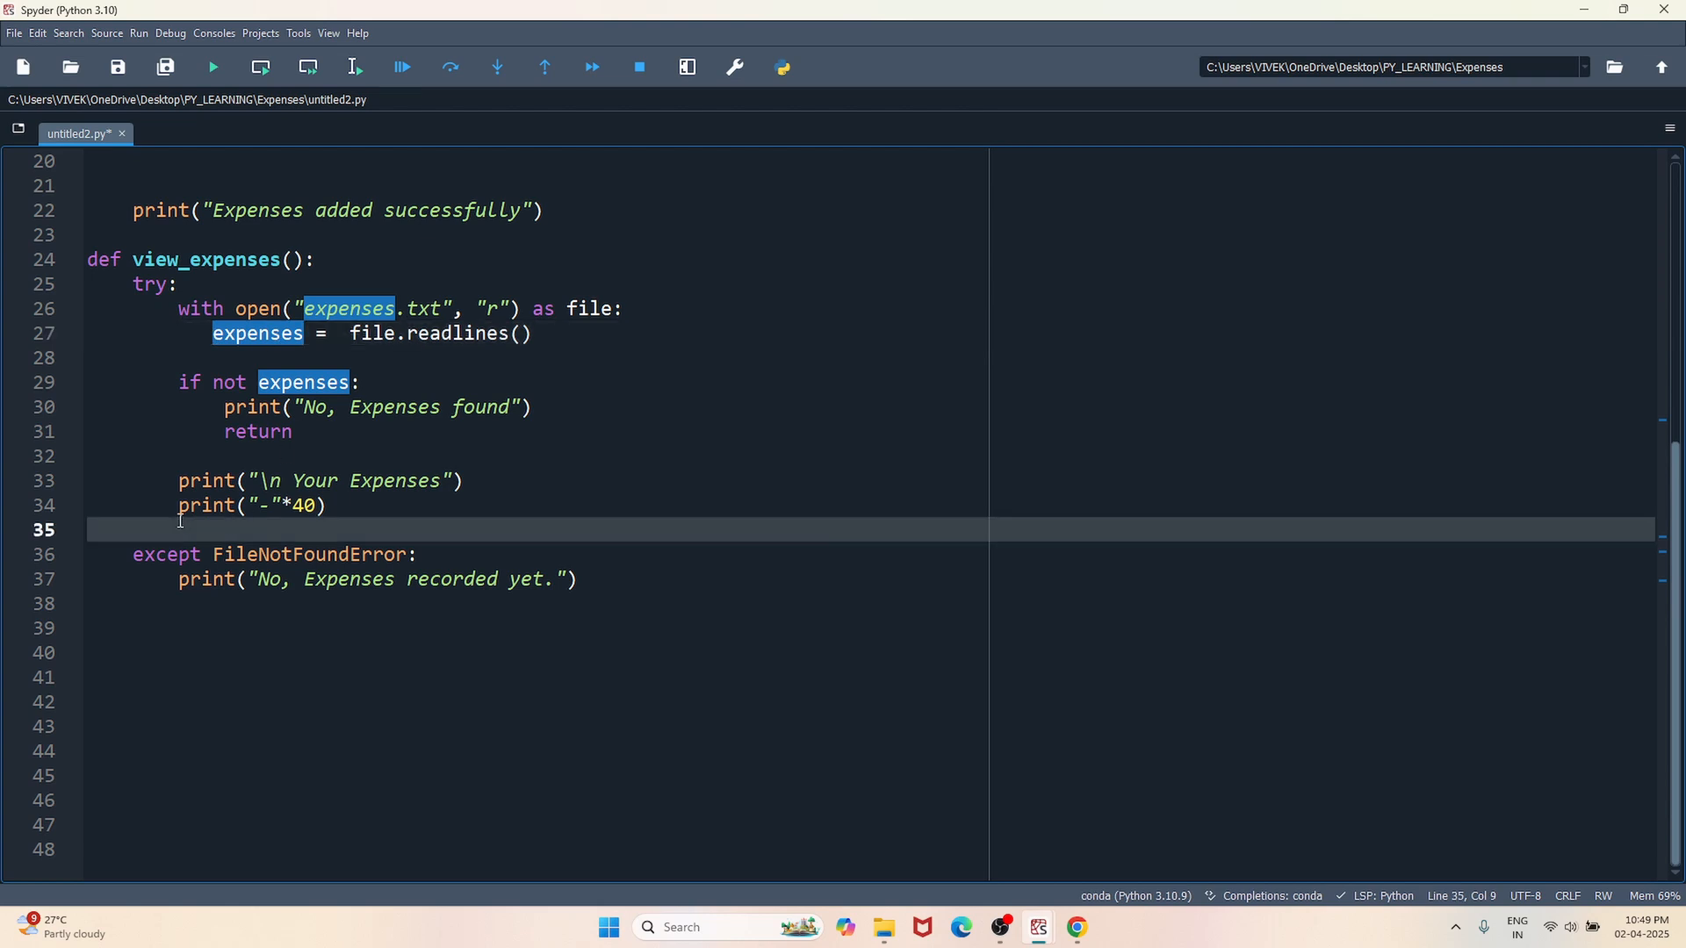
- Loop over expenses, printing each line with line.strip()
key("enter")
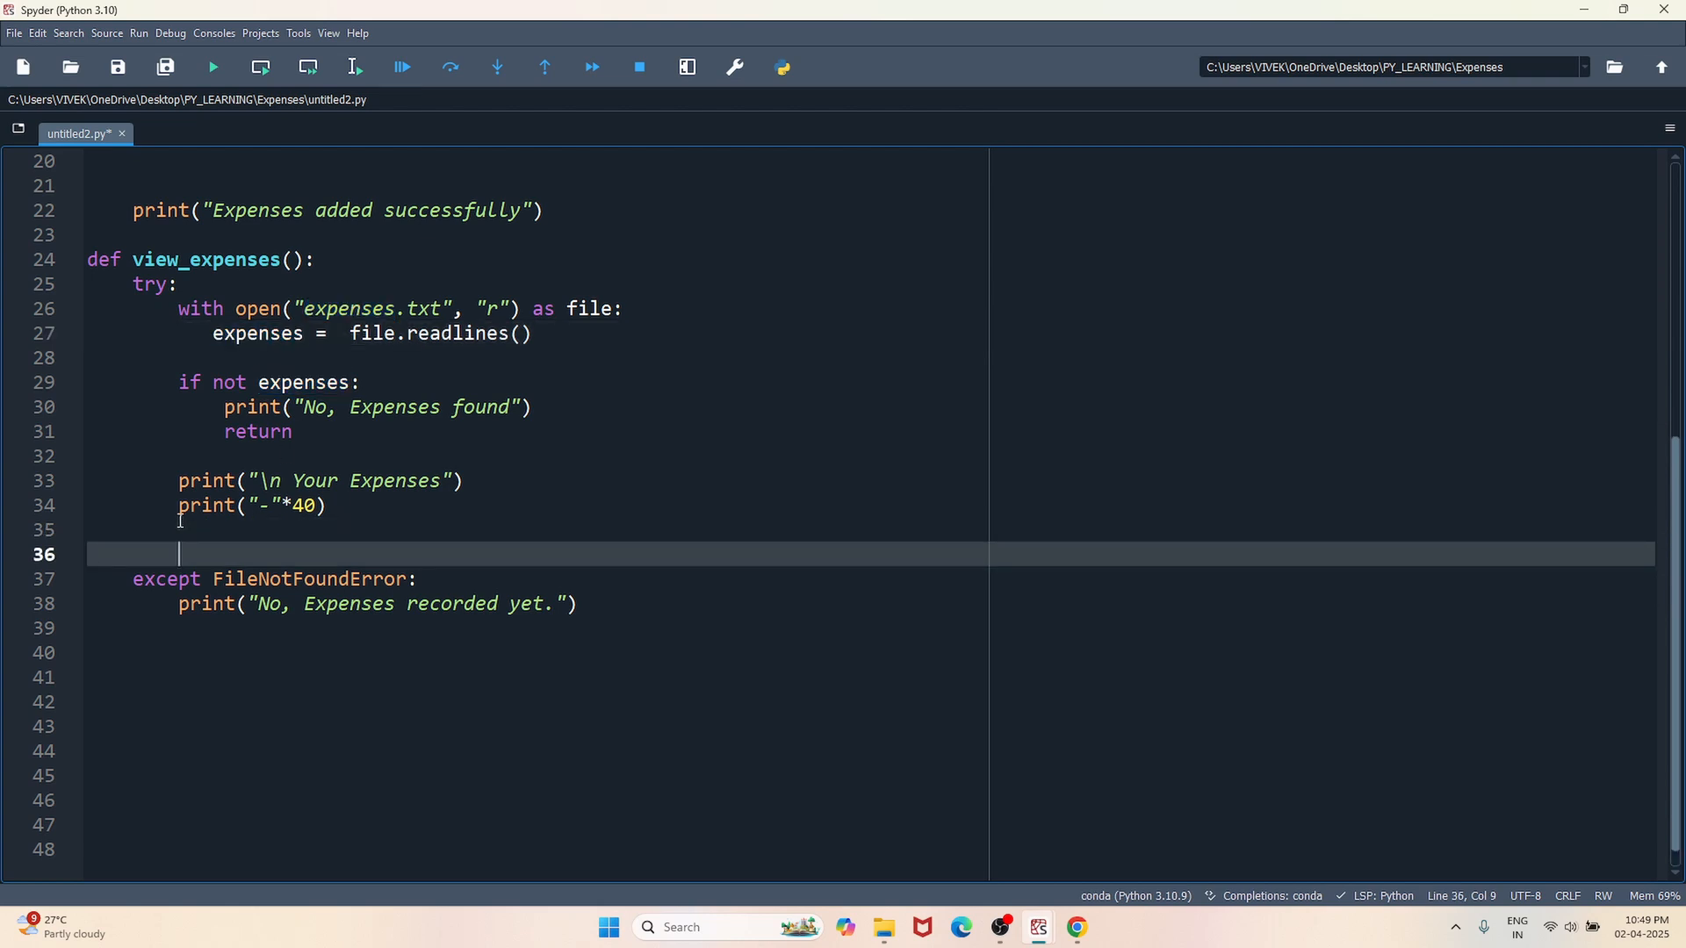
type("for")
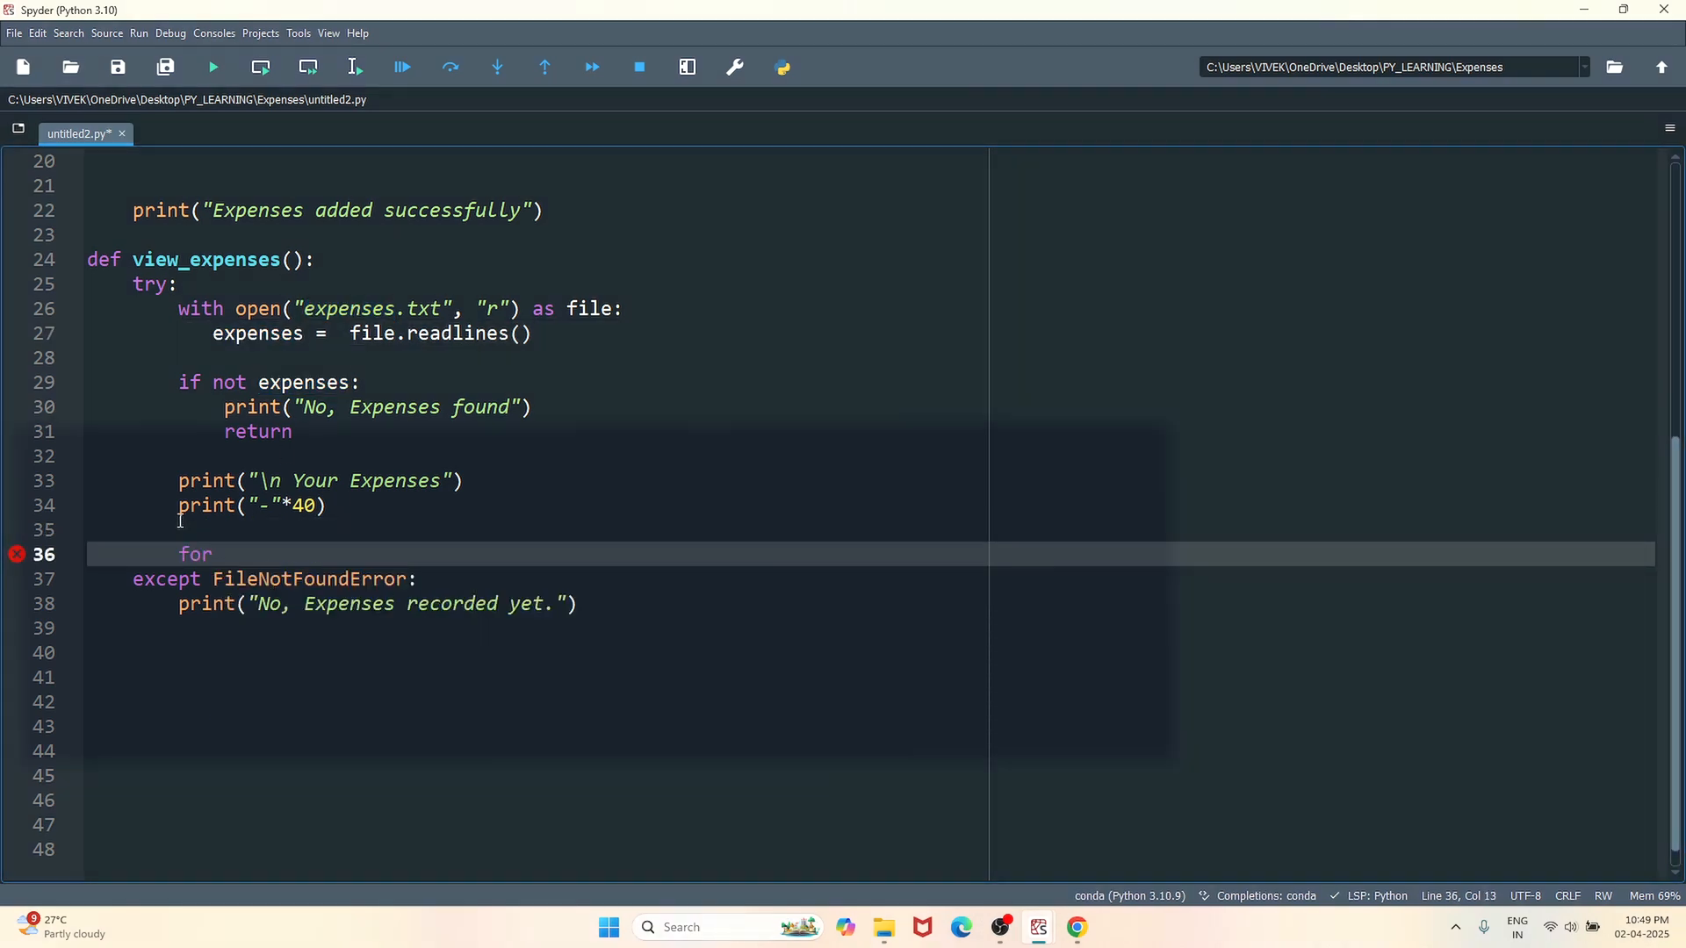
type("line in")
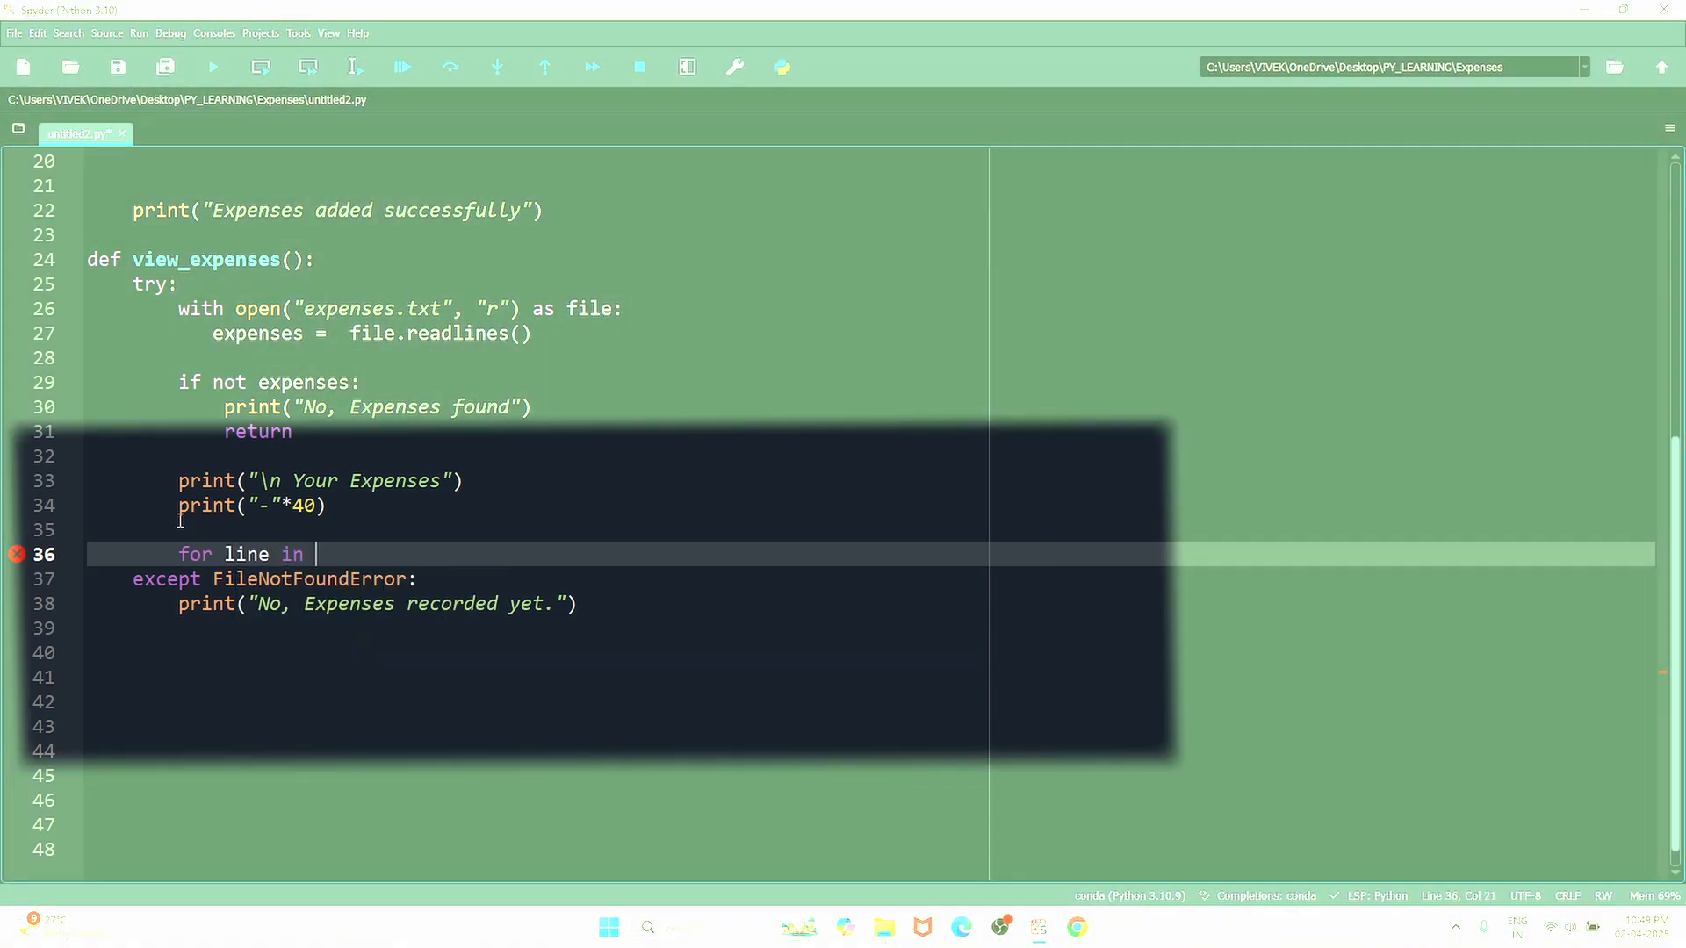
type("expenses :")
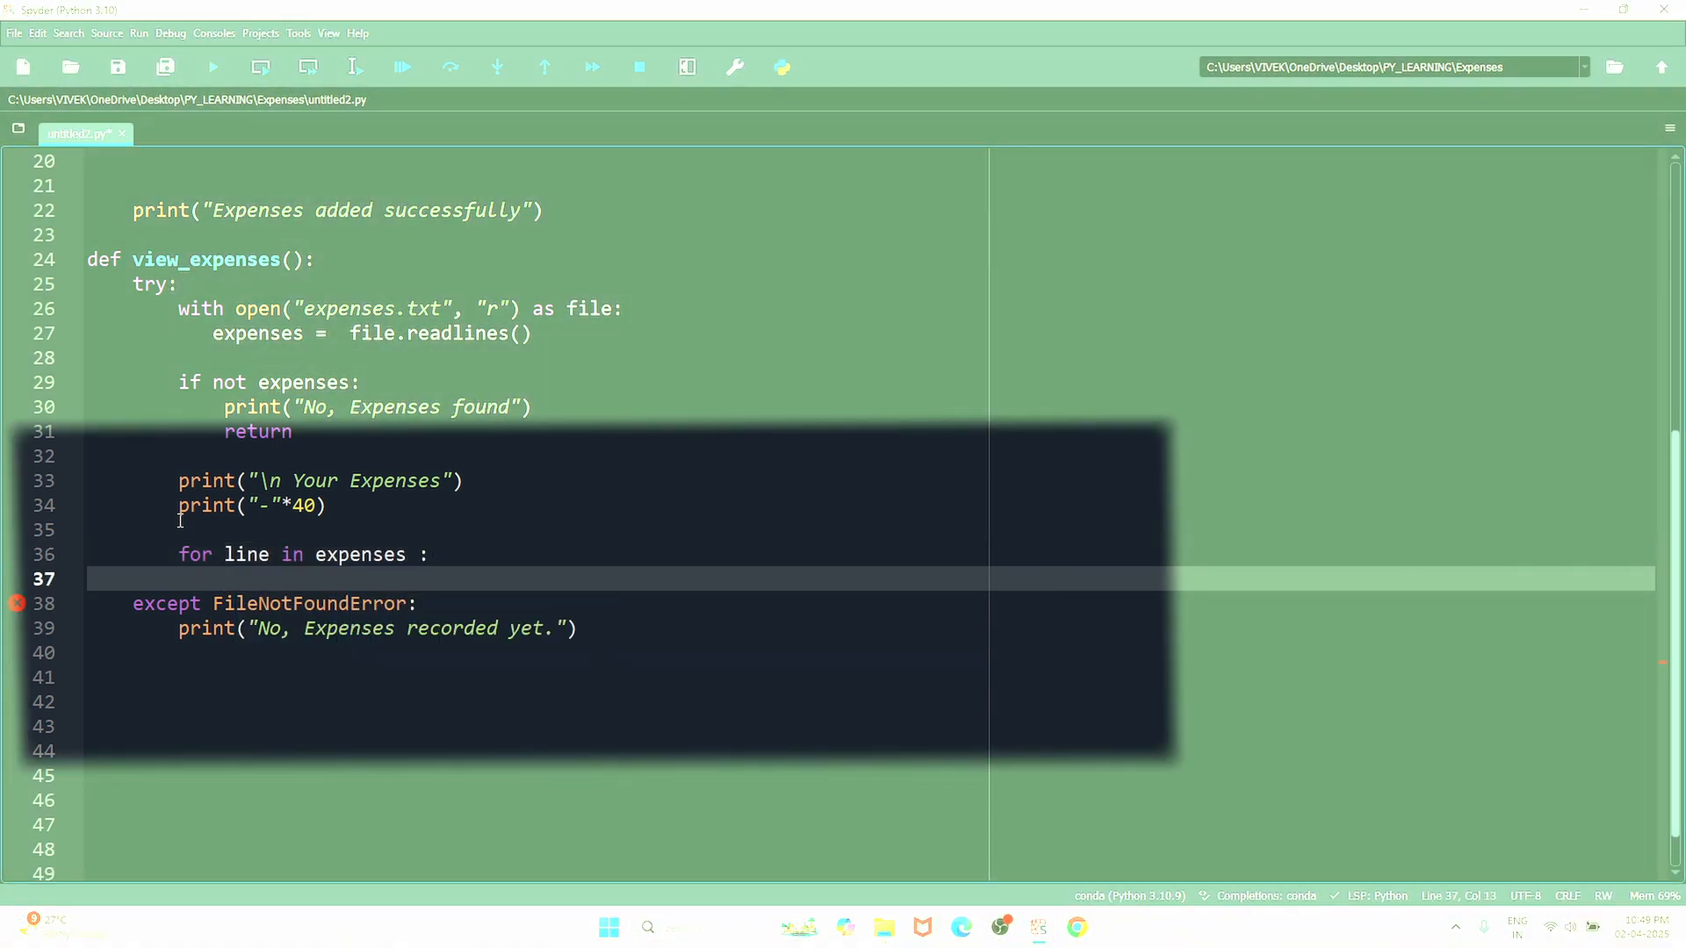
type("print(")
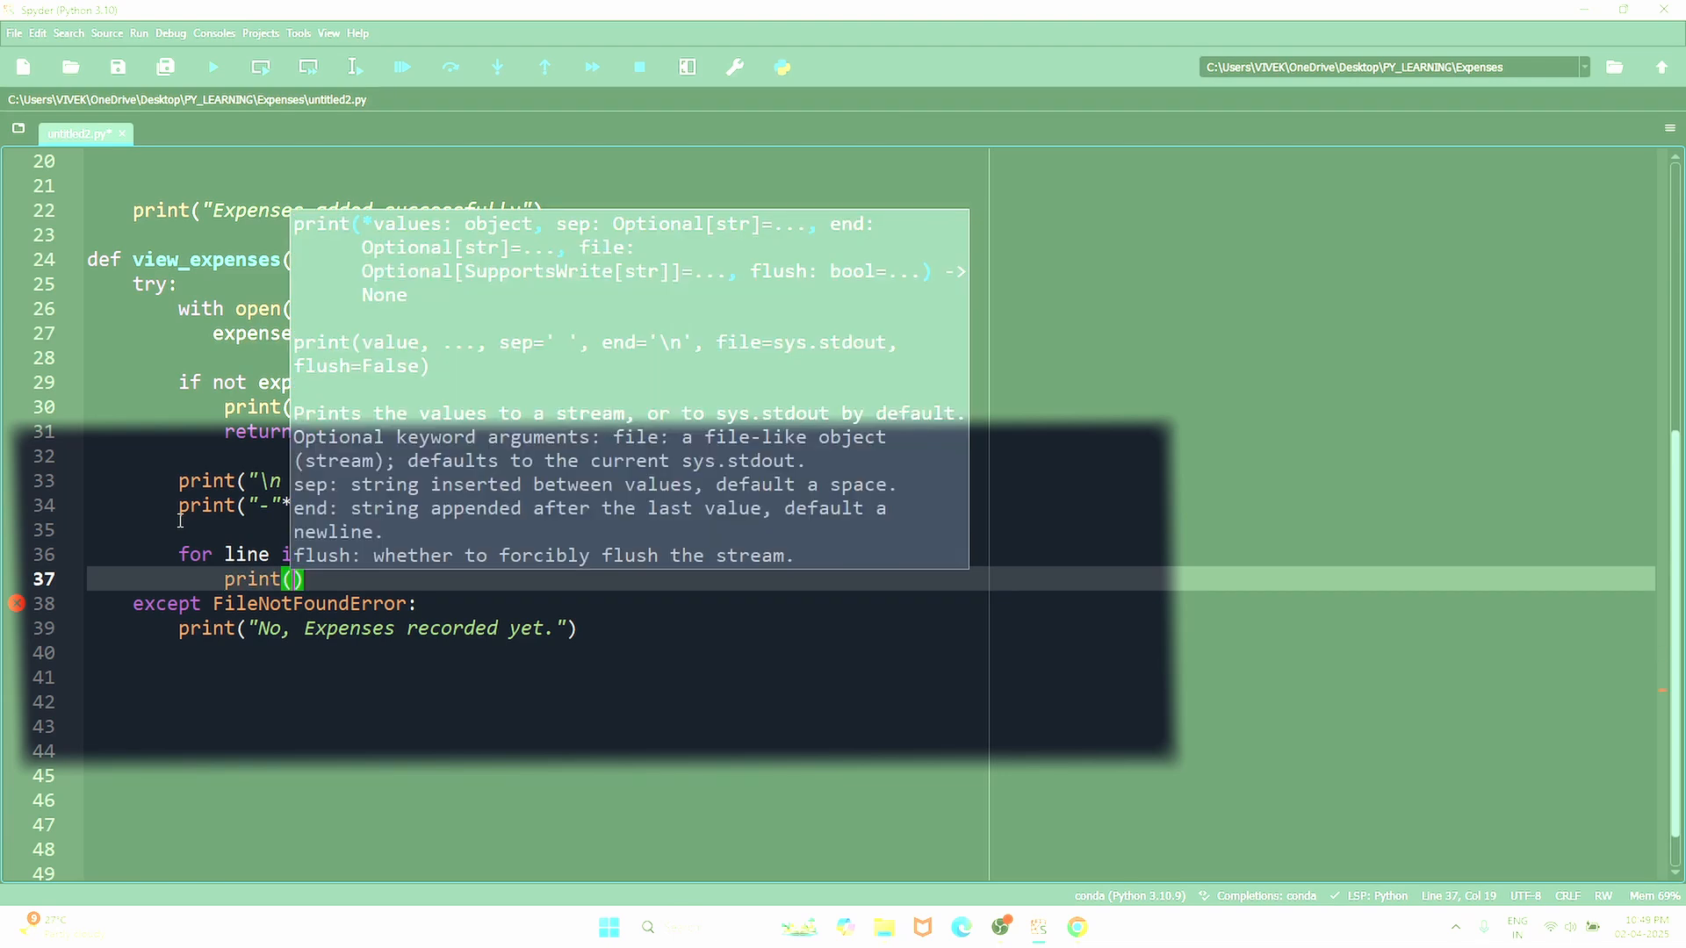
type("lin")
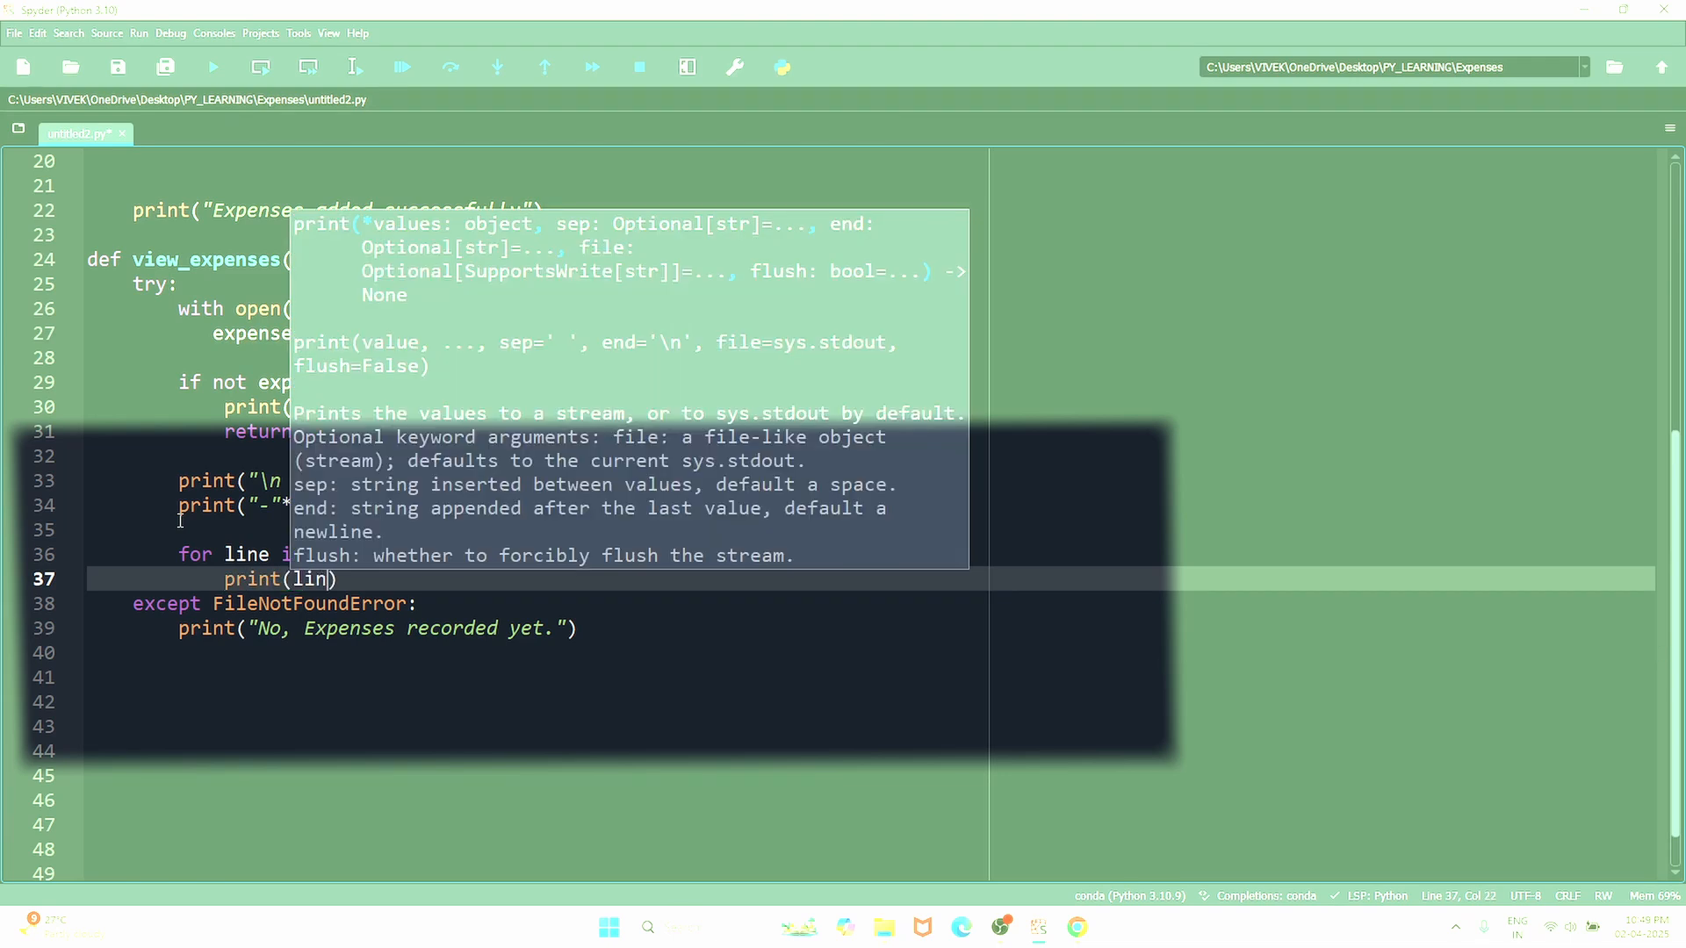
type("e.s")
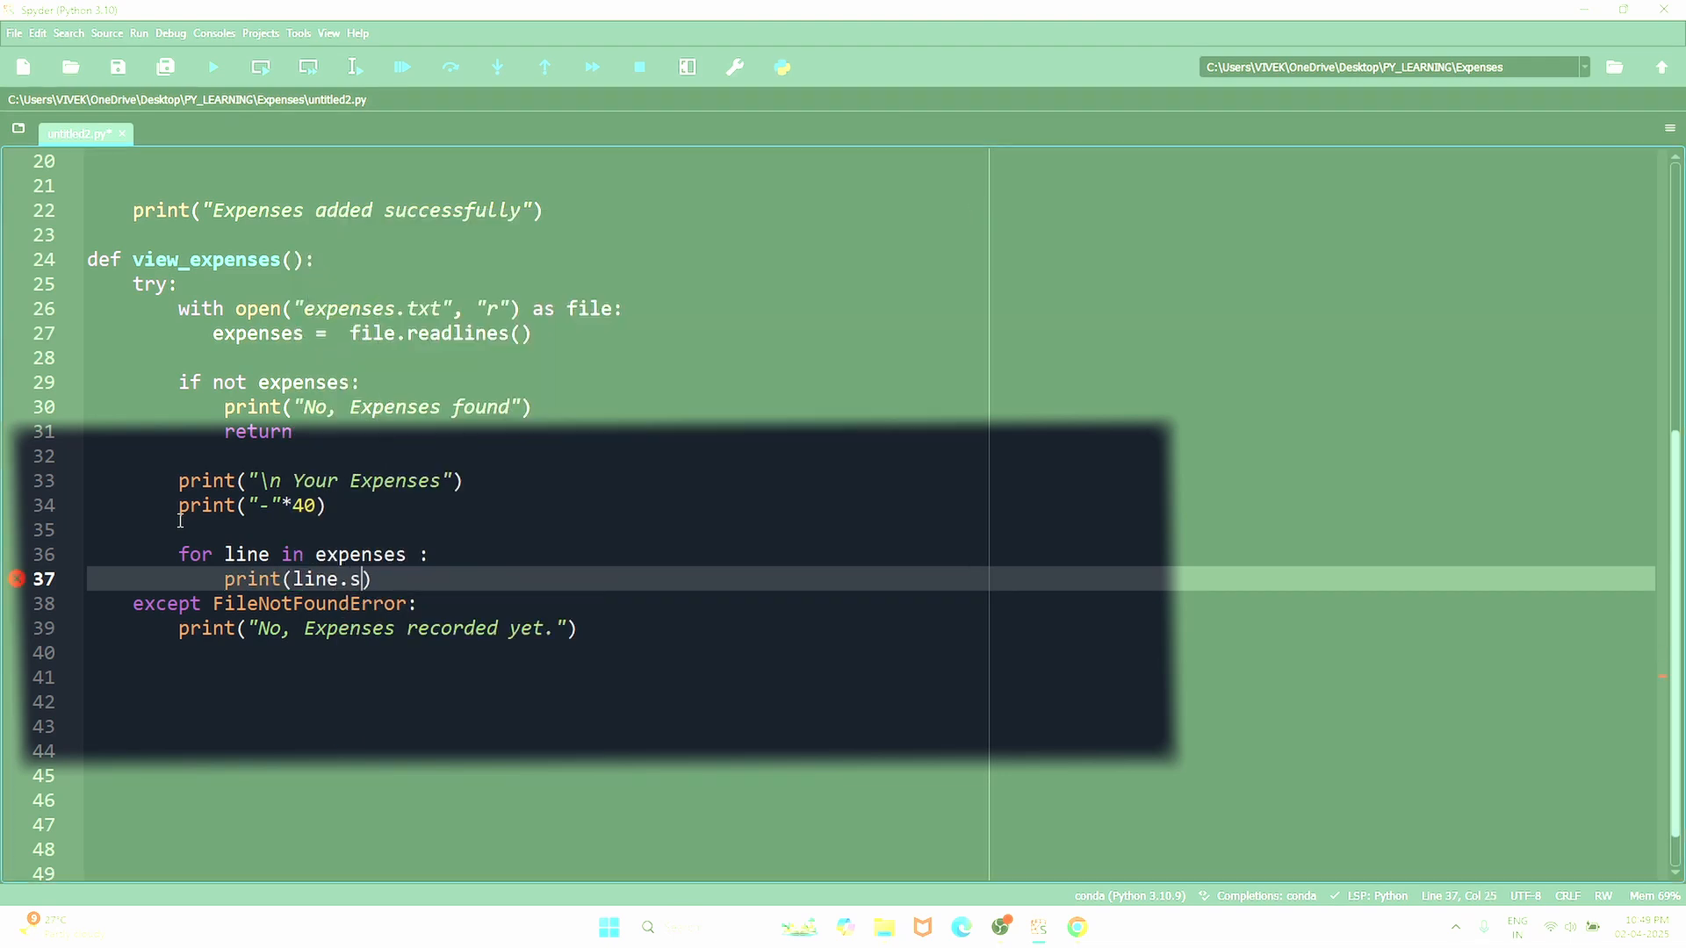
type("trip()")
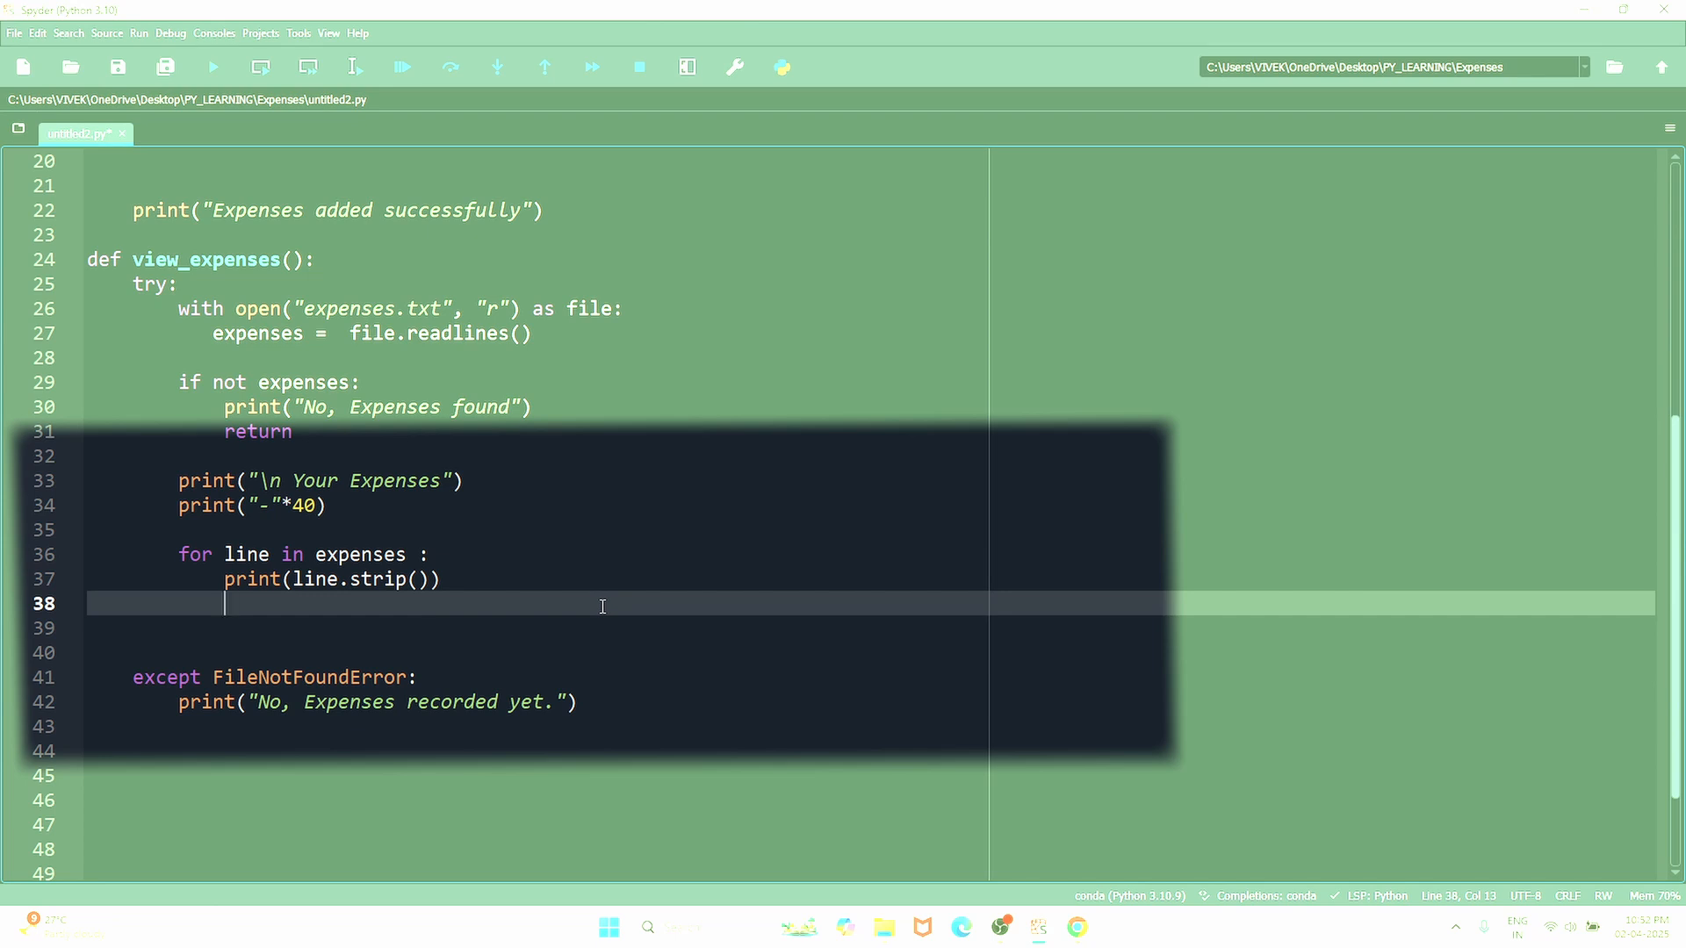
- On line 38, write amount = float(line.strip().split('/')[-1].replace('$', '').strip())
type("am")
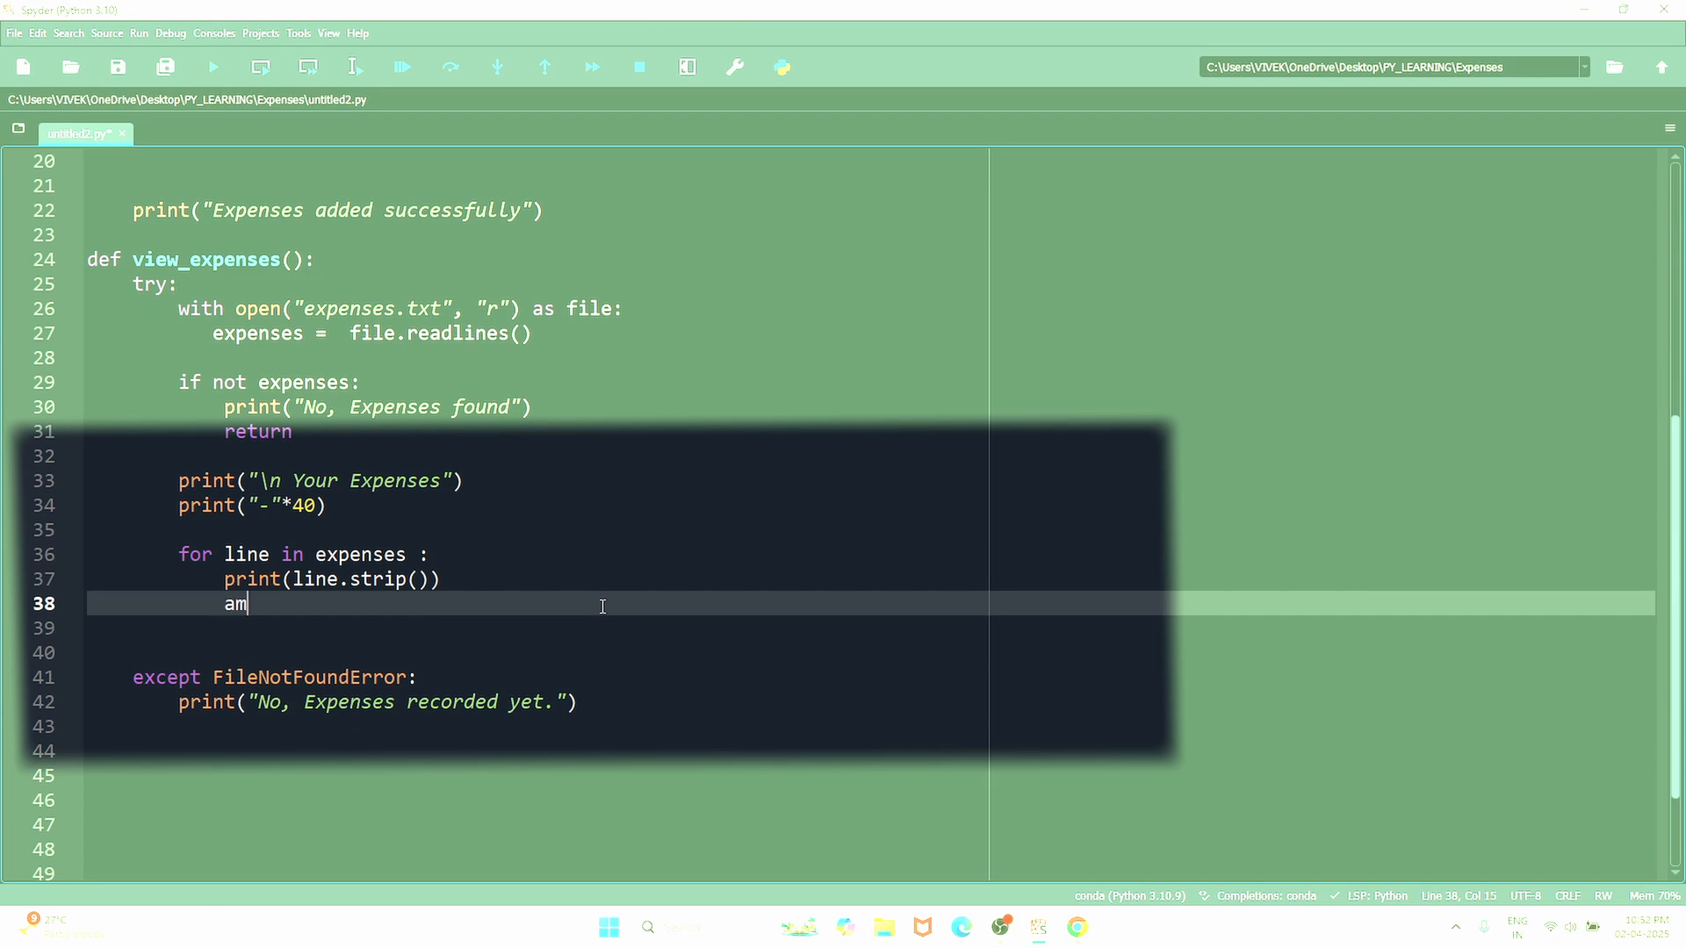
type("ount =")
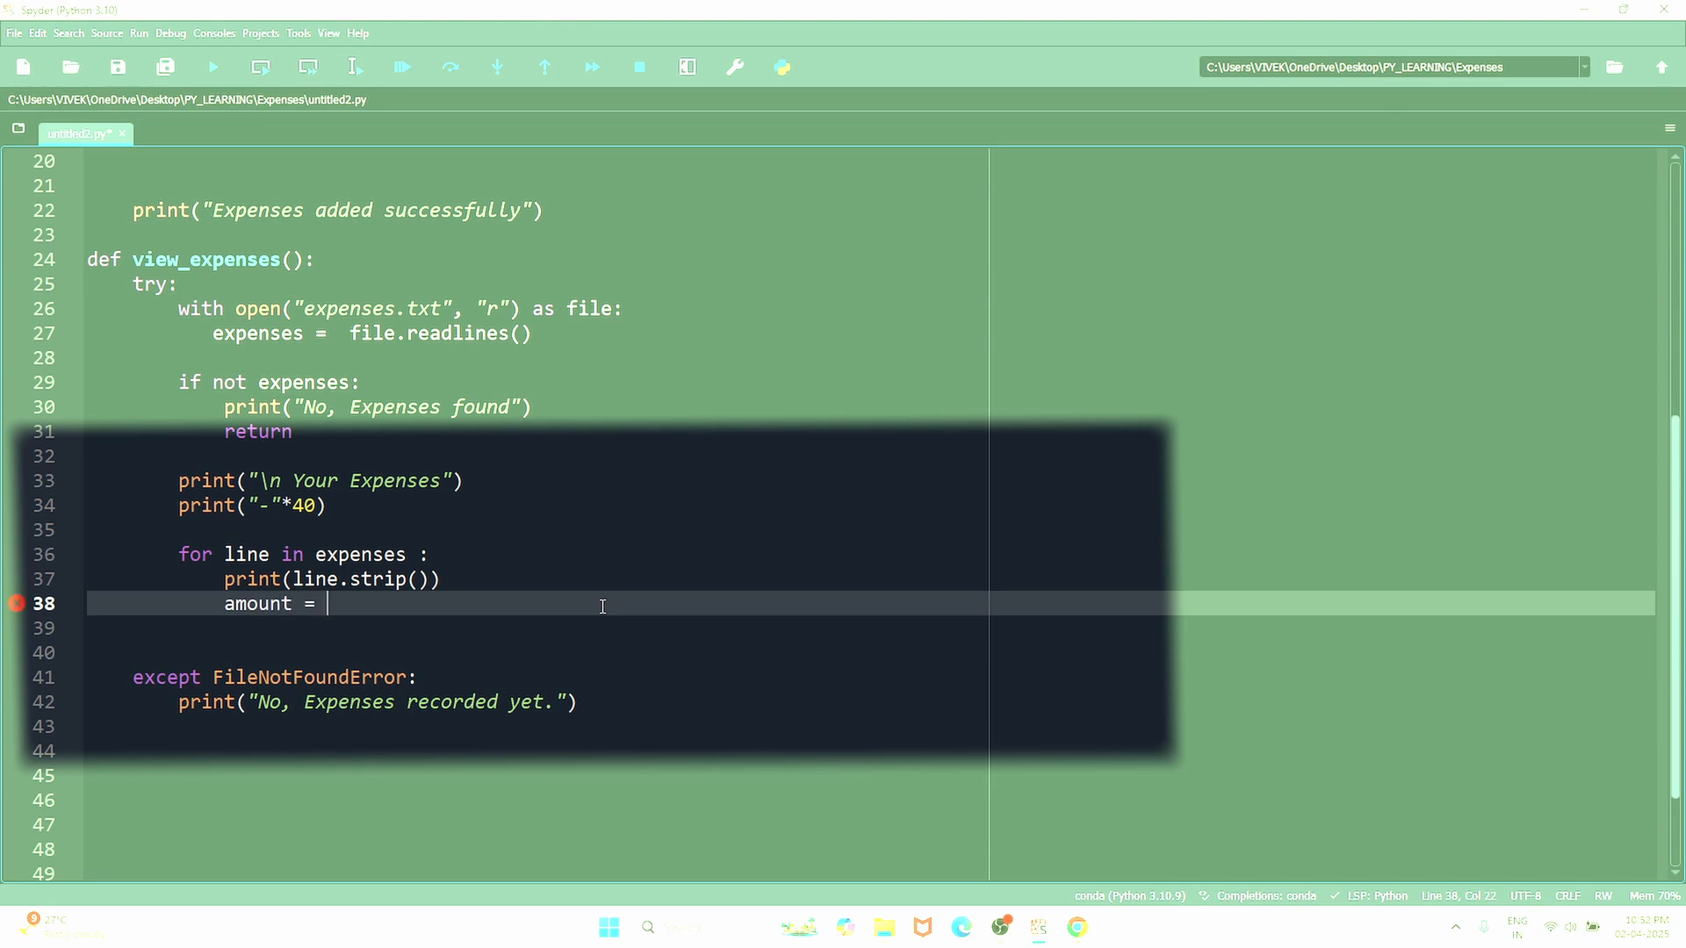
type("line.")
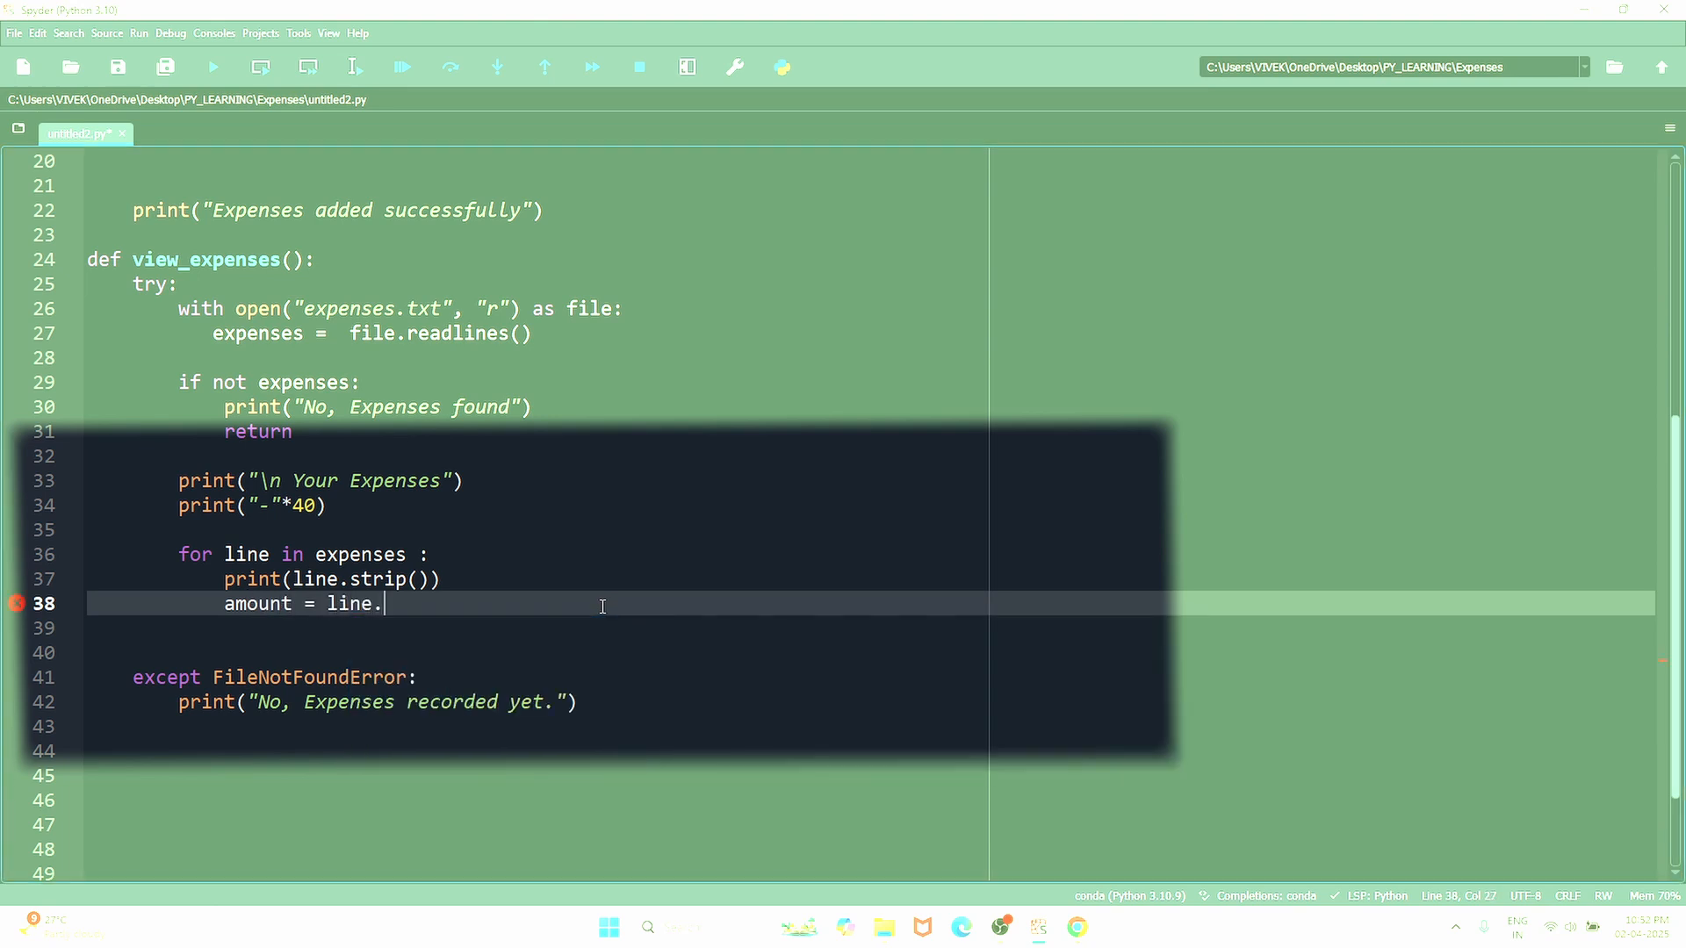
type("strip(")
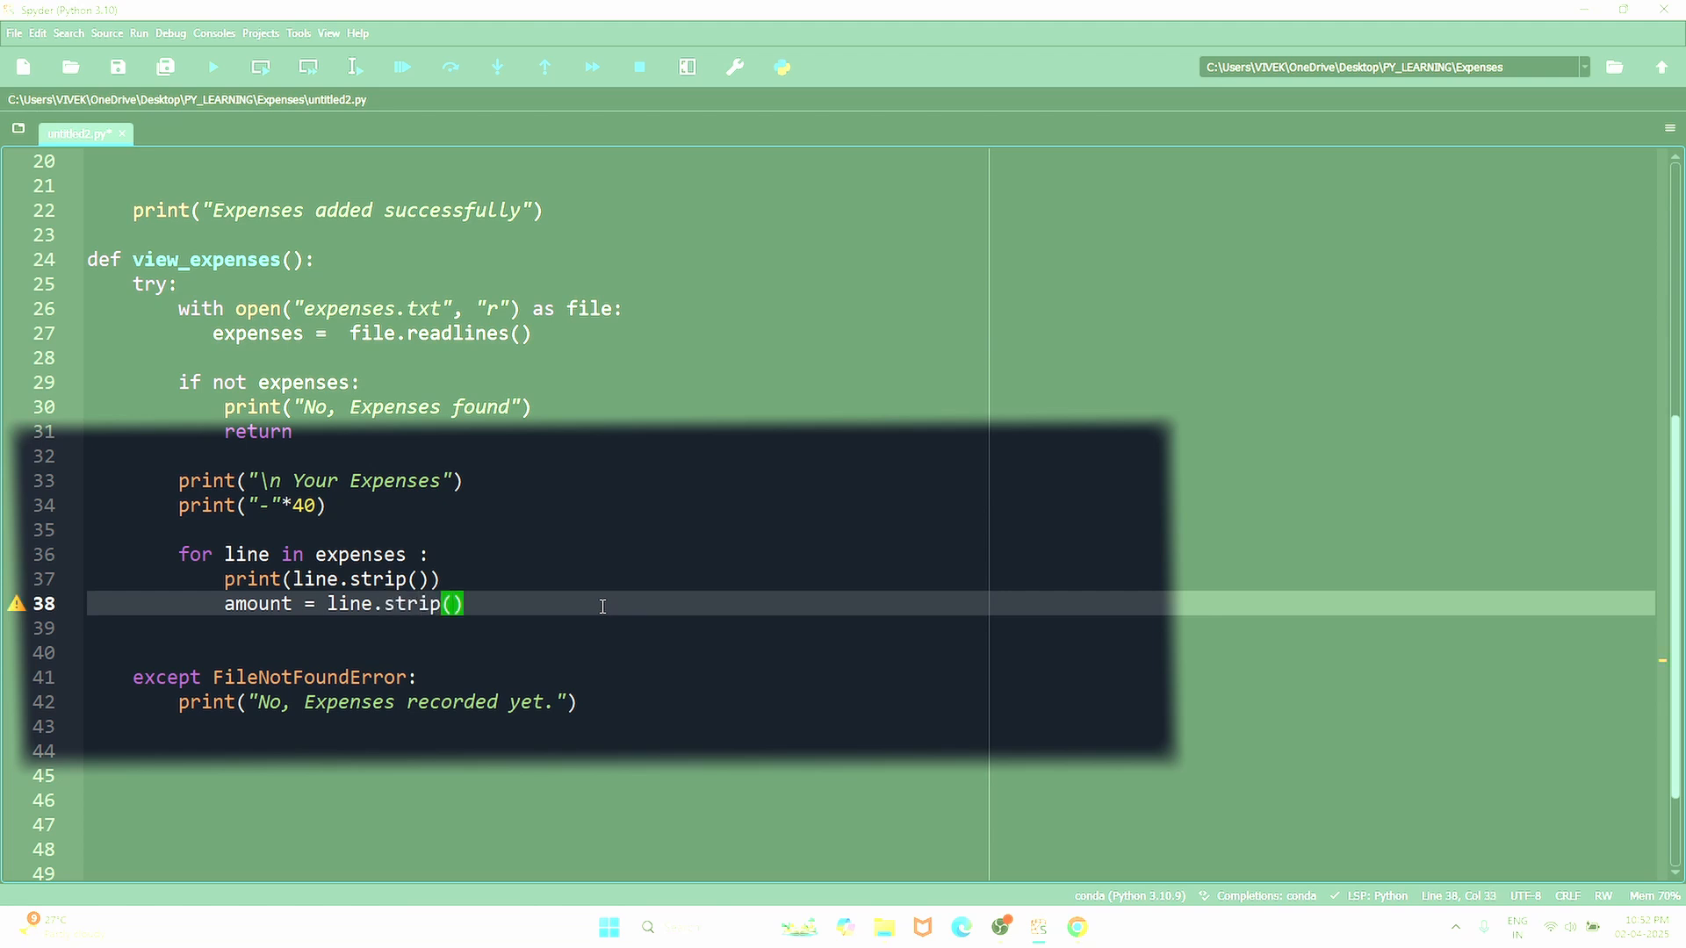
left_click(457, 603)
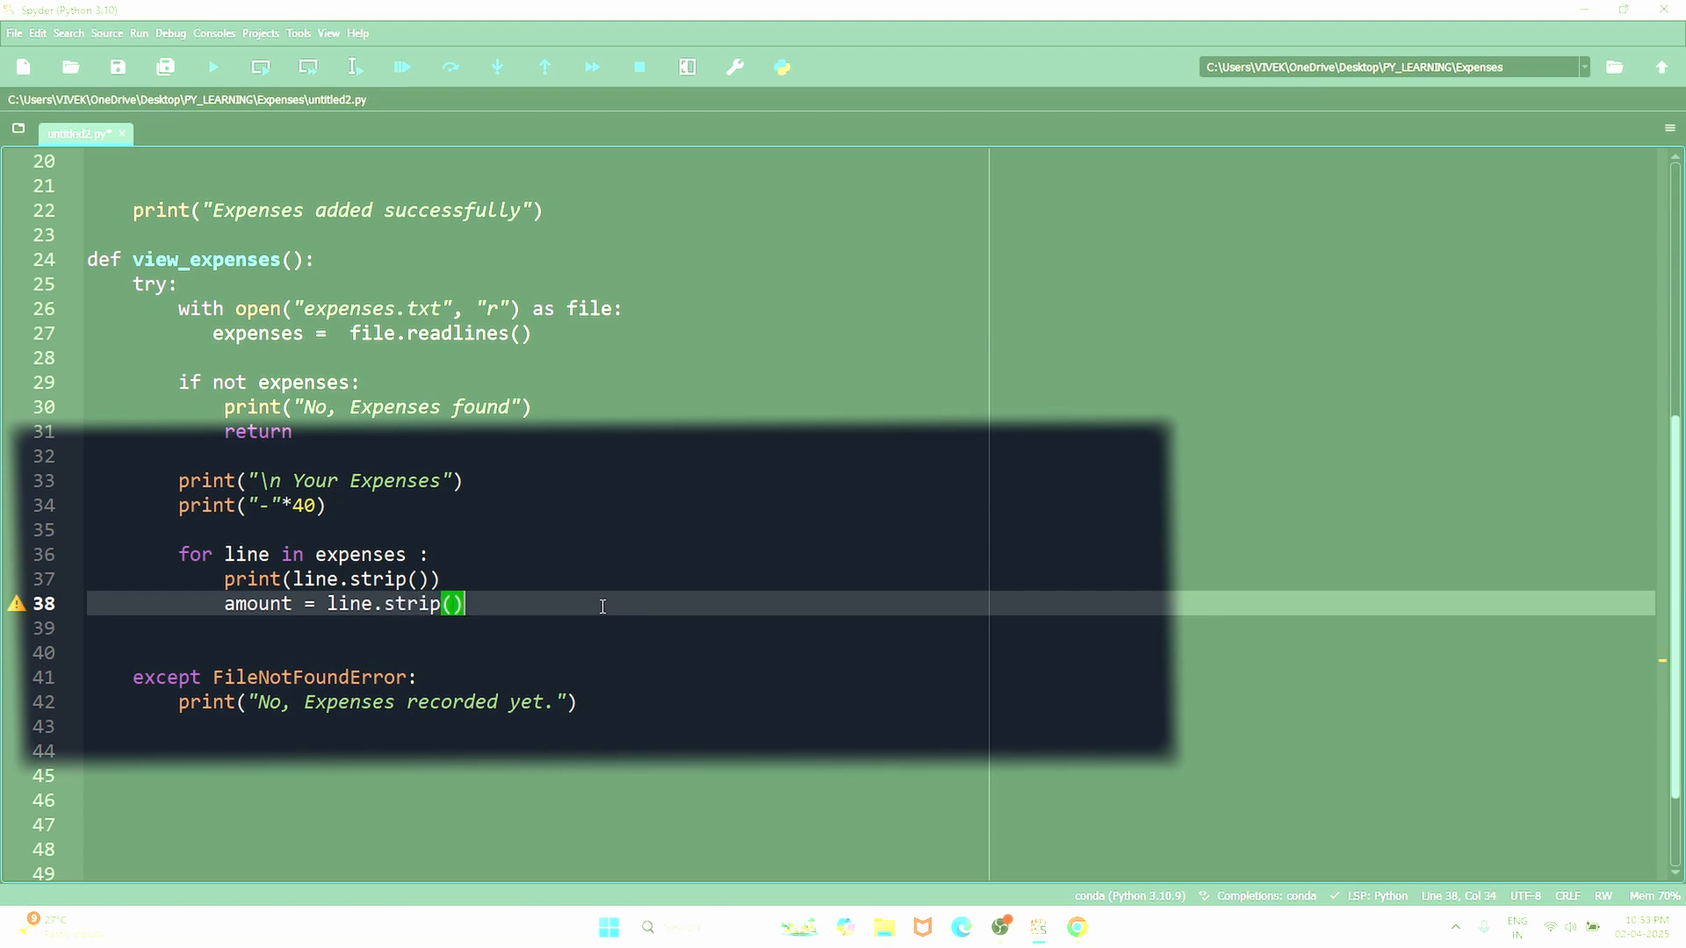
type(".")
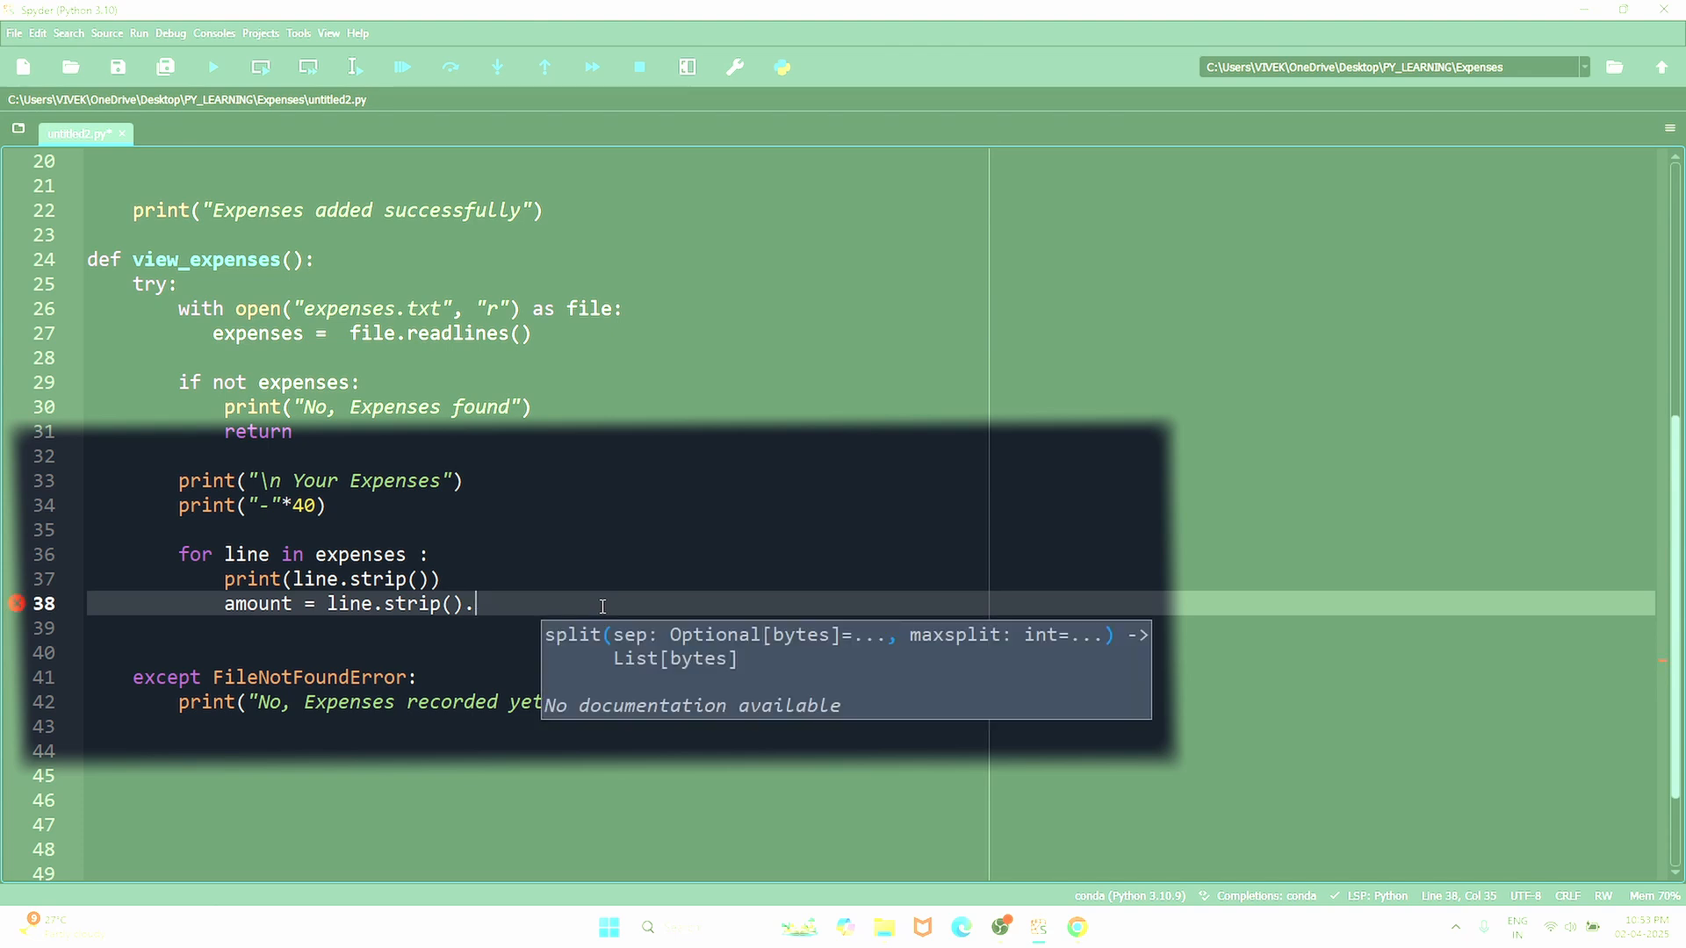
type("split")
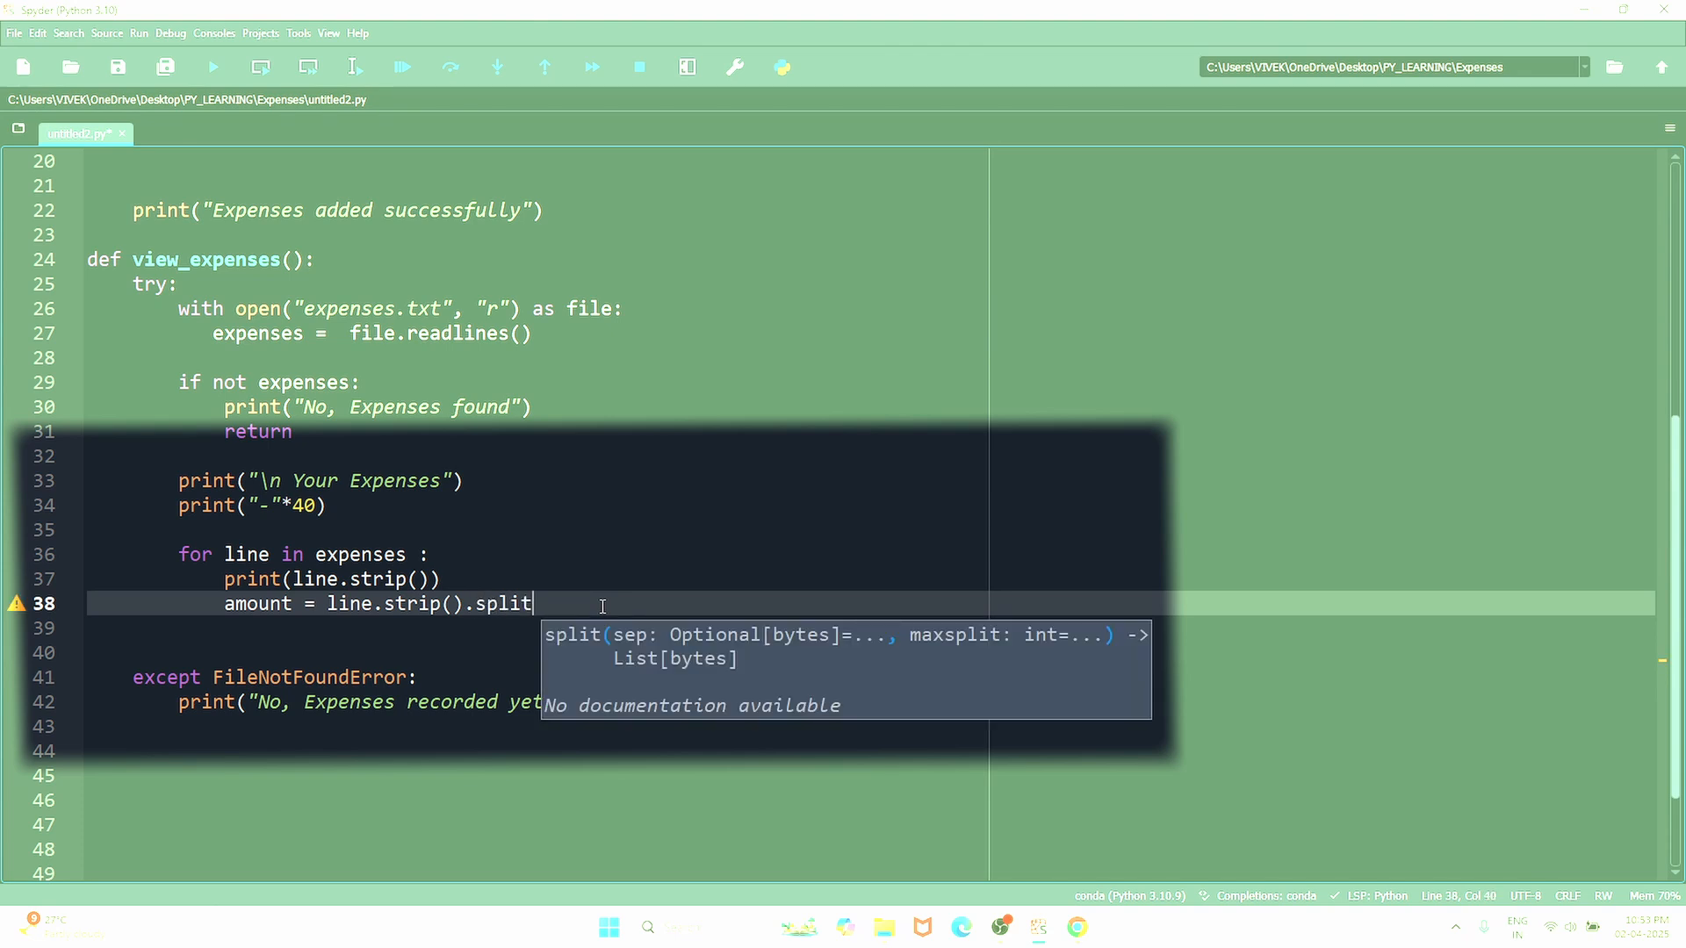
type("(\"\")")
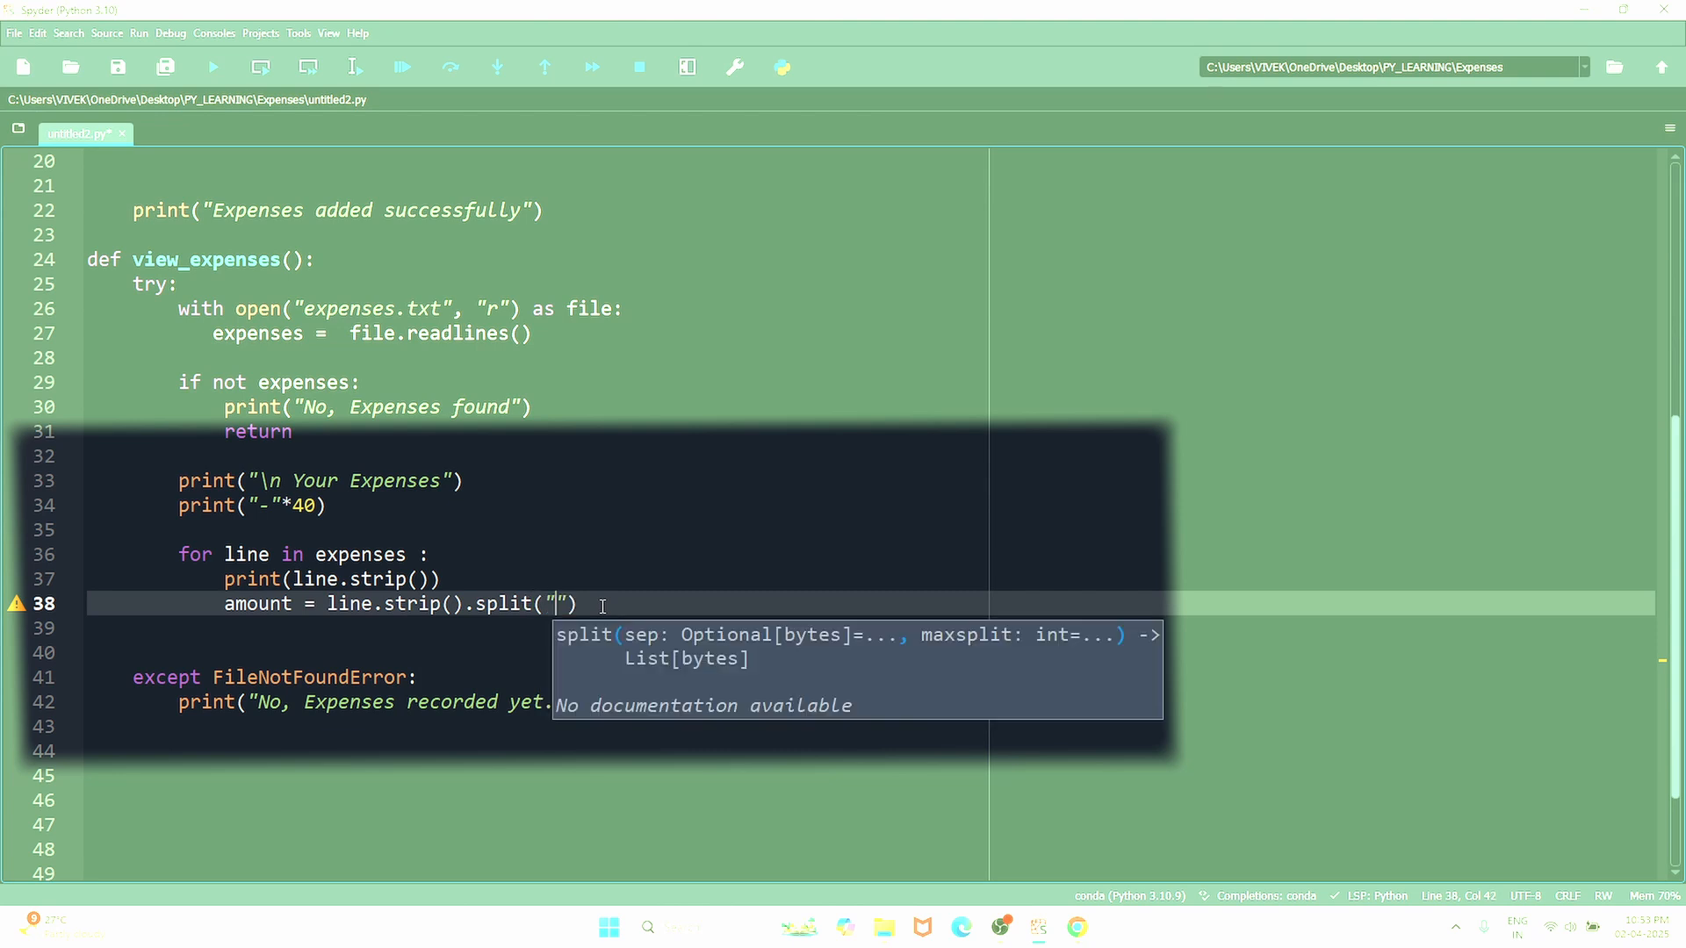
type("'")
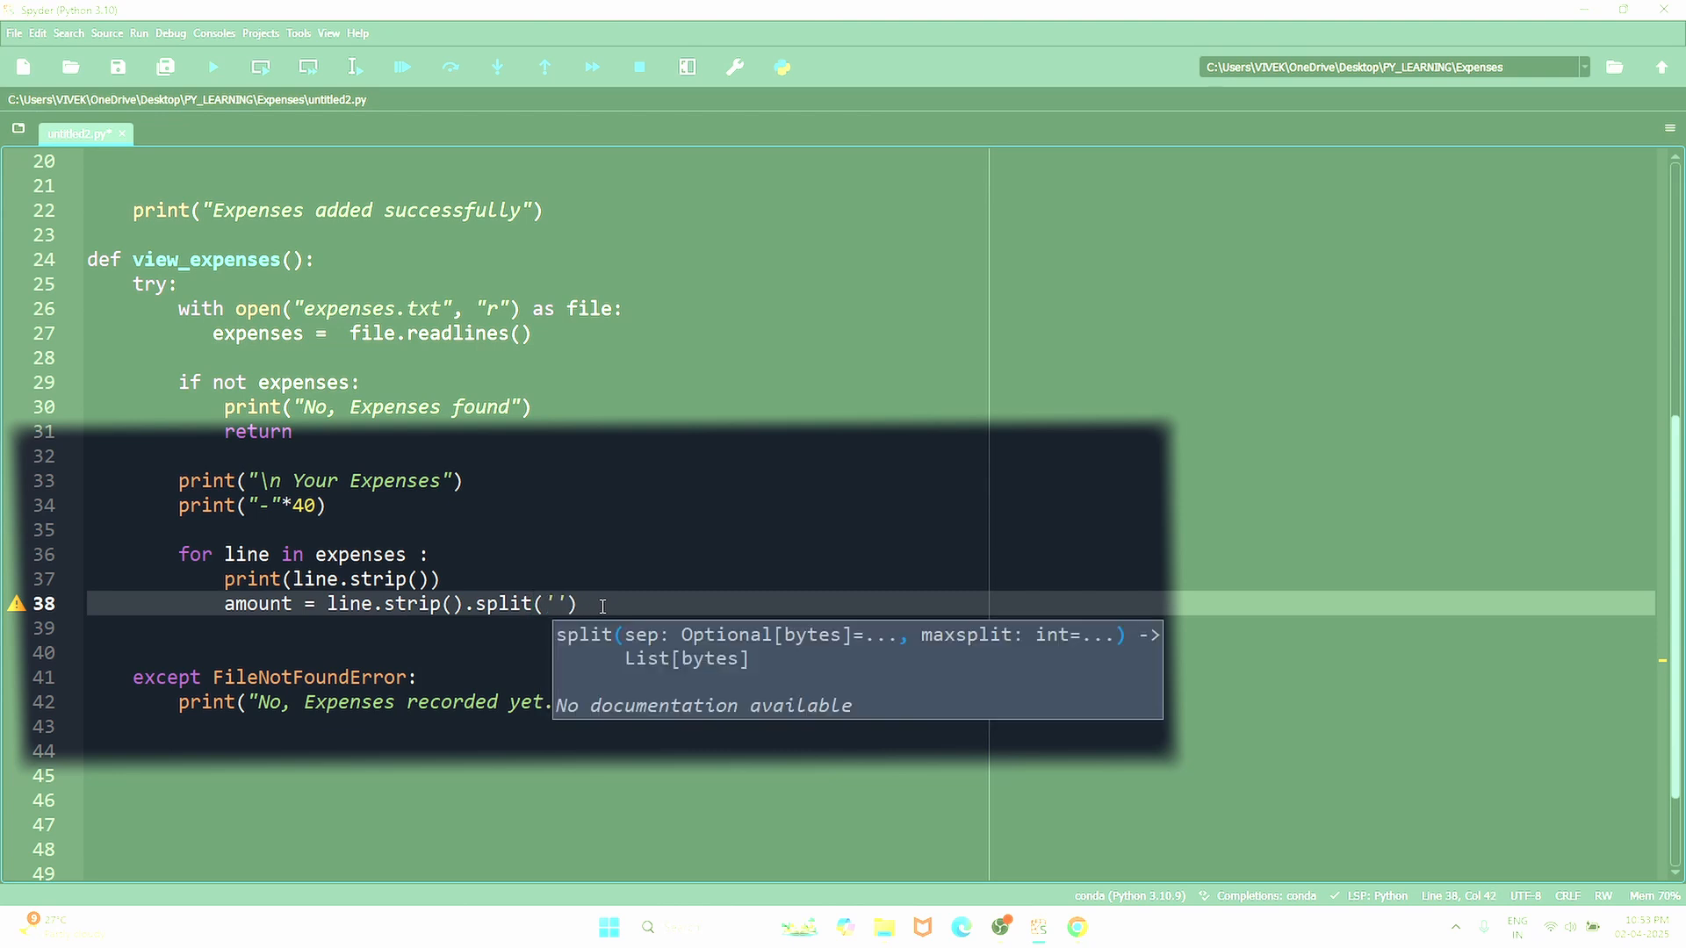
type("/")
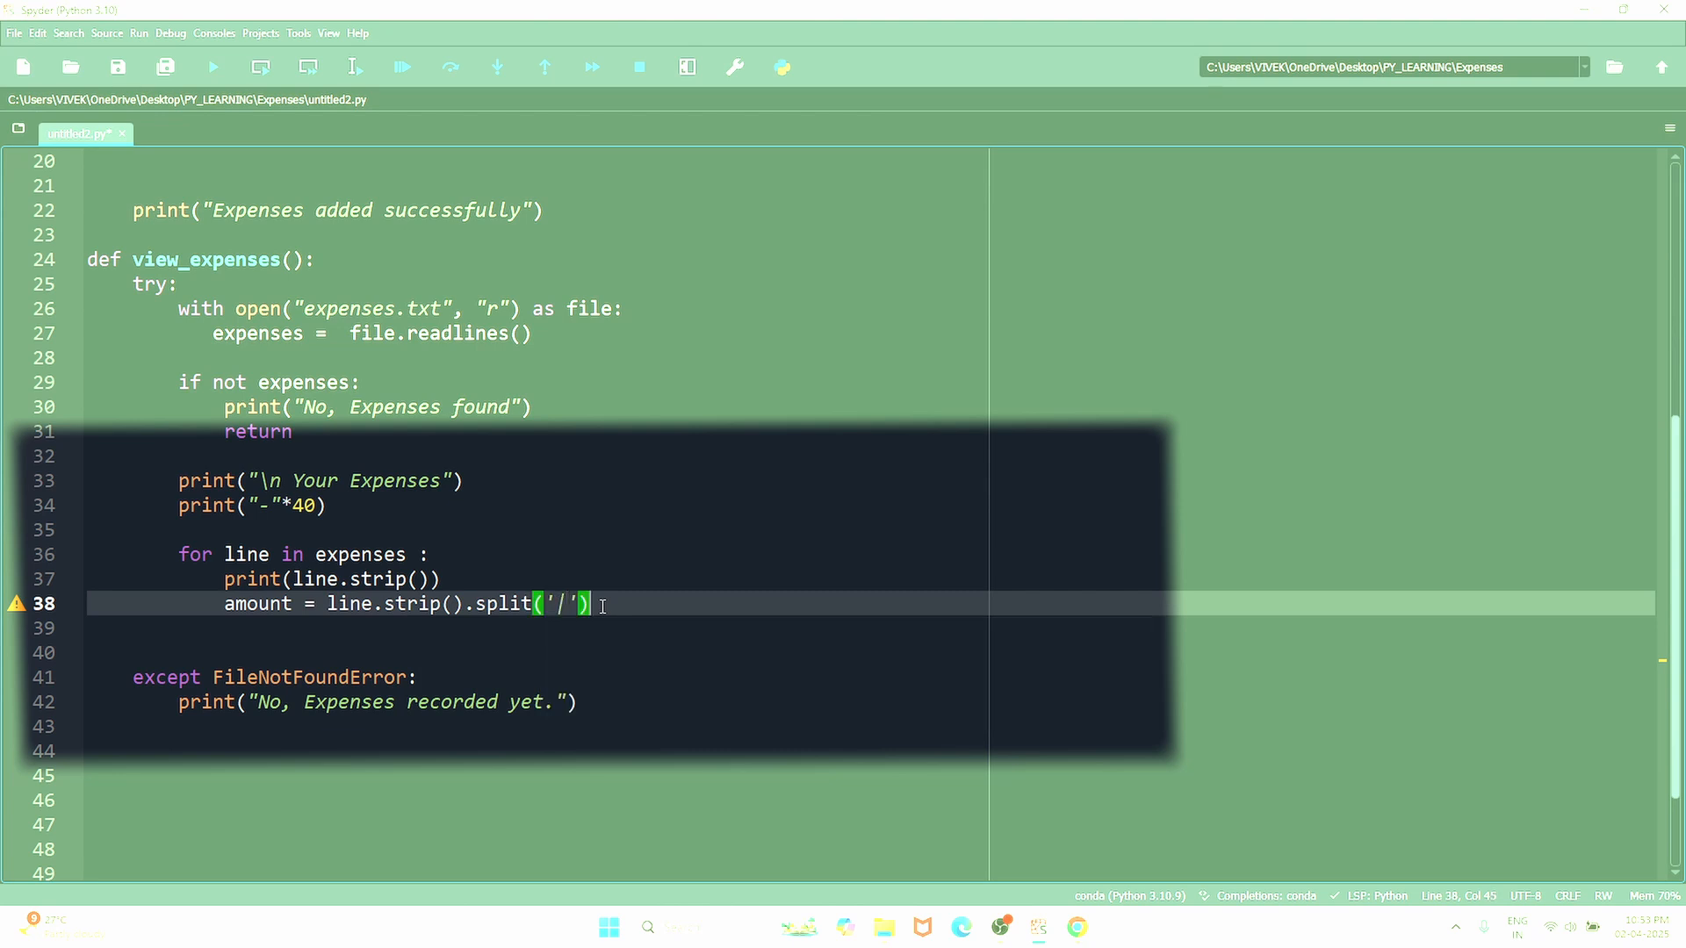
type("[]")
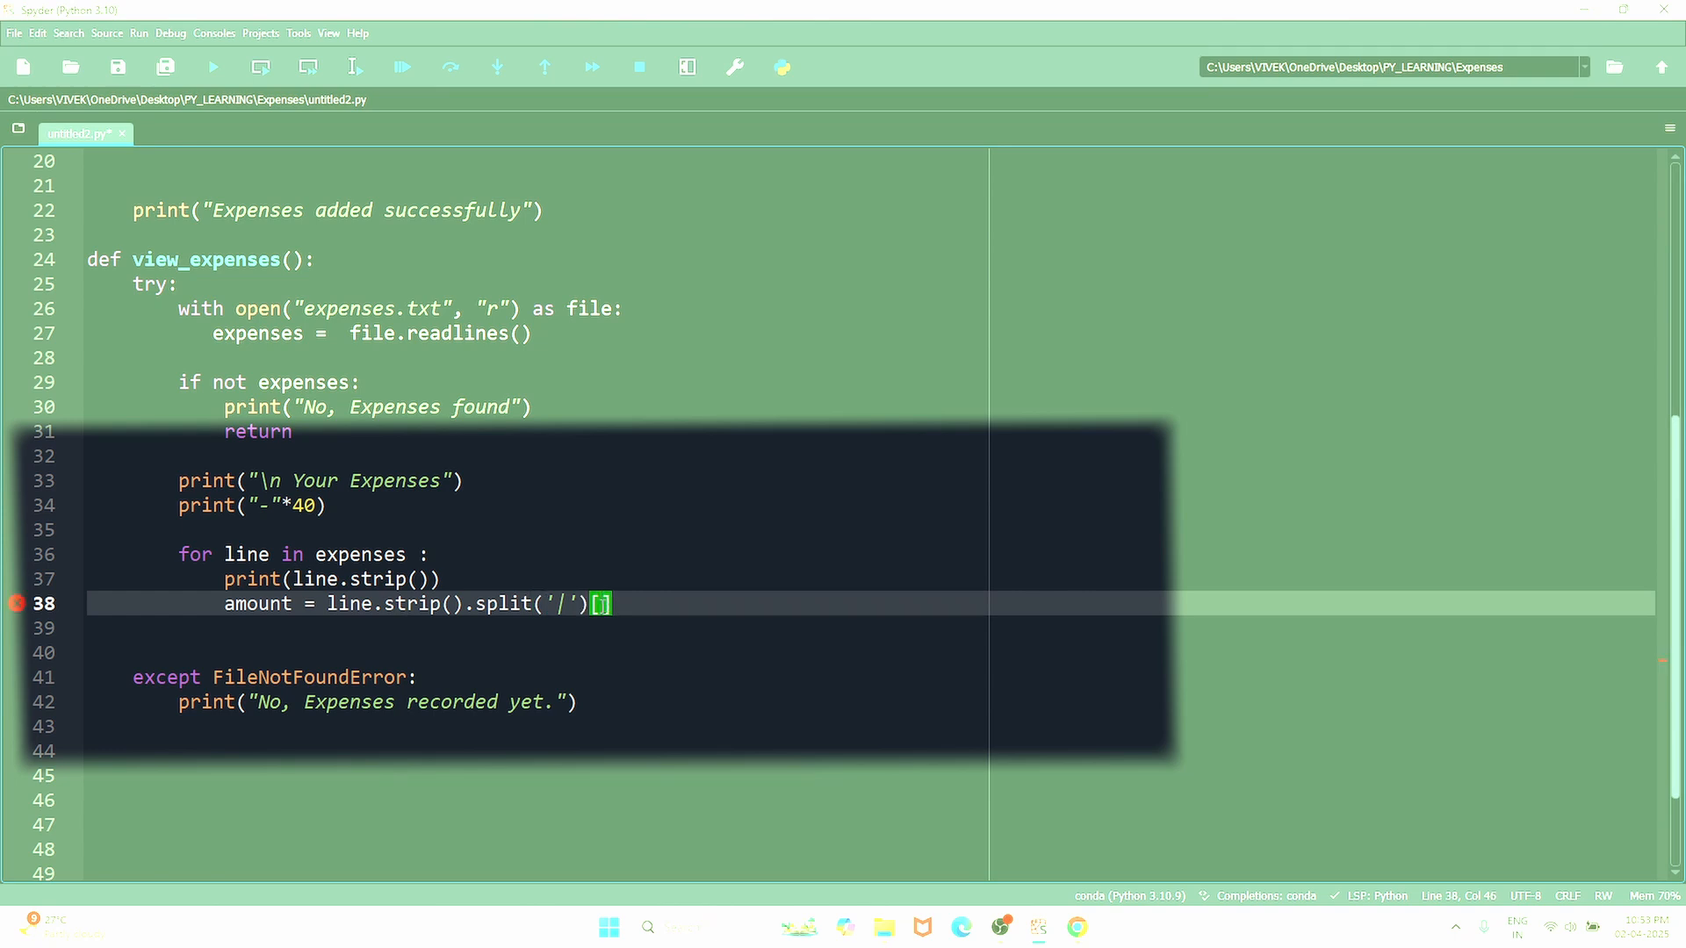
type("1")
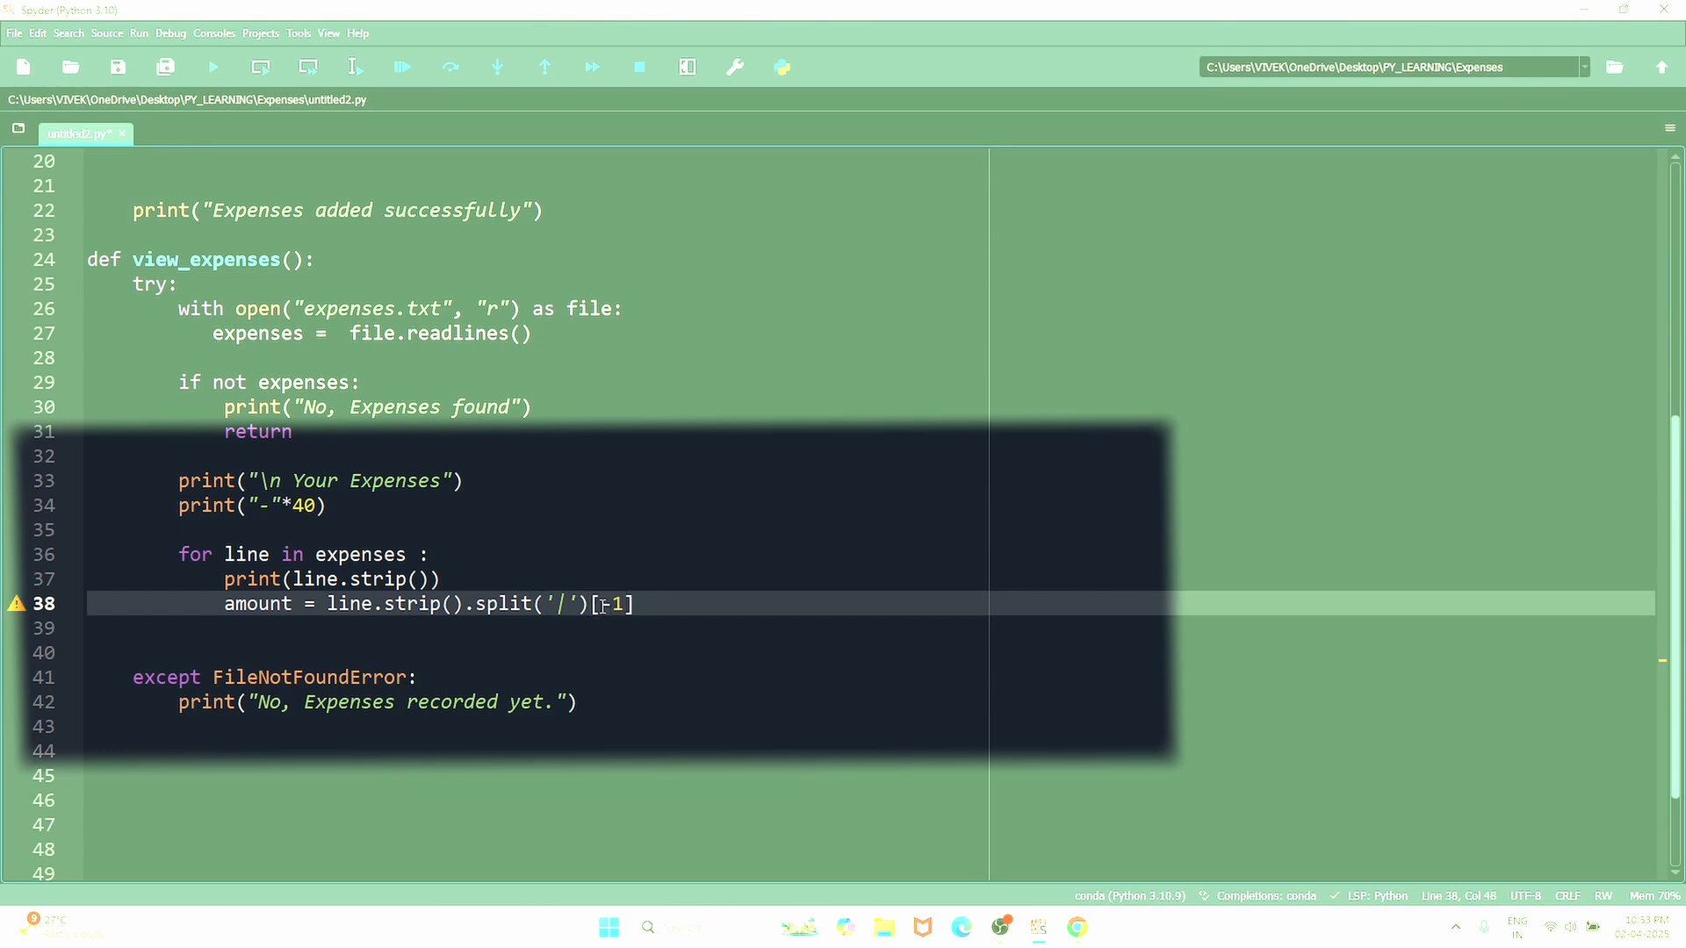
type(".")
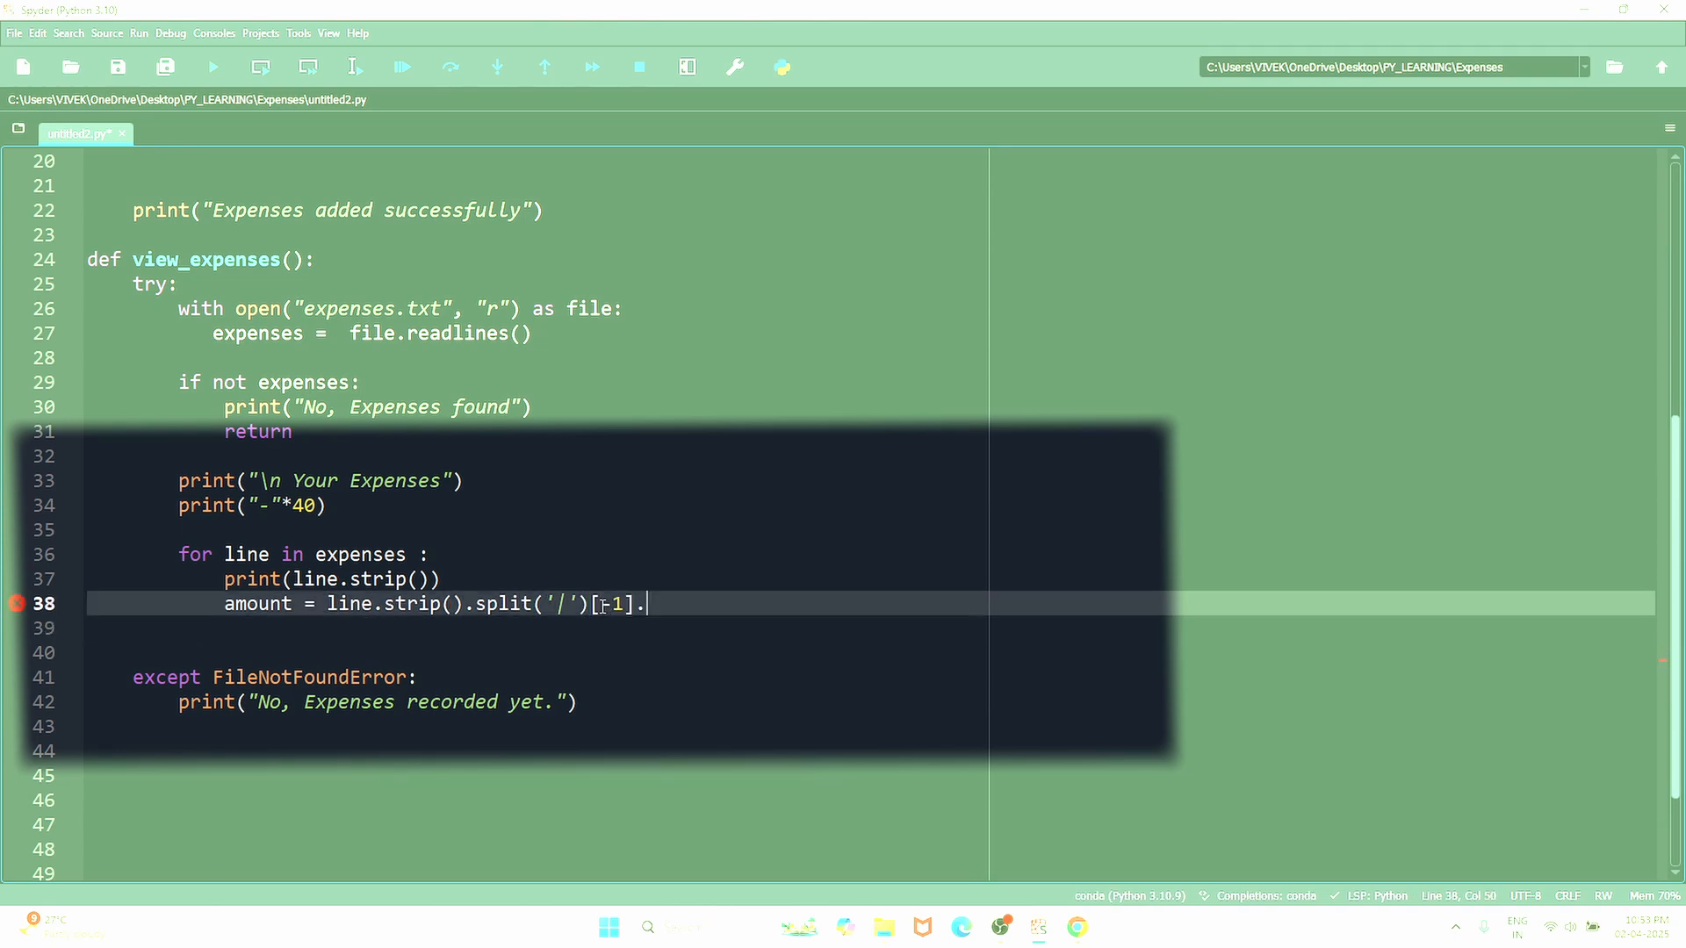
type("replace('$',")
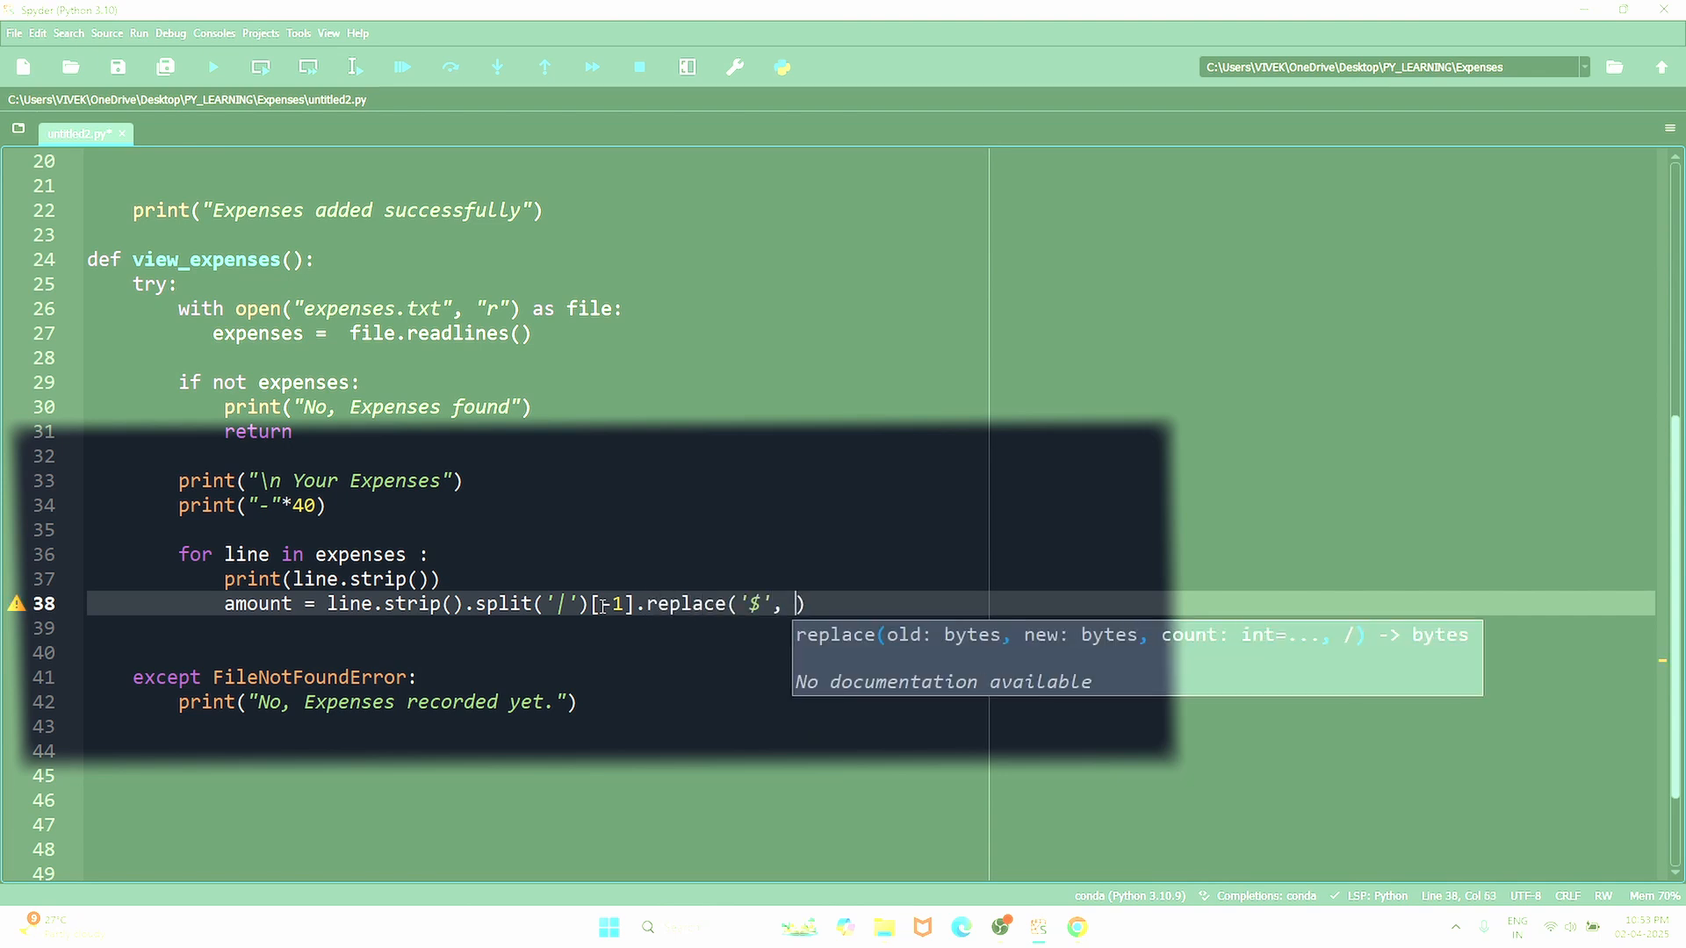
type("'')")
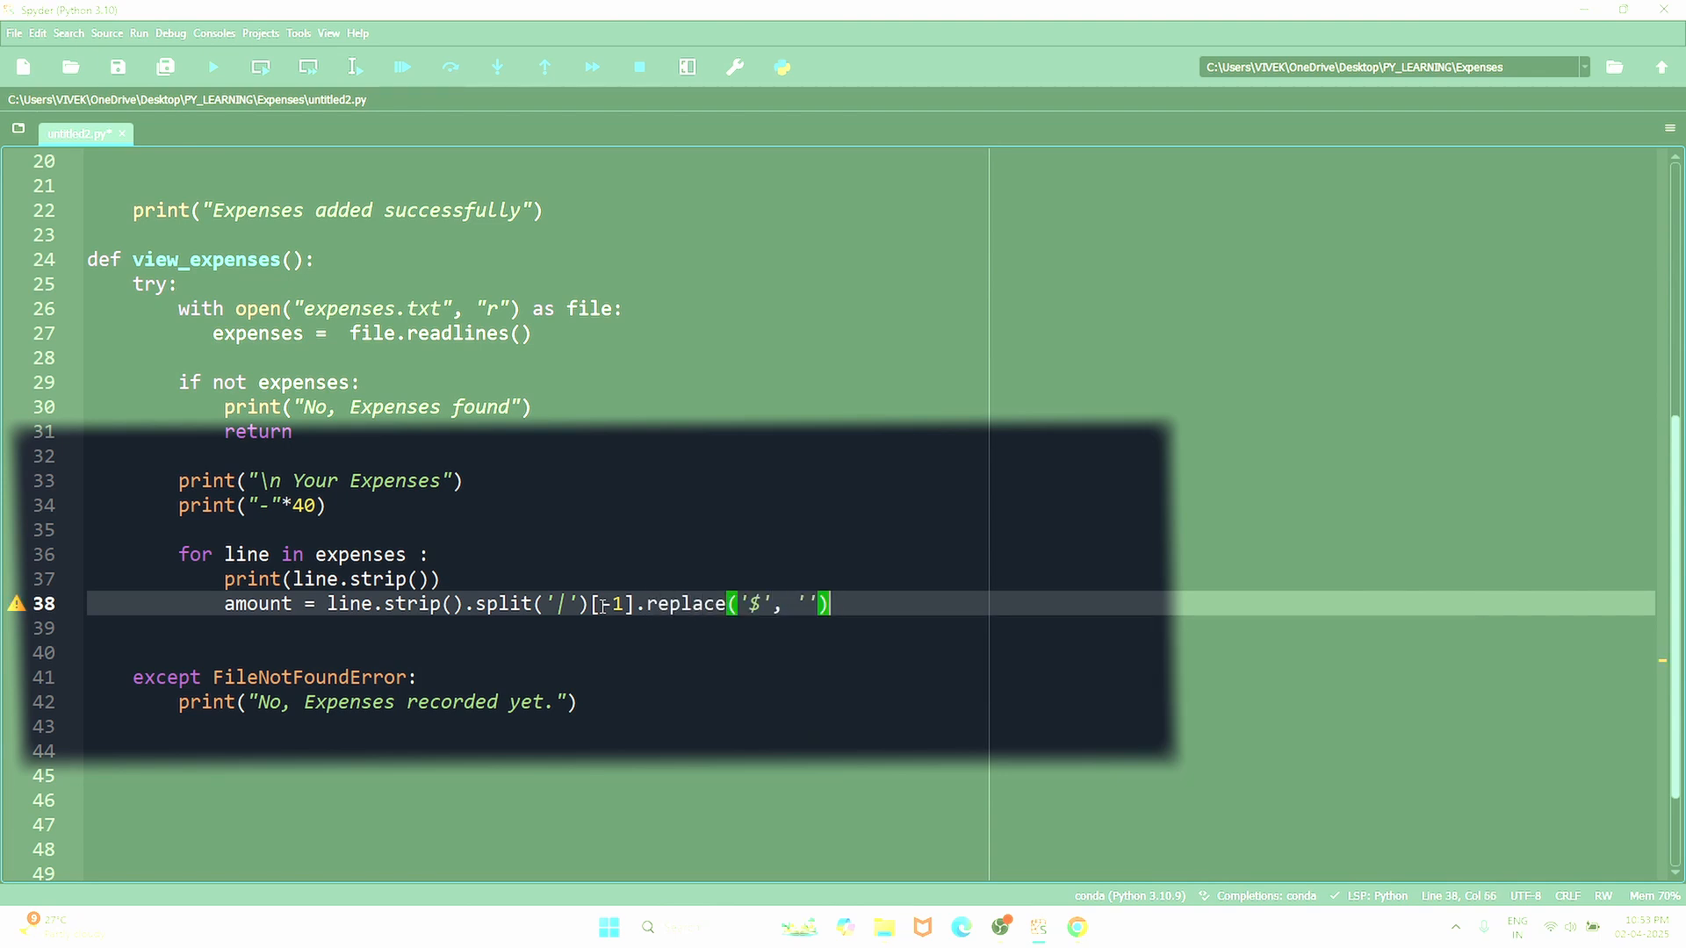
type(".")
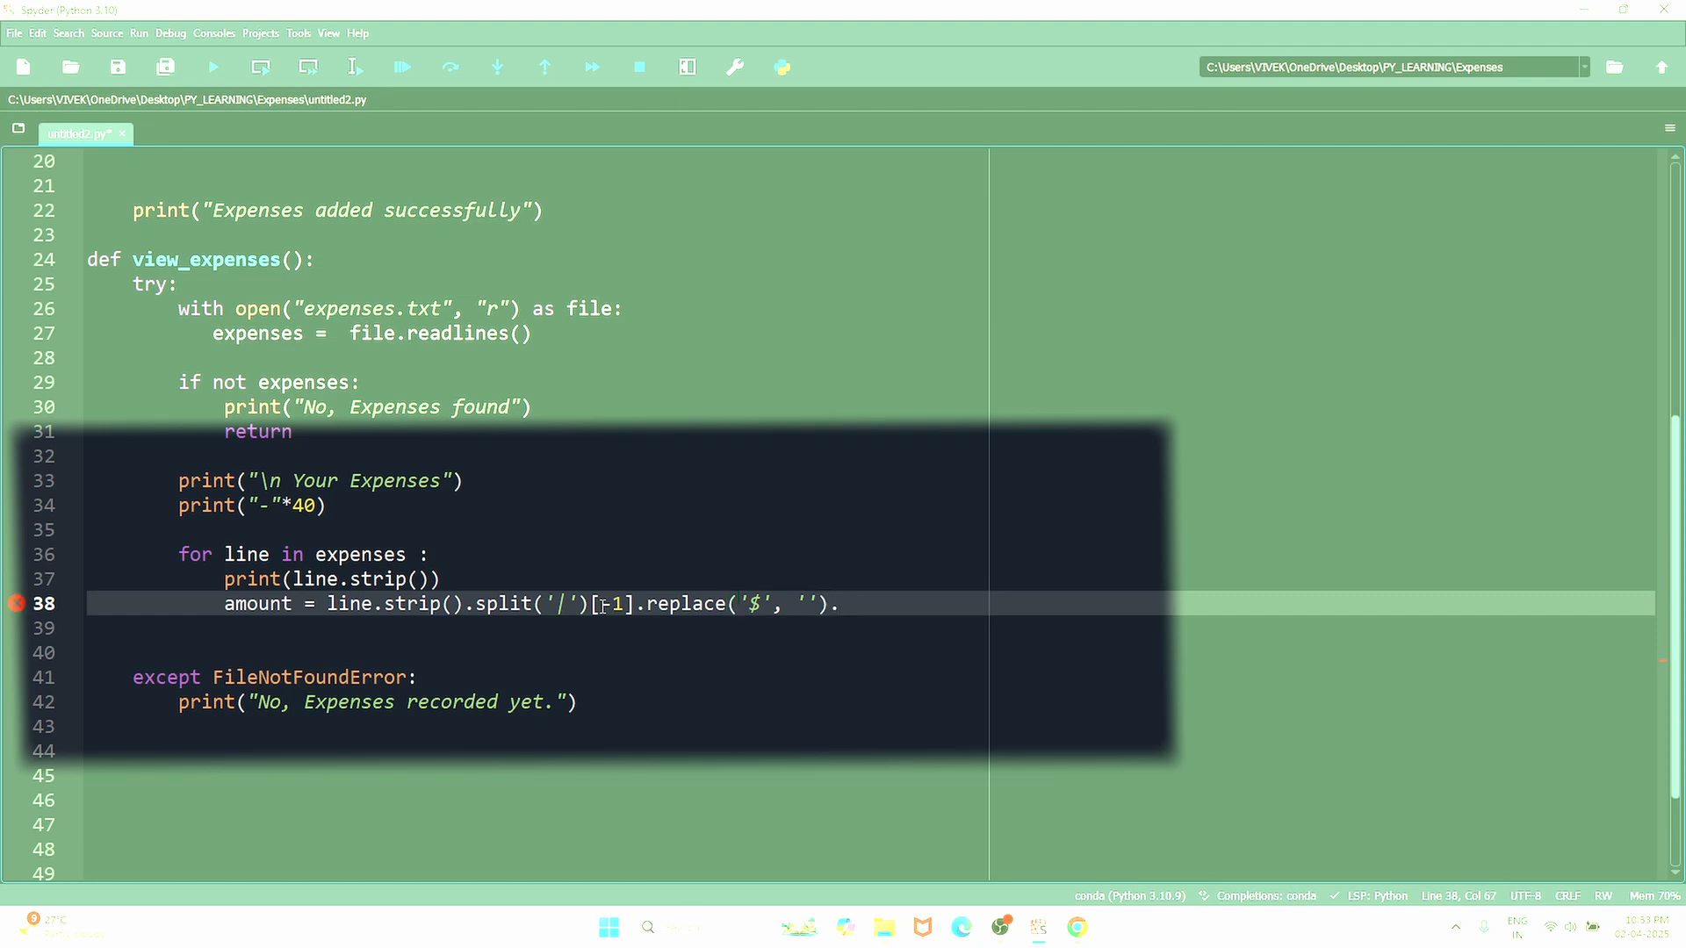
type("strip()")
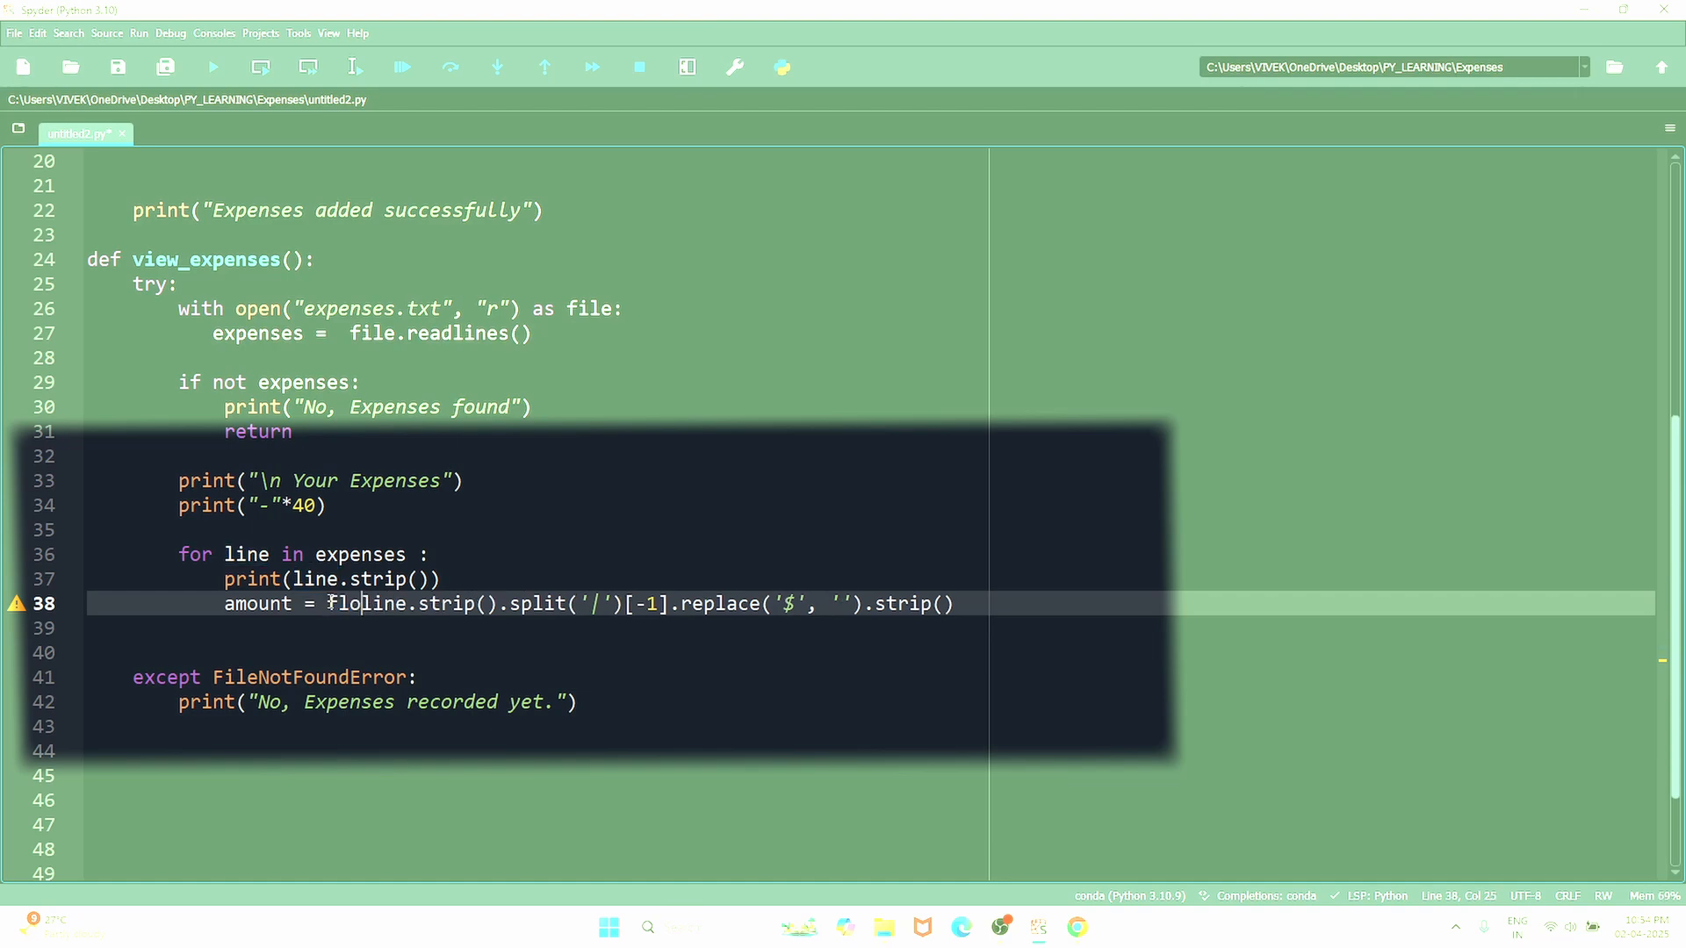
key("BackSpace")
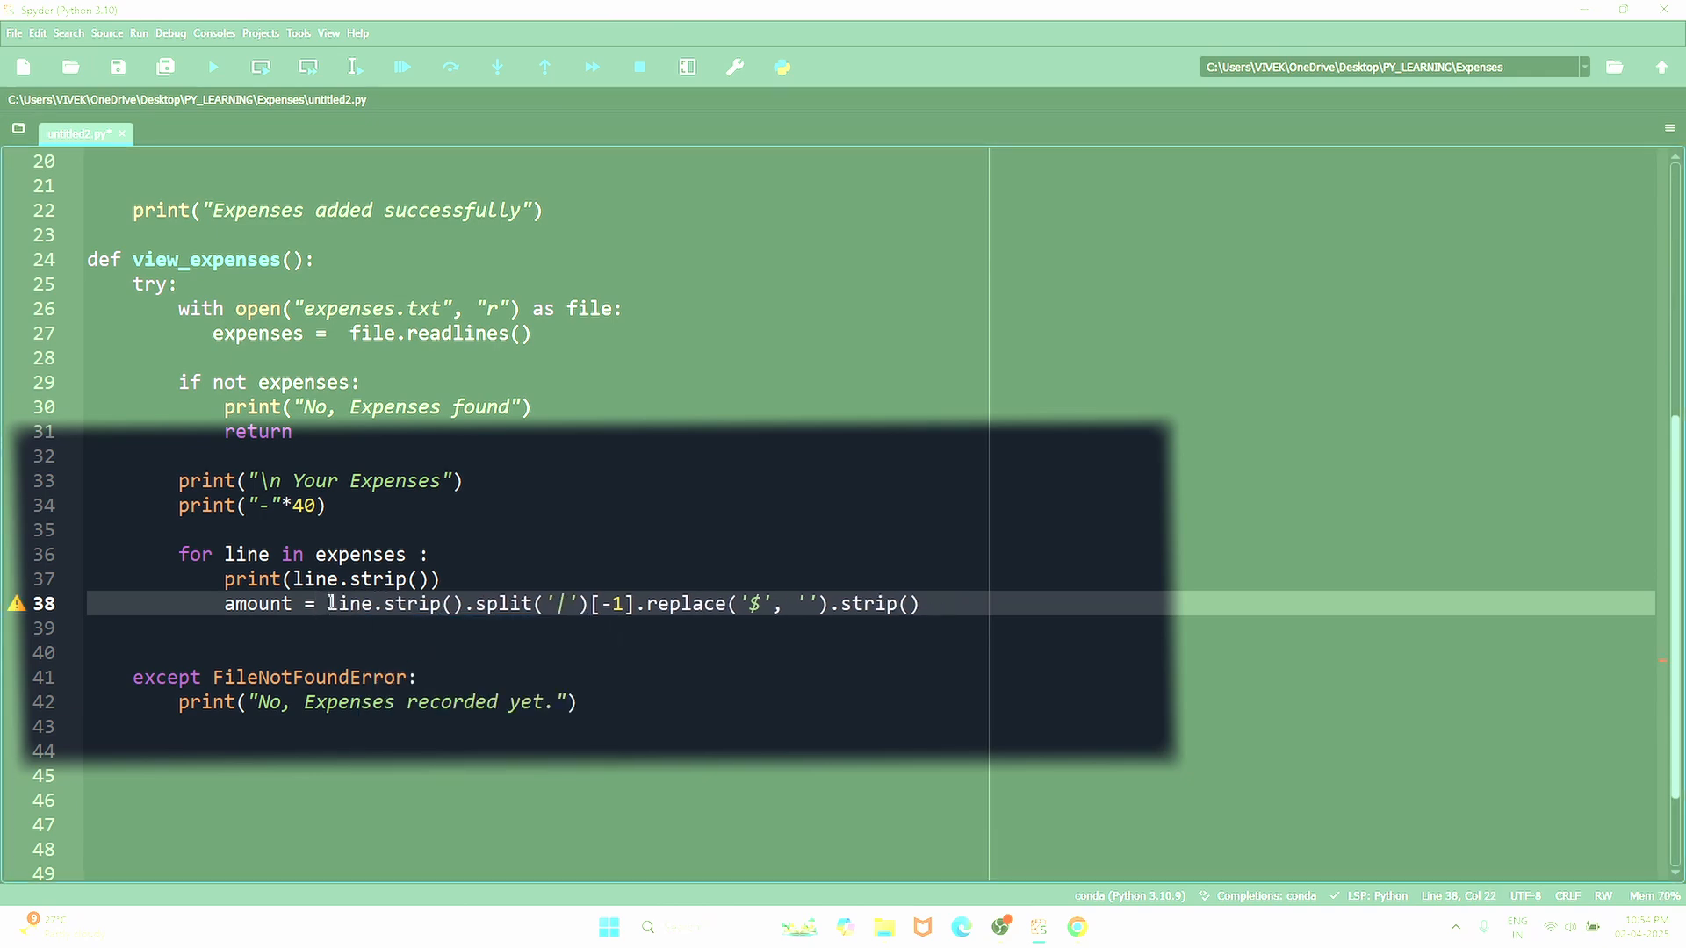
type("float(")
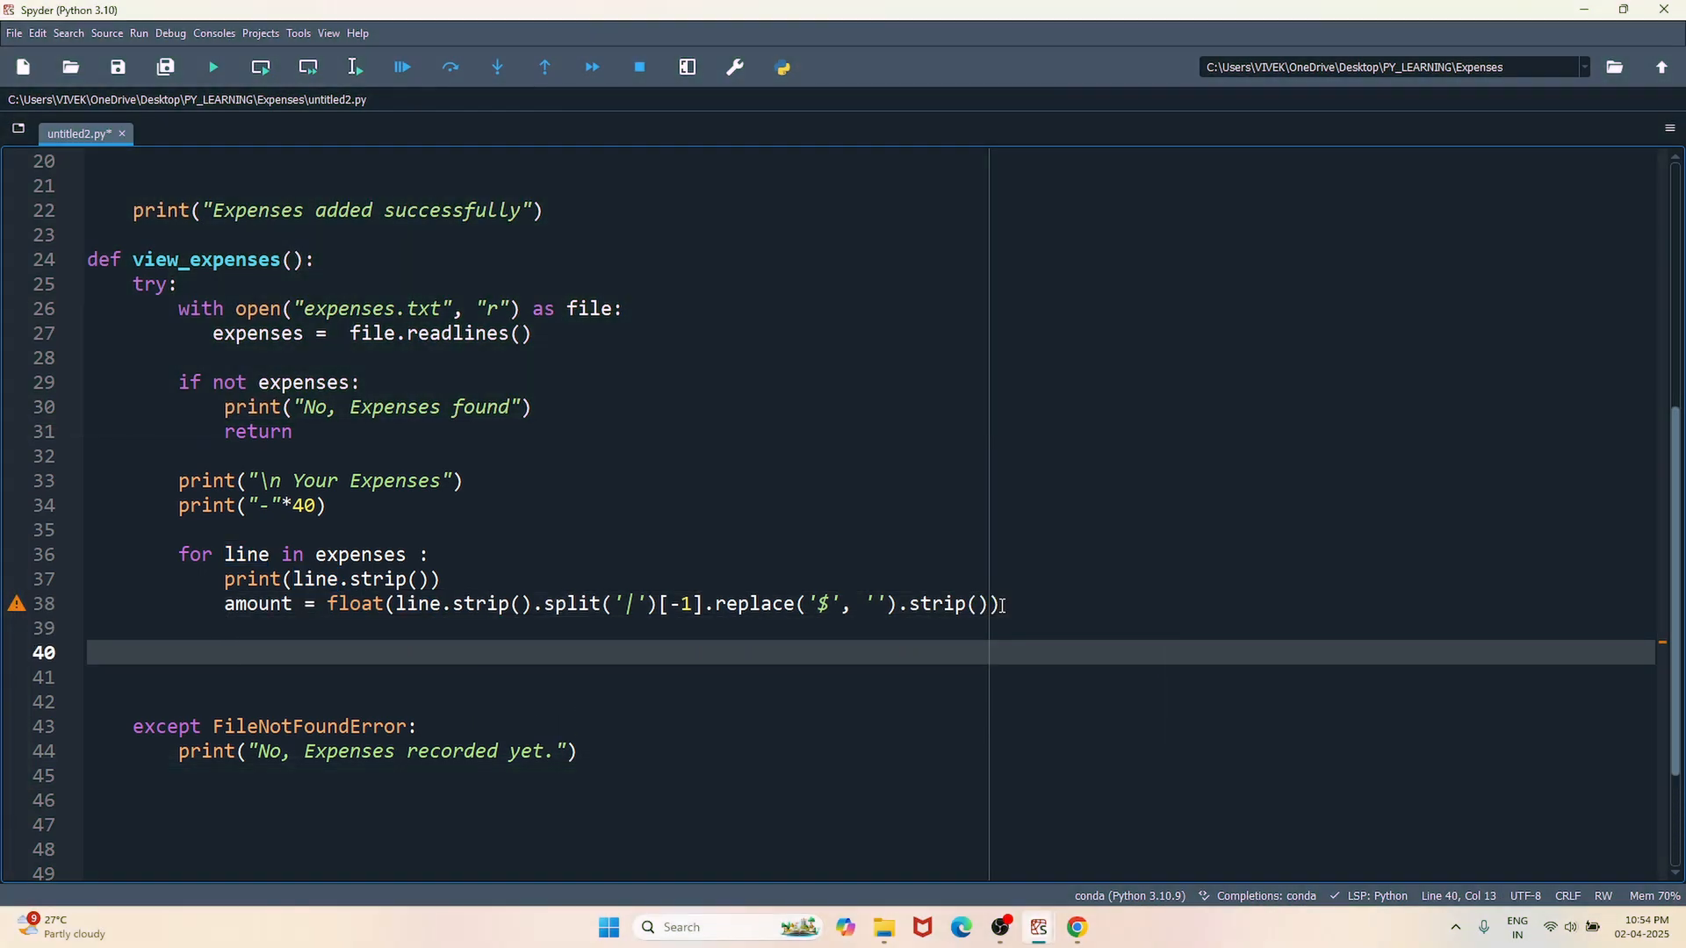
- Add total += amount inside the loop and total = 0 before the heading
type("total")
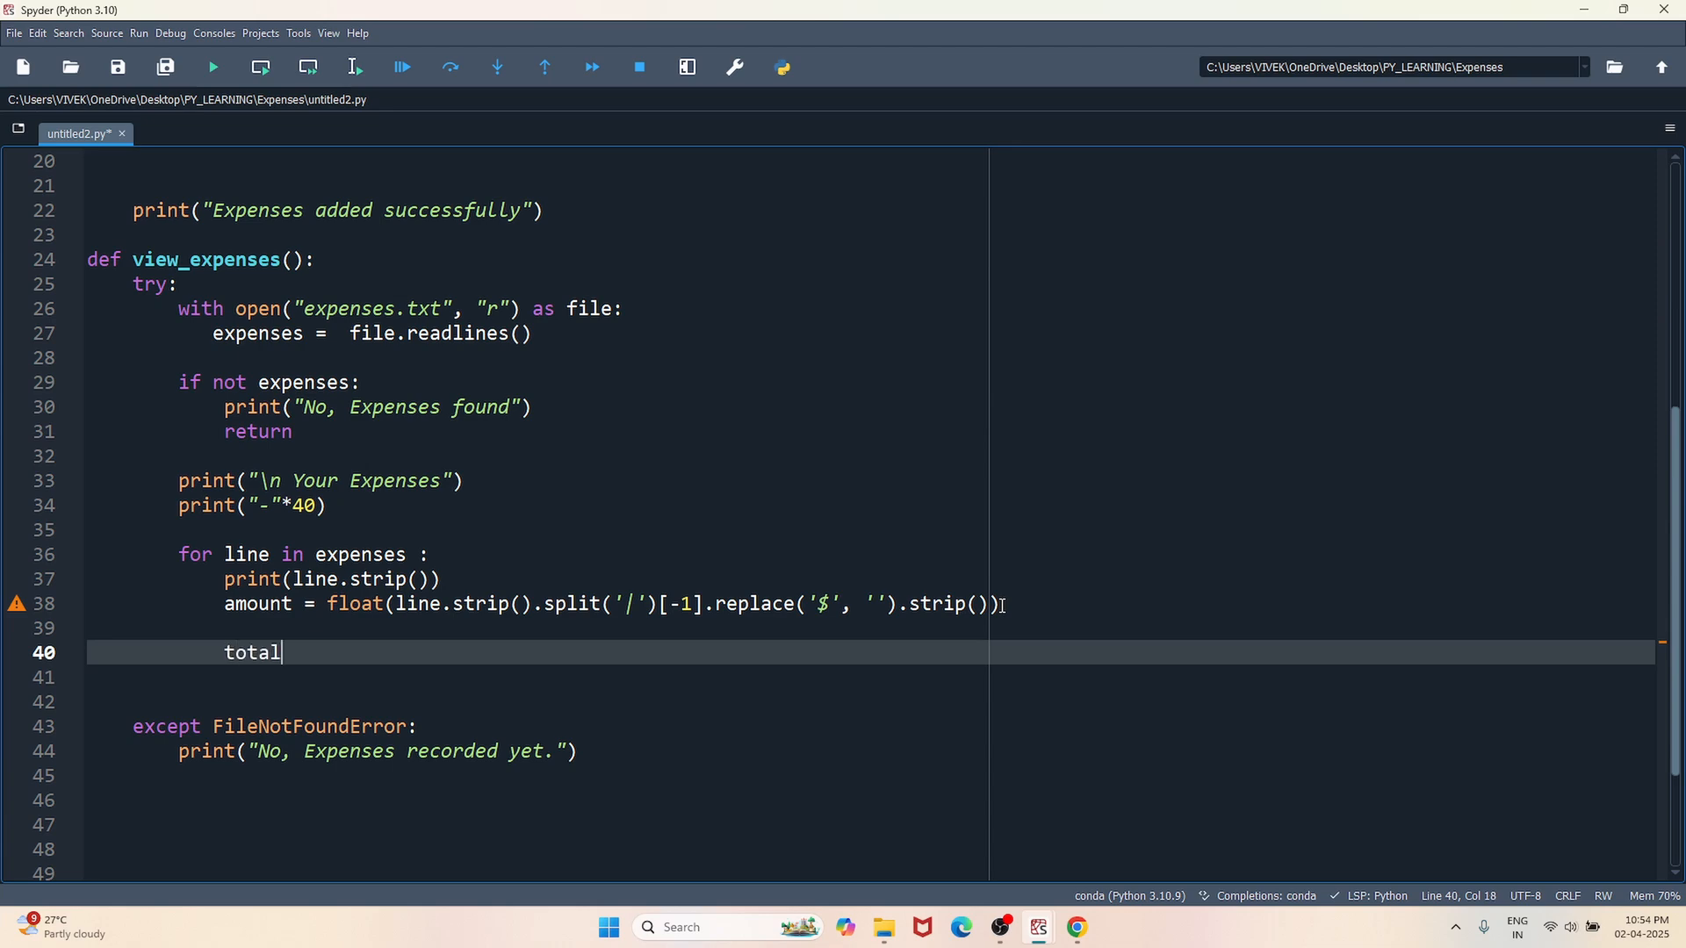
type("+= amou")
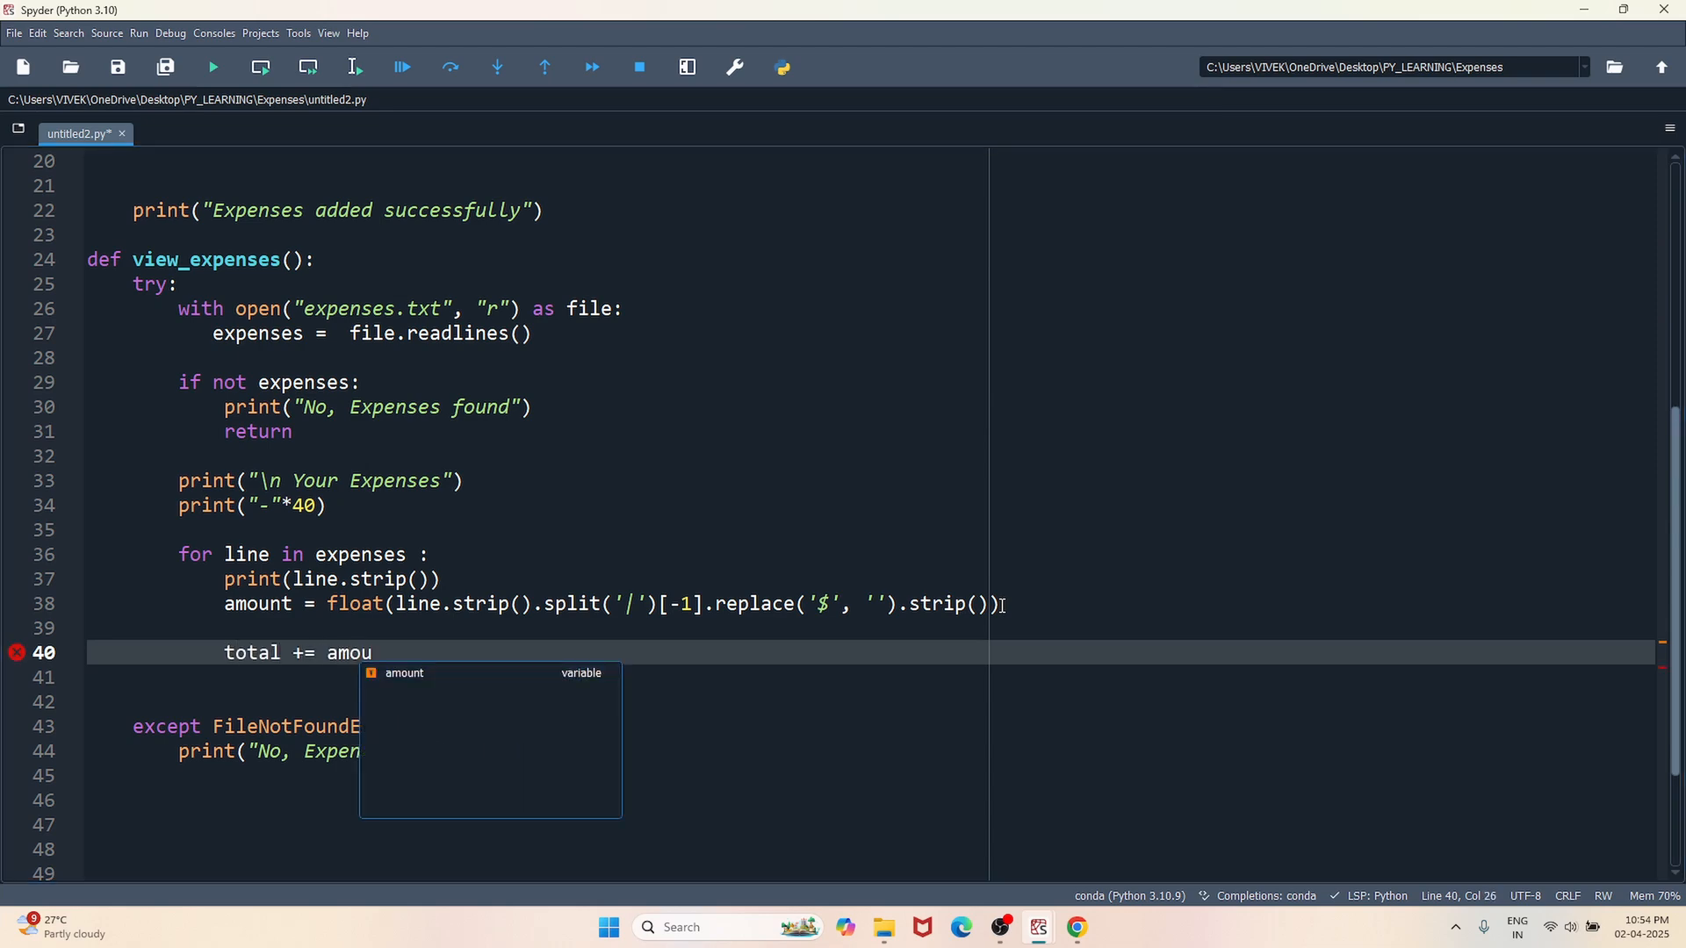
type("nt")
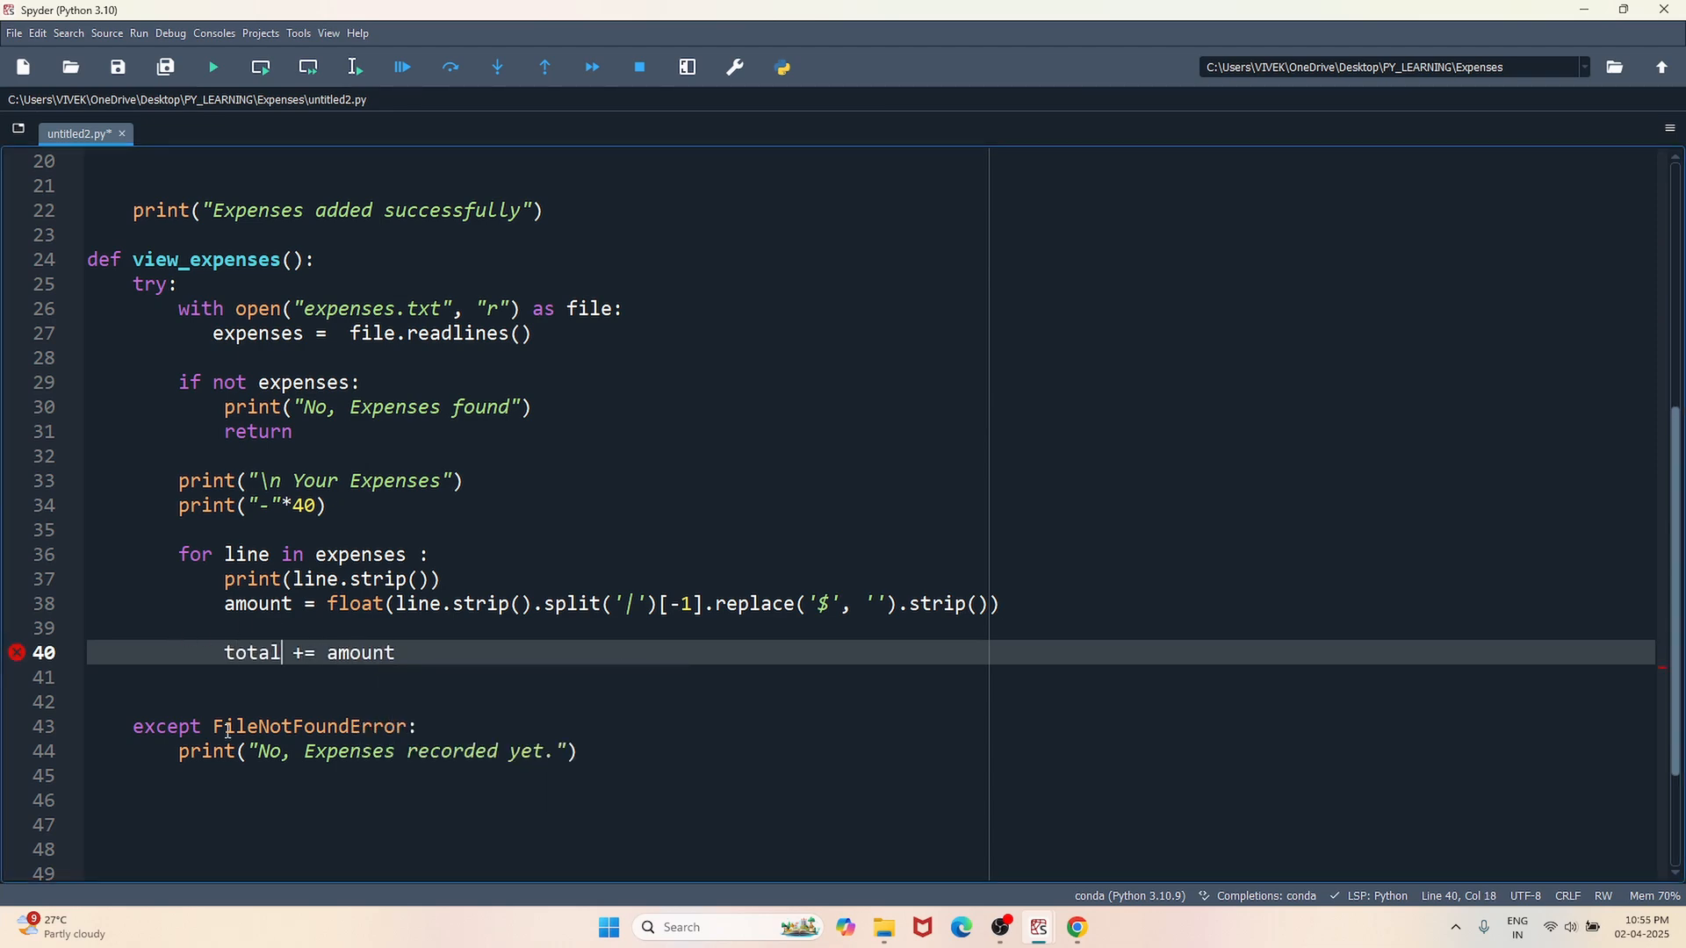
mouse_move(18, 652)
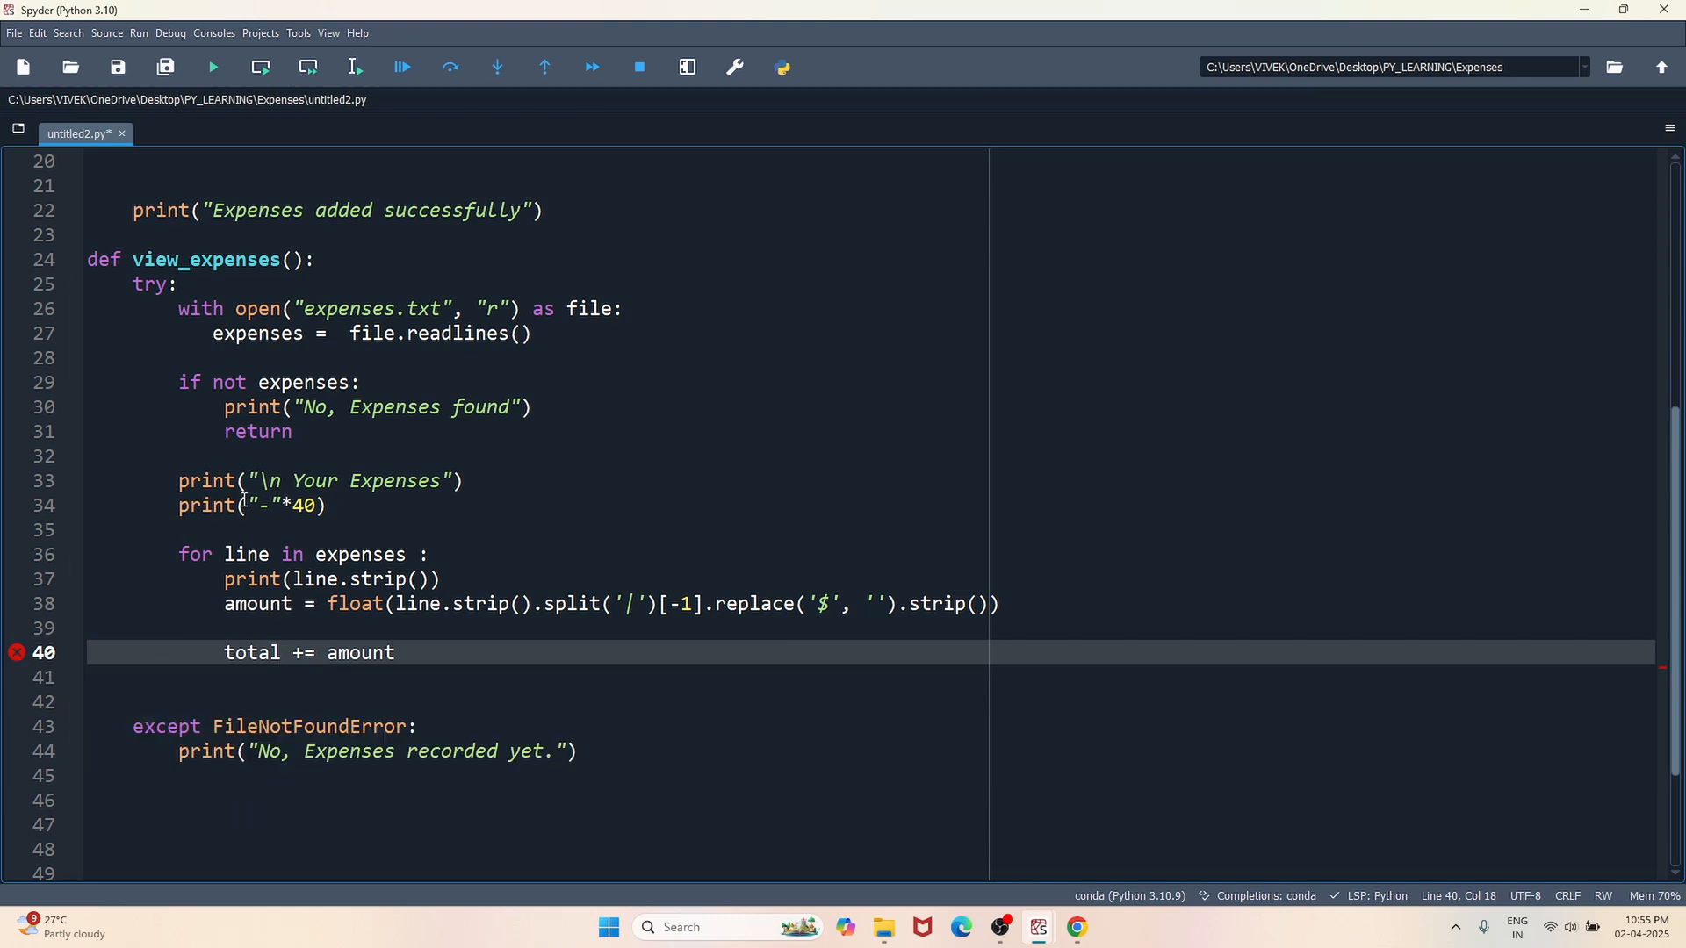
type("t")
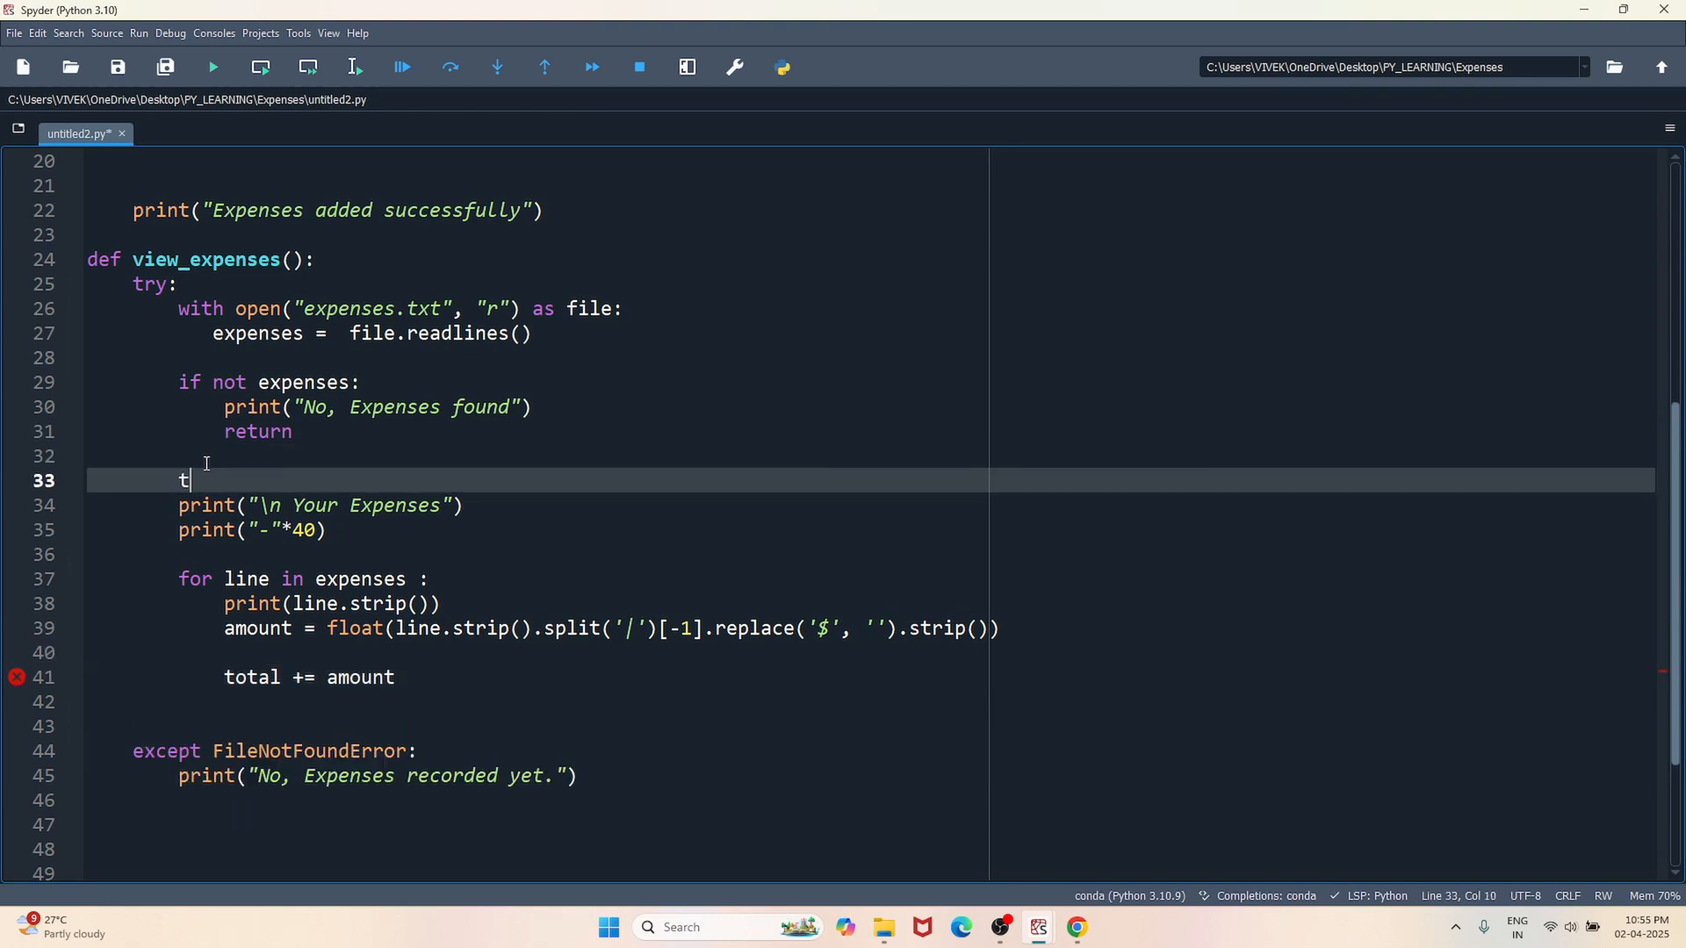
type("otal = 0")
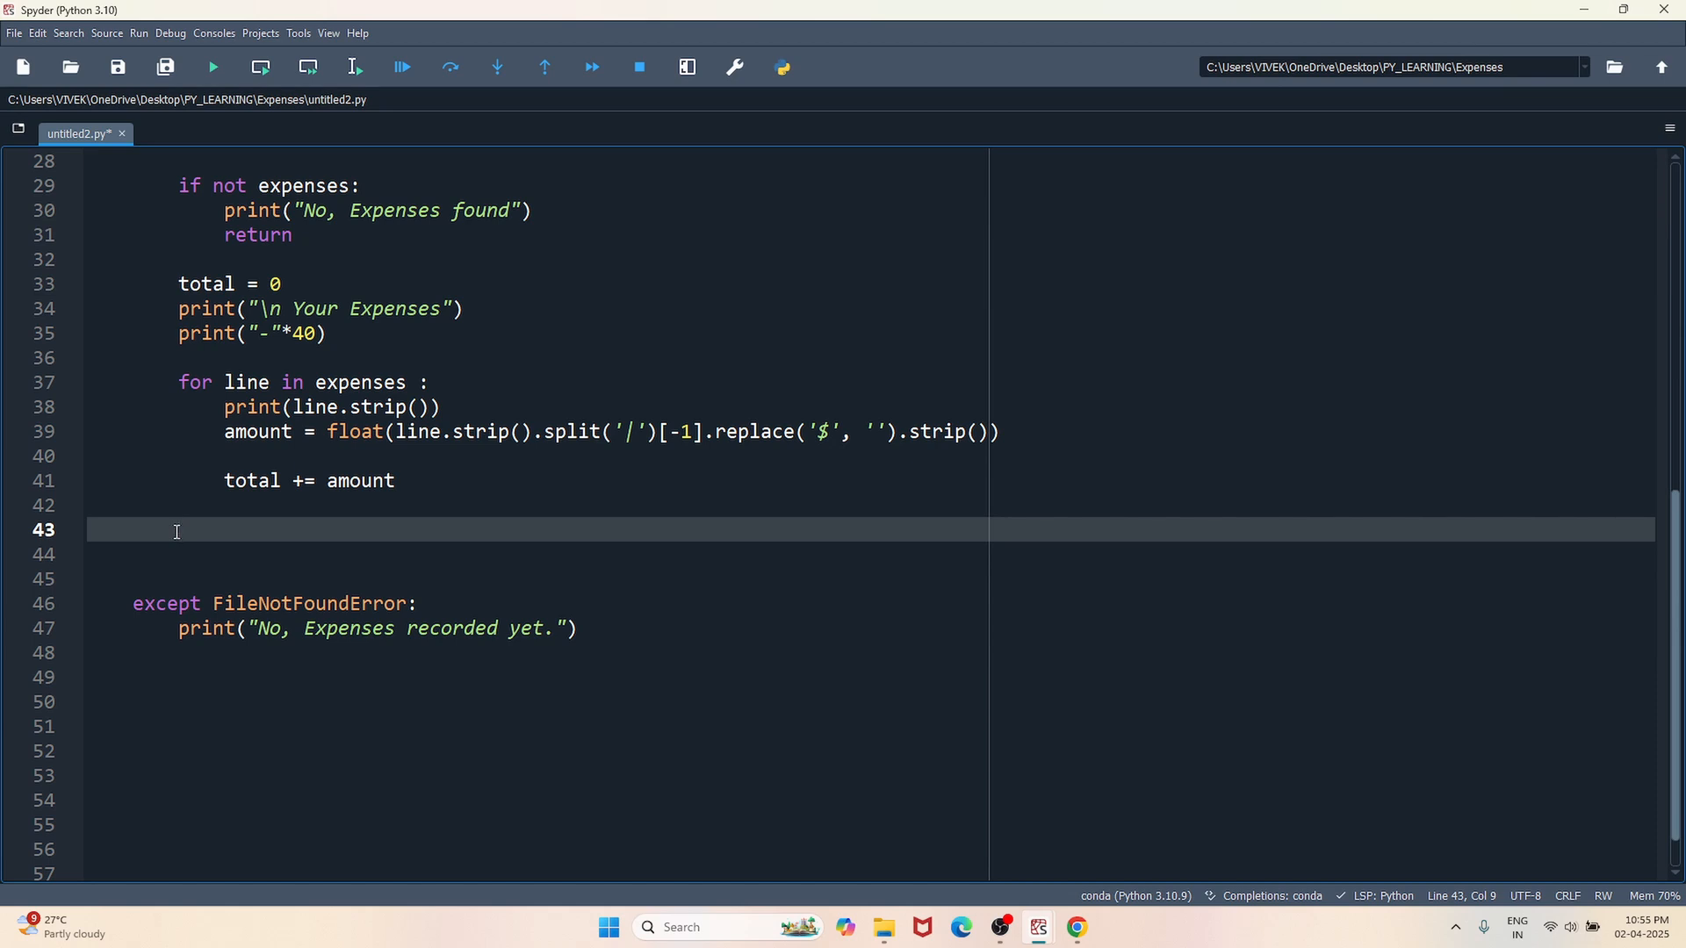
- Print a 40-dash line and "Total Spent : ${total:.2f}" after the loop
type("p")
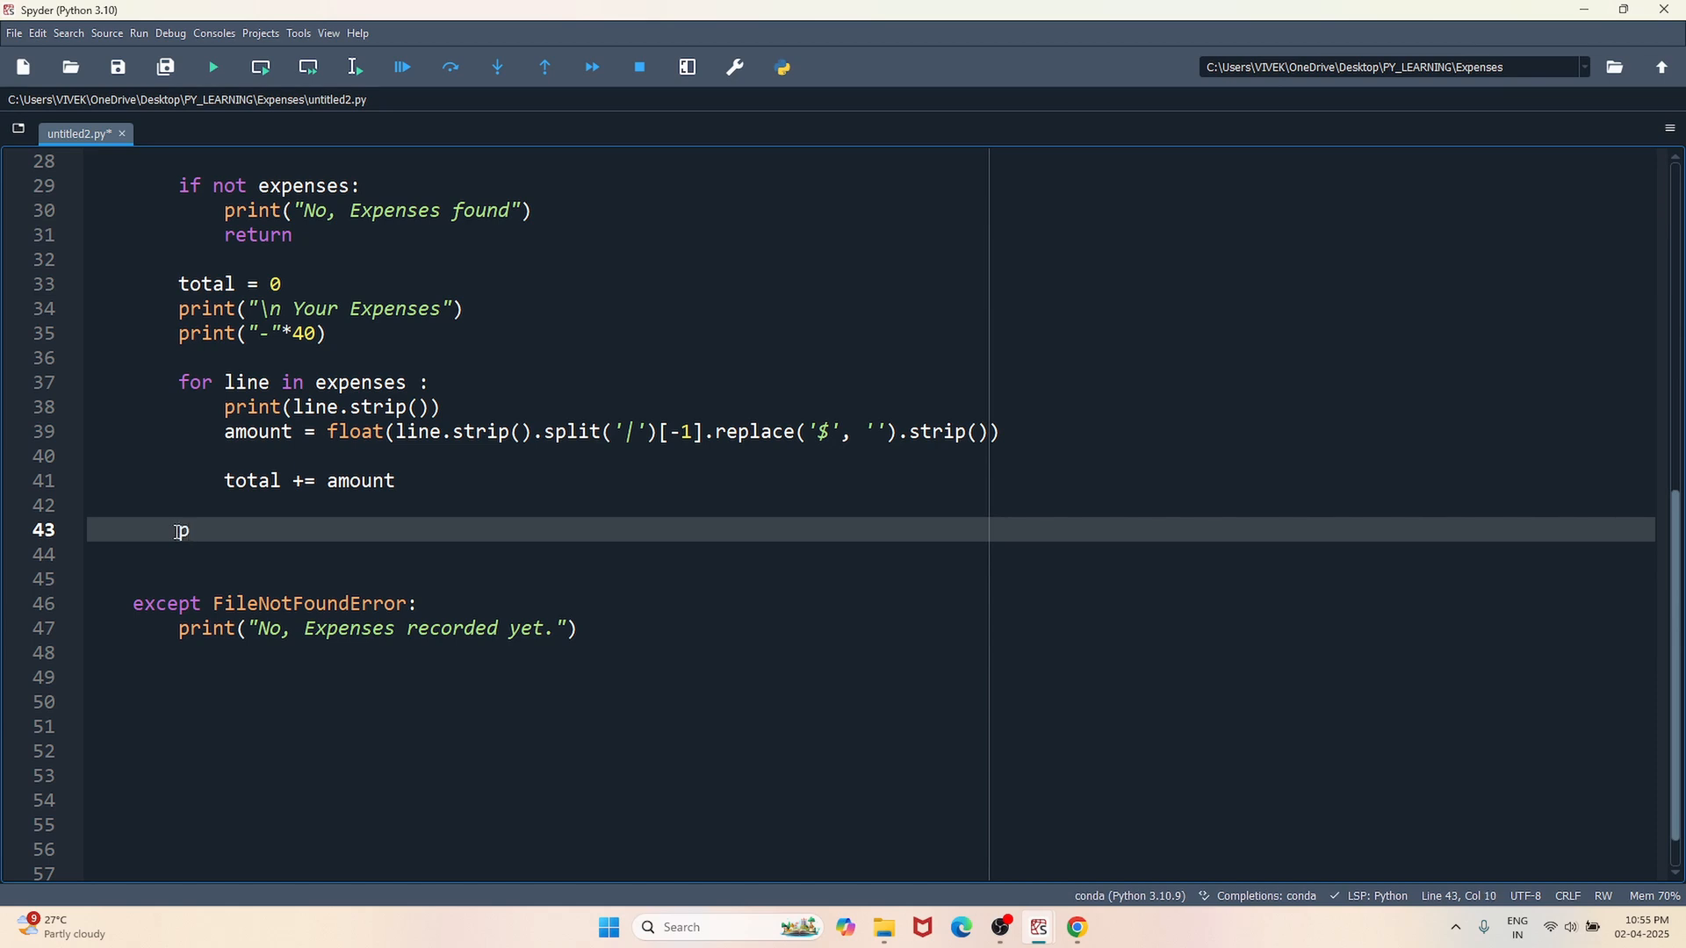
type("rint(\"\")")
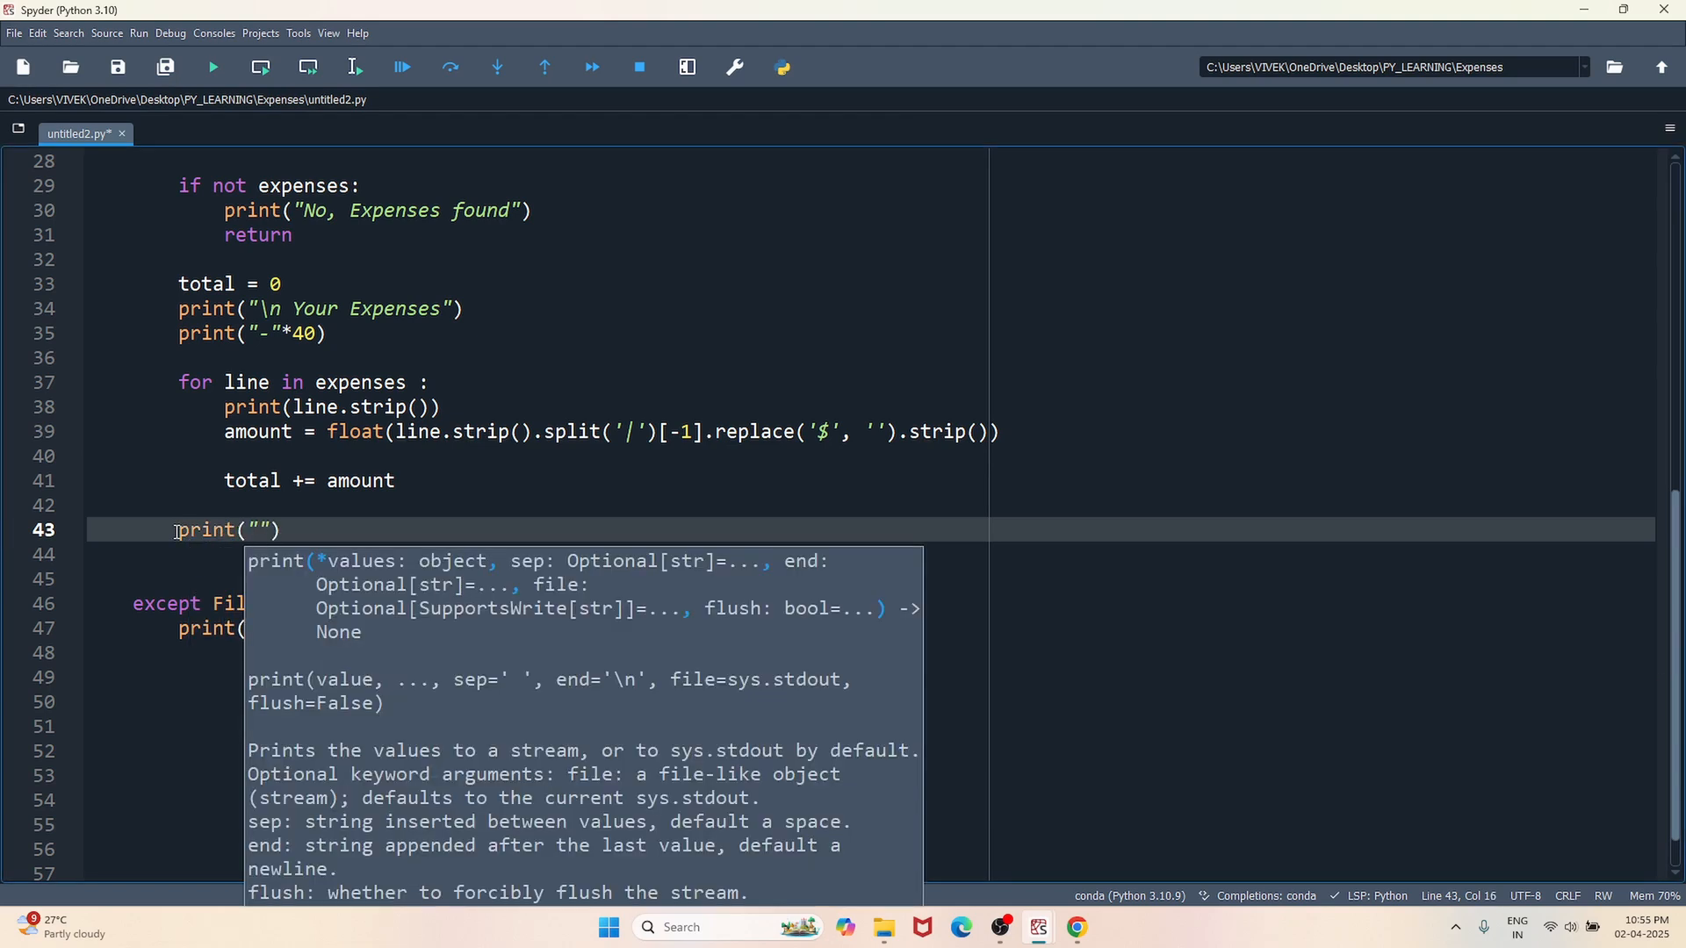
type("-")
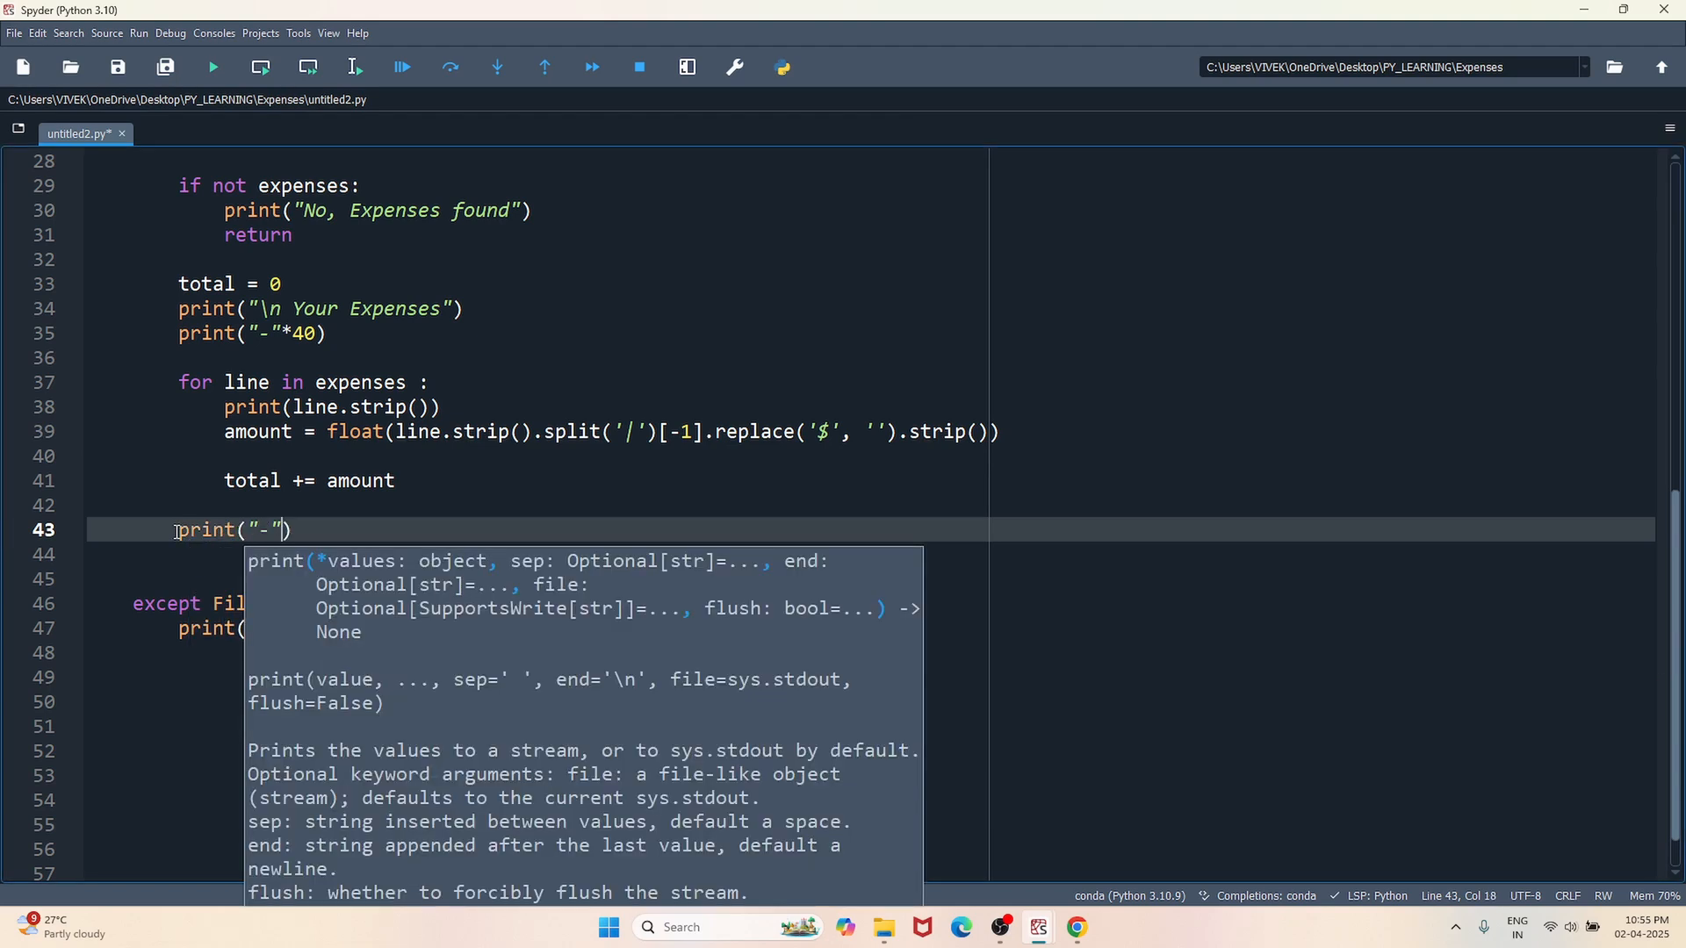
type("*40")
type("print(f\"{Total Spent ")
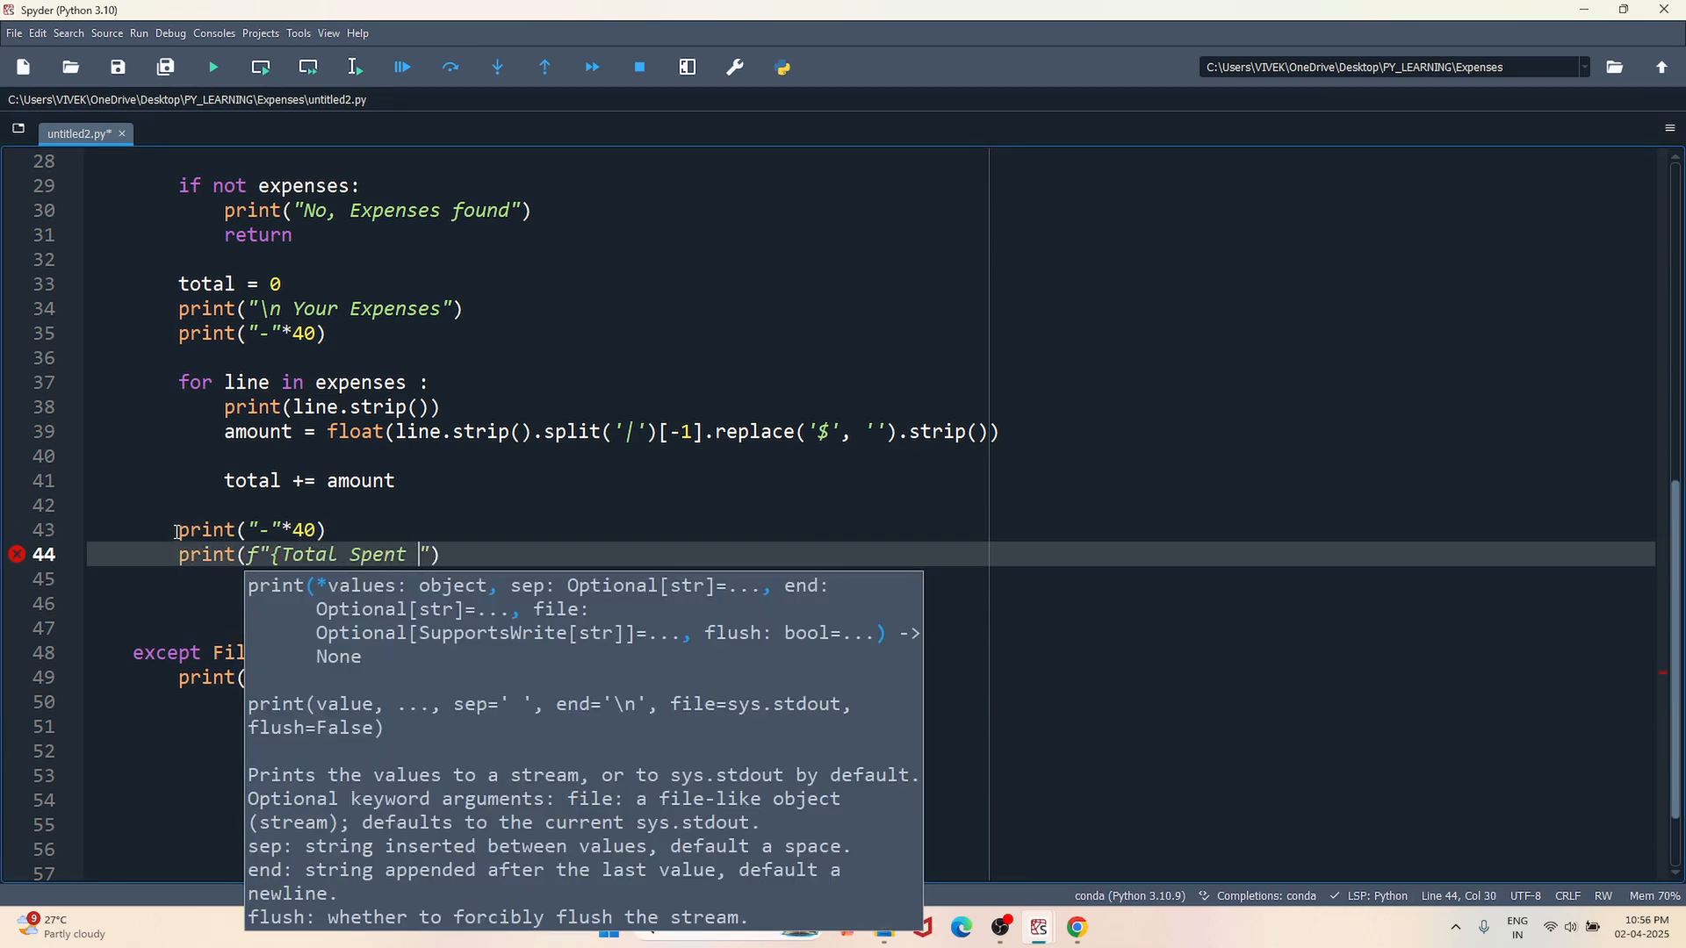
type(": ${total}")
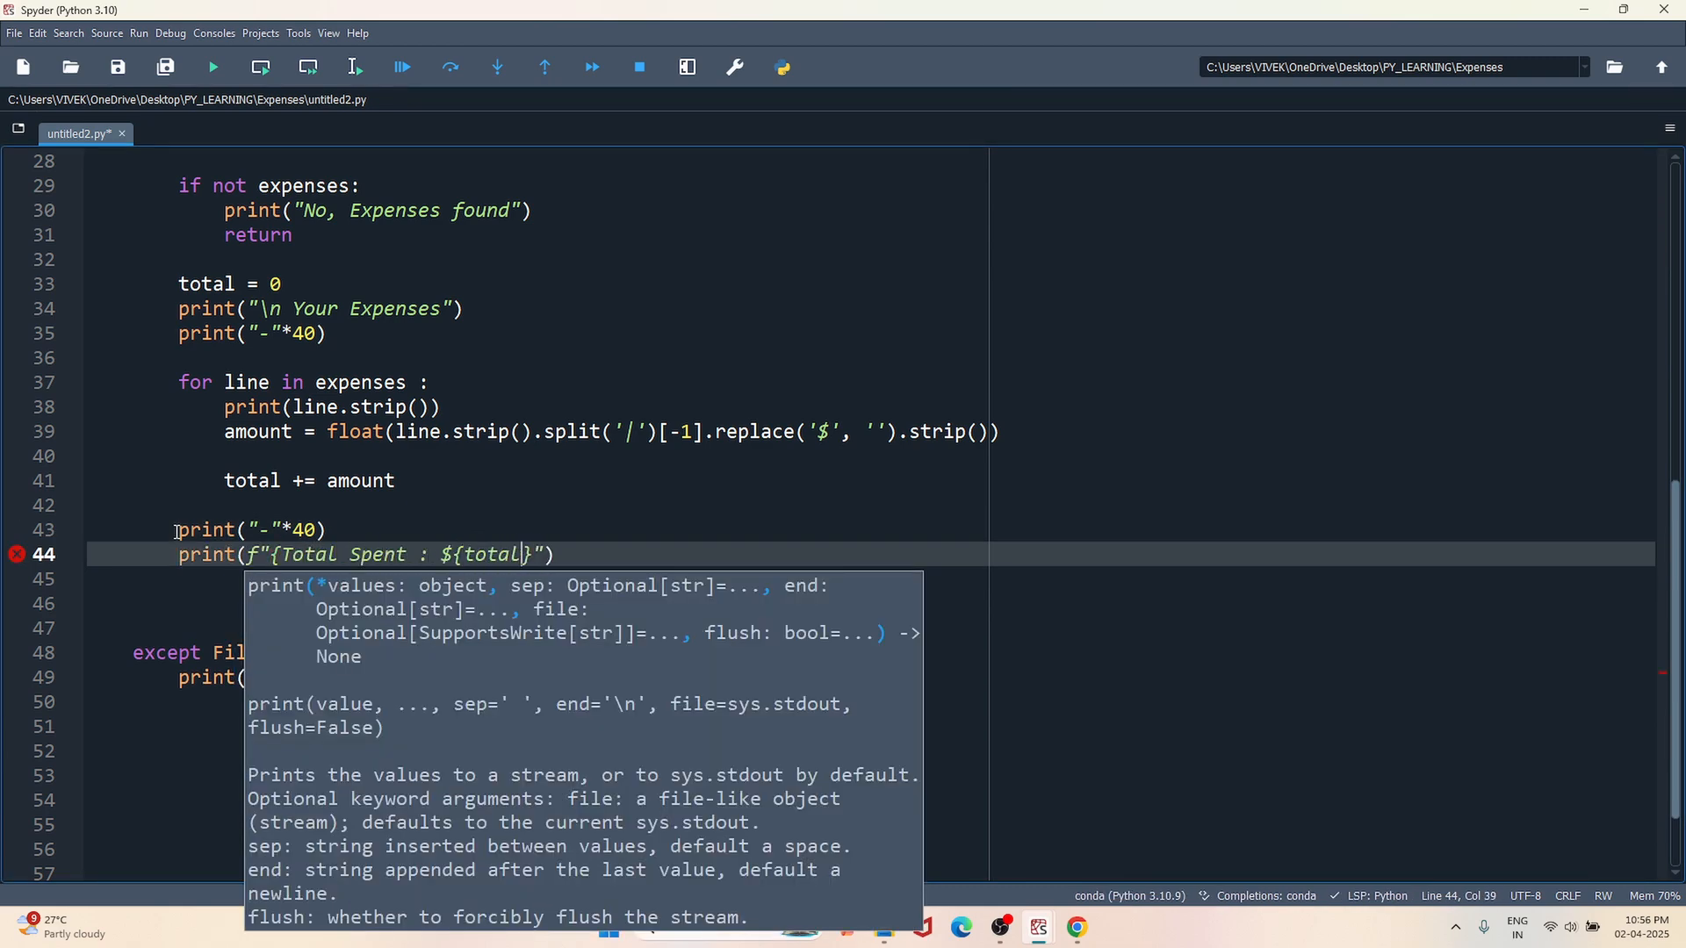
type(":.2f")
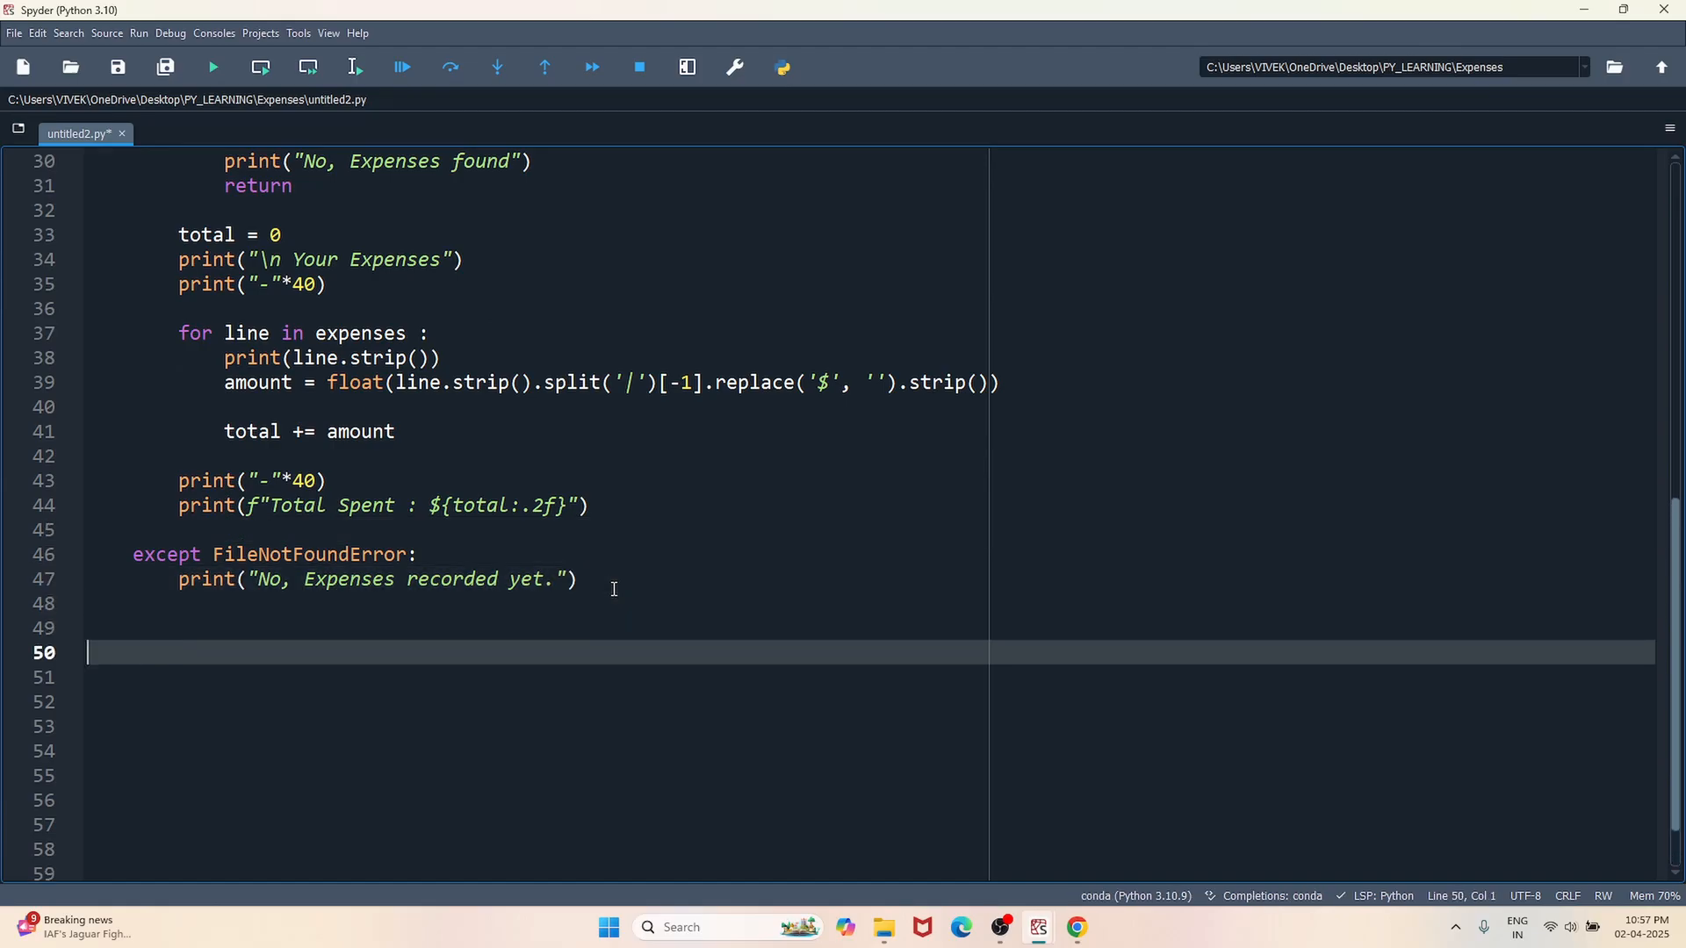
- Define main() printing a ==== Daily Expenses Tracker ==== heading
type("def")
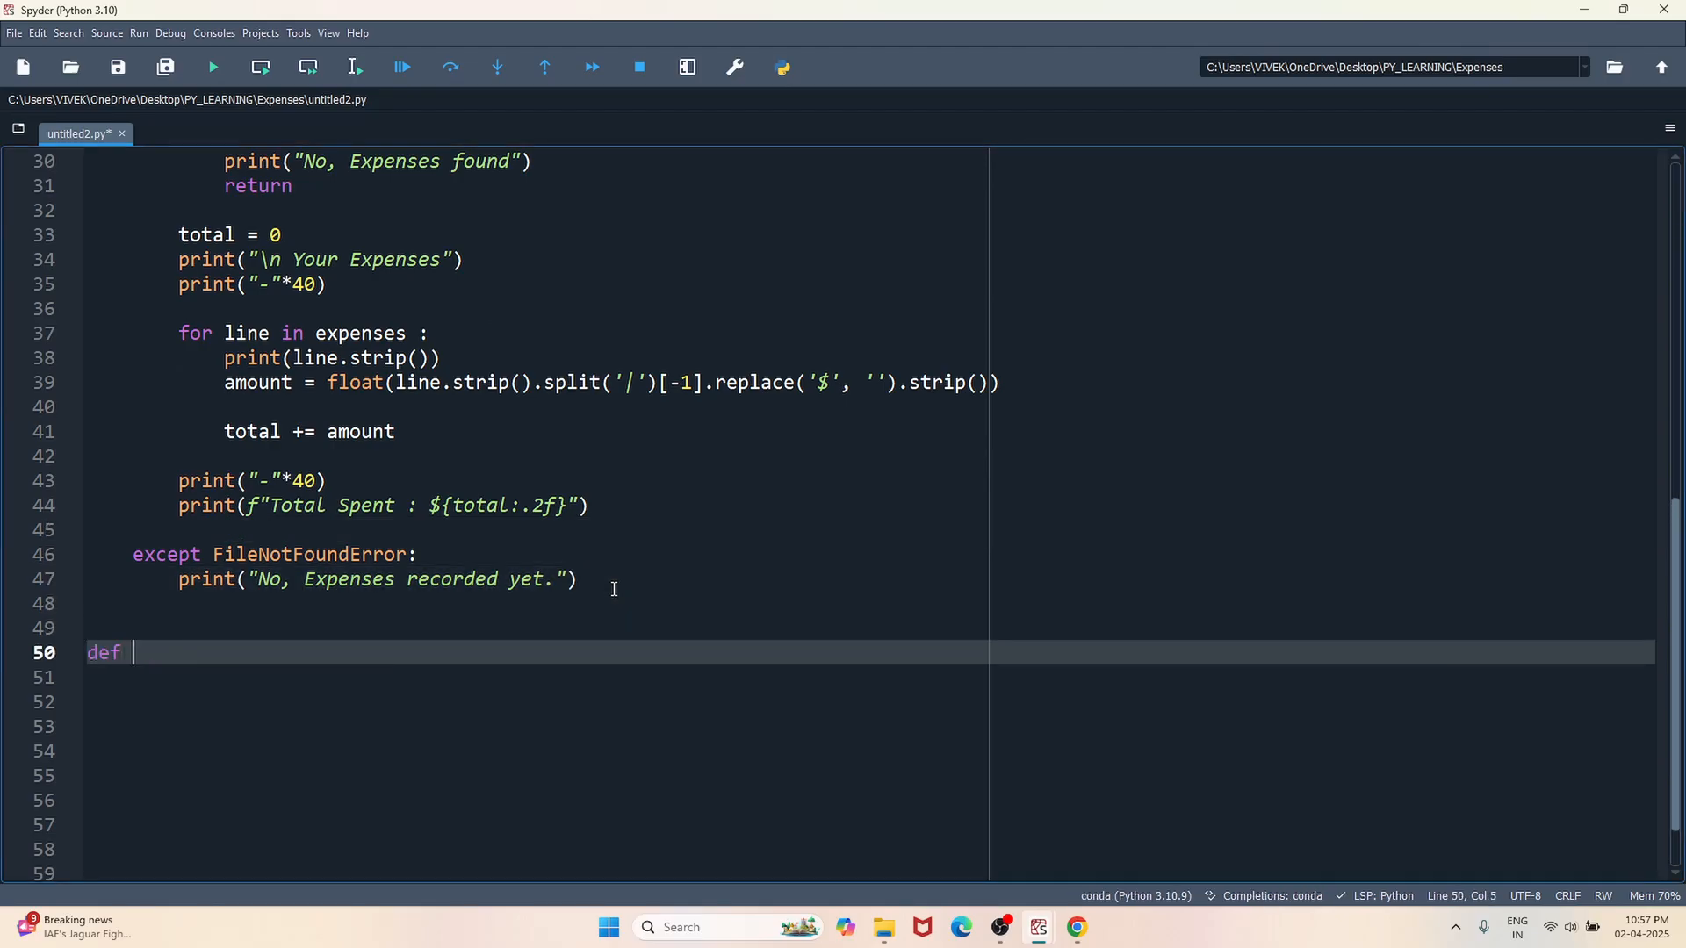
type("main()")
left_click(870, 677)
type("print(\"")
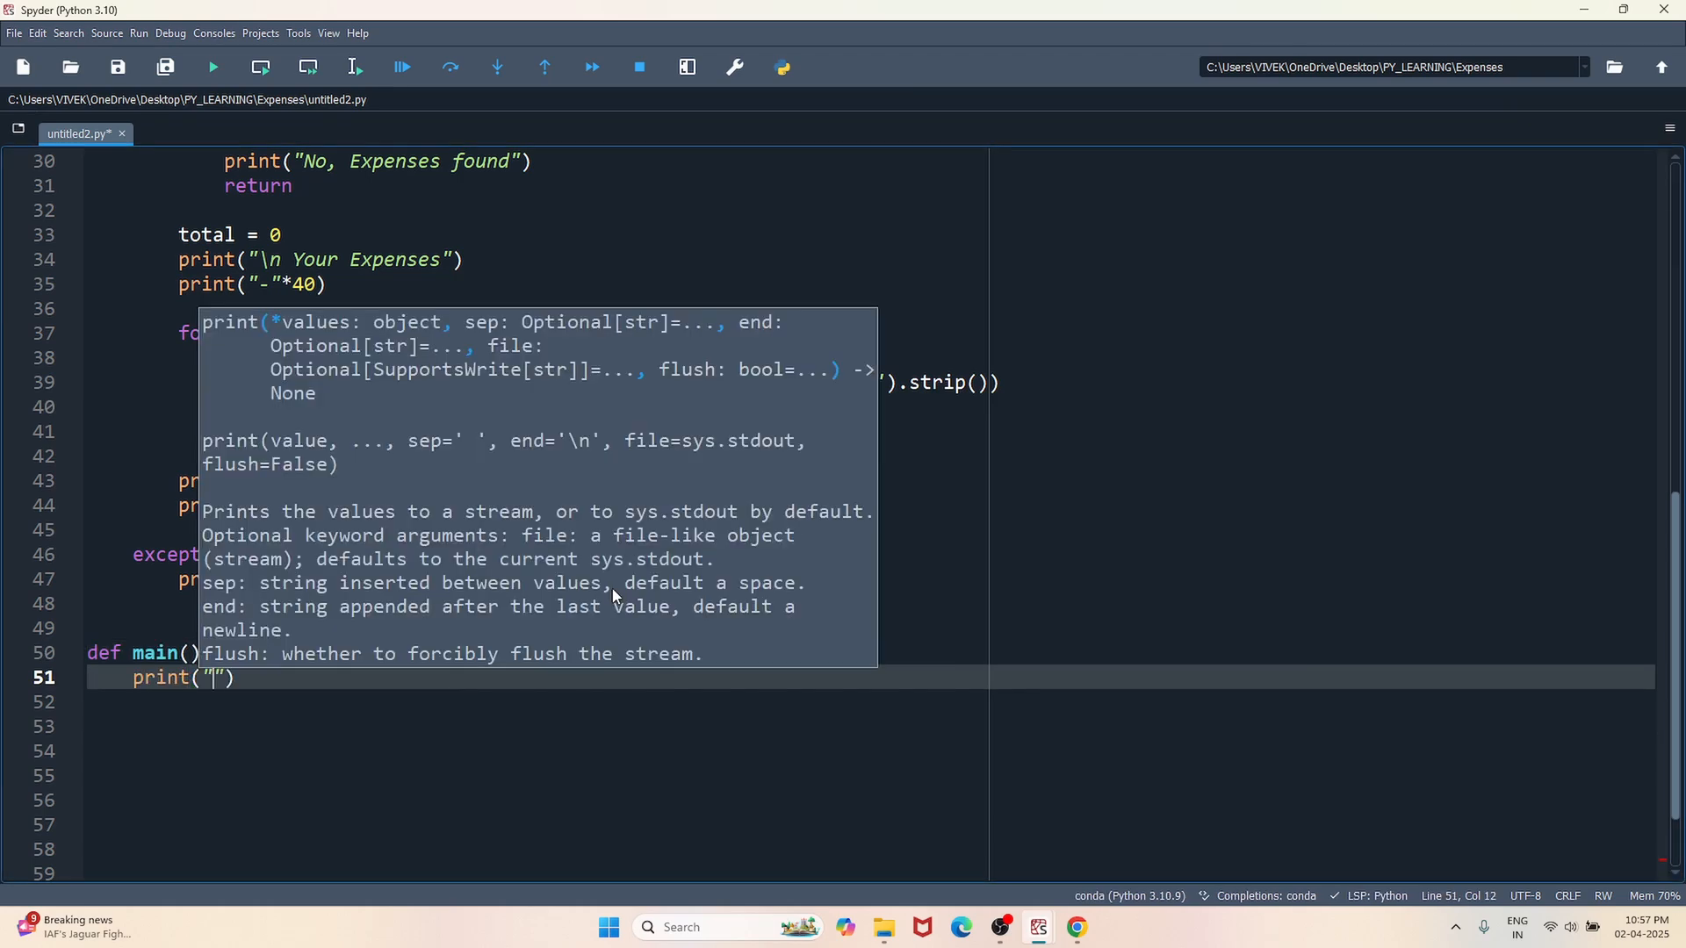
type("====")
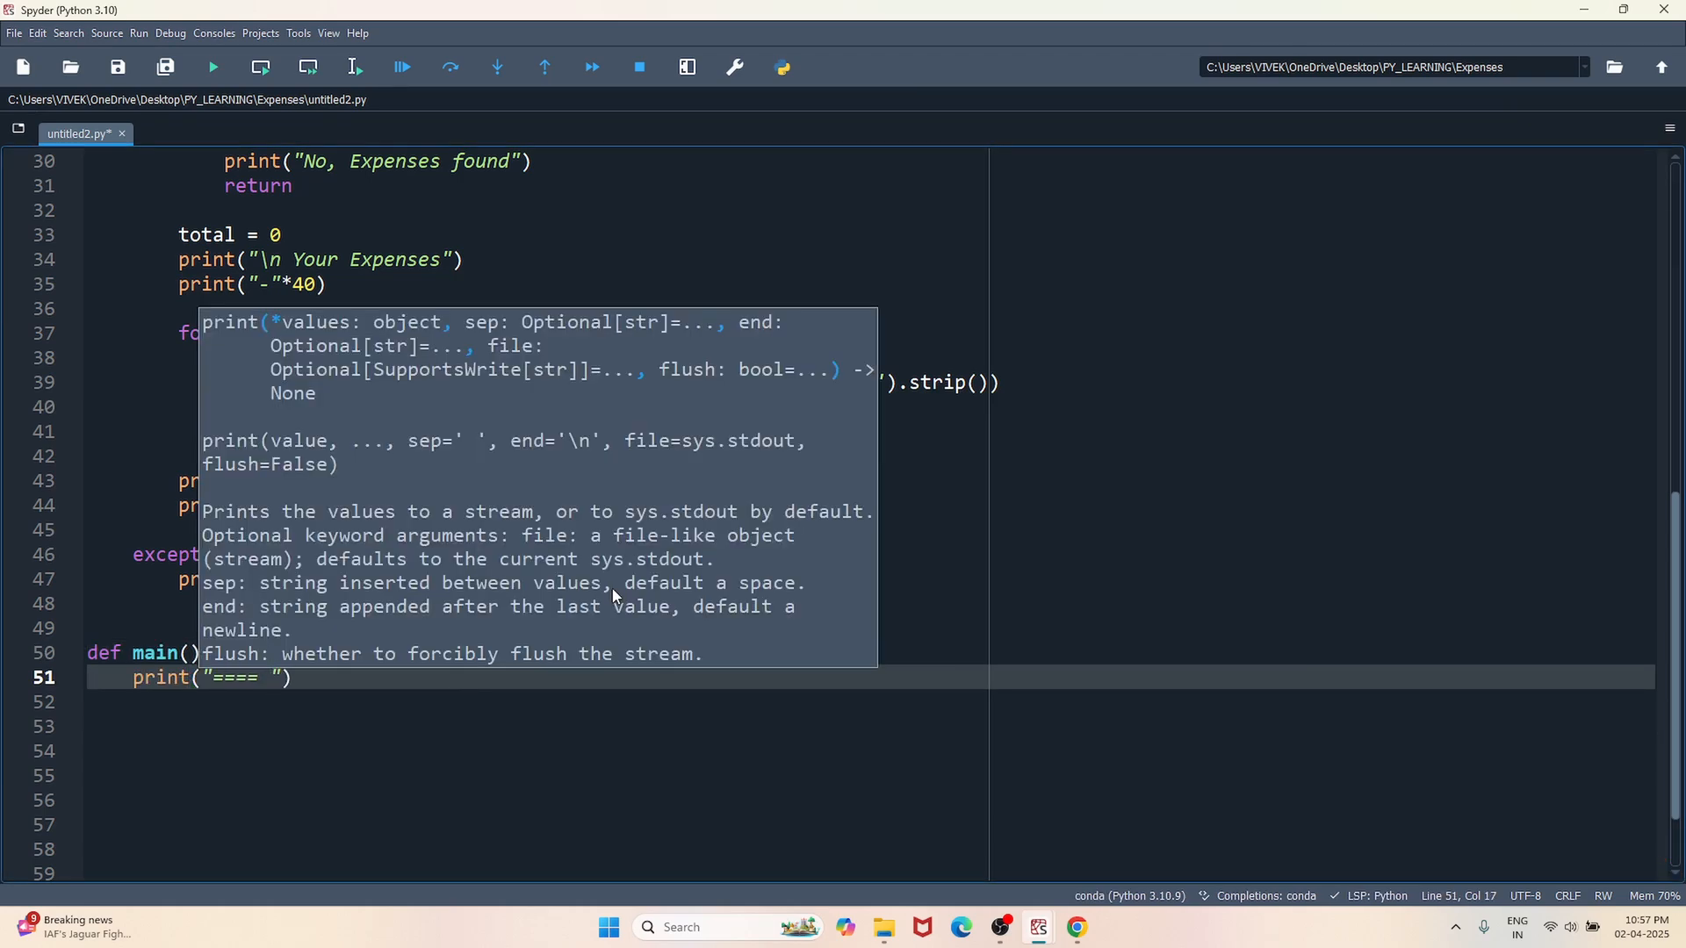
type("Dailt")
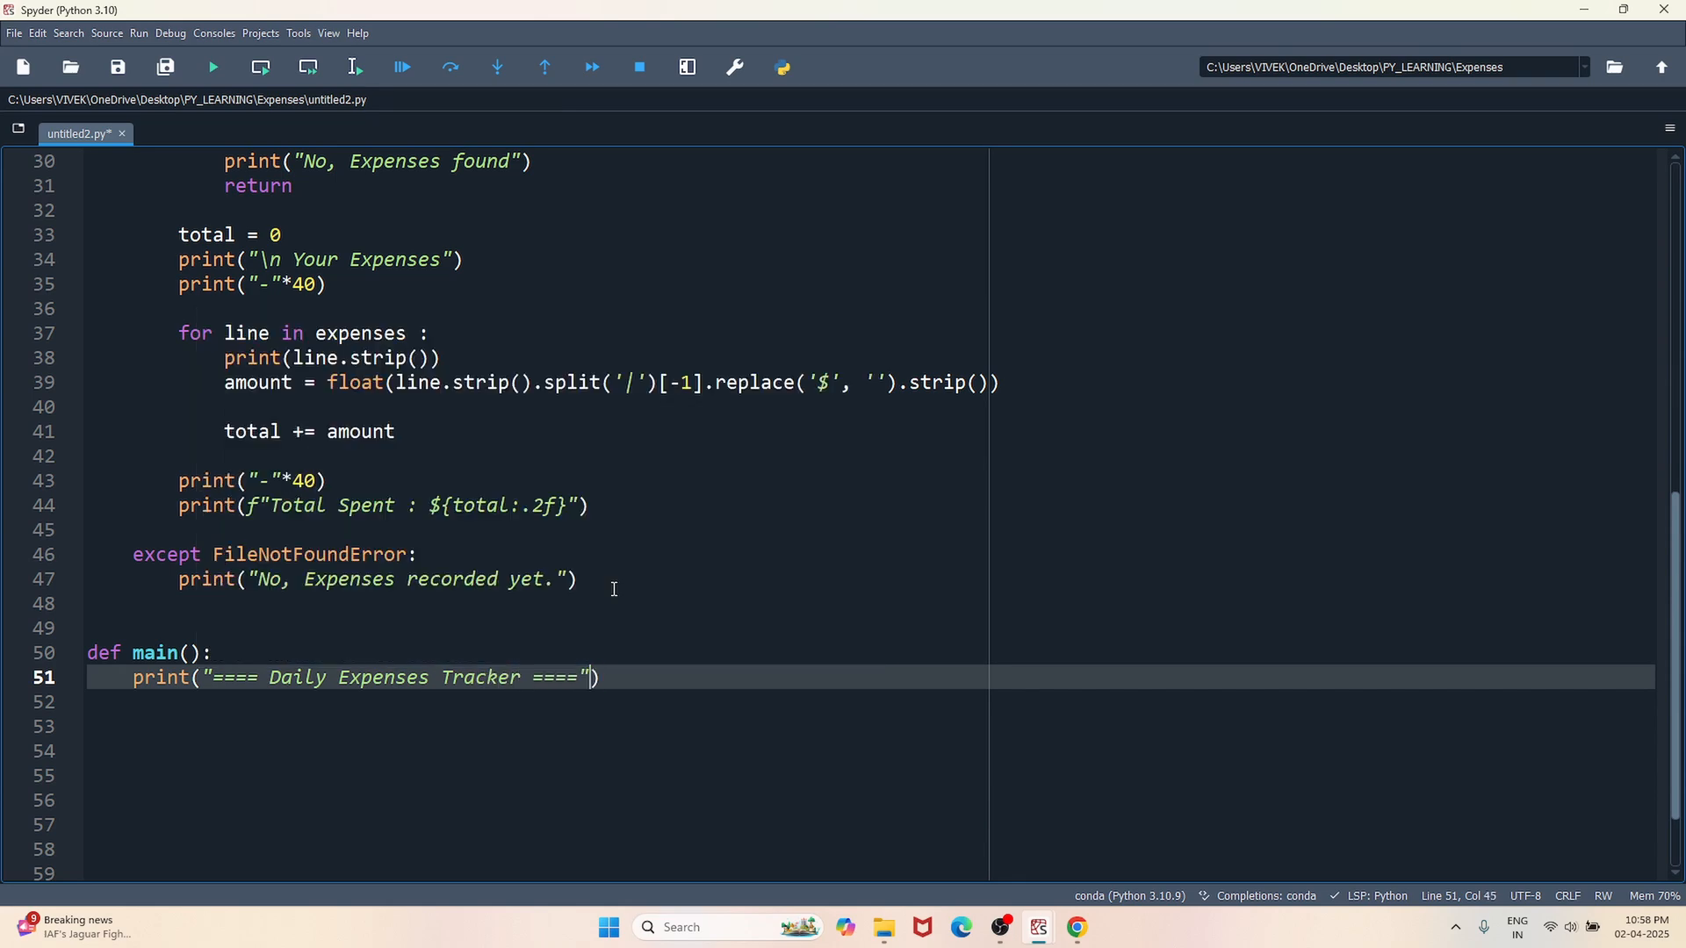
key("enter")
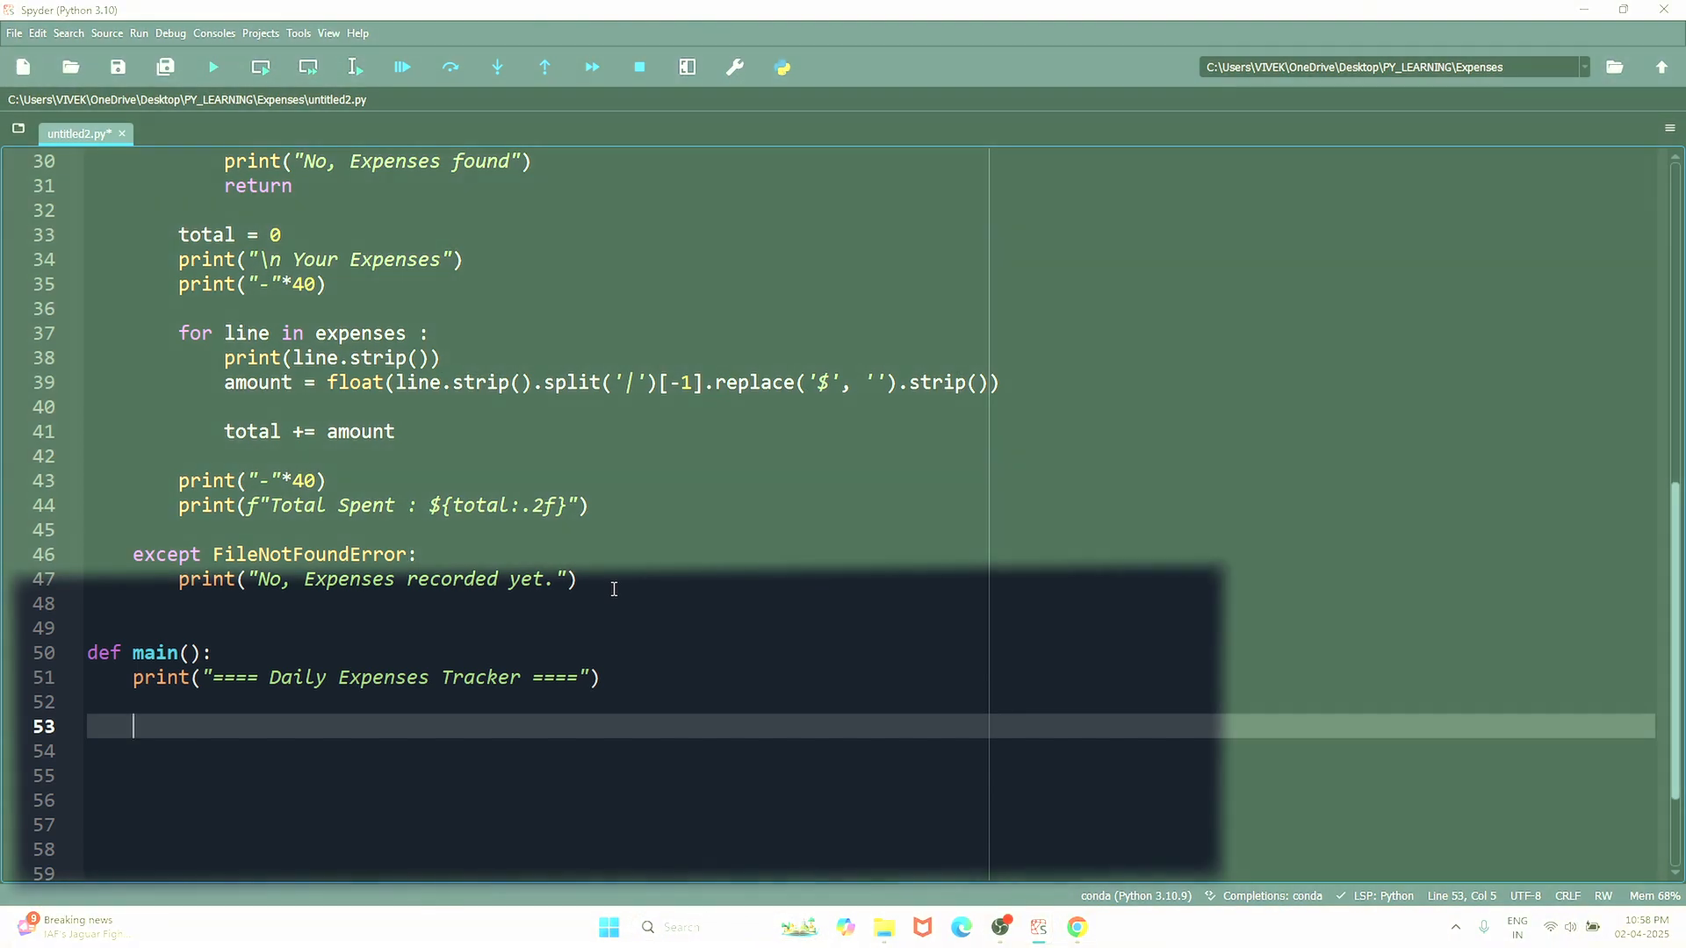
- Add a while True loop printing "Choose an options" and the menu choices
type("while")
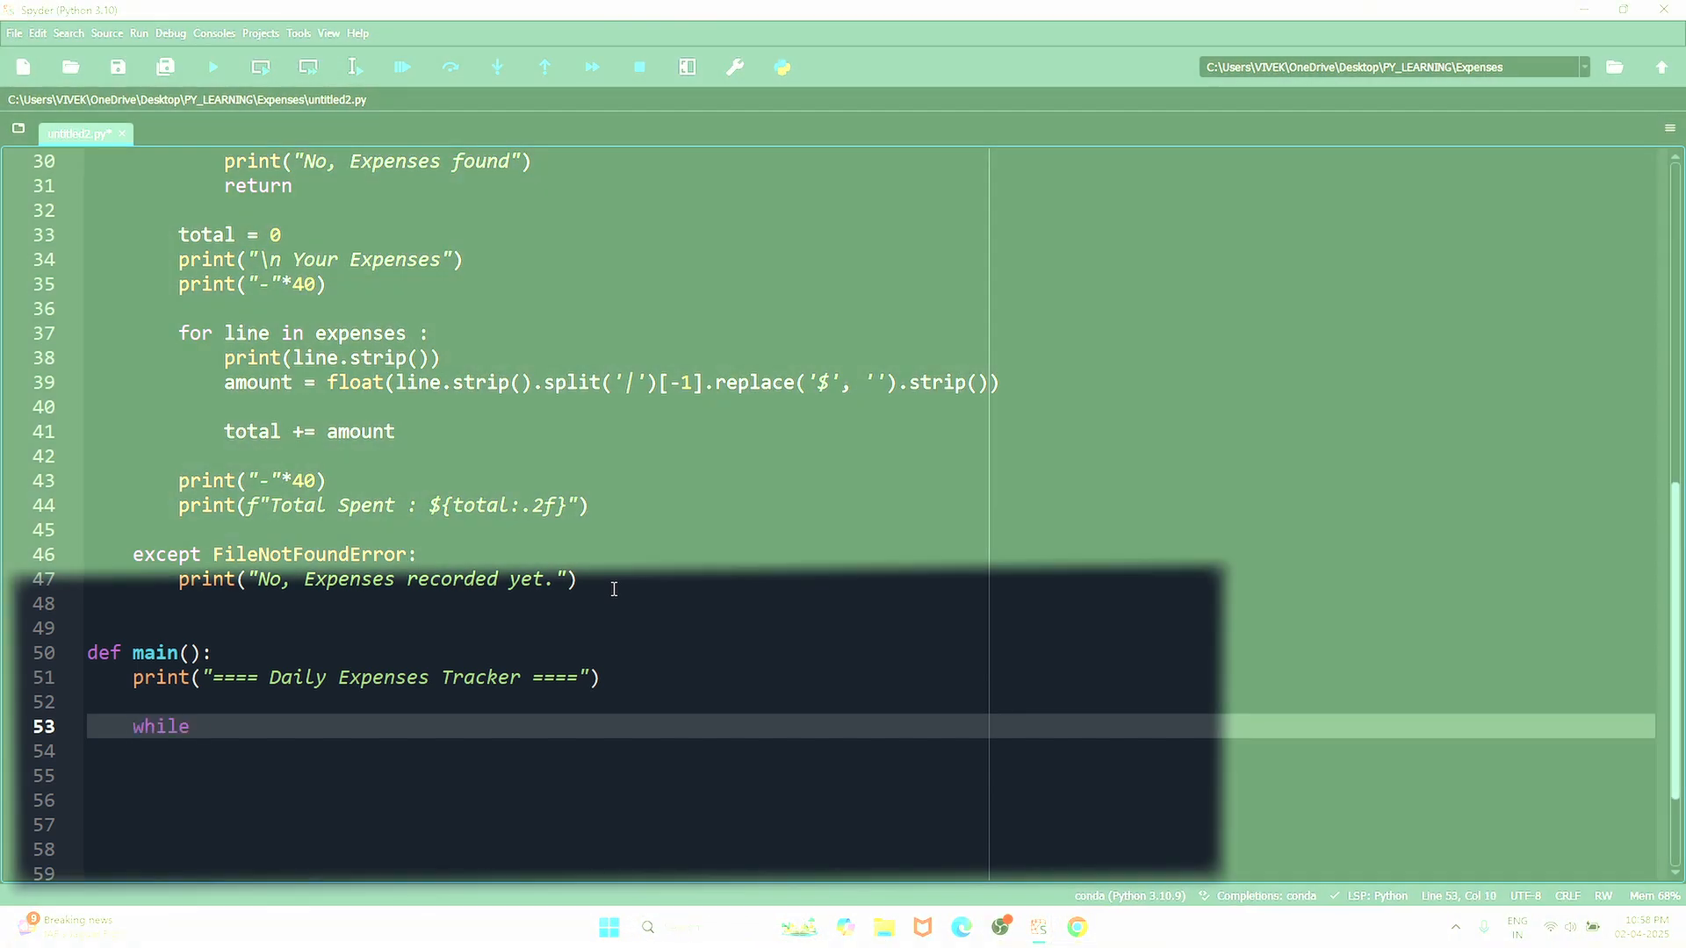
type("true")
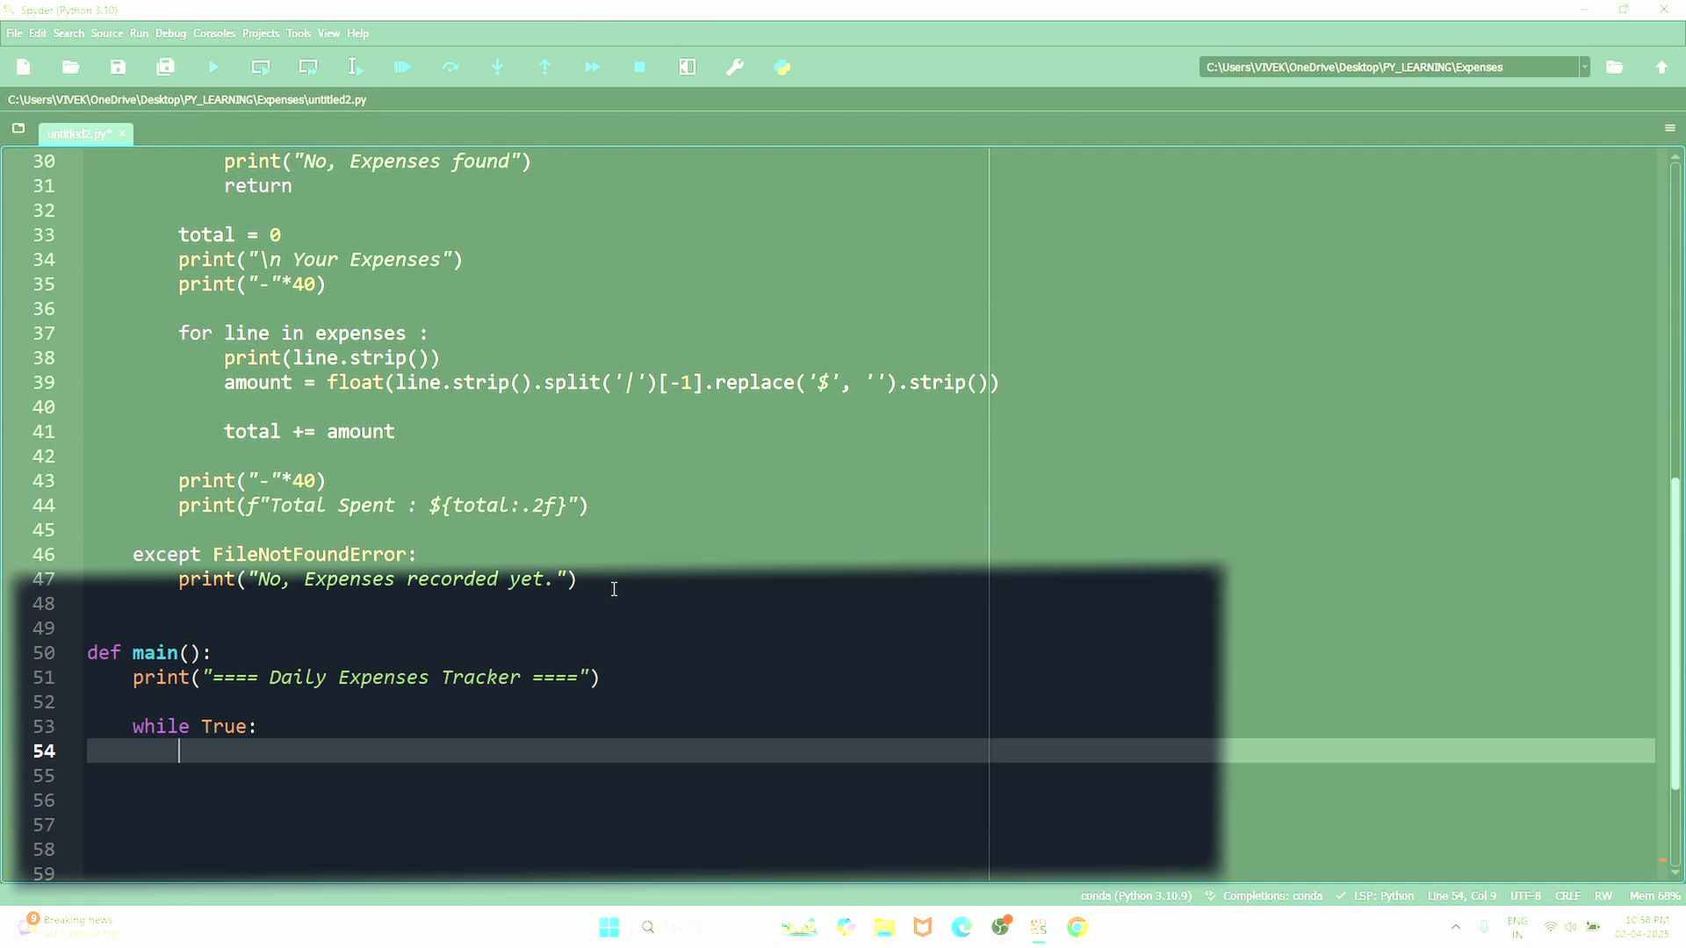
type("print(\"\\n Choose an options\")")
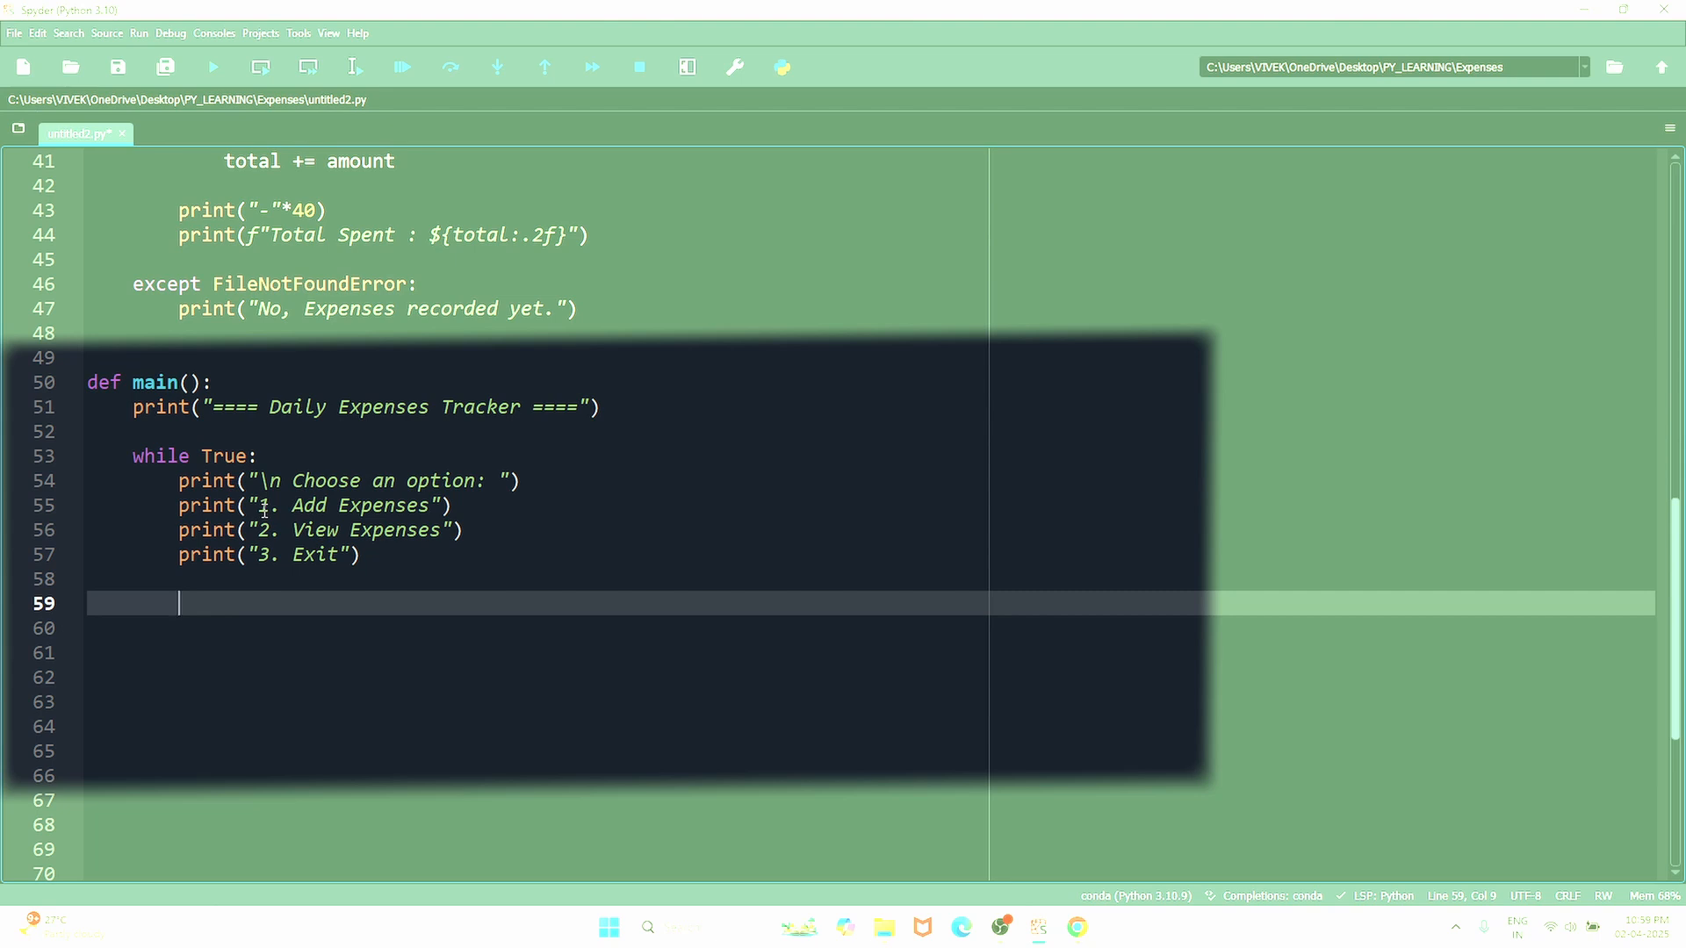
- Read choice with input("Enter choice(1,2,3): ") and call add_expenses() when it's 1
type("choice = input(\"Enter choice(1)\")")
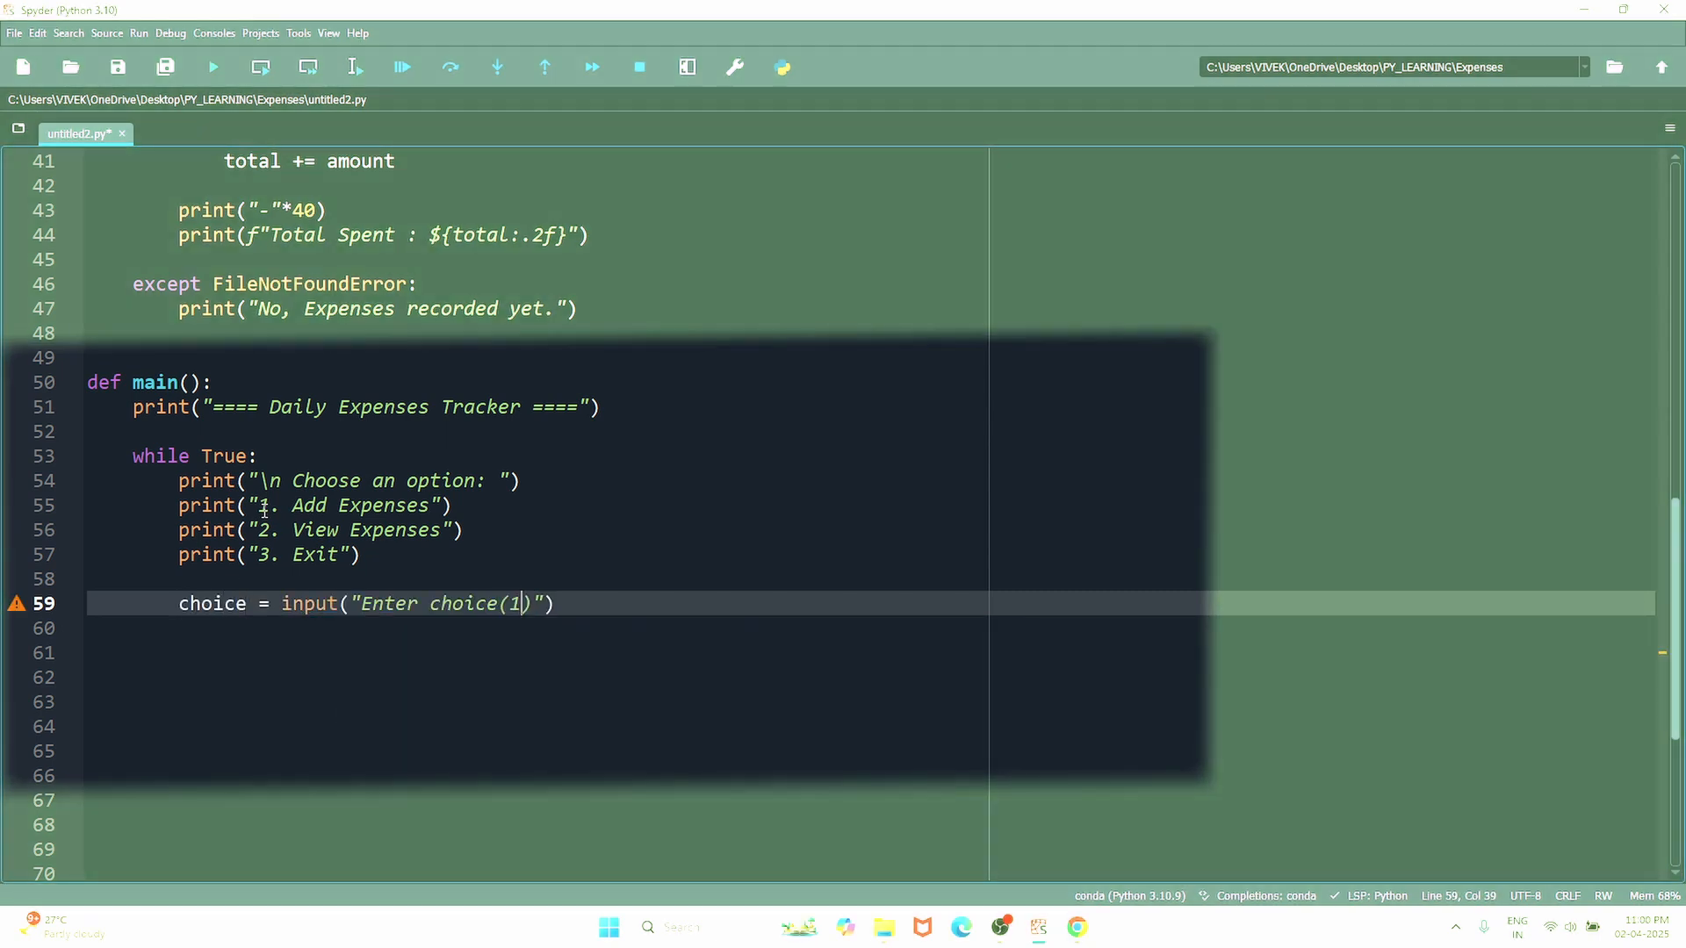
type(",2,3):")
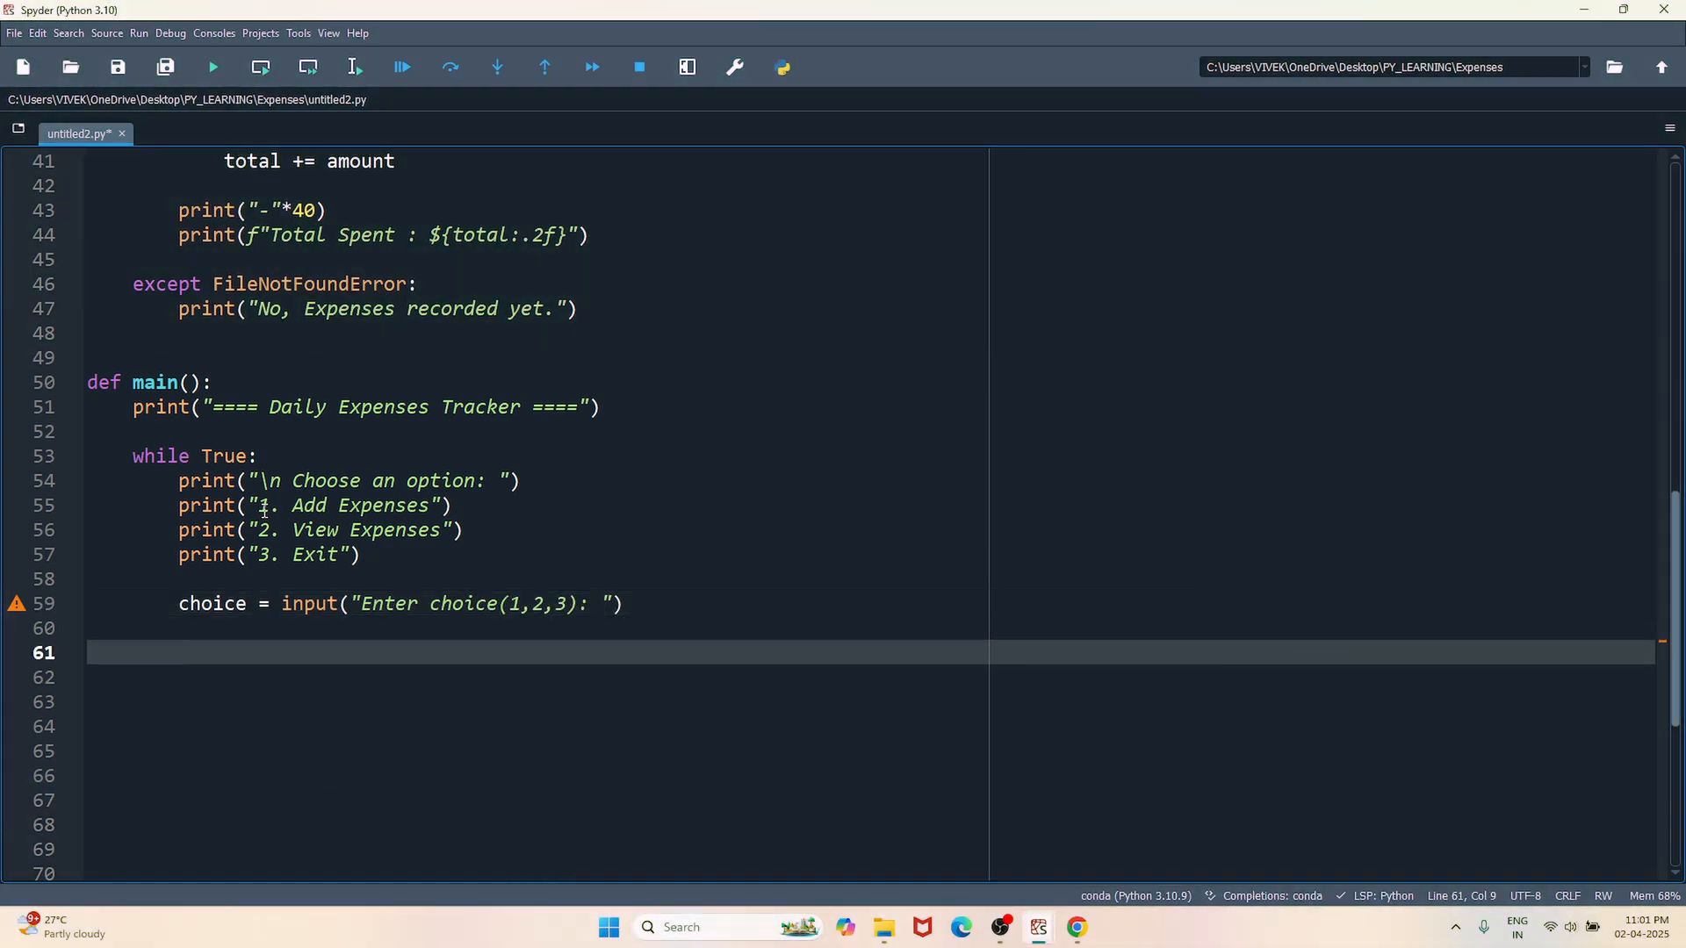
type("if")
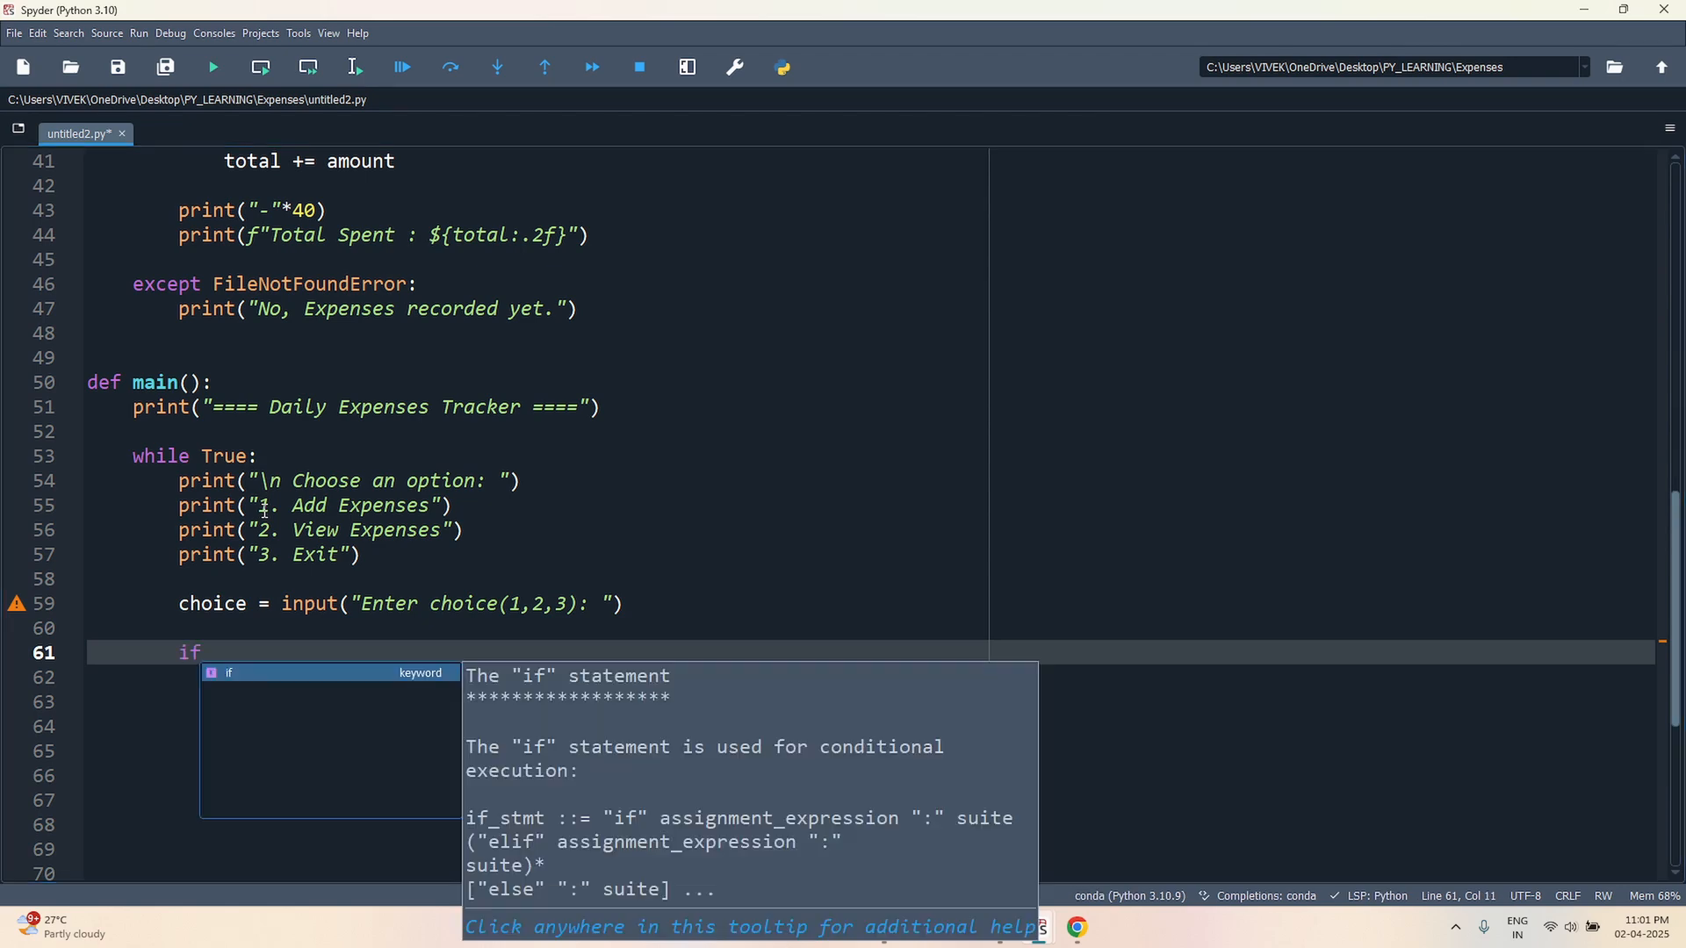
type("choice == \"")
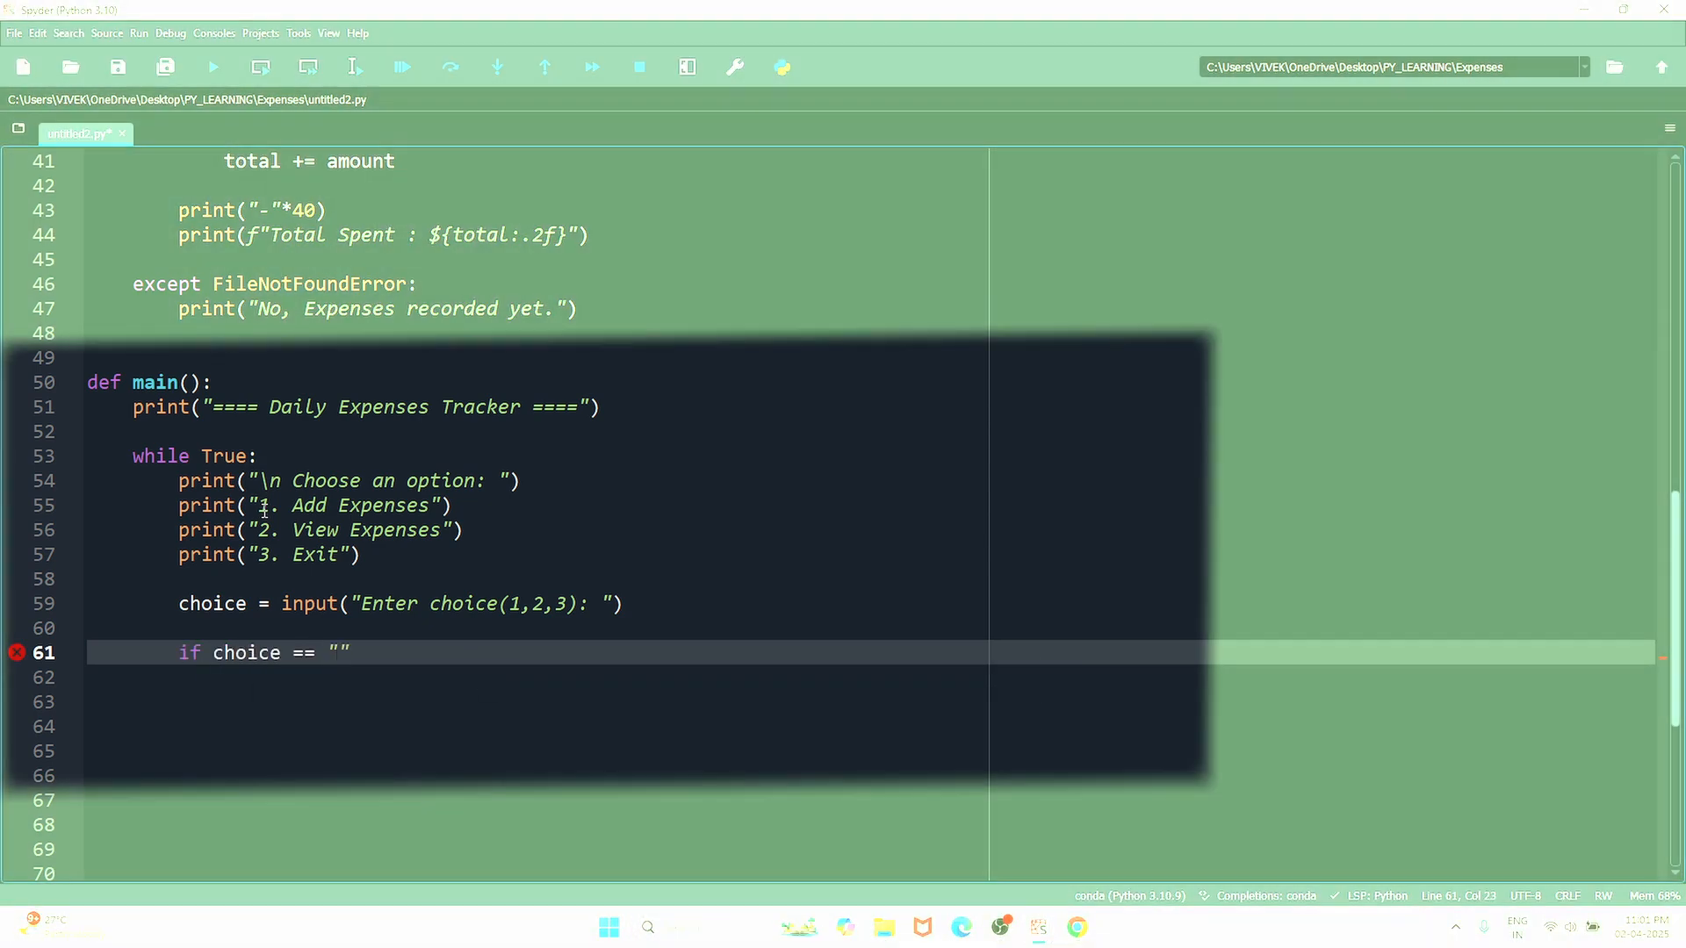
type("1")
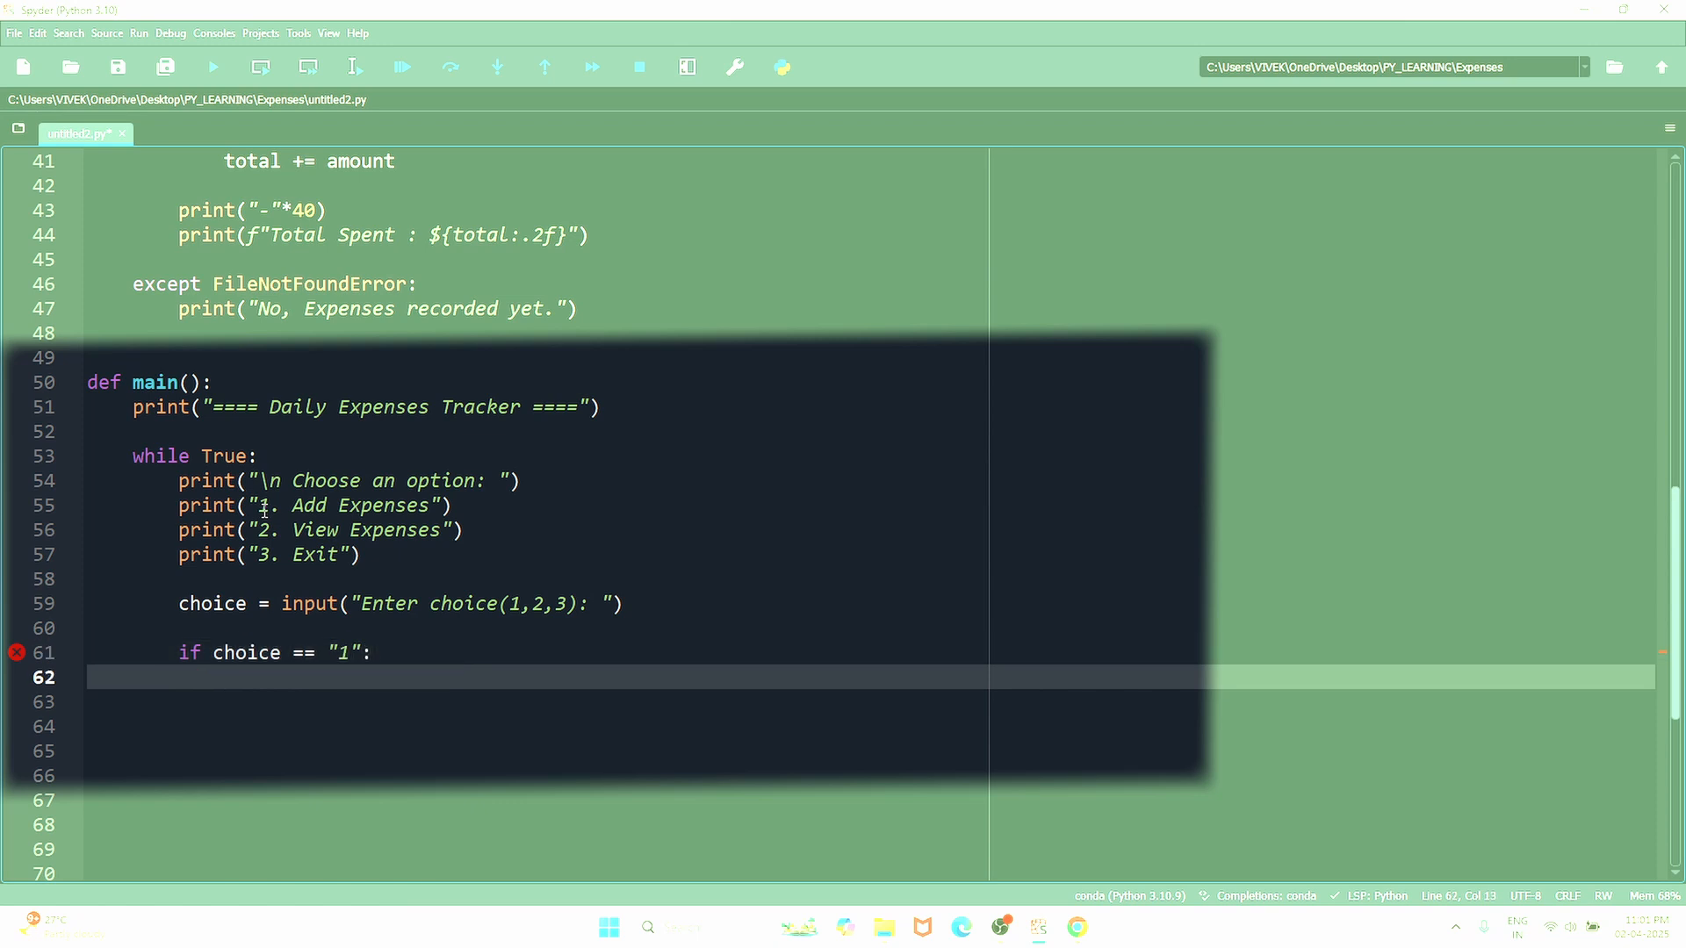
type("a")
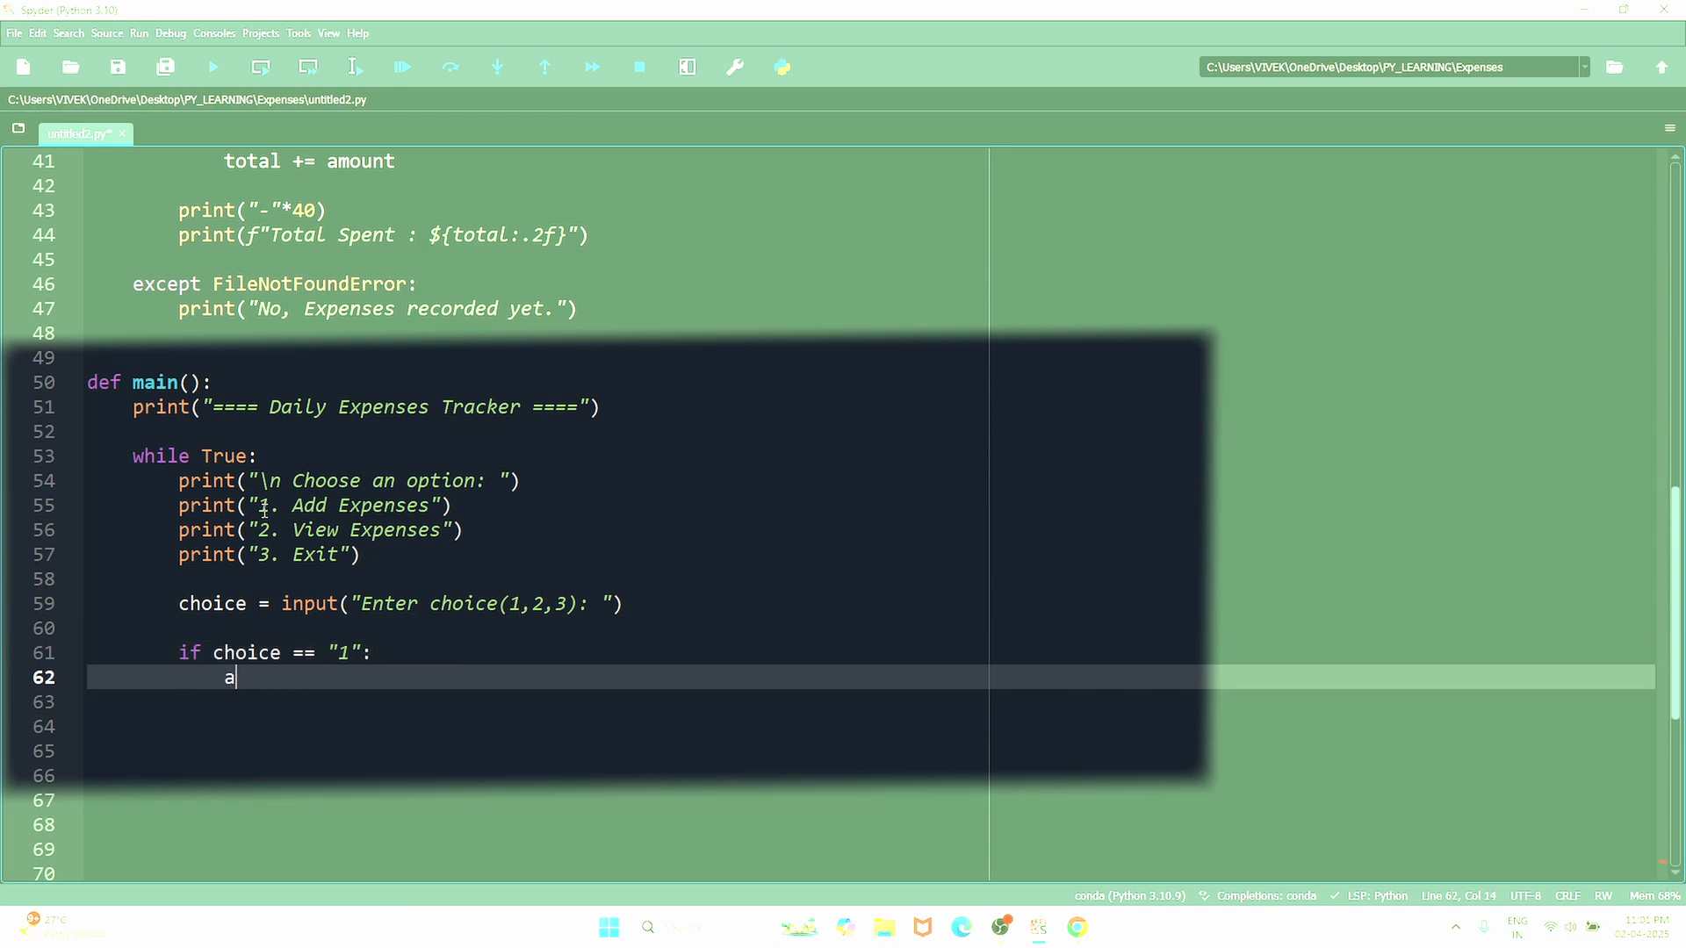
type("dd_expenses()")
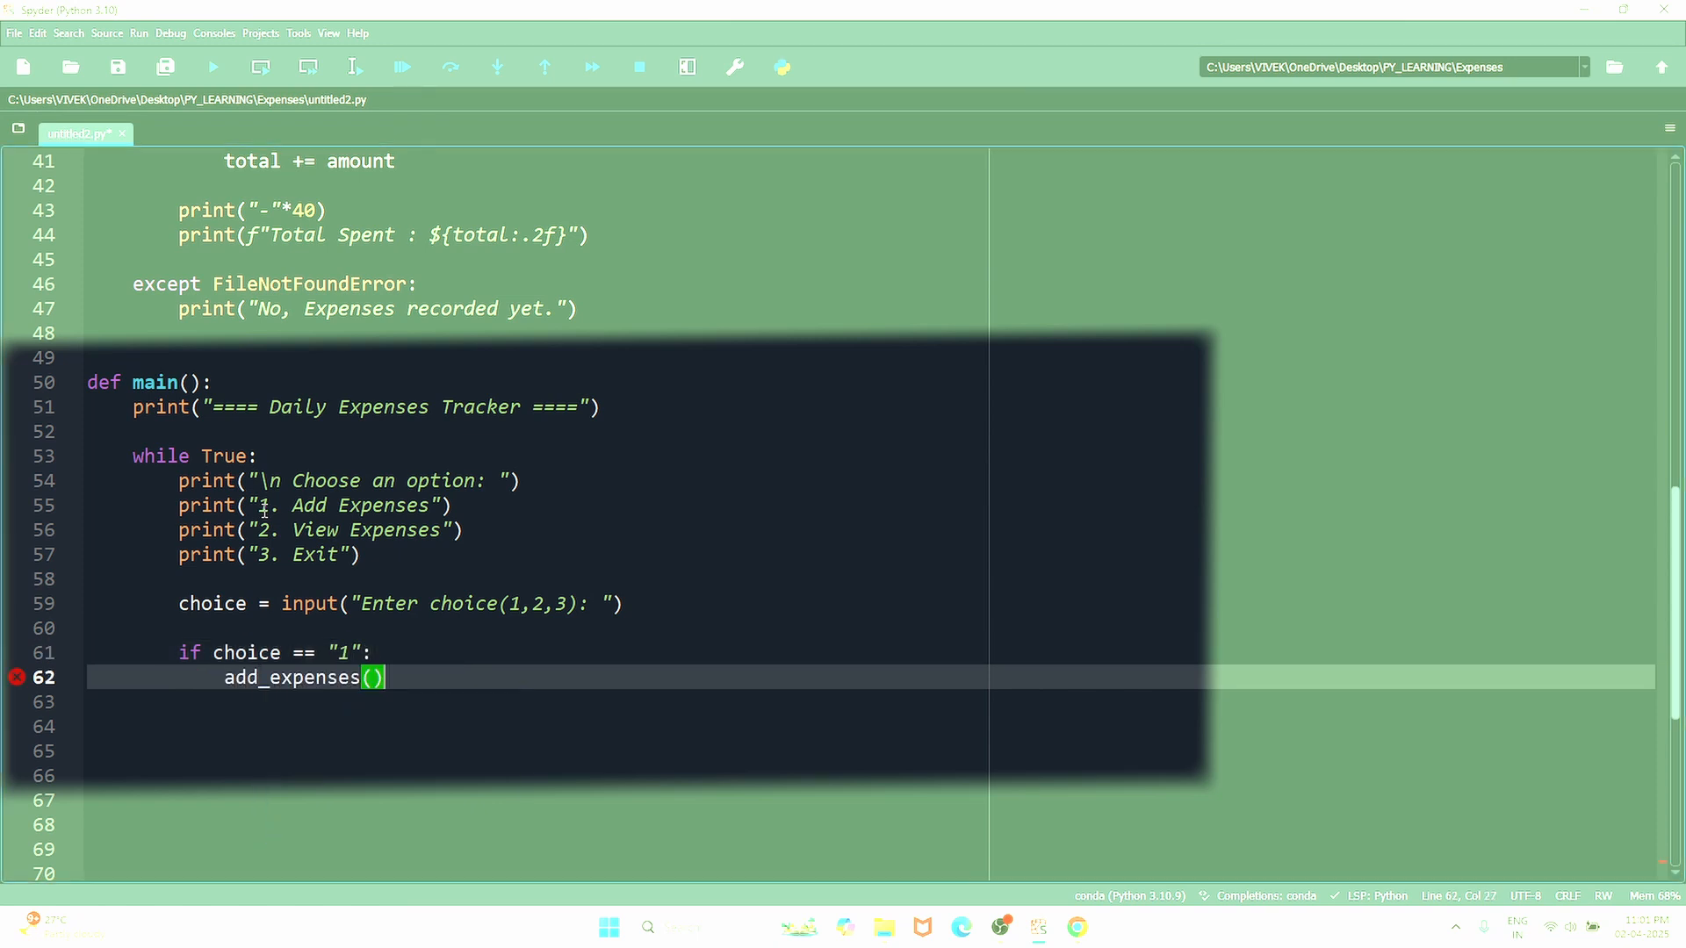
- Add an elif calling view_expenses() for "2" and begin the choice 3 branch
type("elif")
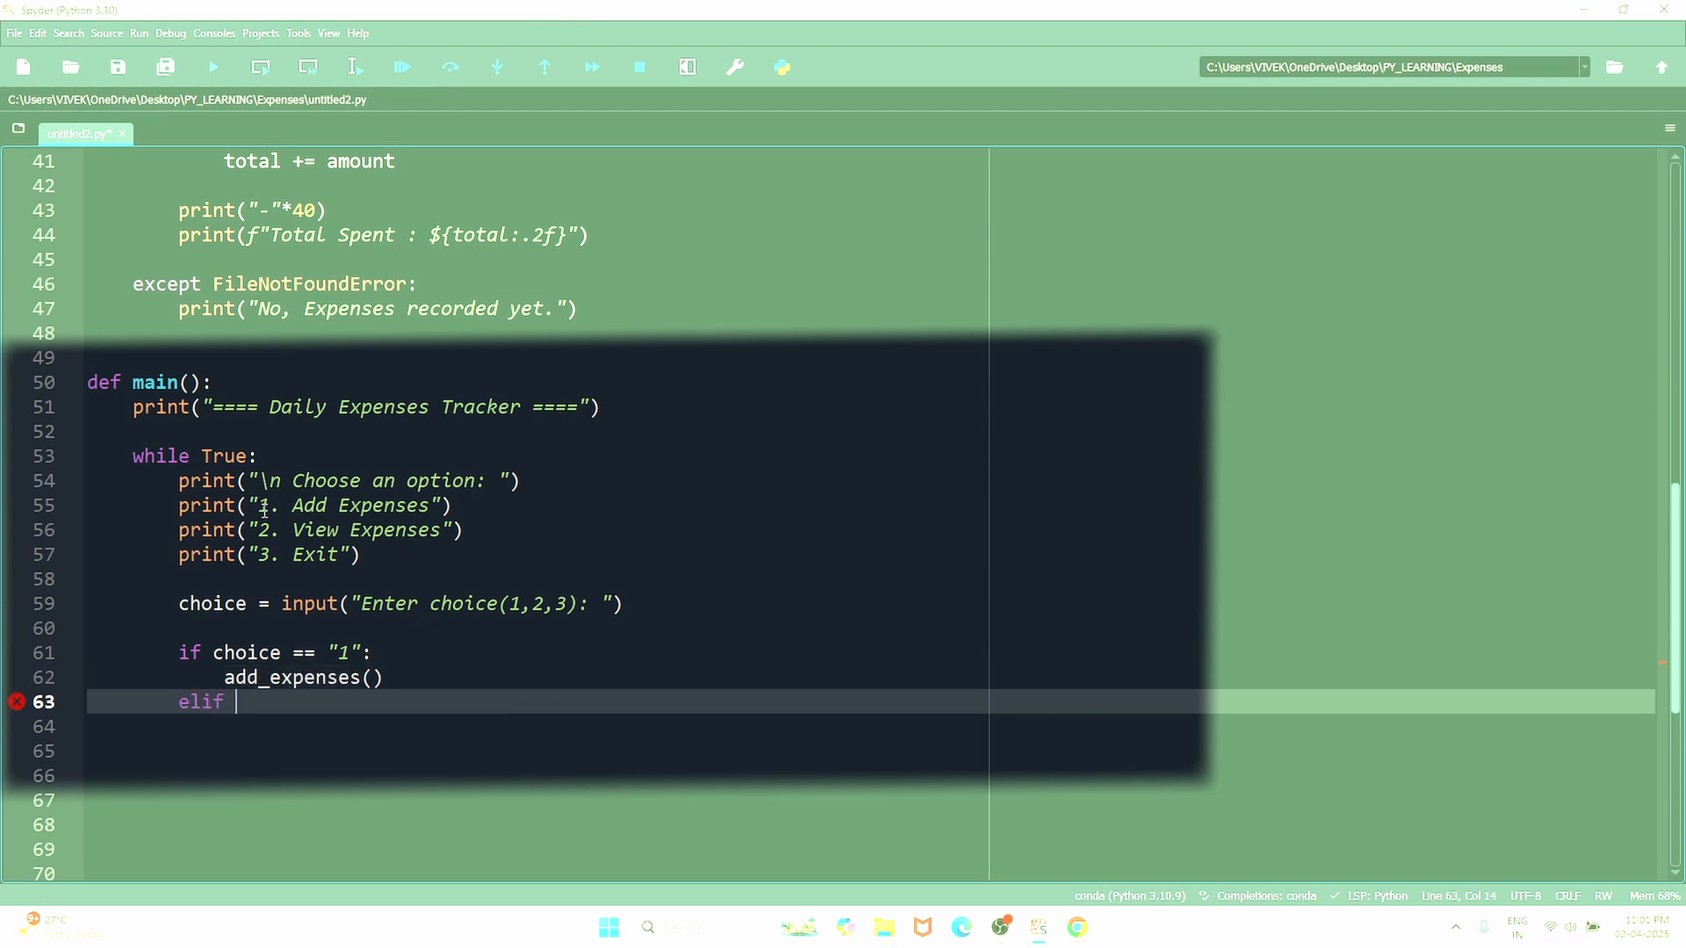
type("choice ==")
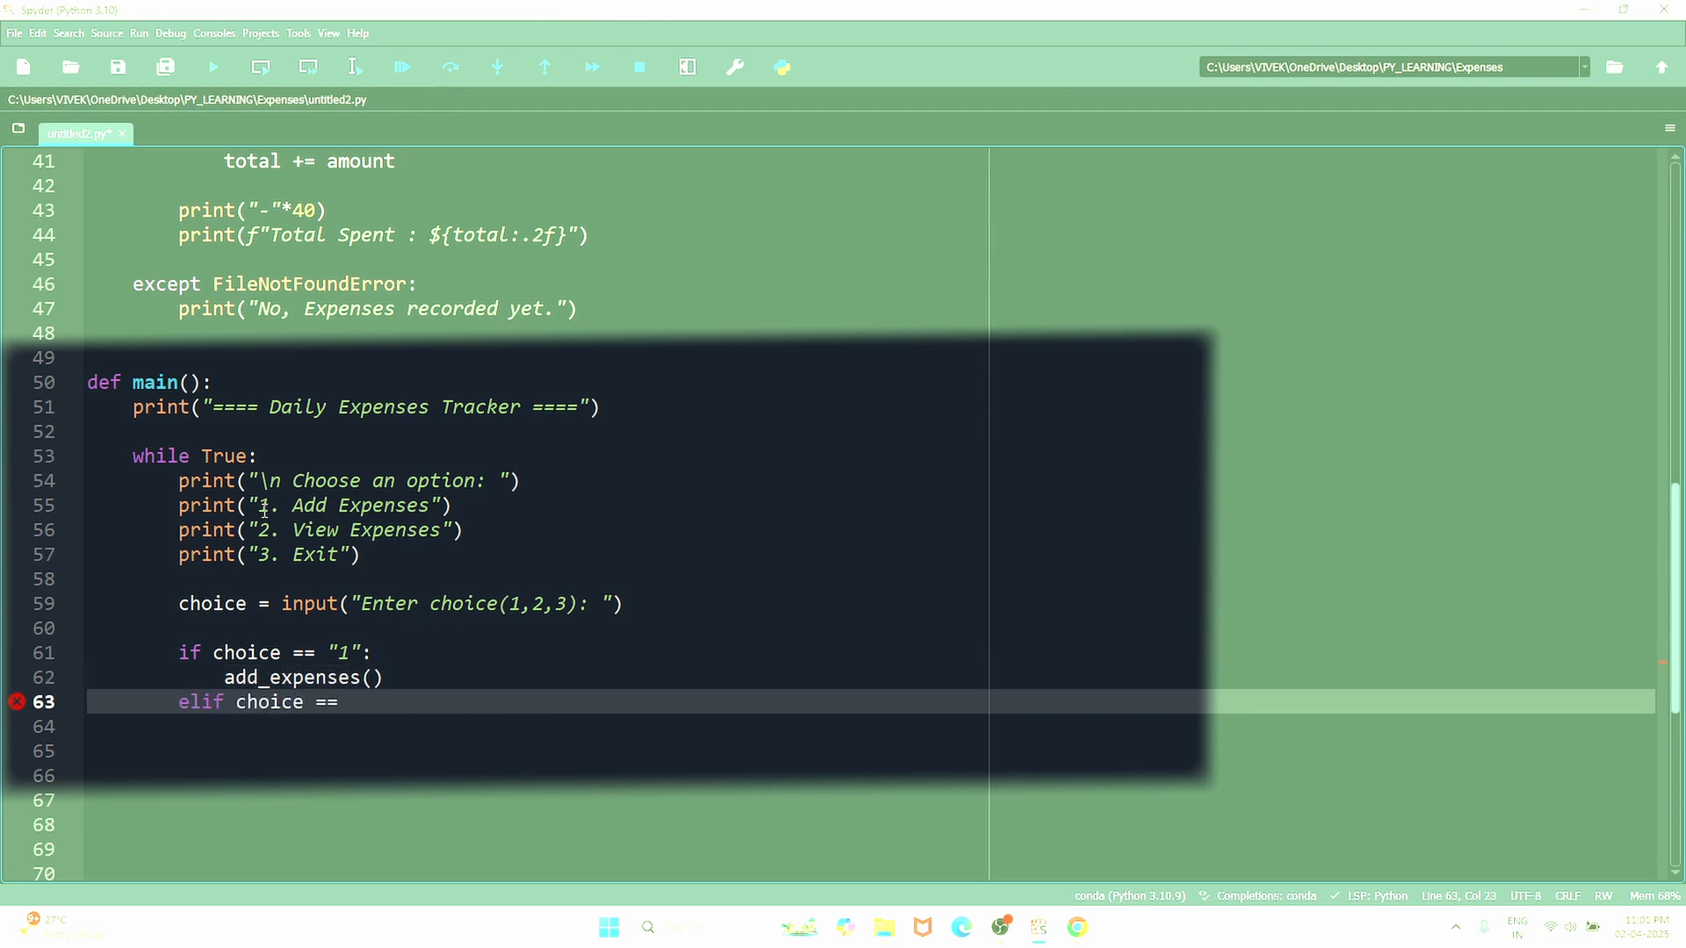
type("\"2\":")
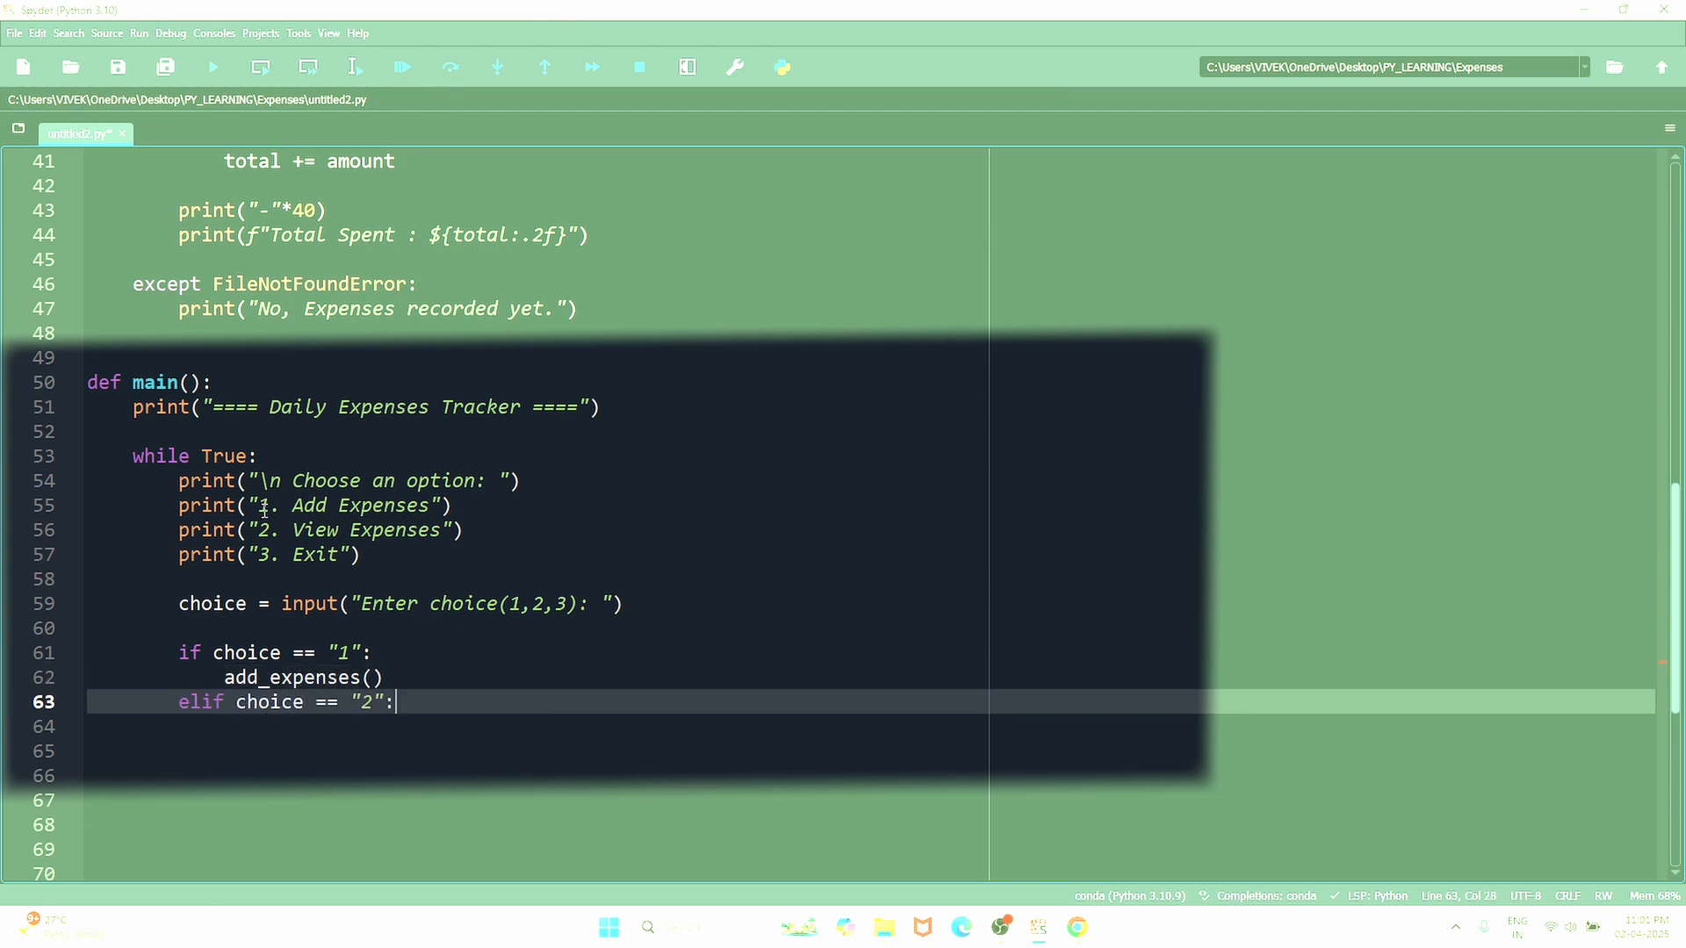
key("enter")
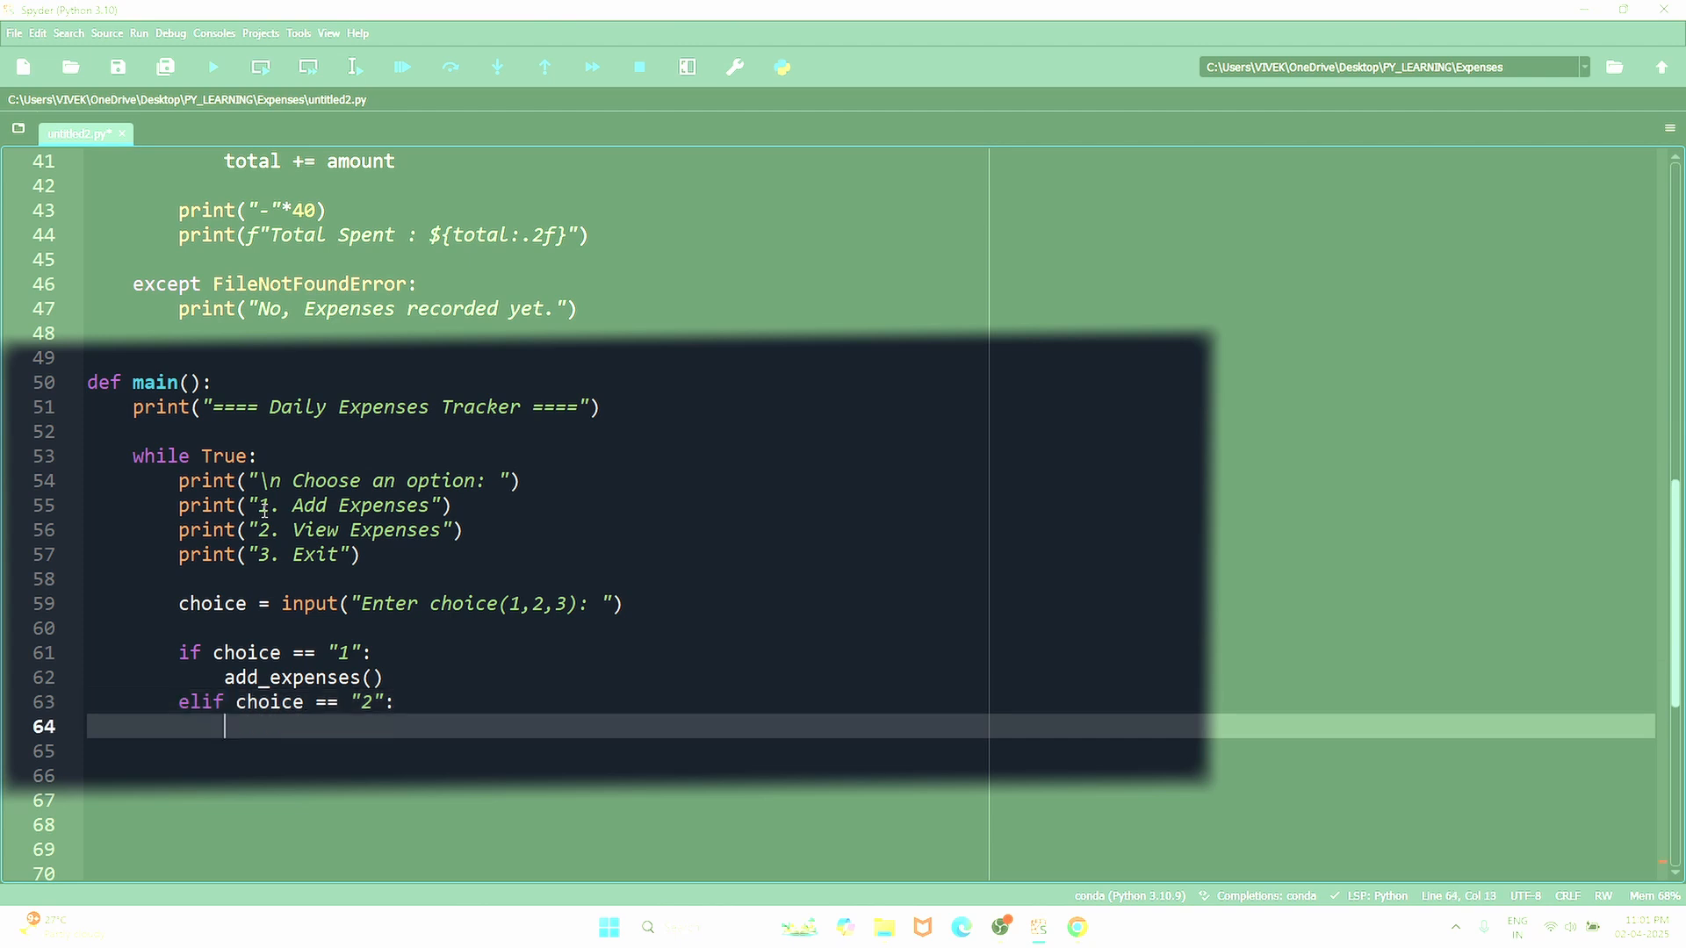
type("view")
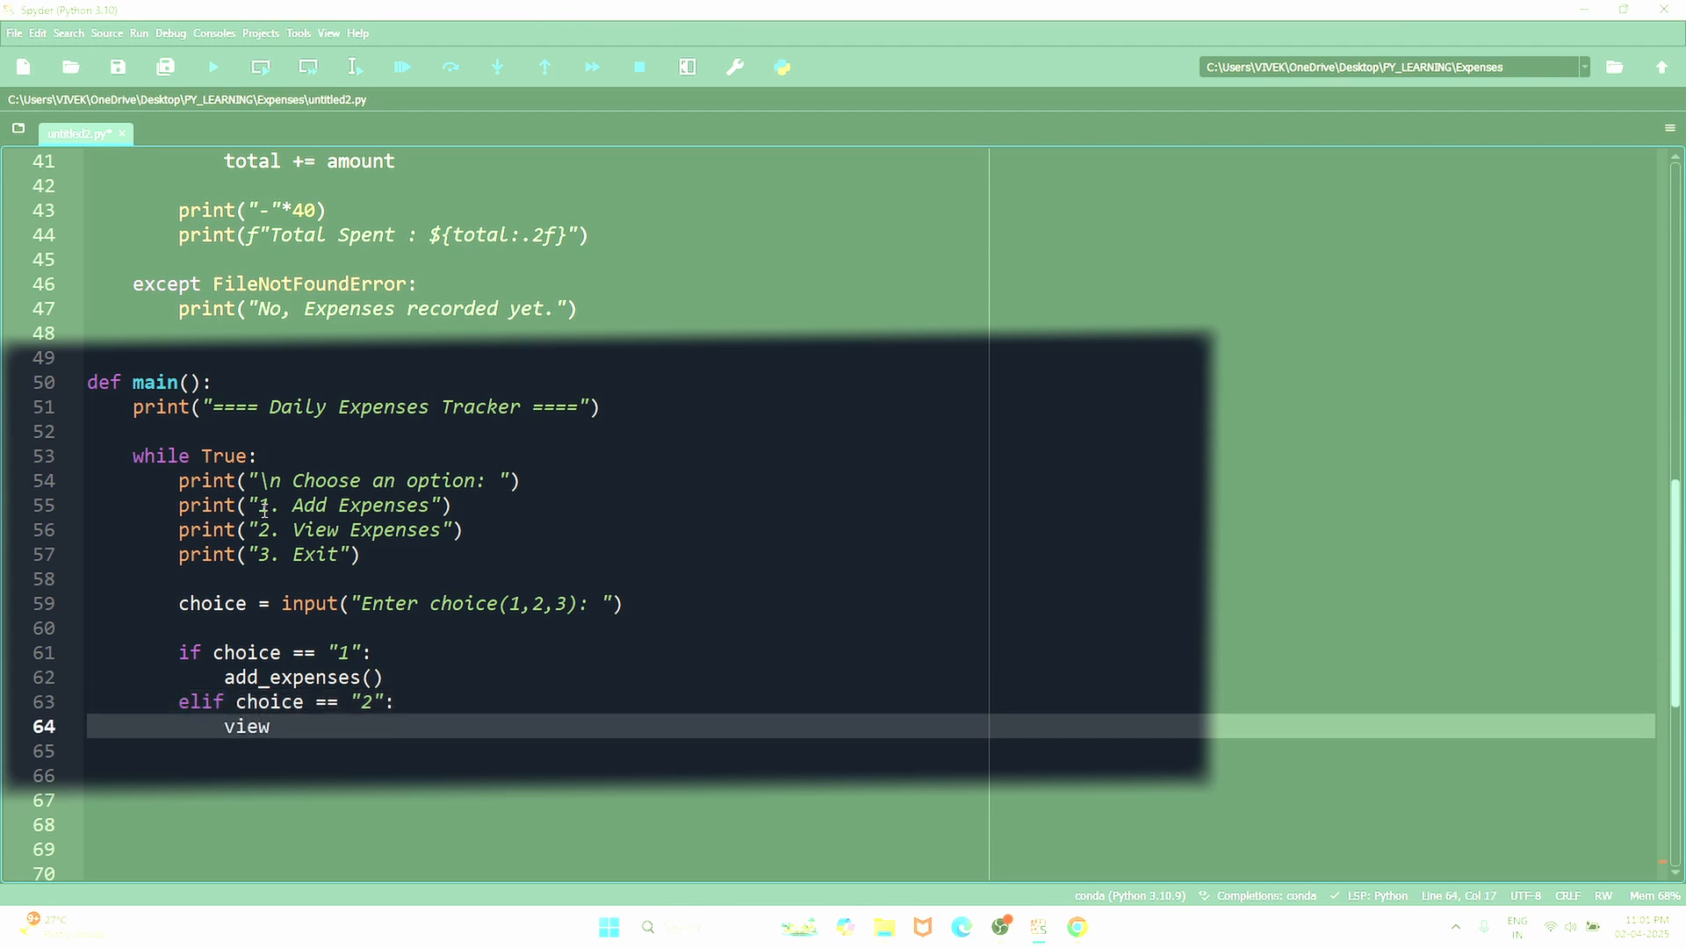
type("elif choice == \"3\":")
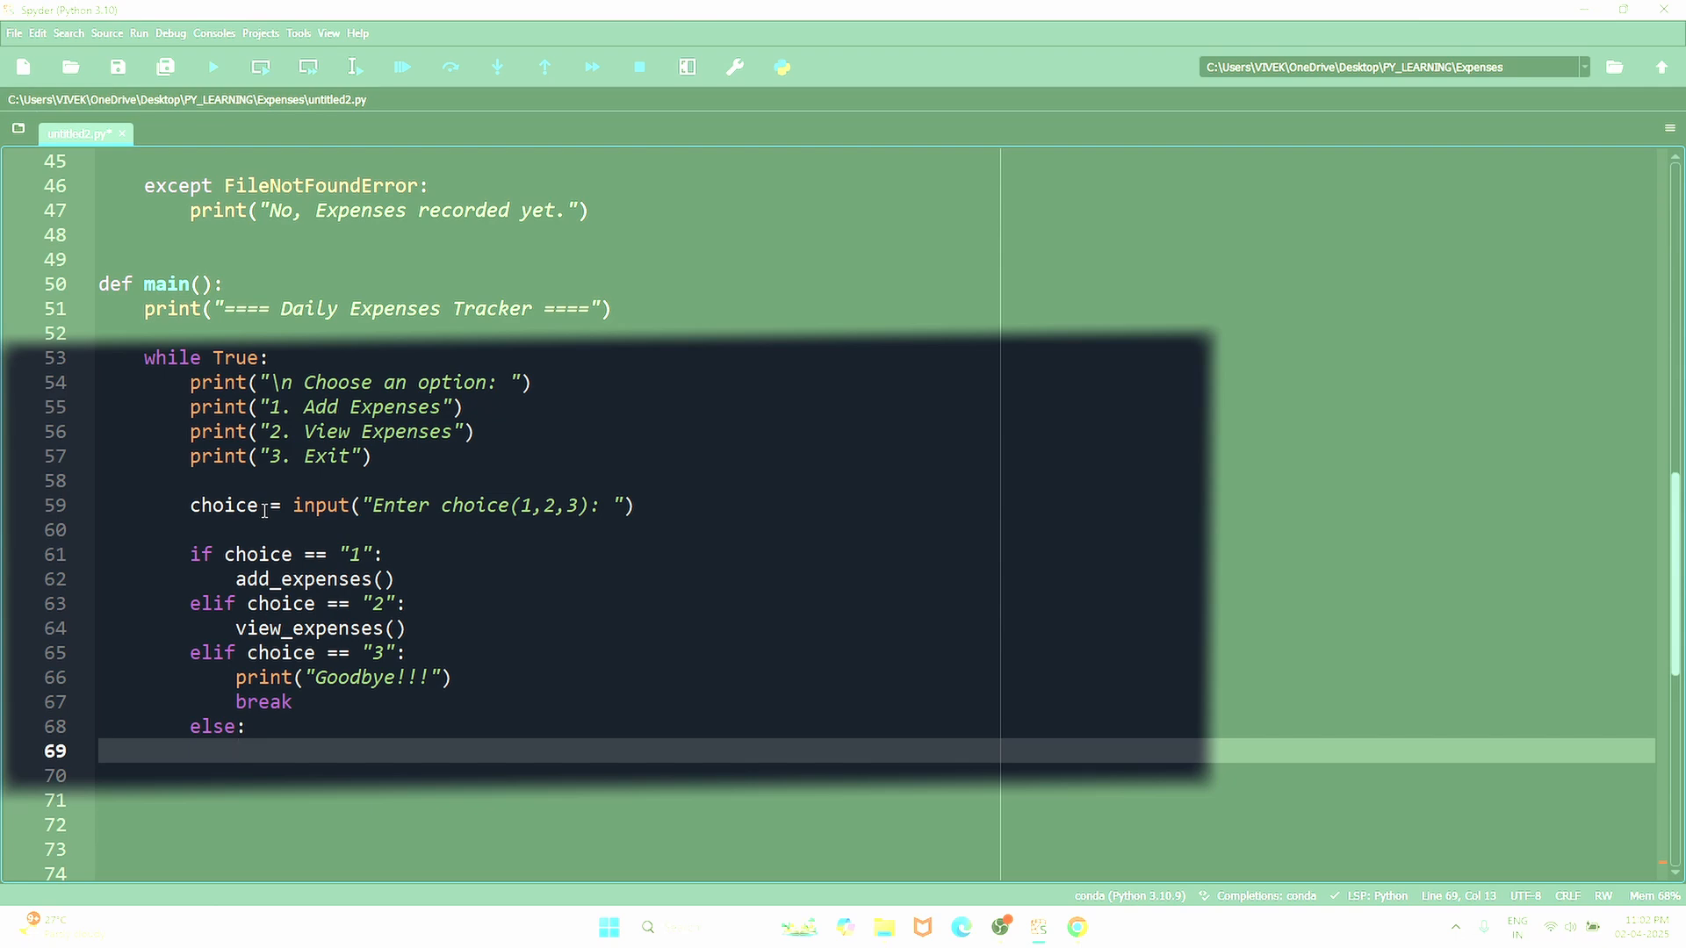
- Under else, print("Invalid choice. Please enter 1, 2, 3") on line 69
type("print(\"Inv")
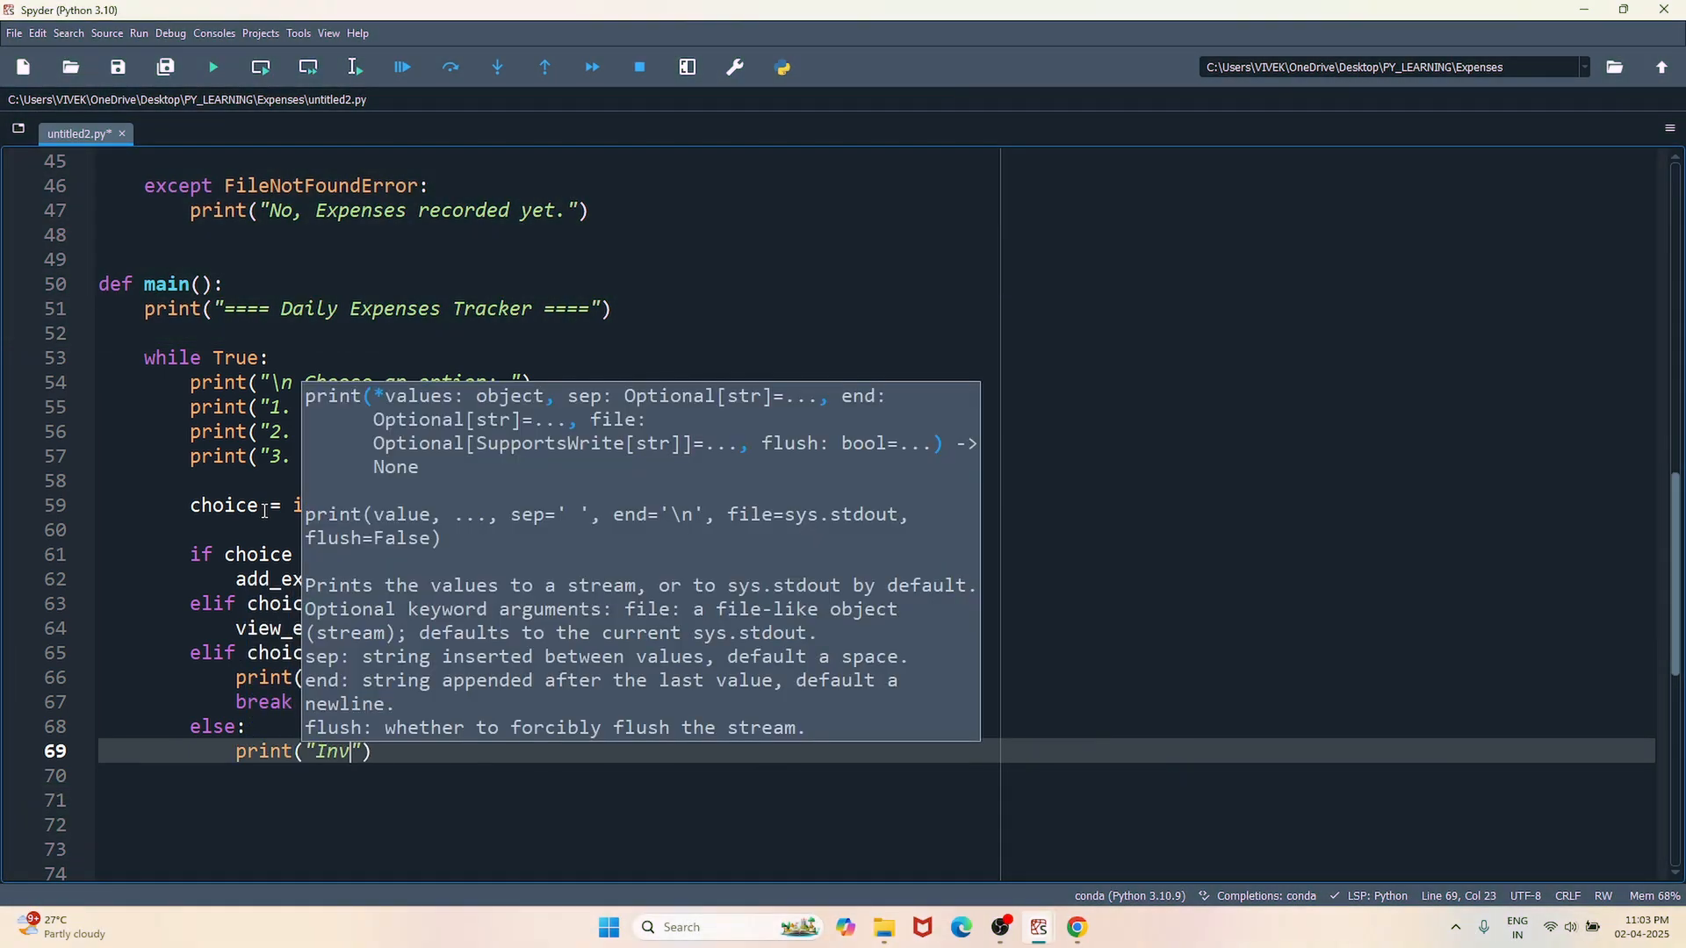
type("alid")
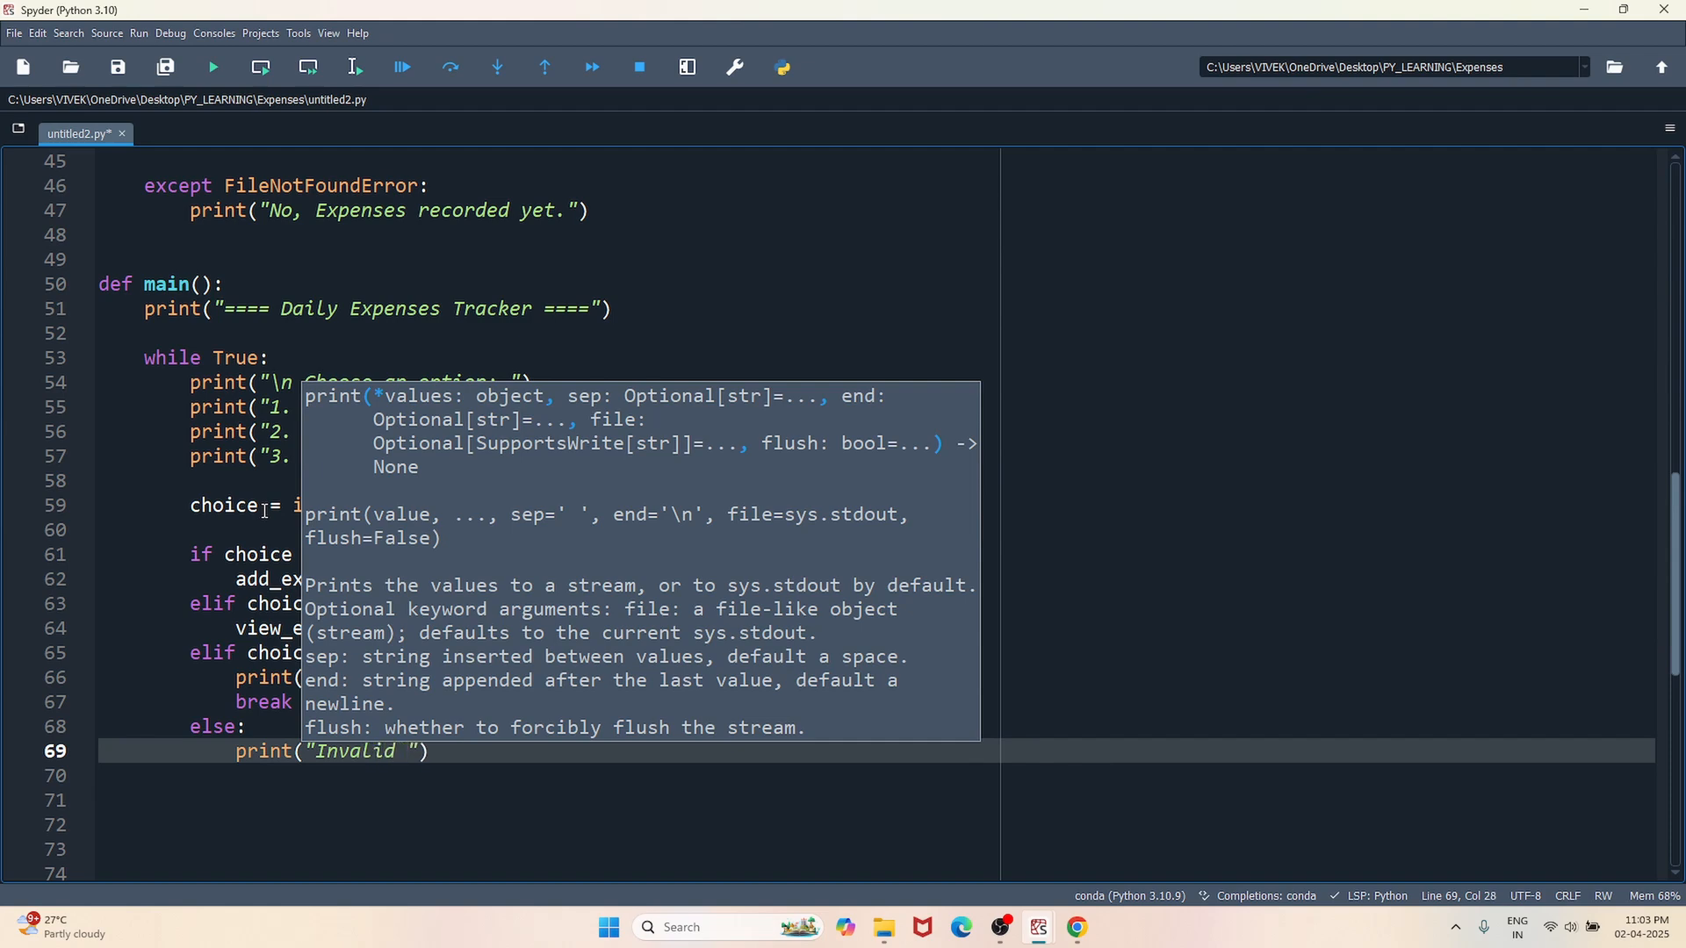
type("choice. Please enter 1, 2, 3")
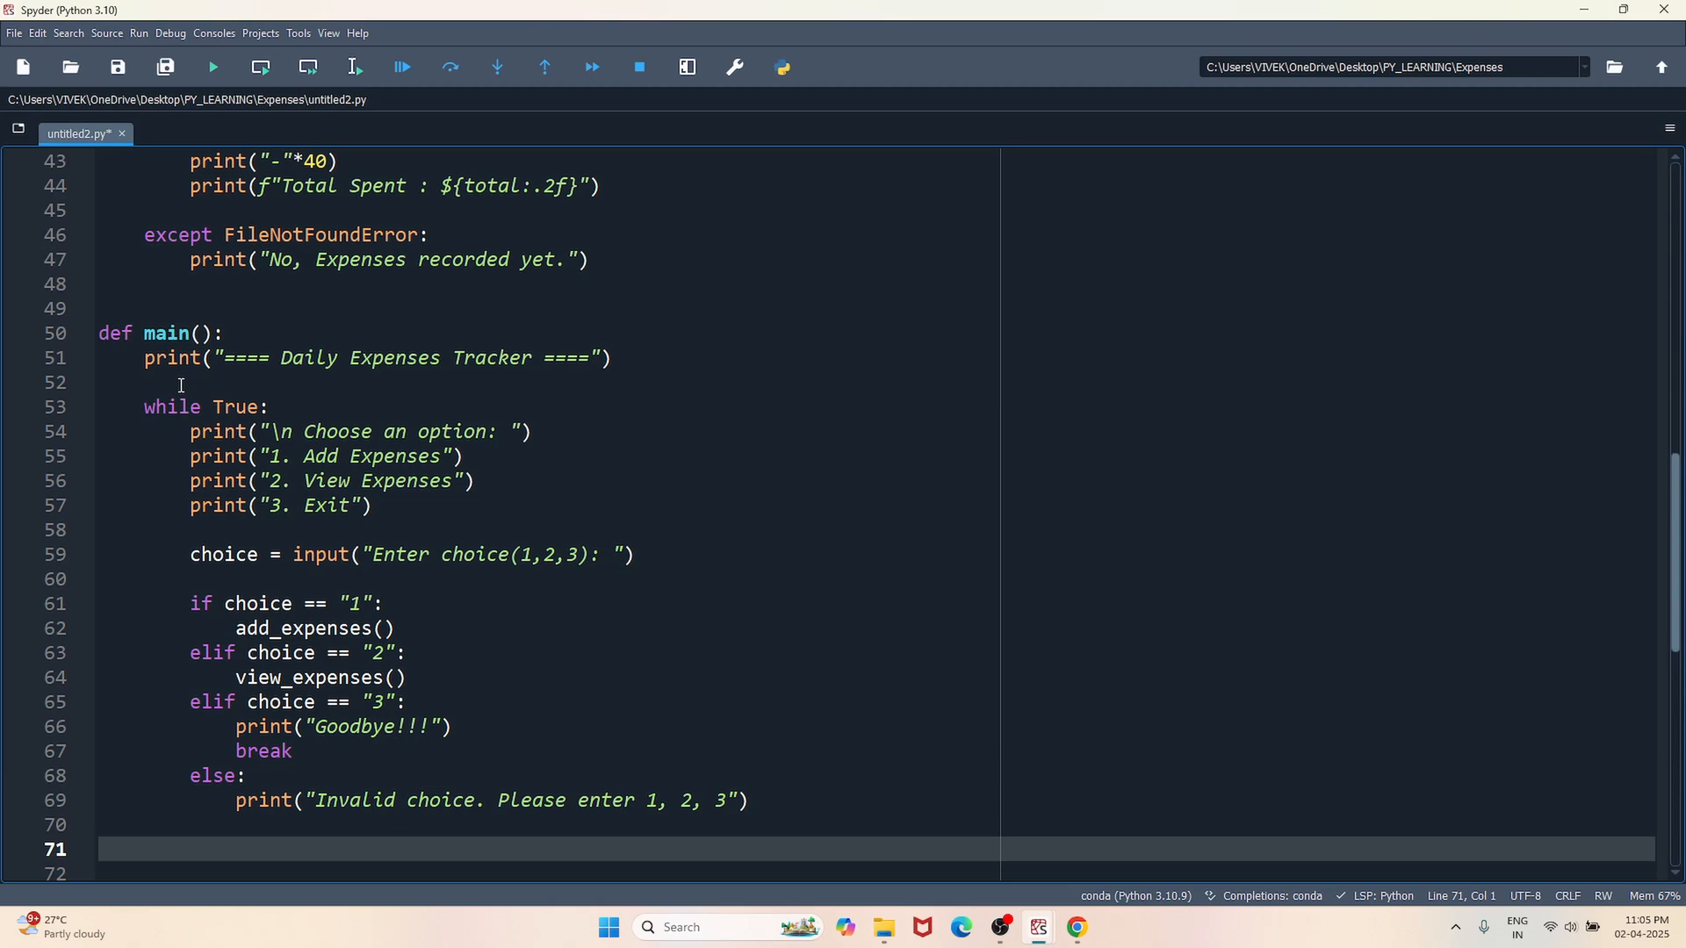
- Add if __name__ == "__main__": at line 71 with an indented main() call
scroll("down", 3)
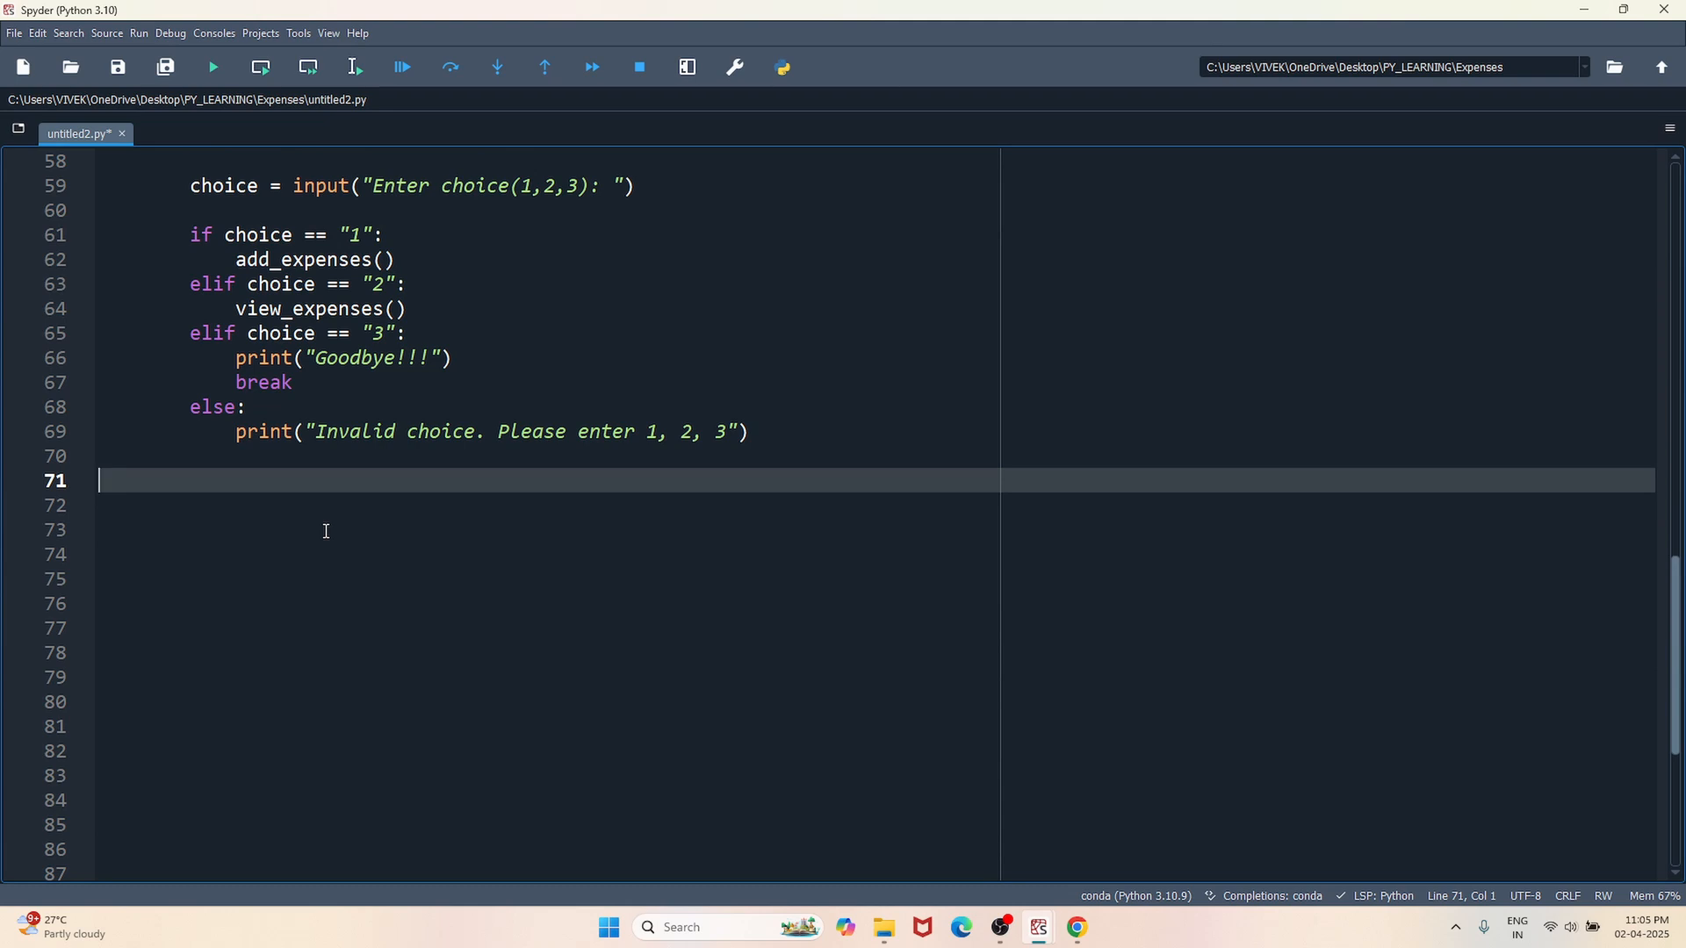
type("if")
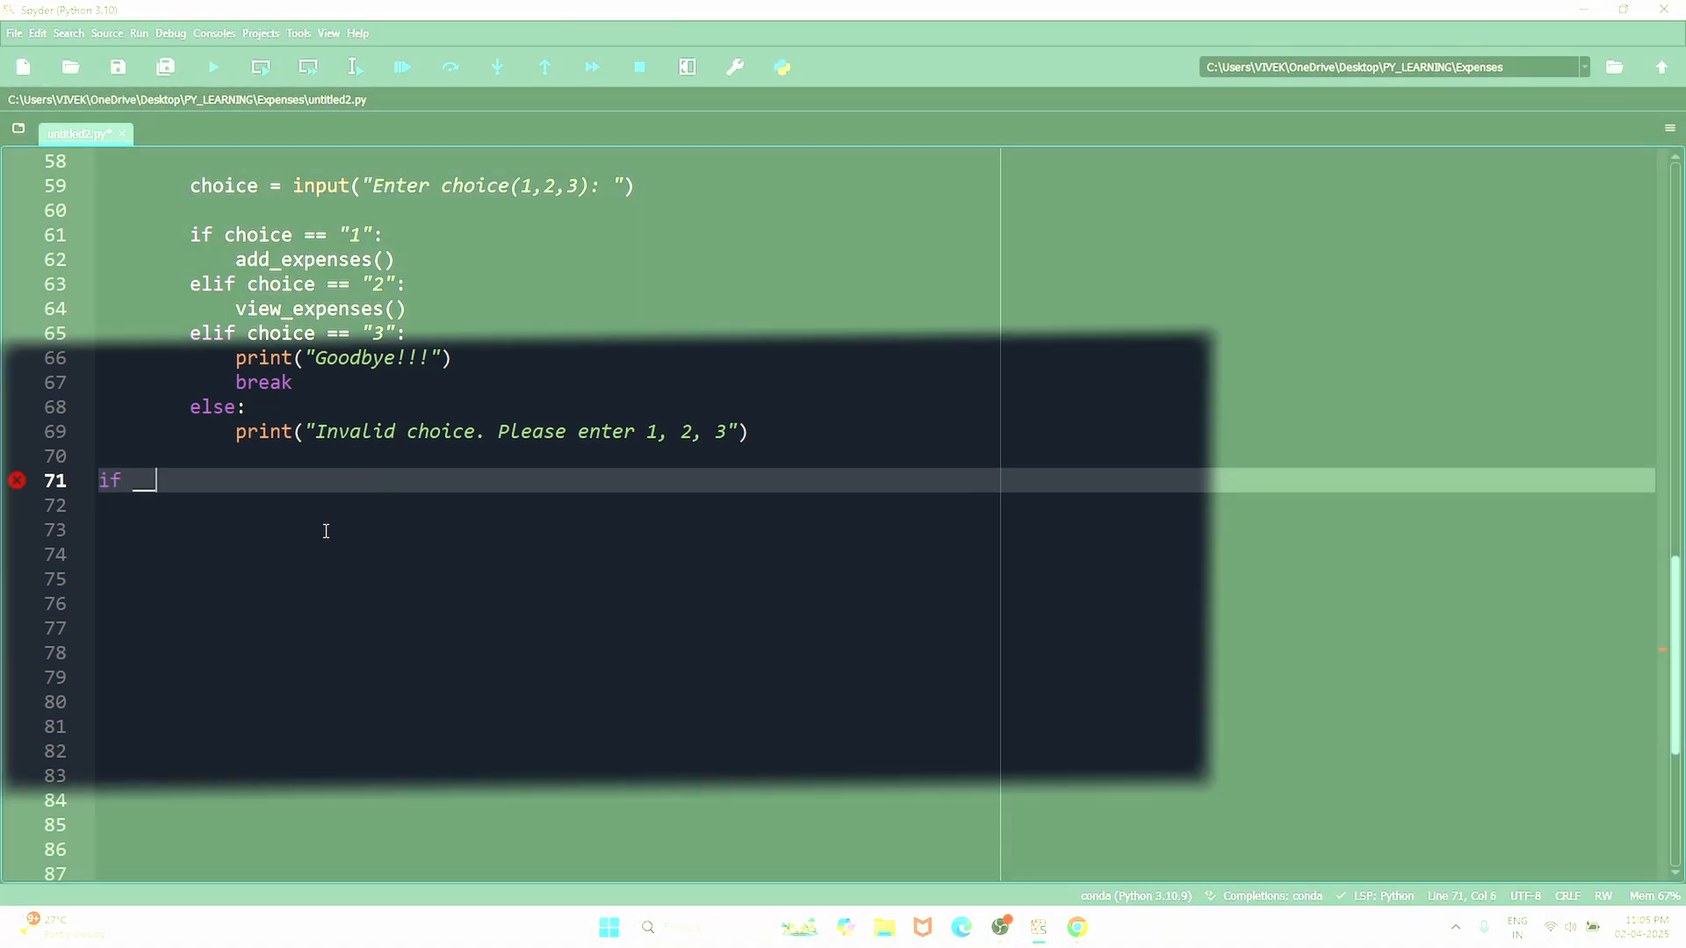
type("__name__ ==")
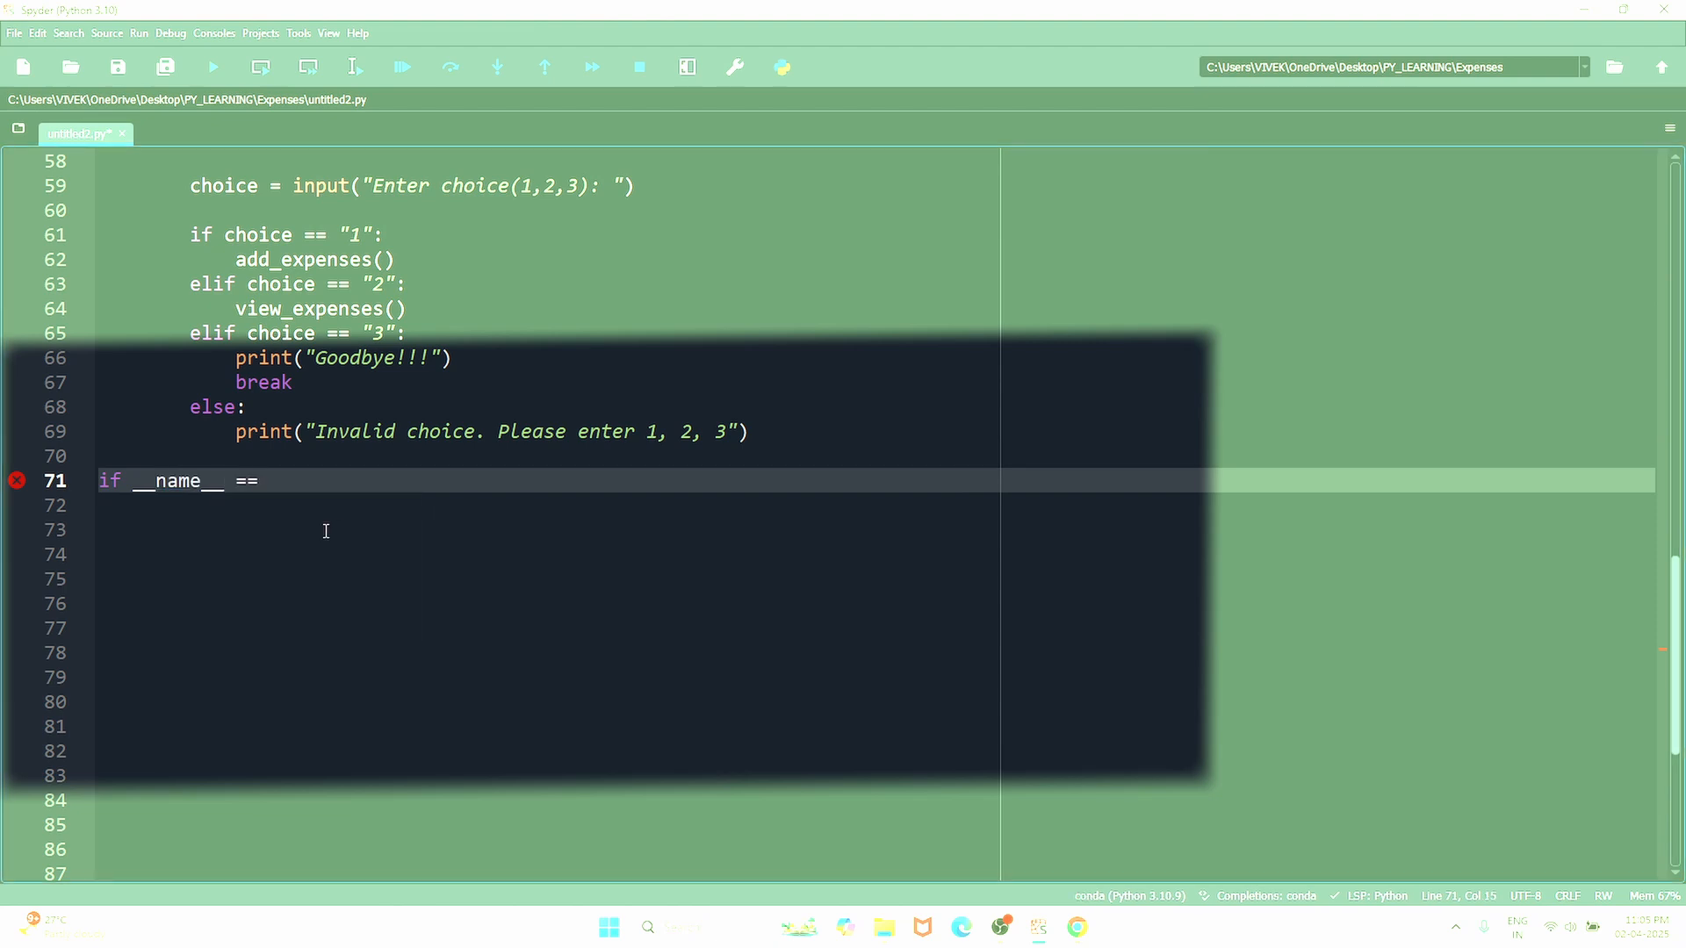
type("\"__\"")
left_click(867, 505)
type("main()")
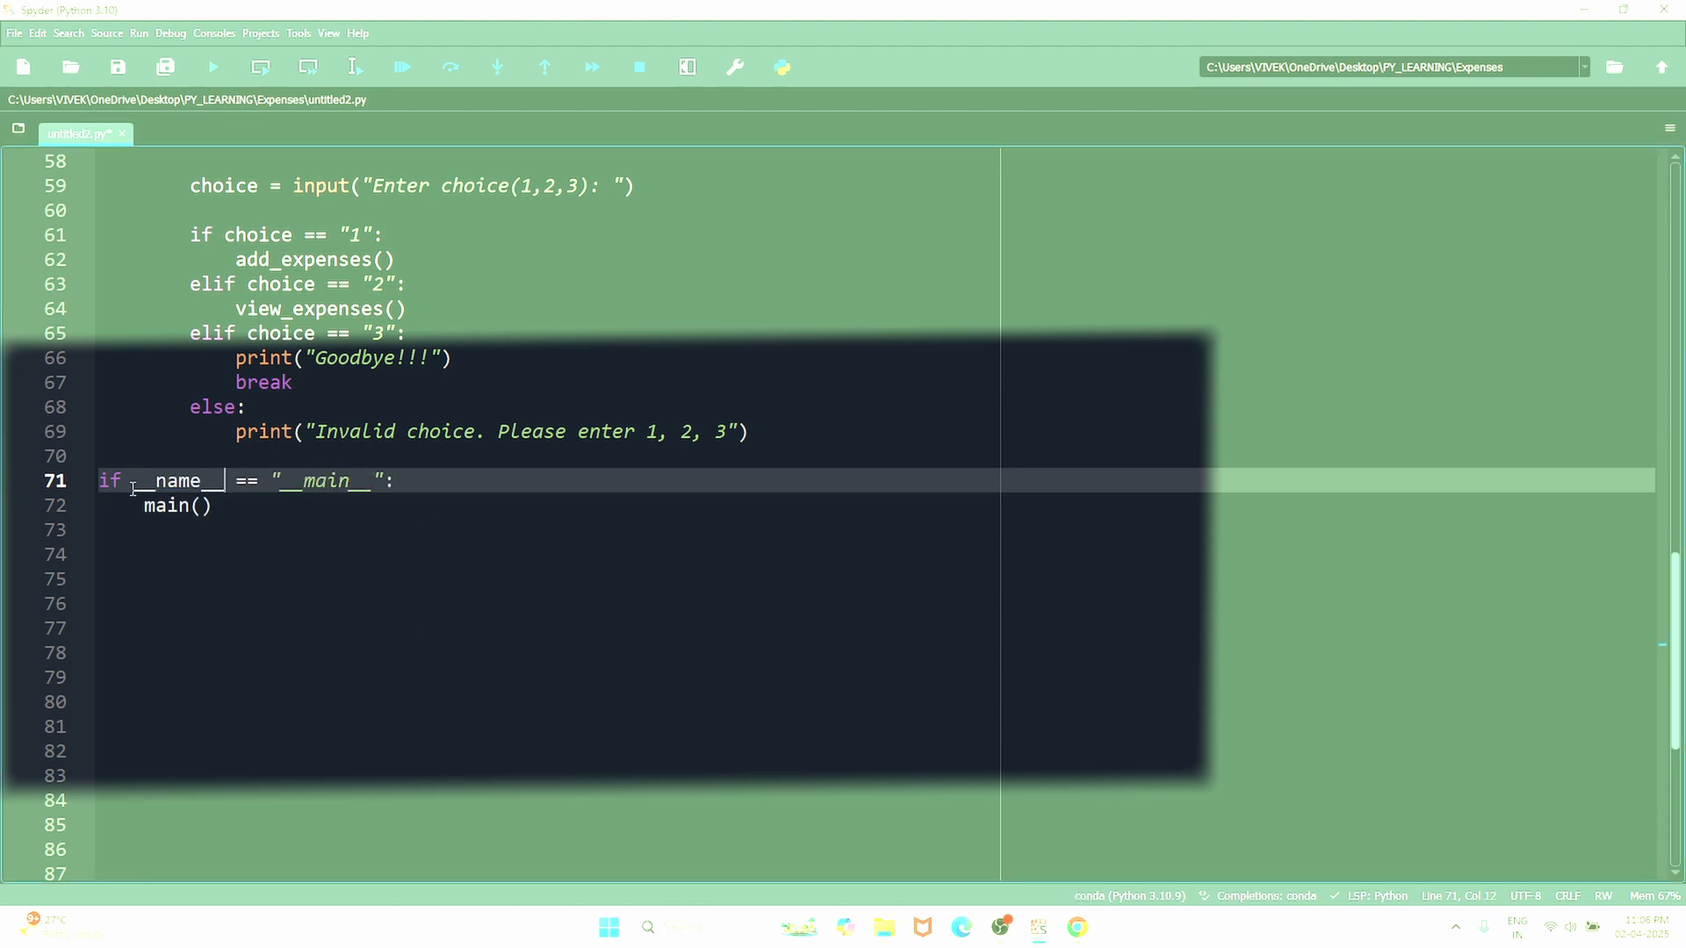
double_click(172, 481)
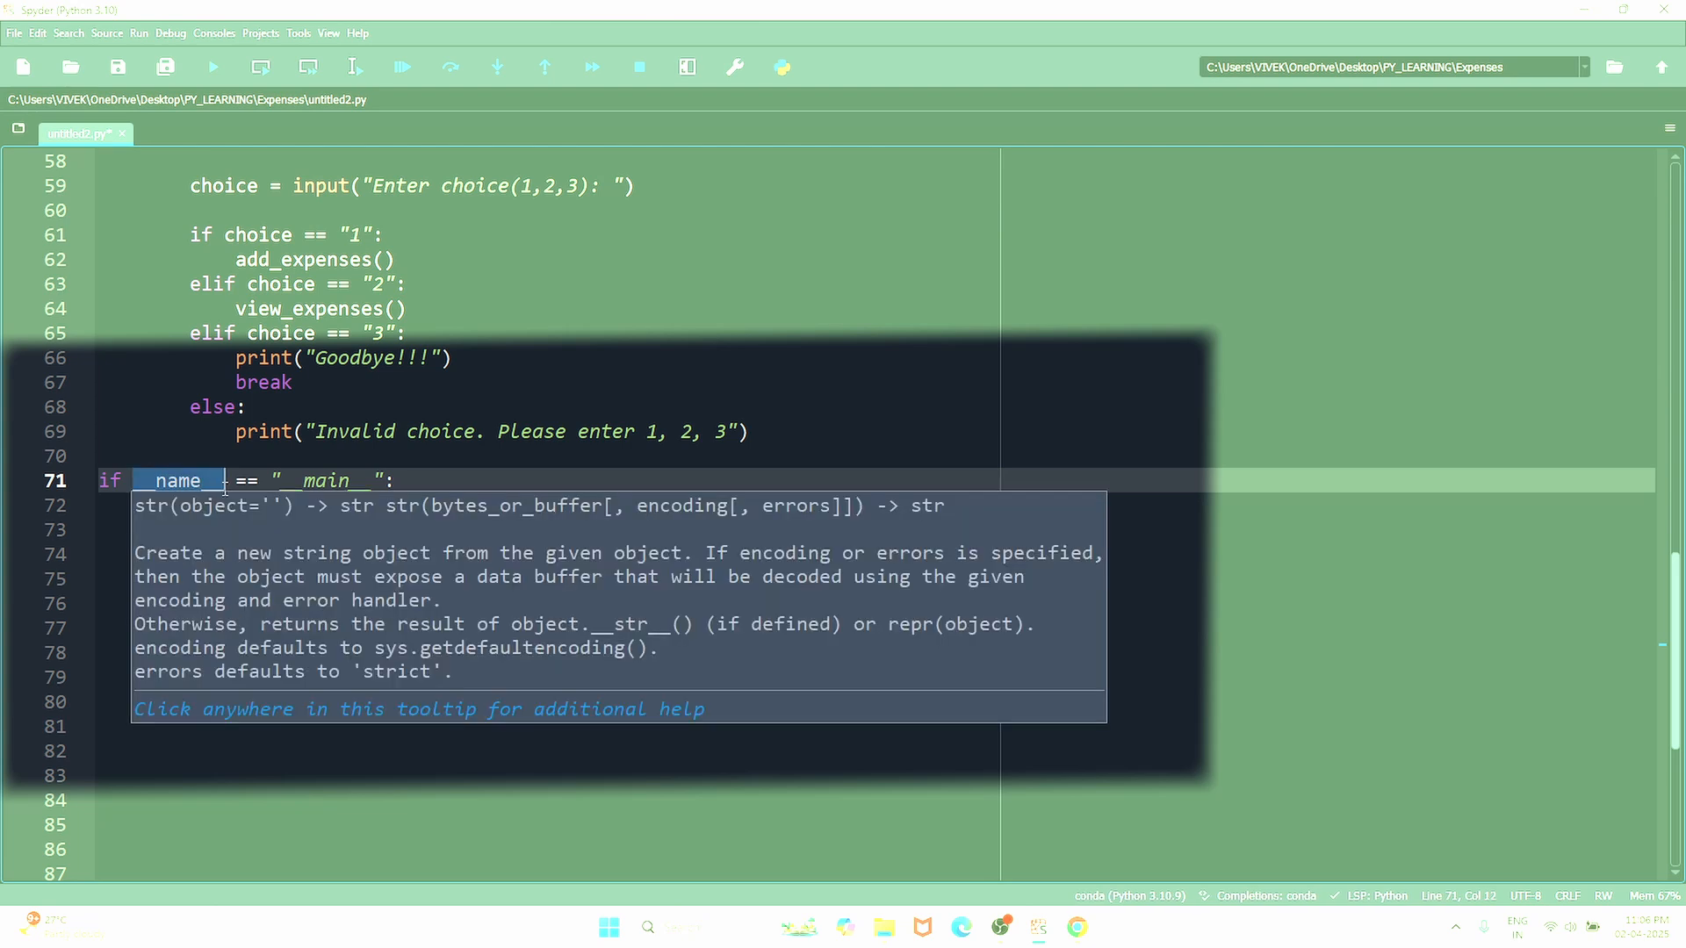
mouse_move(410, 416)
type("main()")
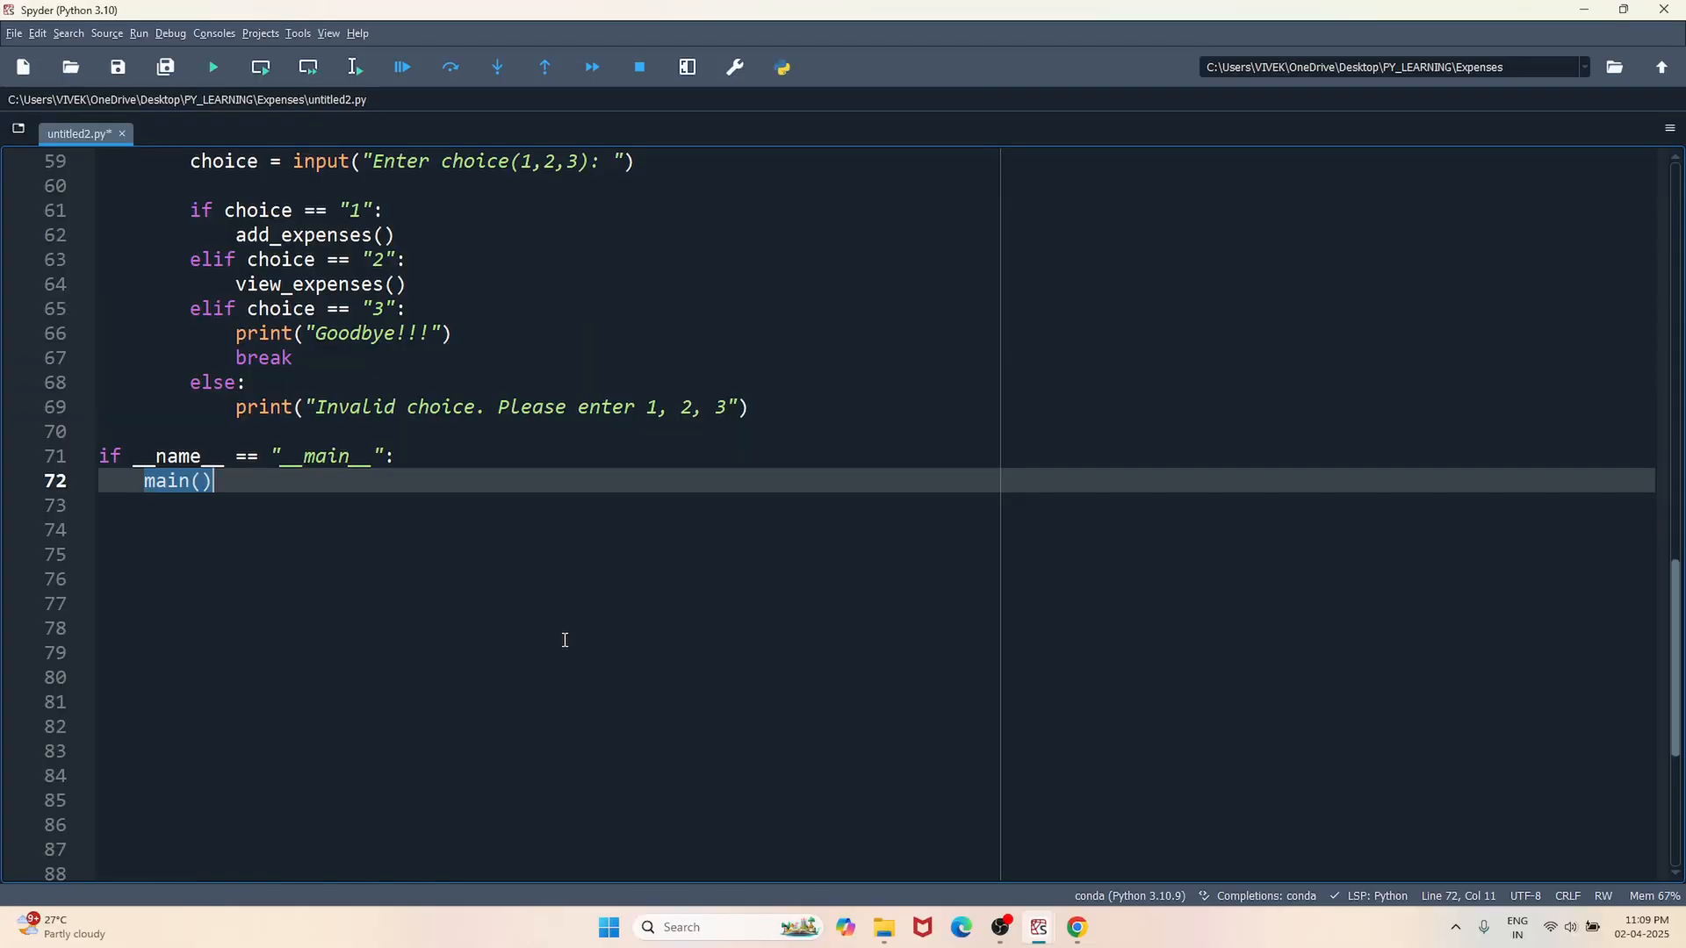
- Run the script, submit an empty choice, then add Coffee for 3.50
left_click(212, 67)
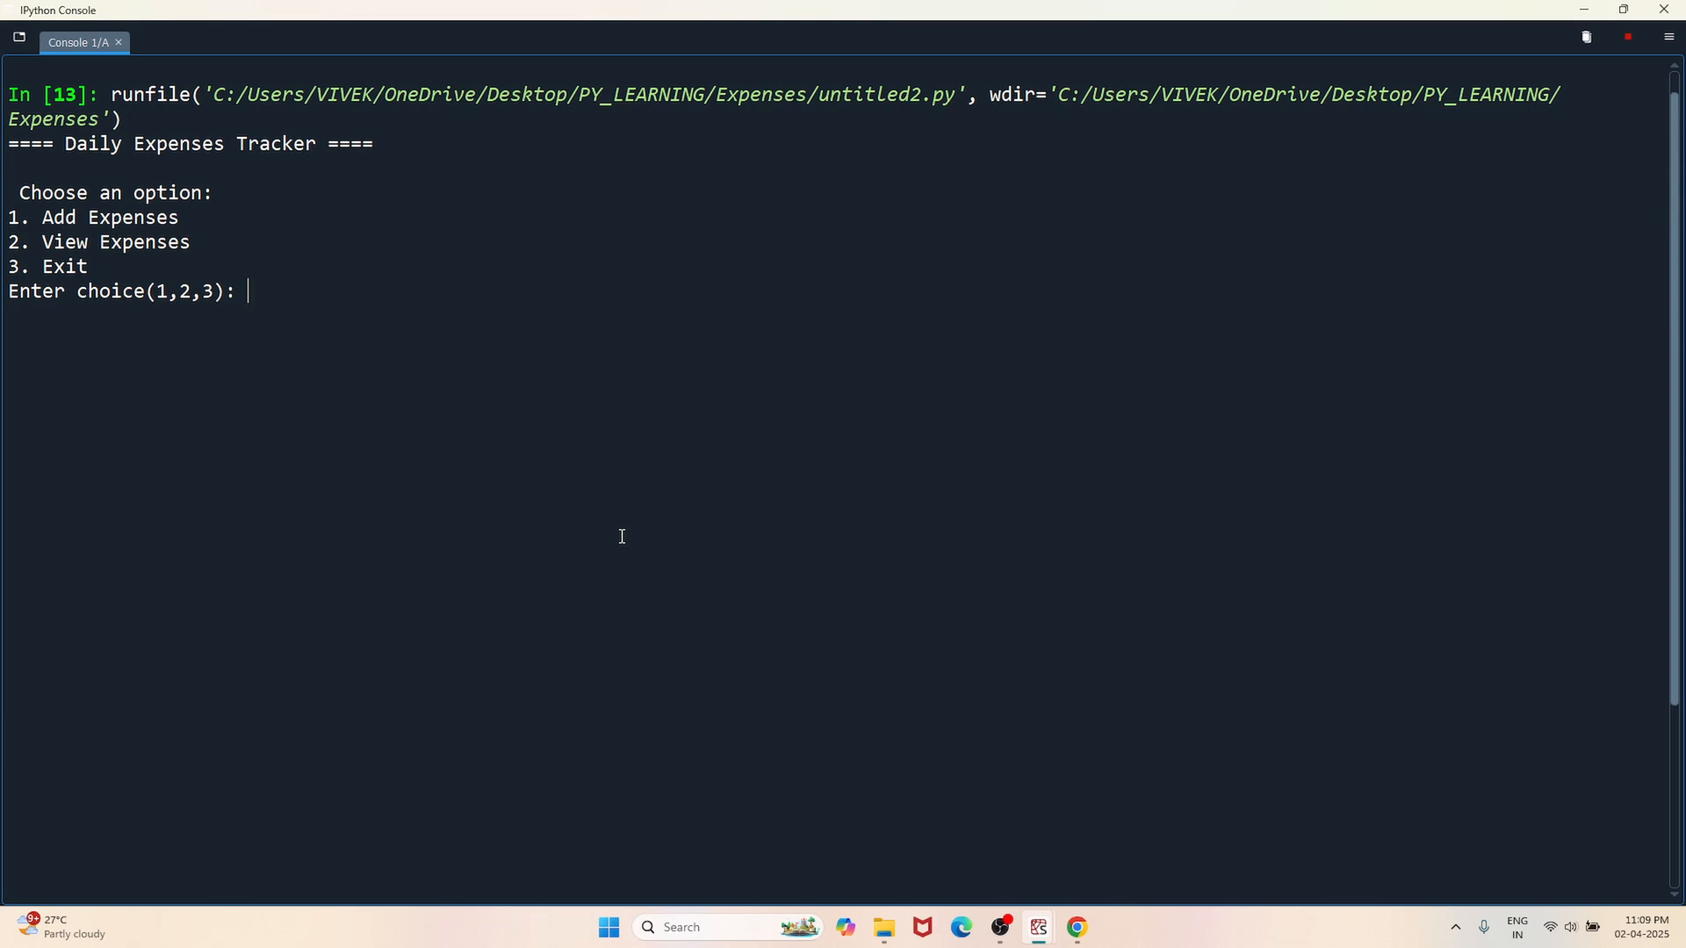
key("enter")
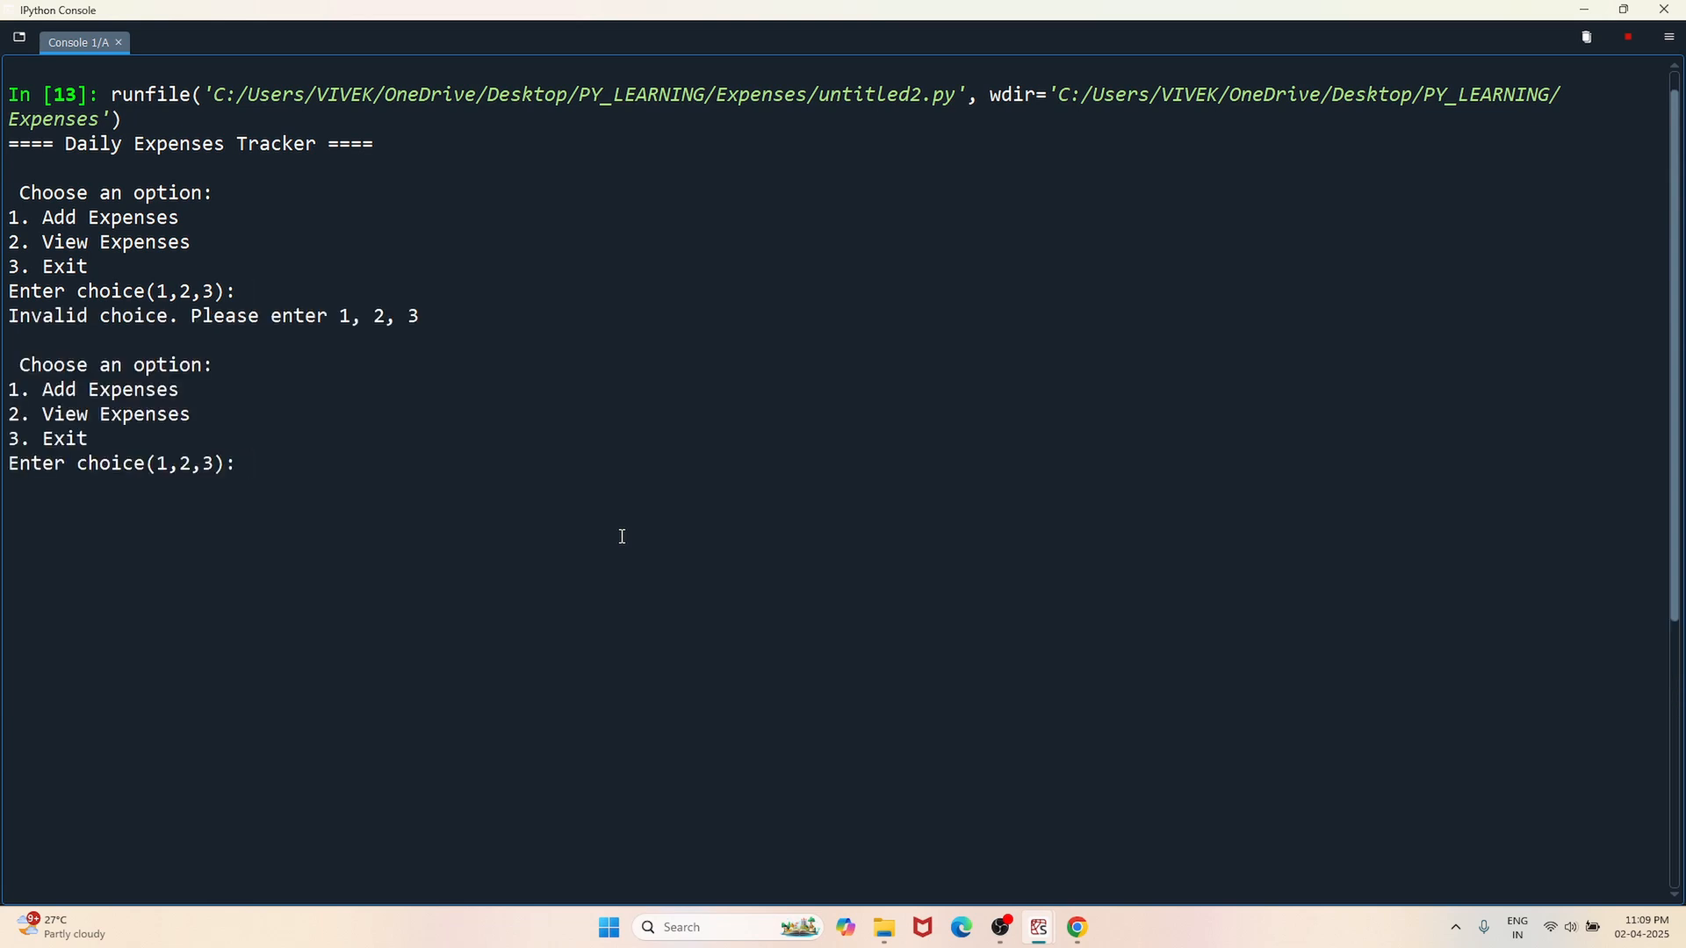
type("1")
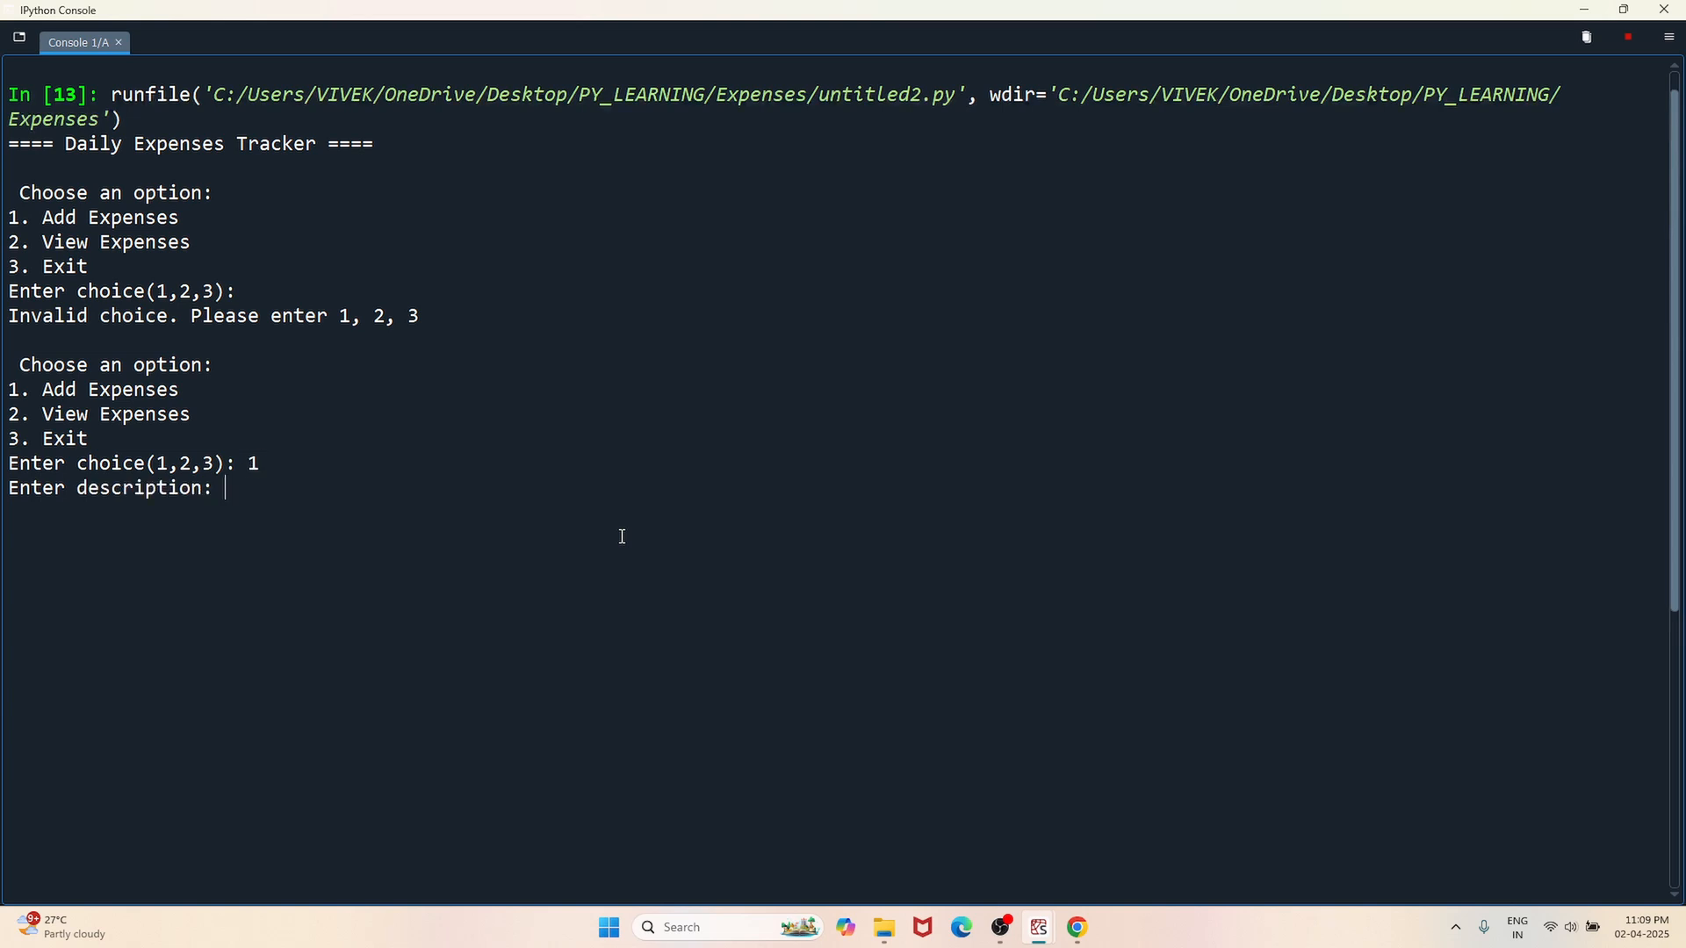
type("Coffee")
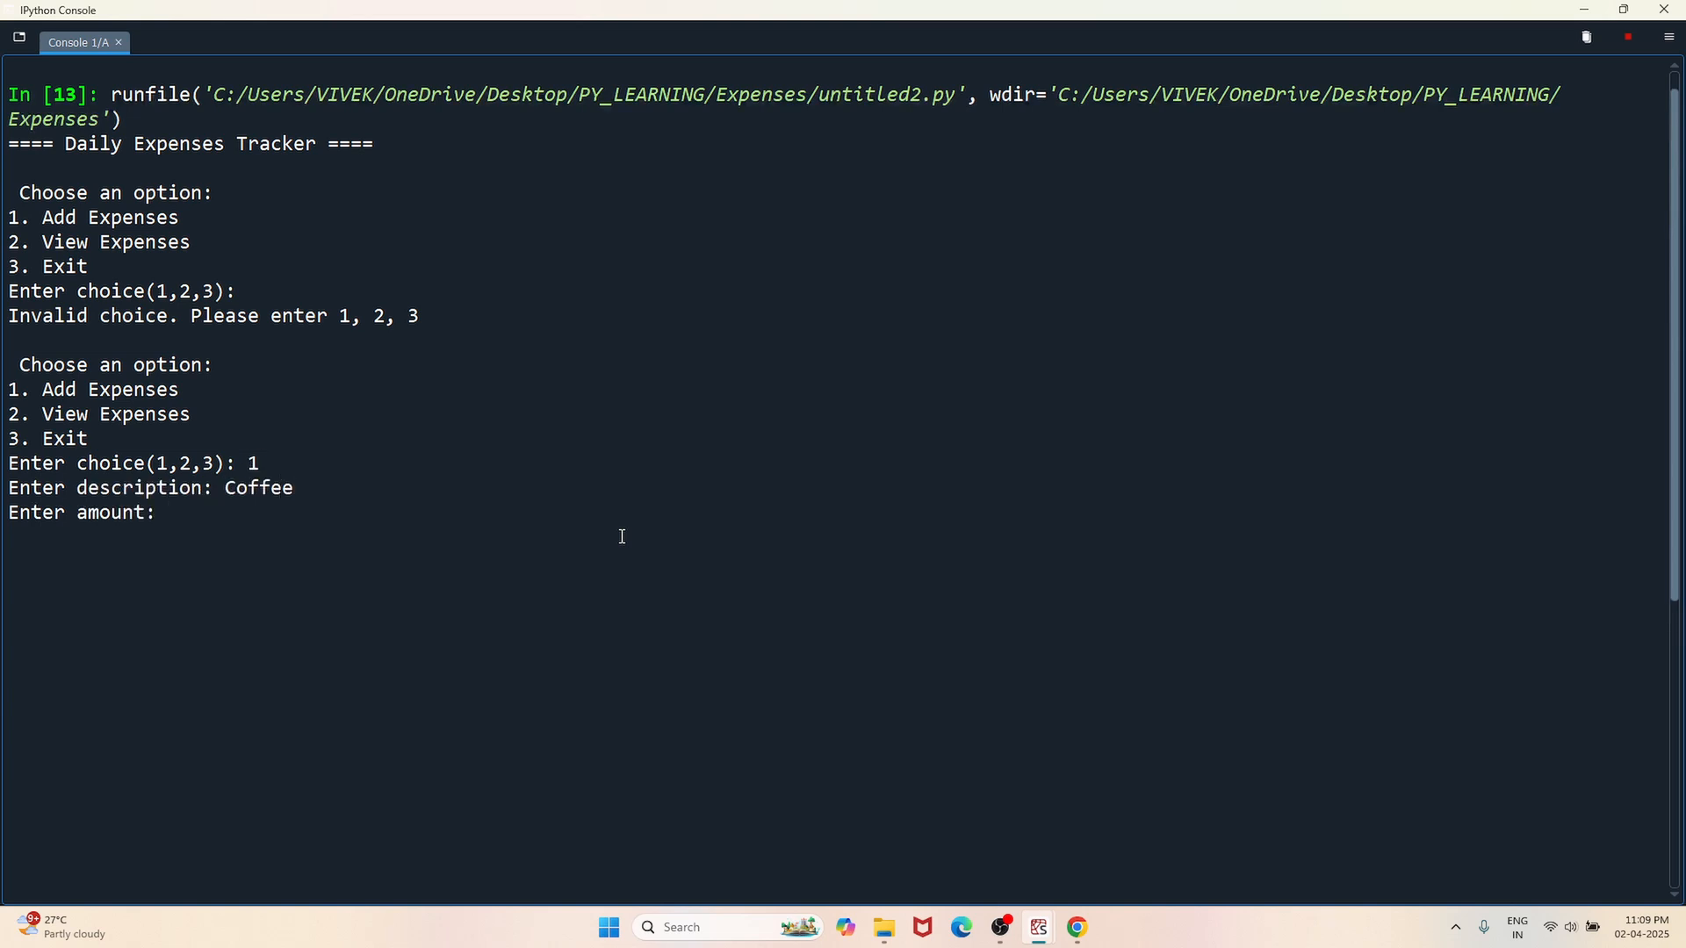
type("3.50")
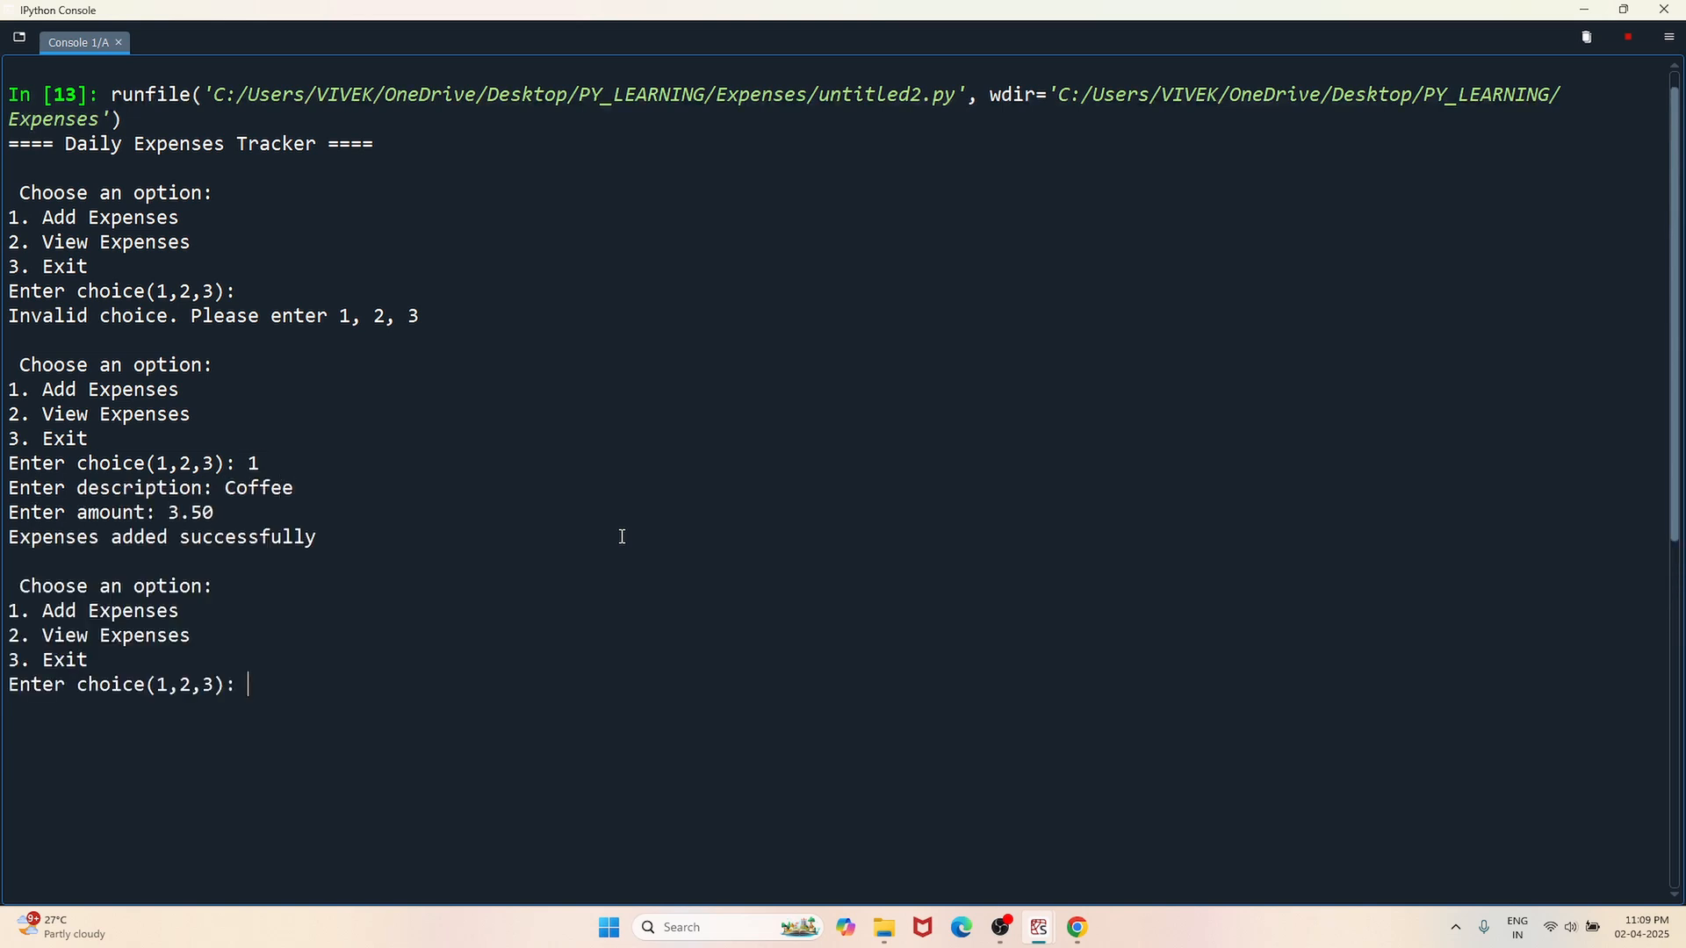
- Add a second expense: Laptop for 500
type("1")
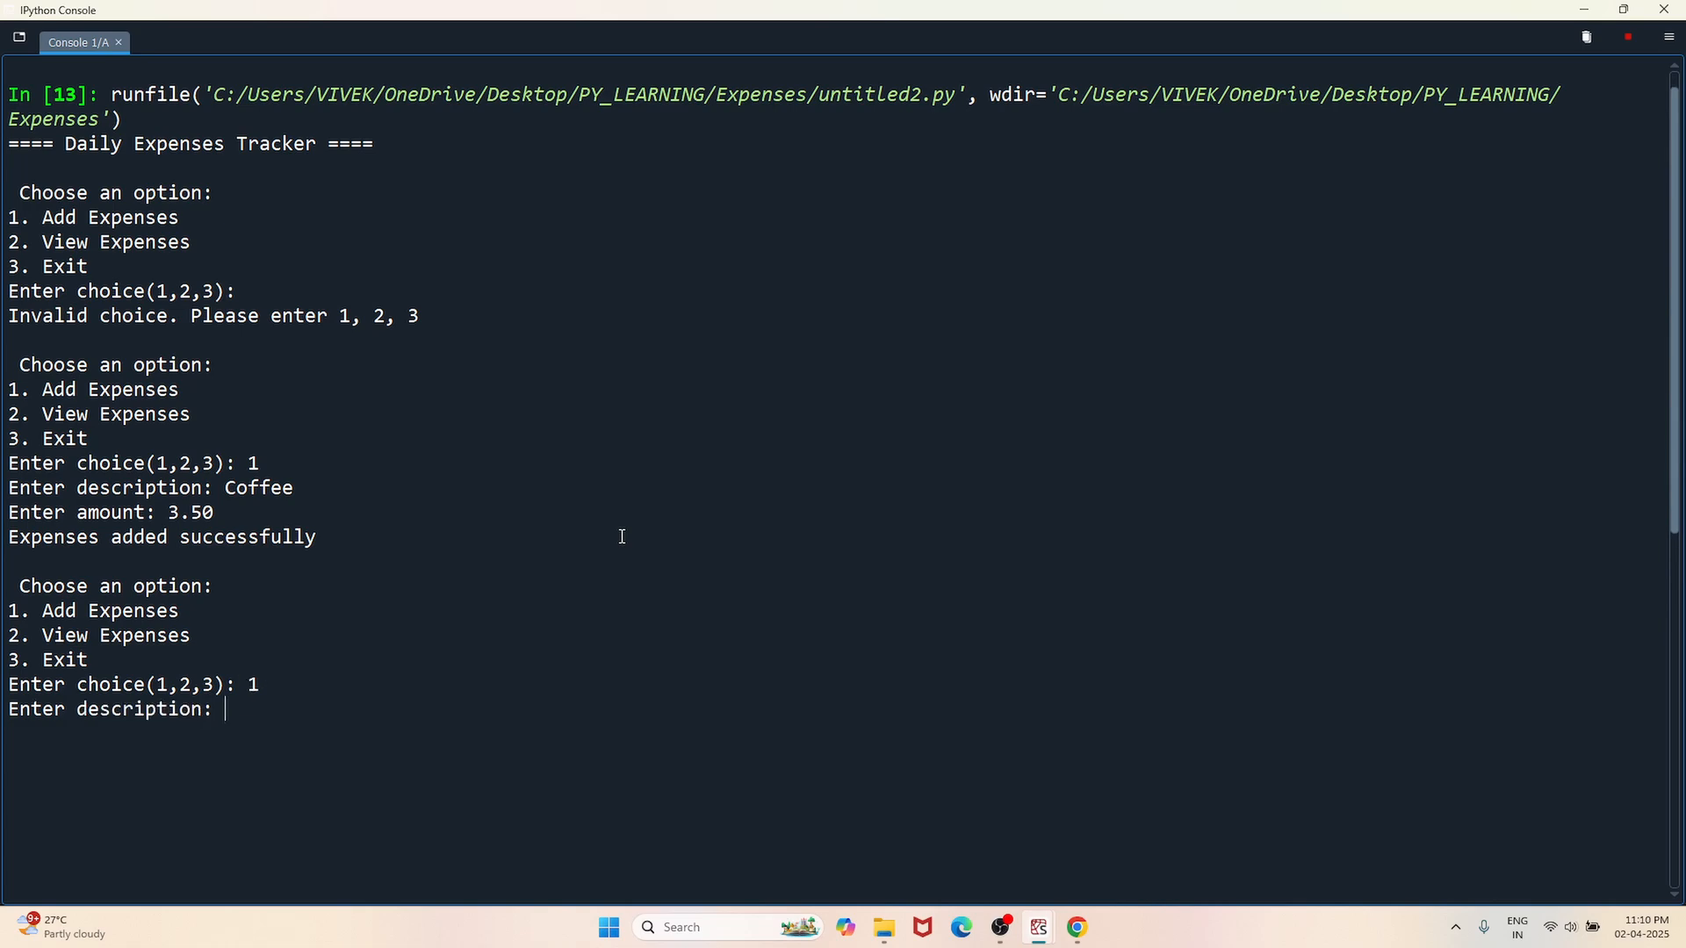
type("Laptop")
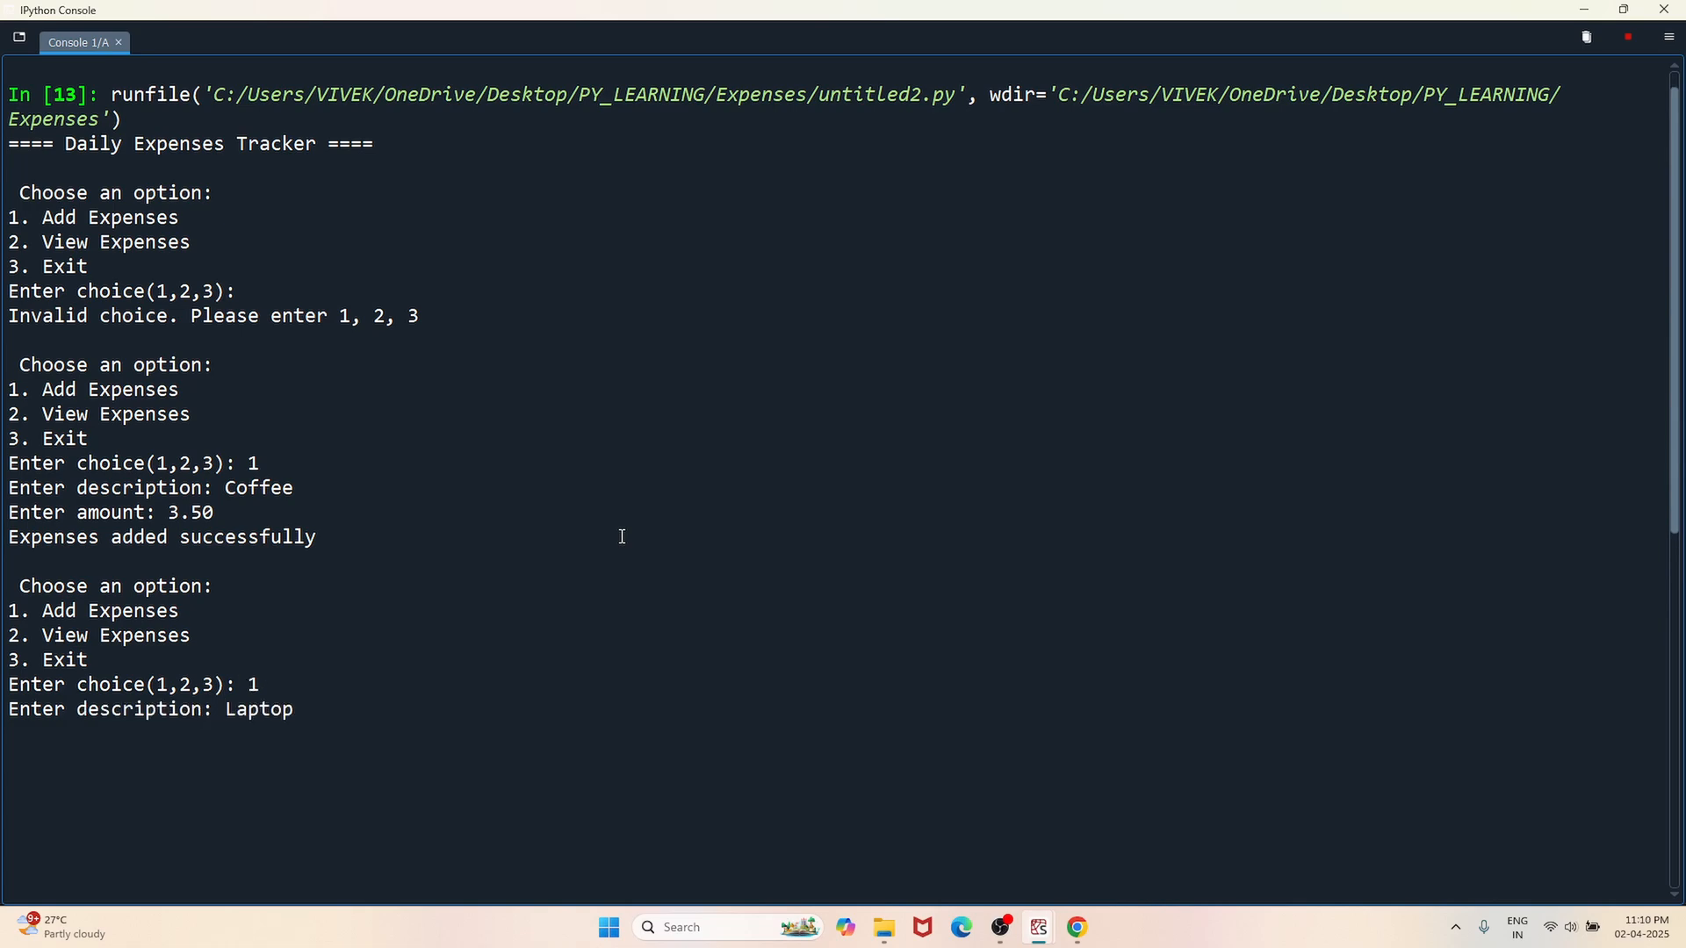
type("500")
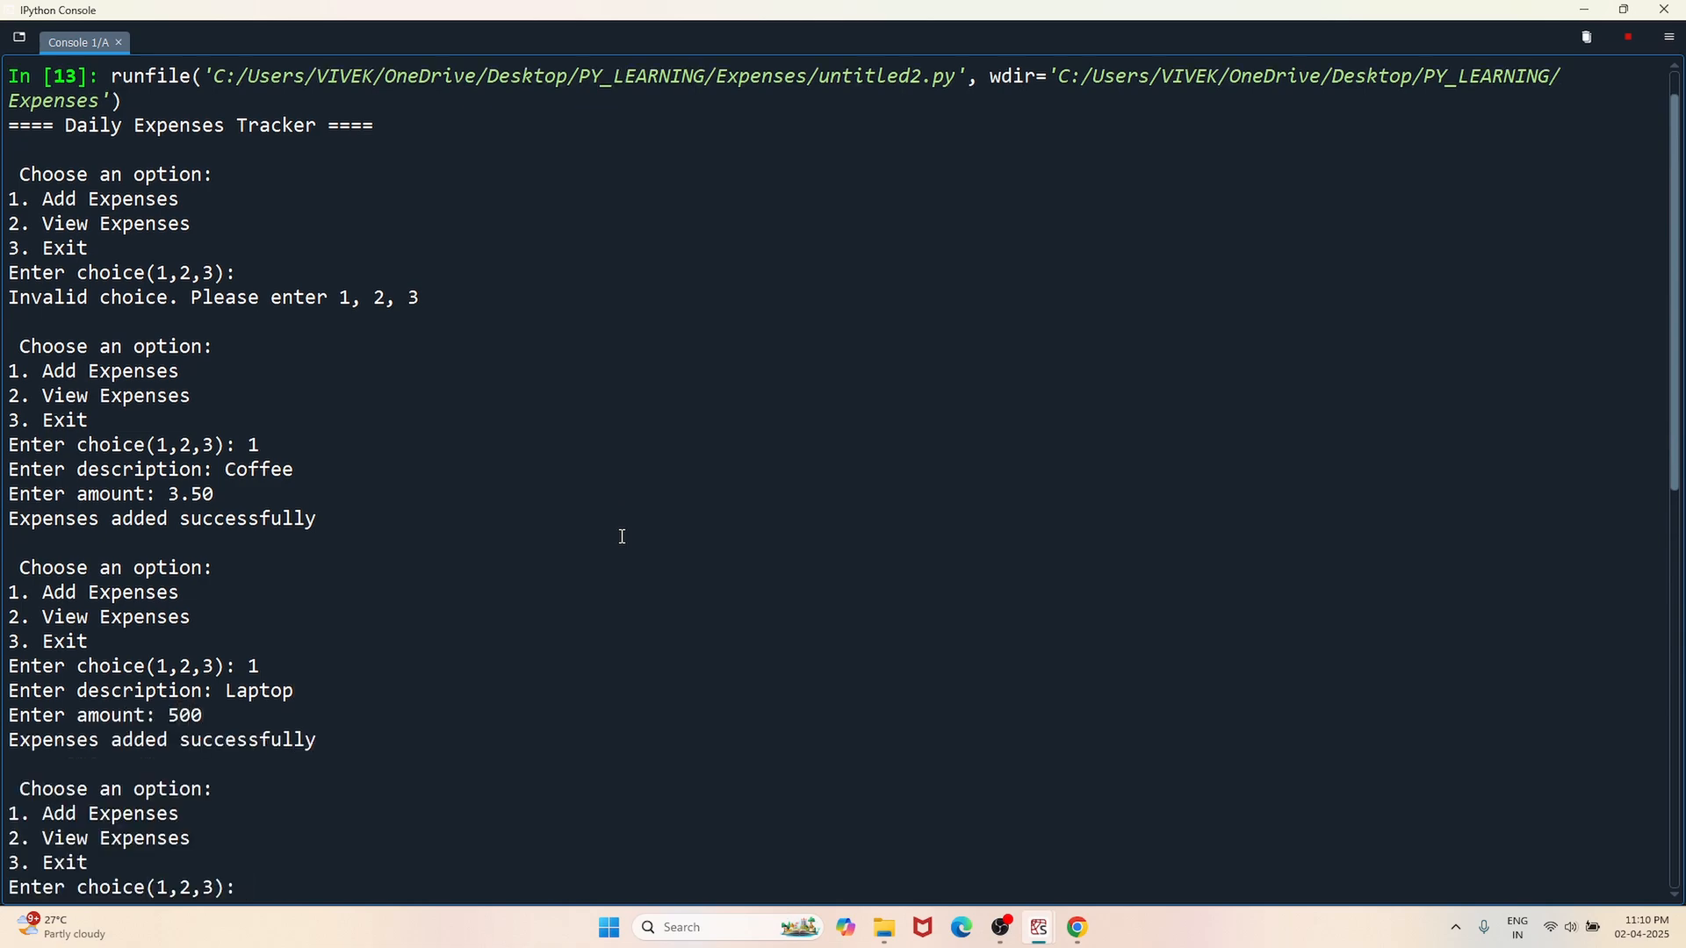
- Choose 2 to list Coffee $3.50 and Laptop $500, and highlight Total Spent $503.50
scroll("down", 3)
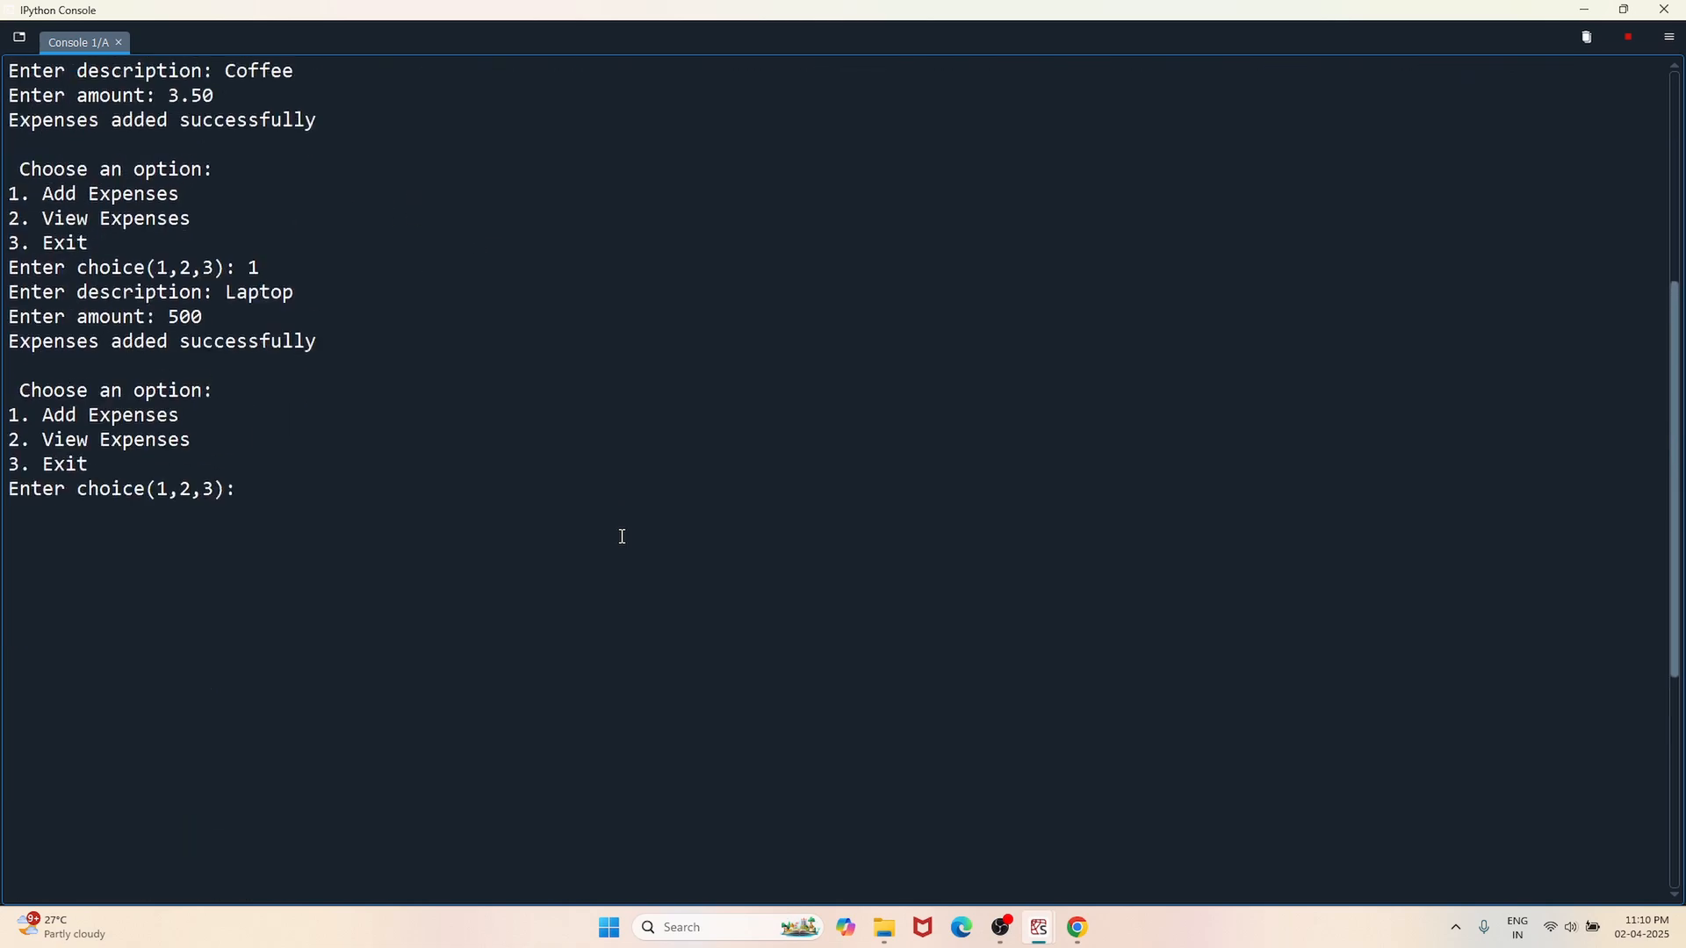
mouse_move(365, 513)
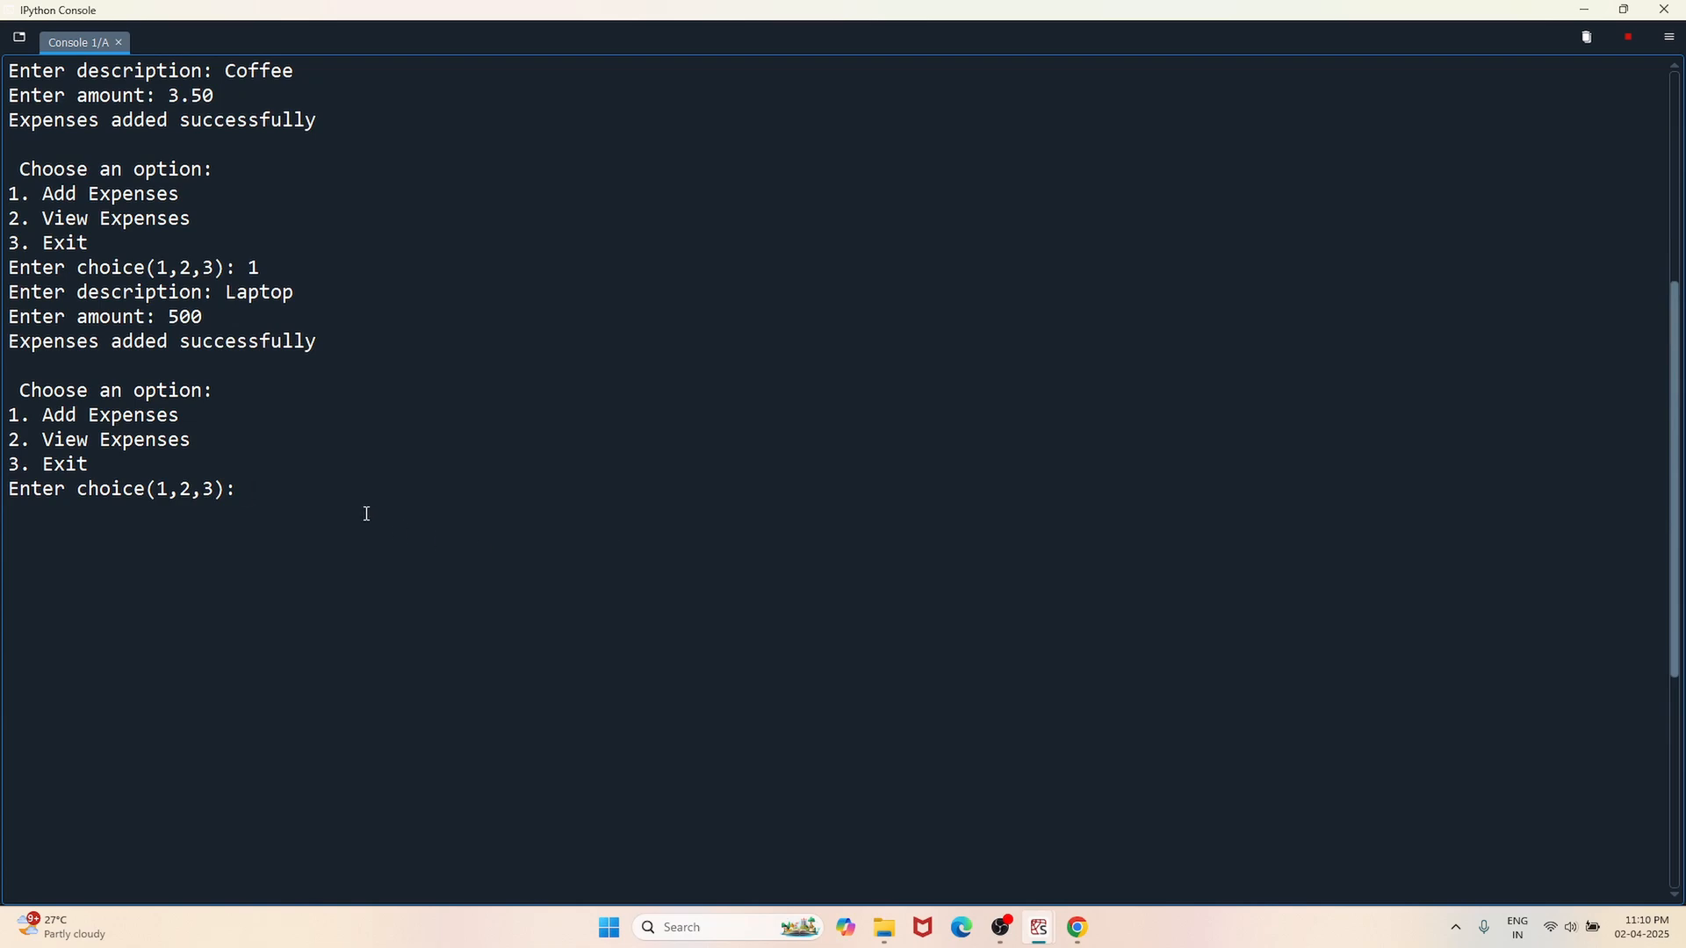
type("2")
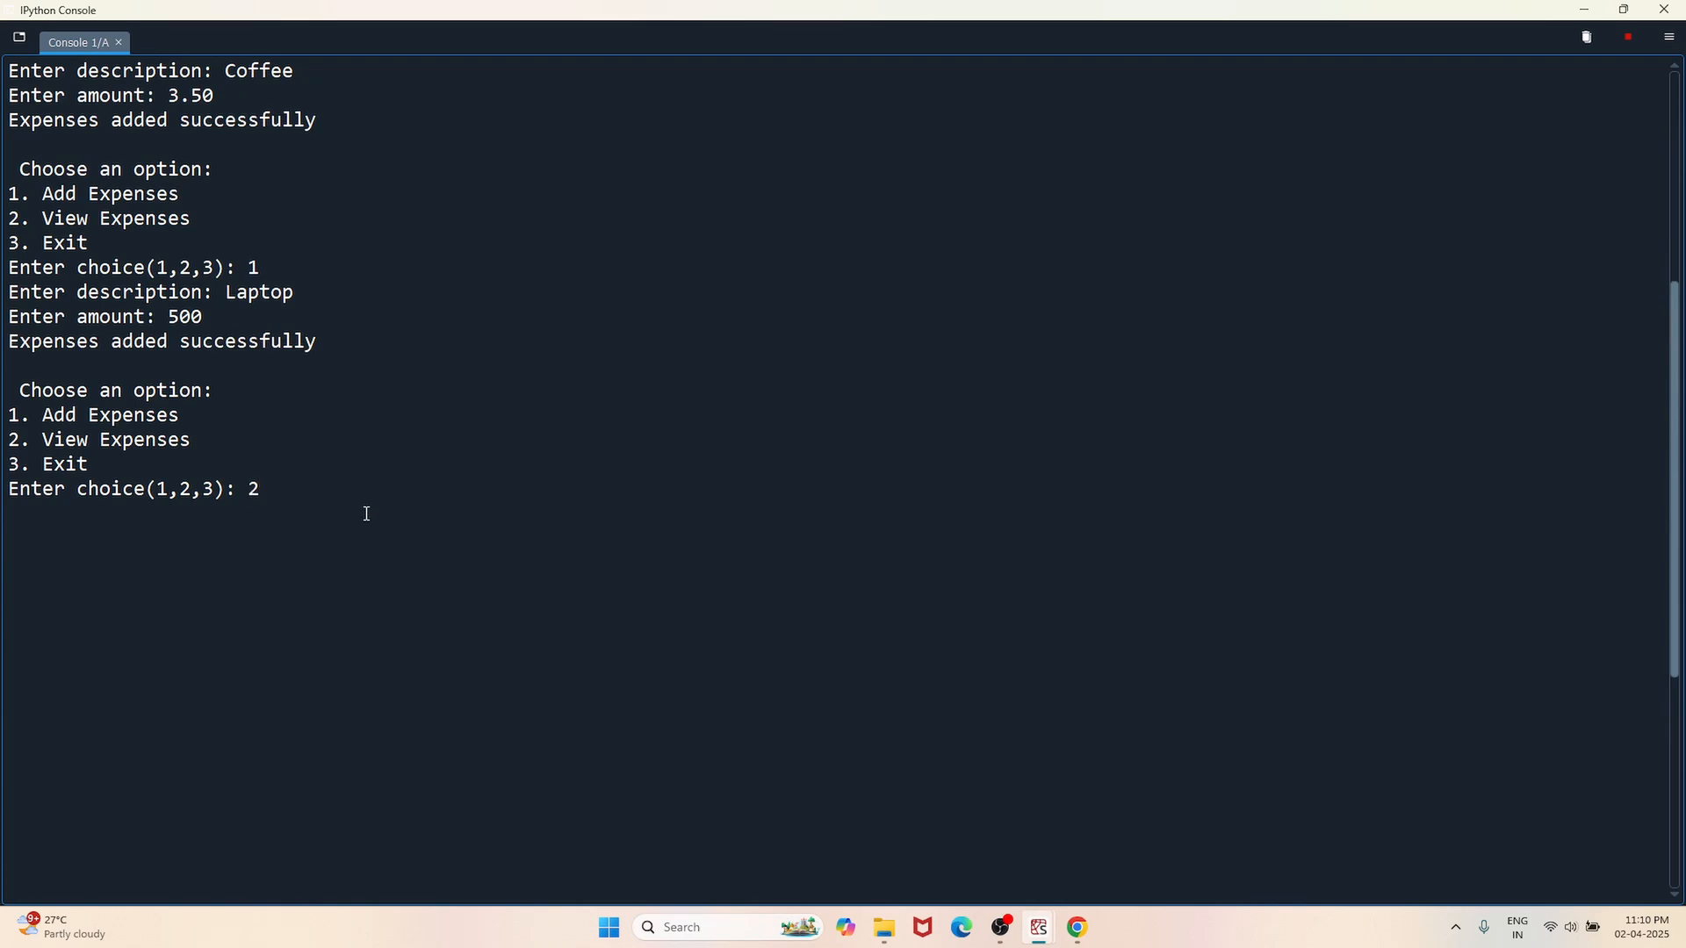
key("enter")
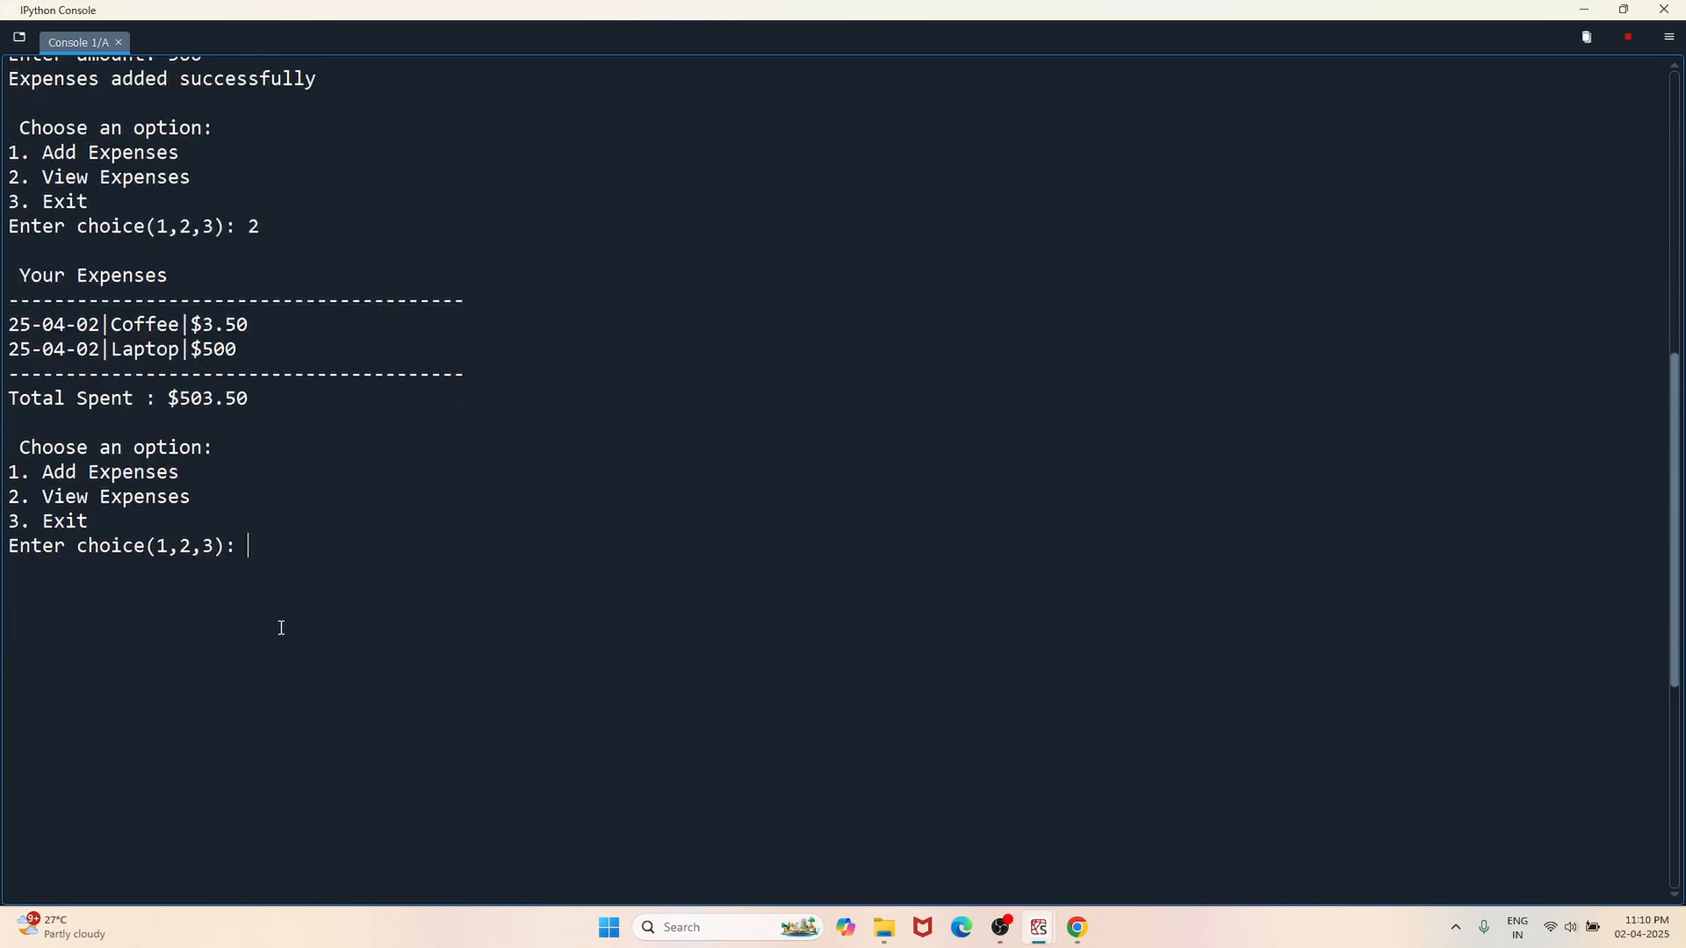
left_click_drag(8, 325, 245, 349)
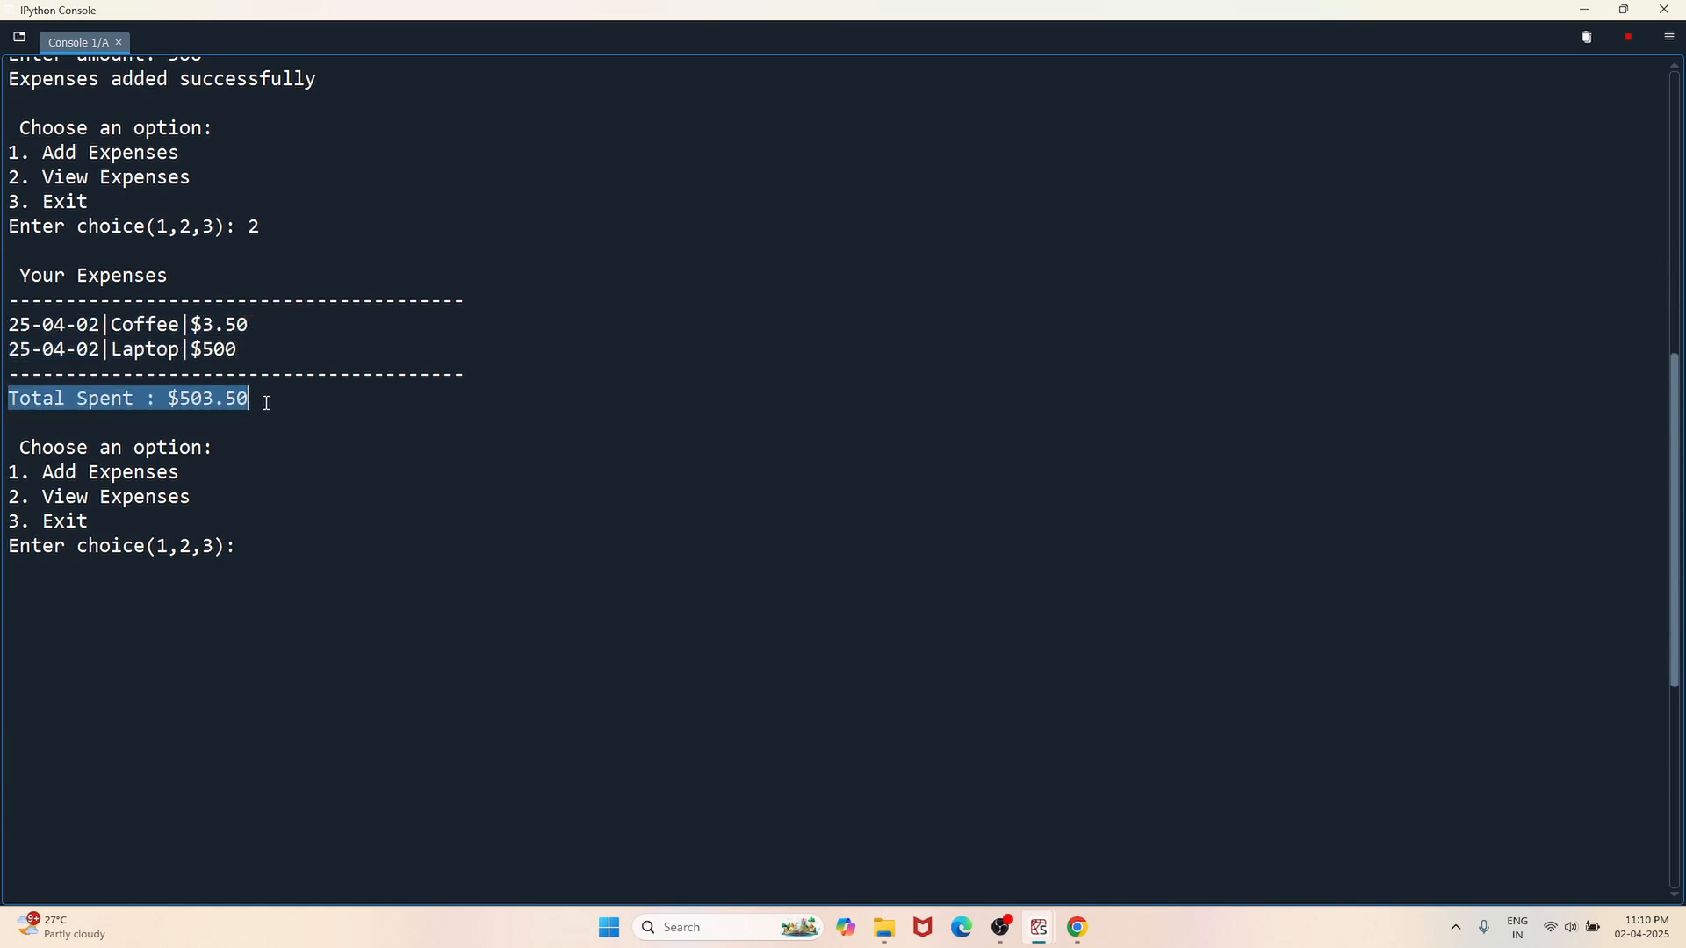
left_click(315, 408)
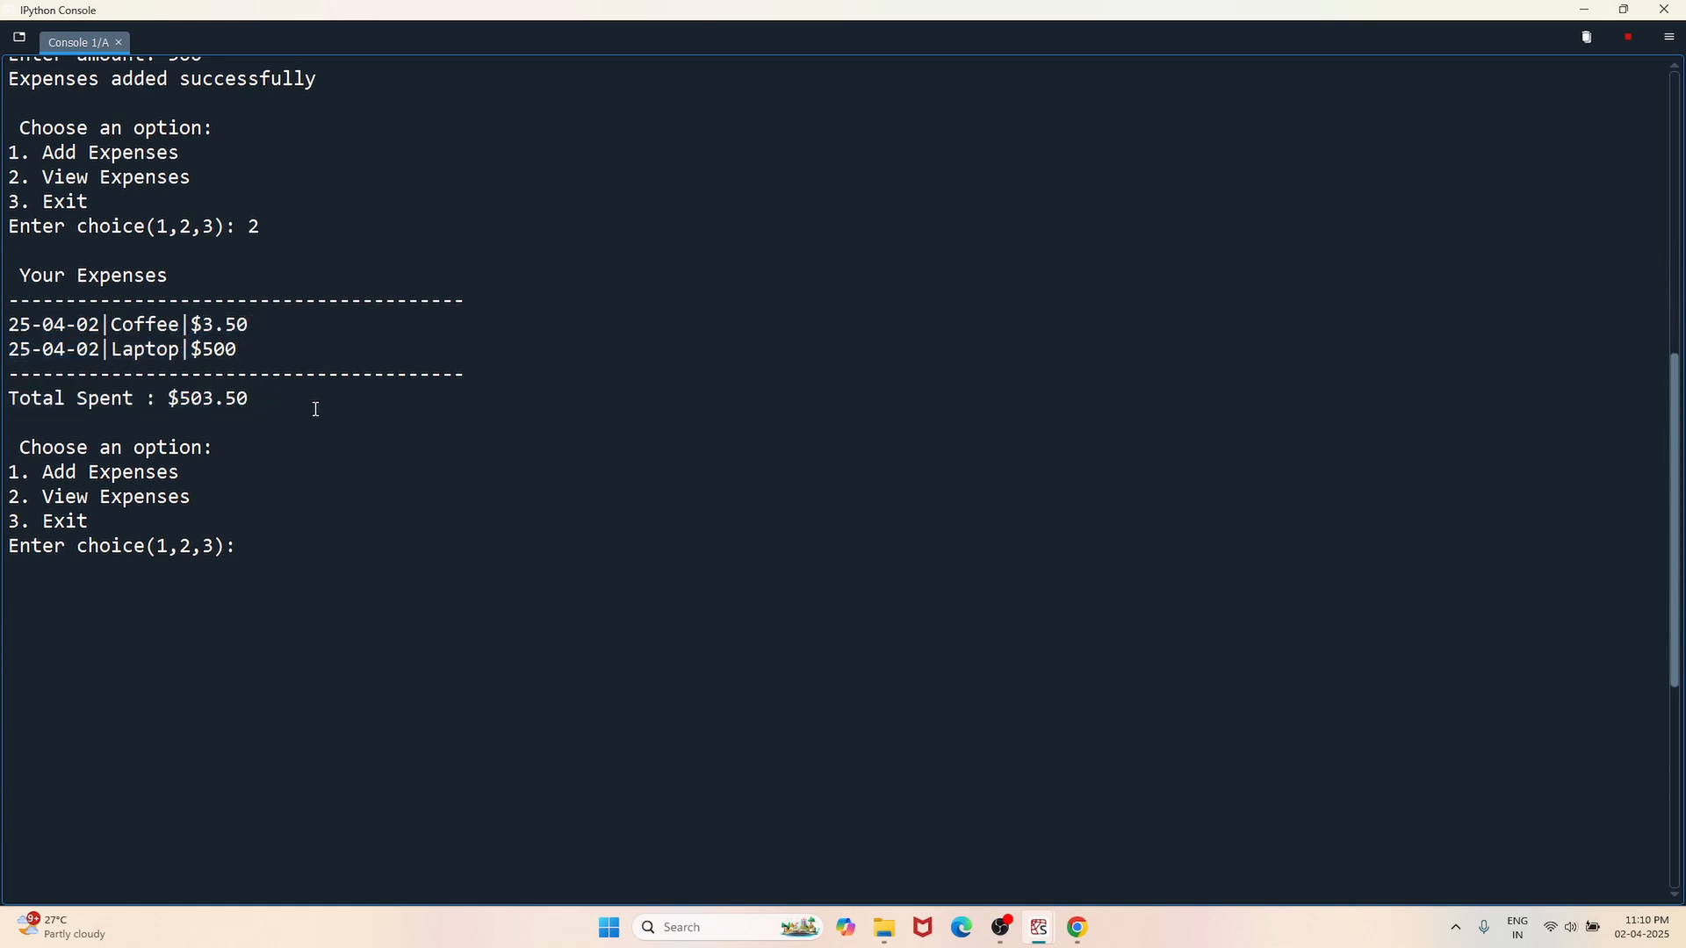
mouse_move(586, 587)
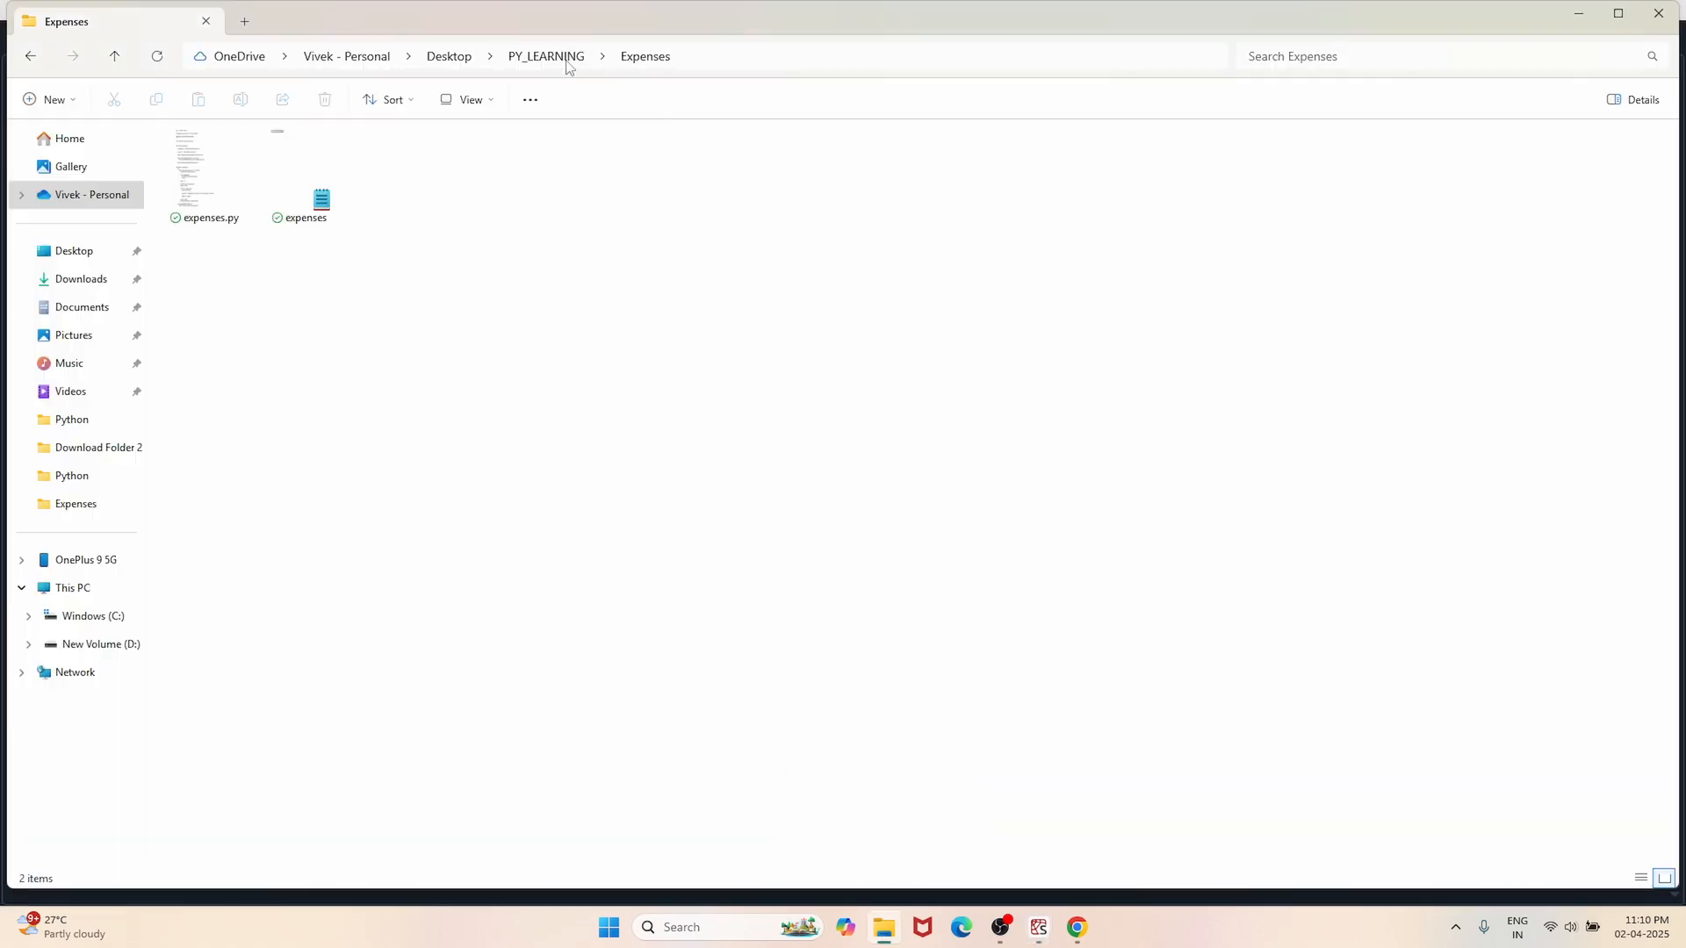
- Select and then deselect the expenses data file in the Expenses folder
left_click(321, 199)
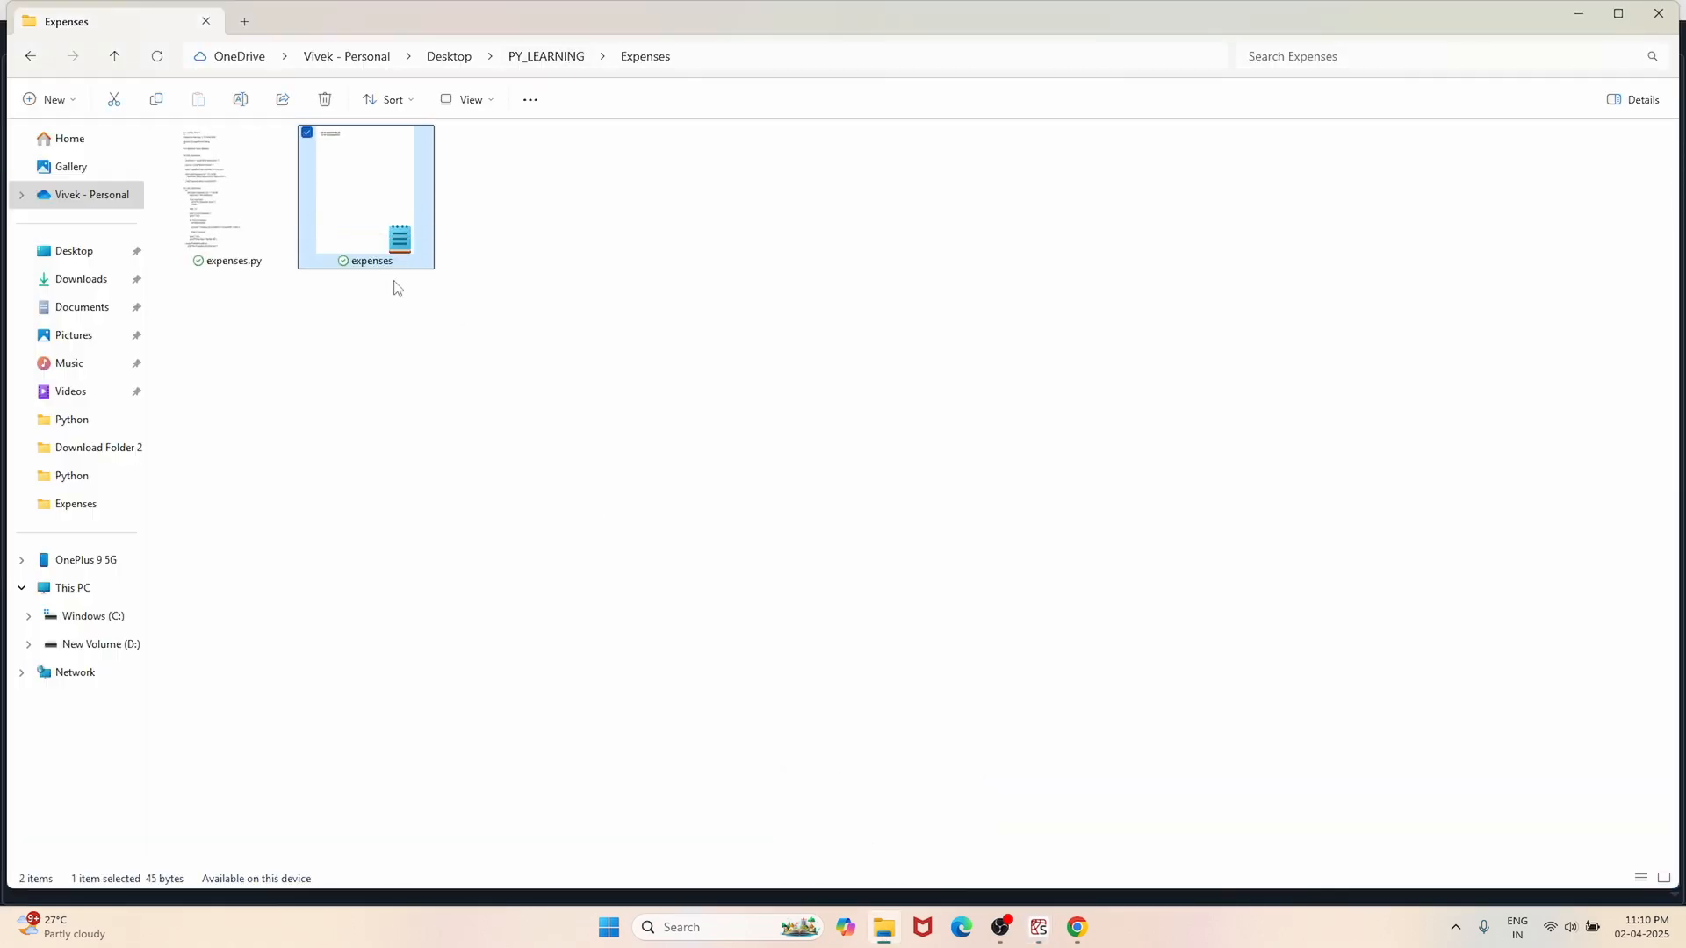
mouse_move(423, 353)
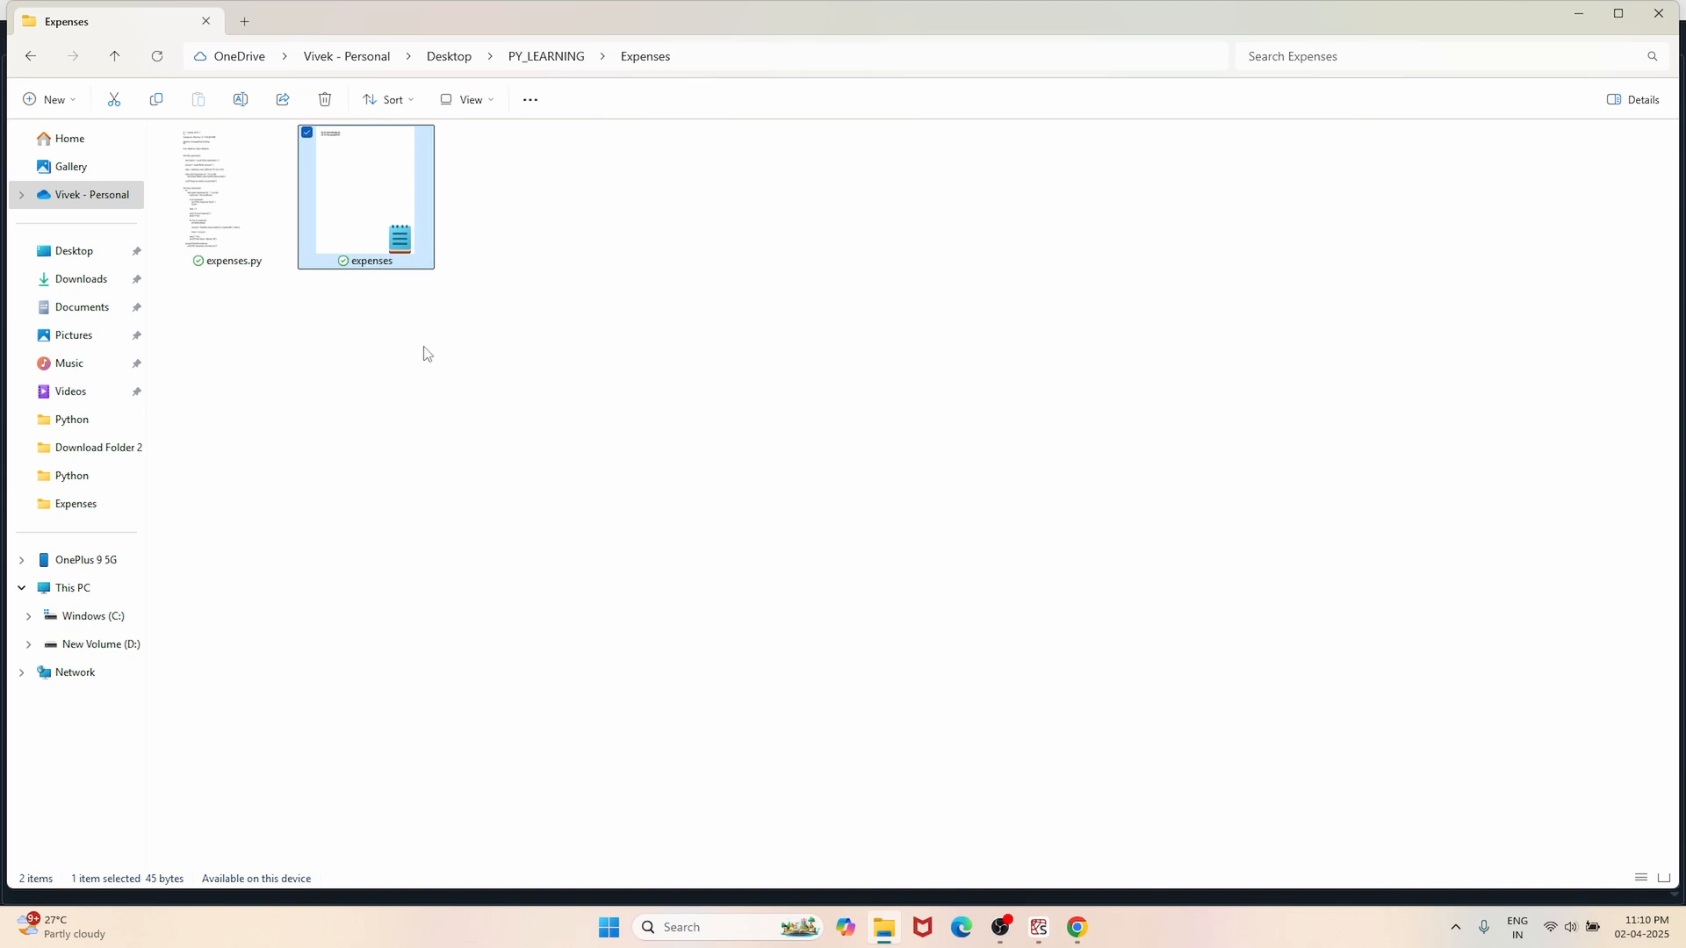
left_click(568, 474)
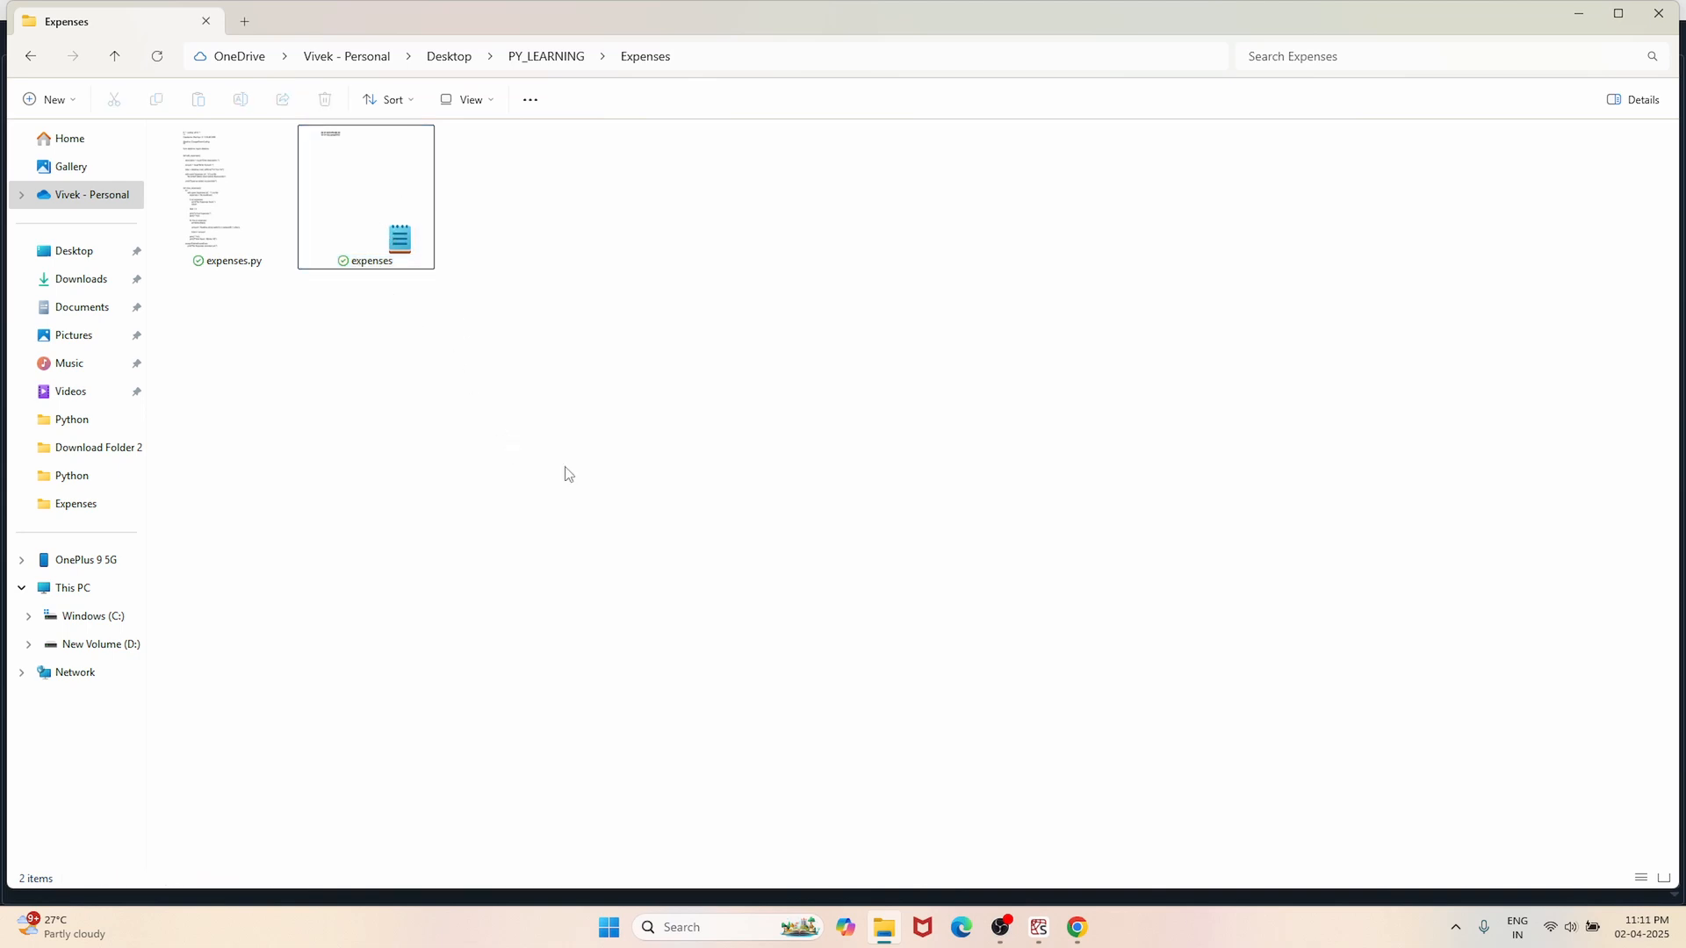